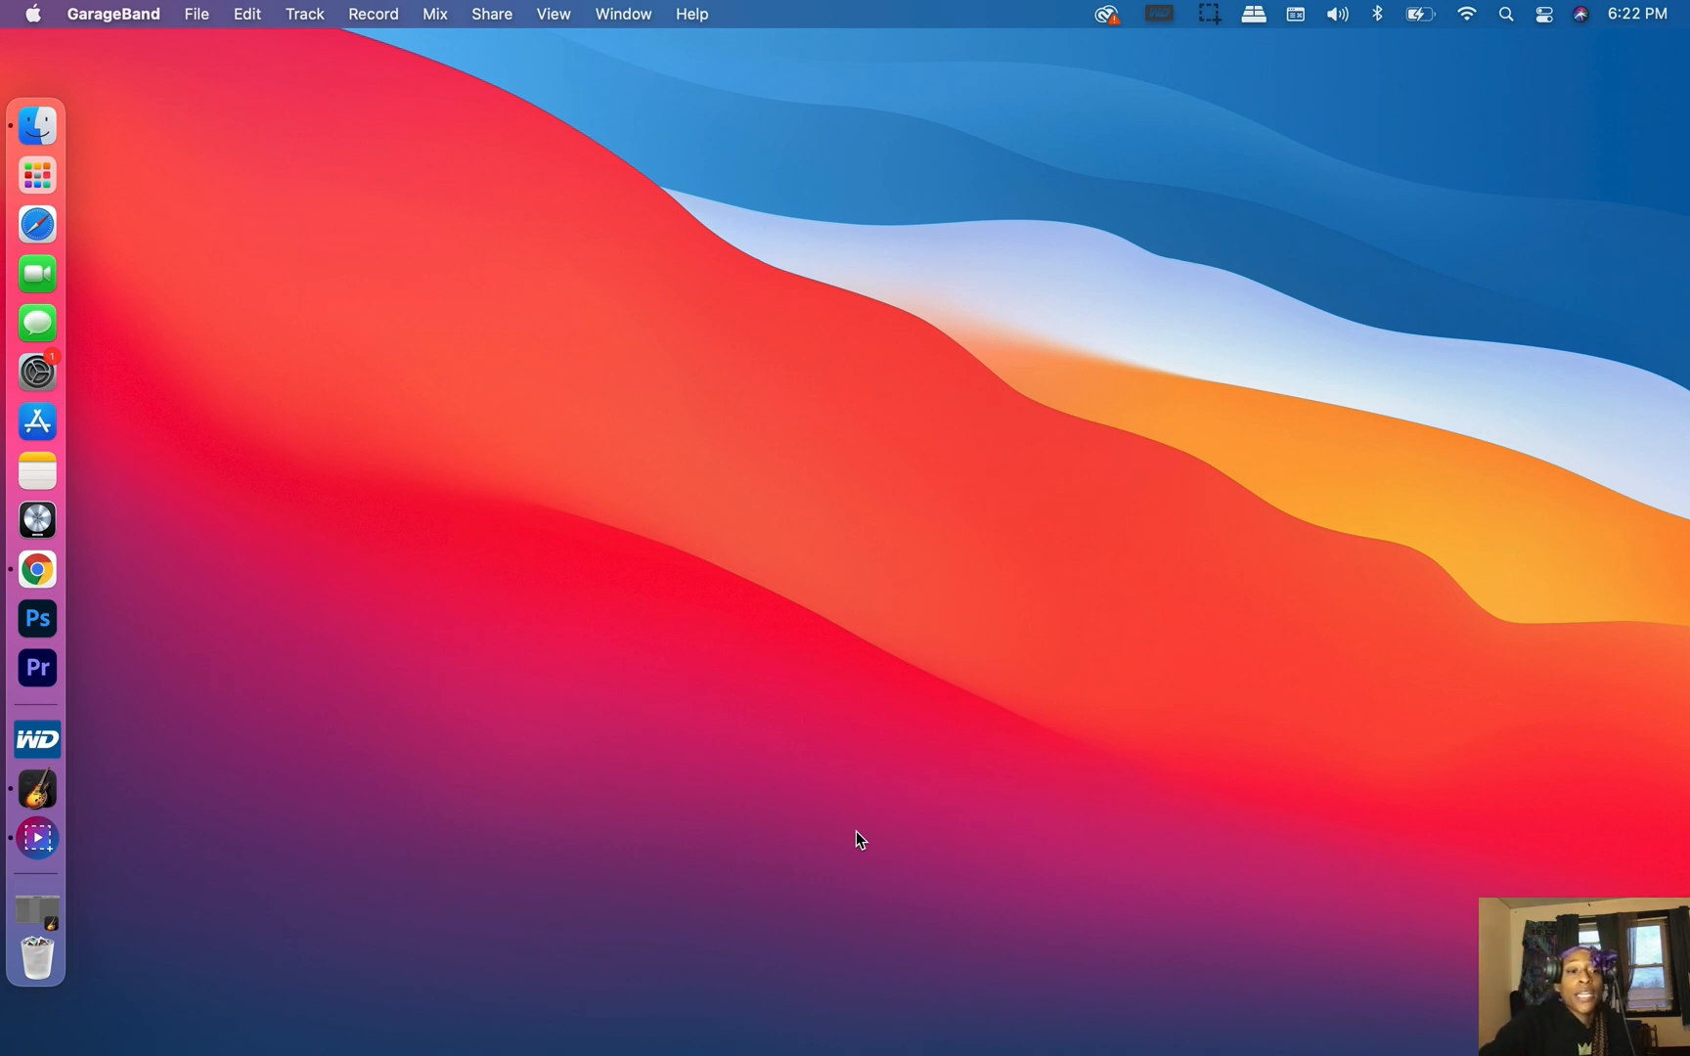
mouse_move(35, 788)
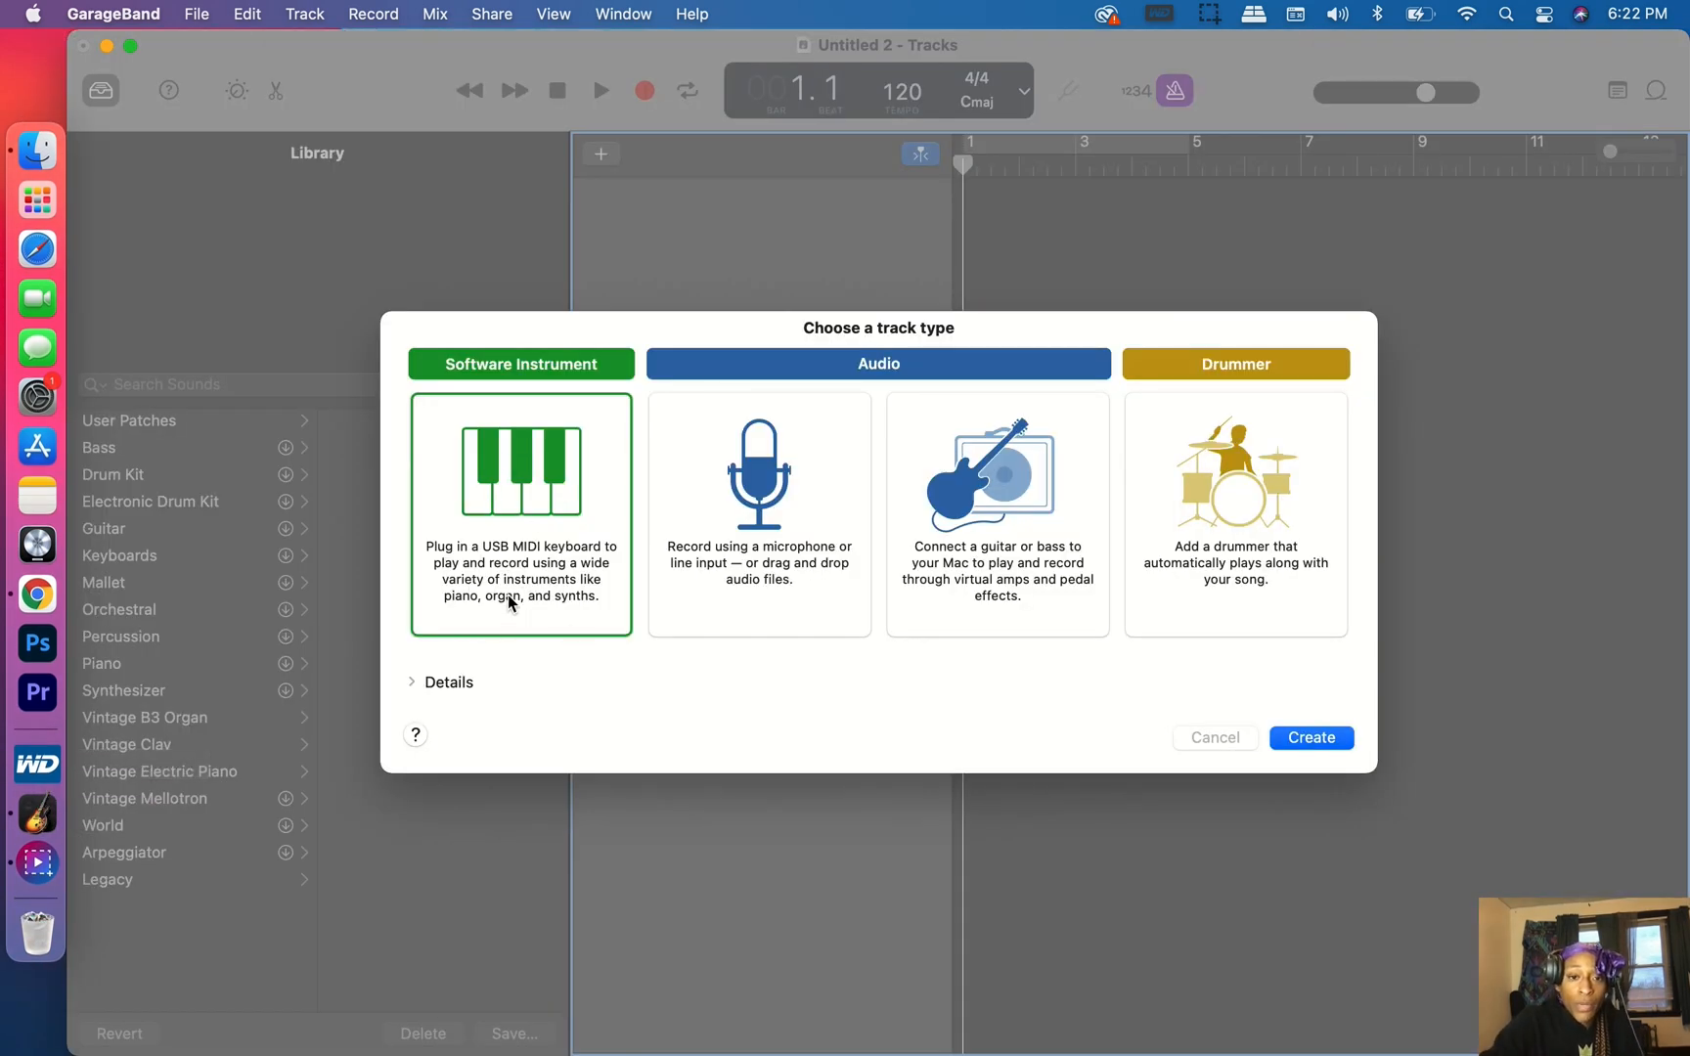
Create a software instrument track with an electronic drum kit sound and close Musical Typing.
click(1310, 737)
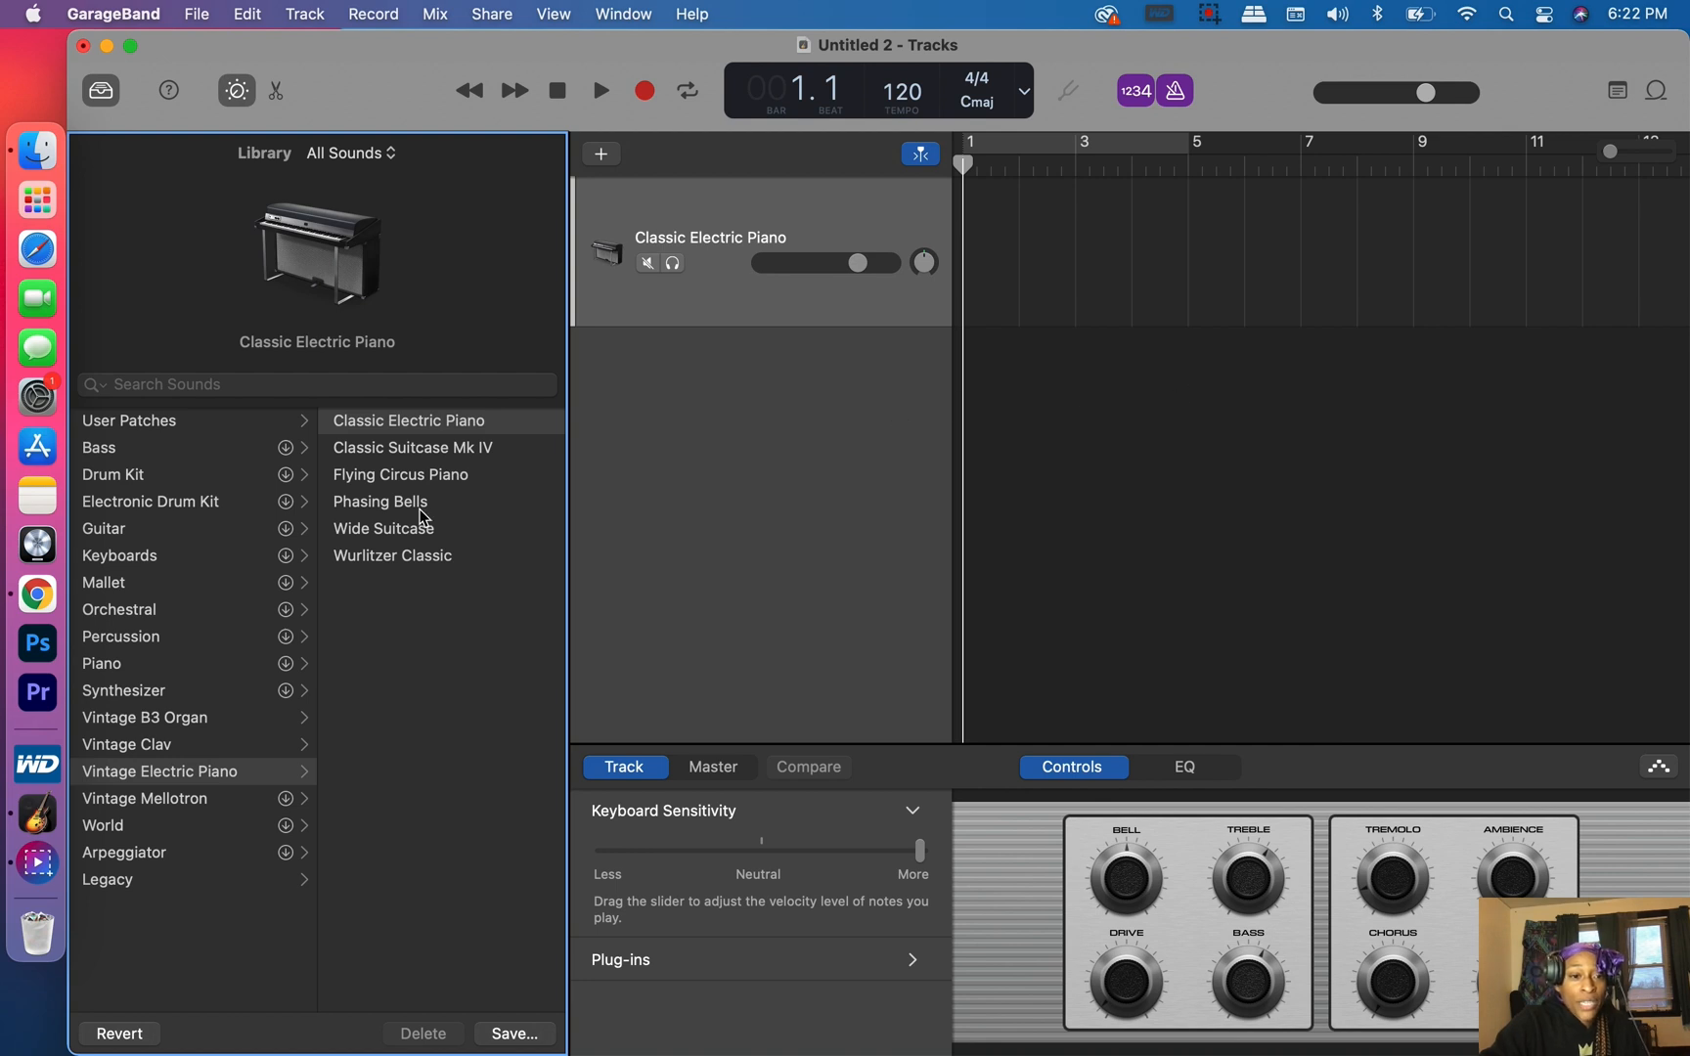
click(382, 663)
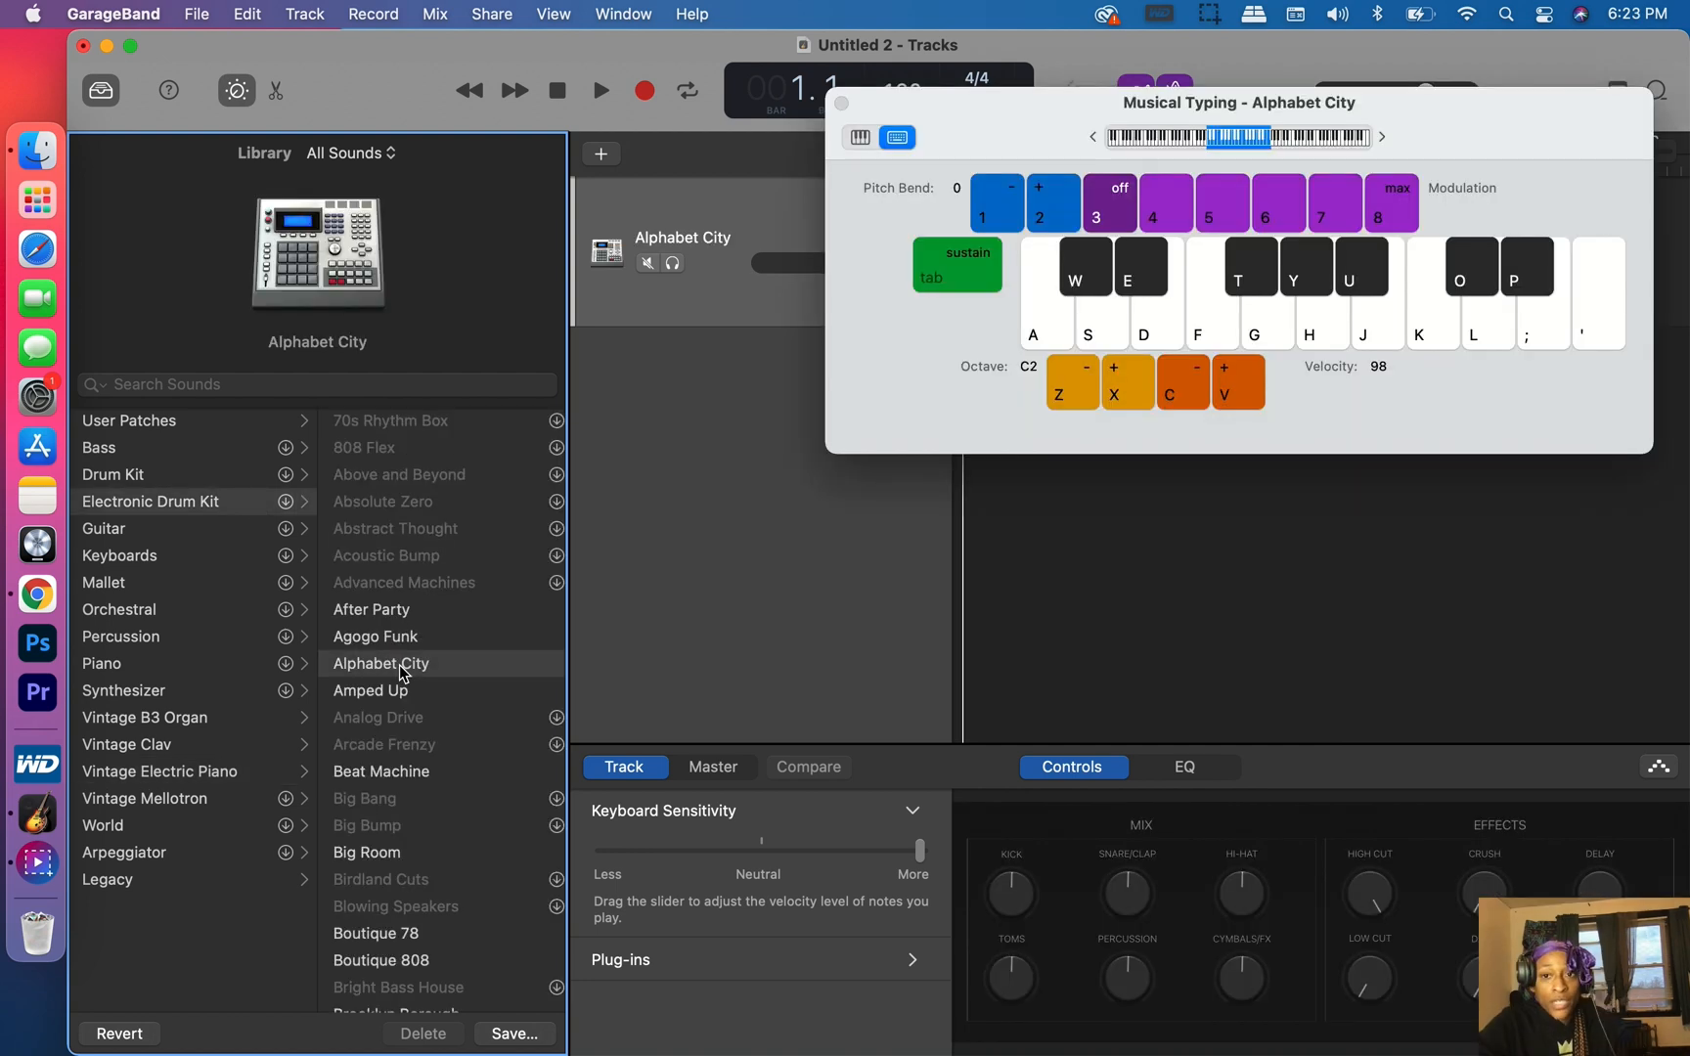
mouse_move(438, 667)
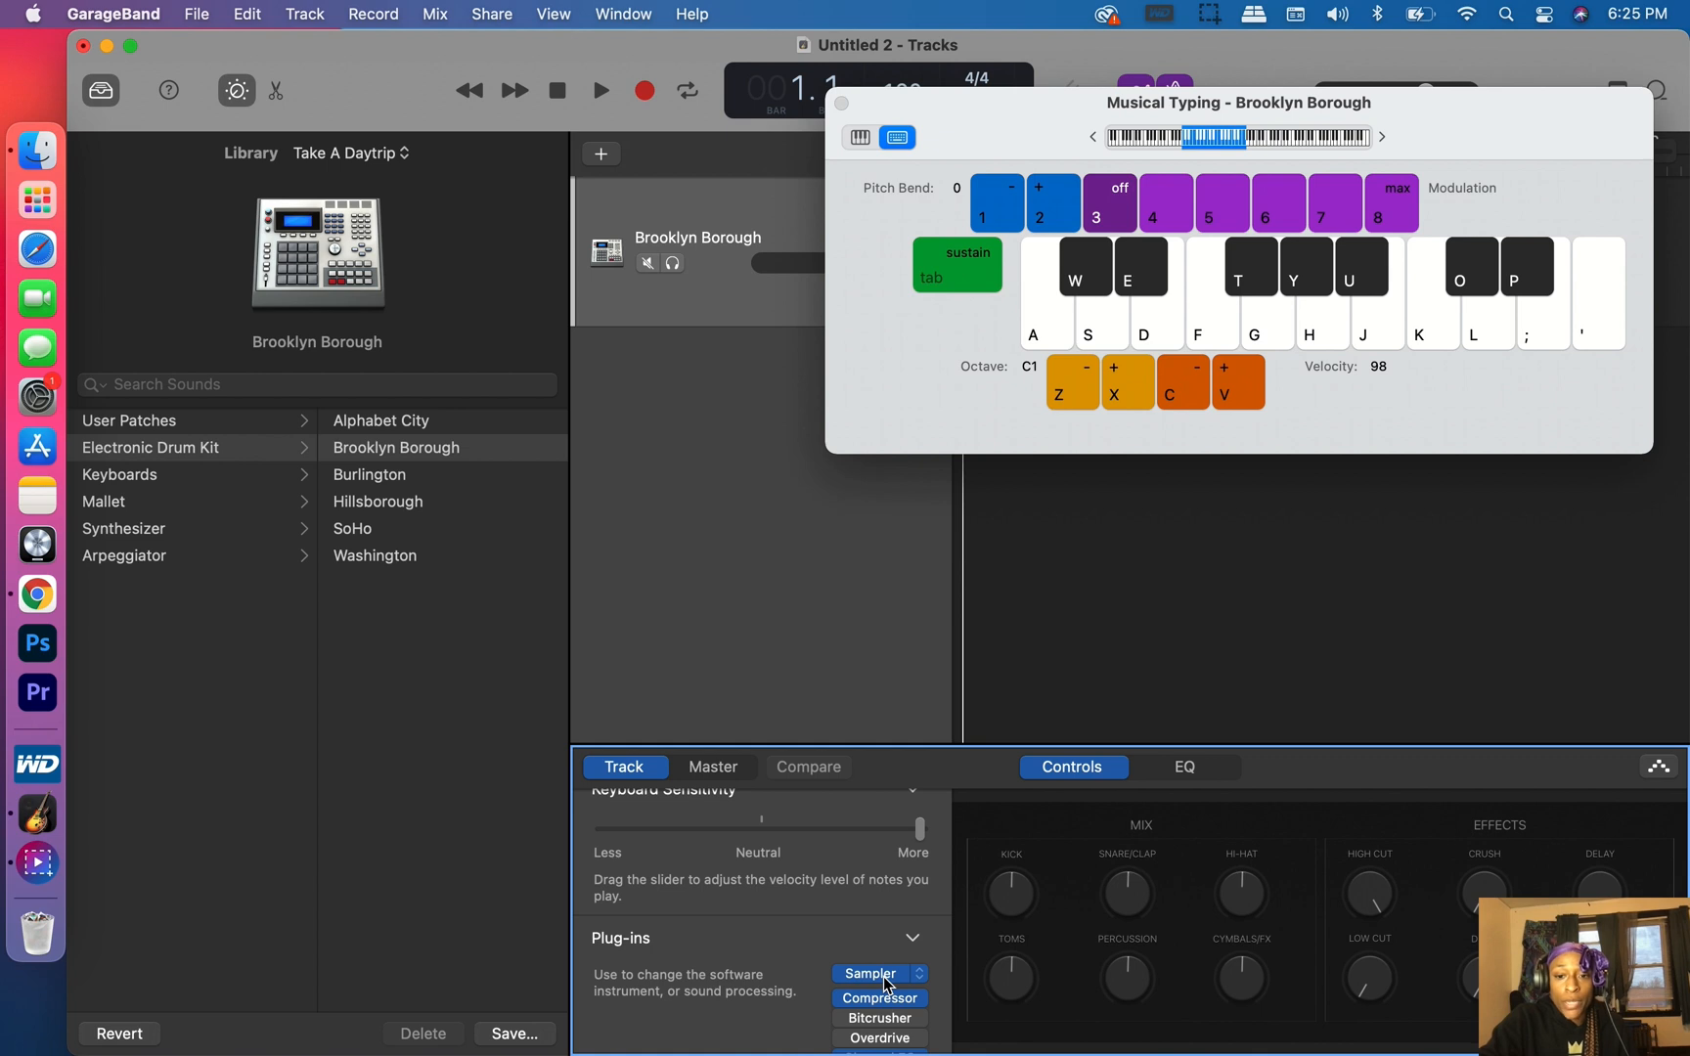
click(843, 102)
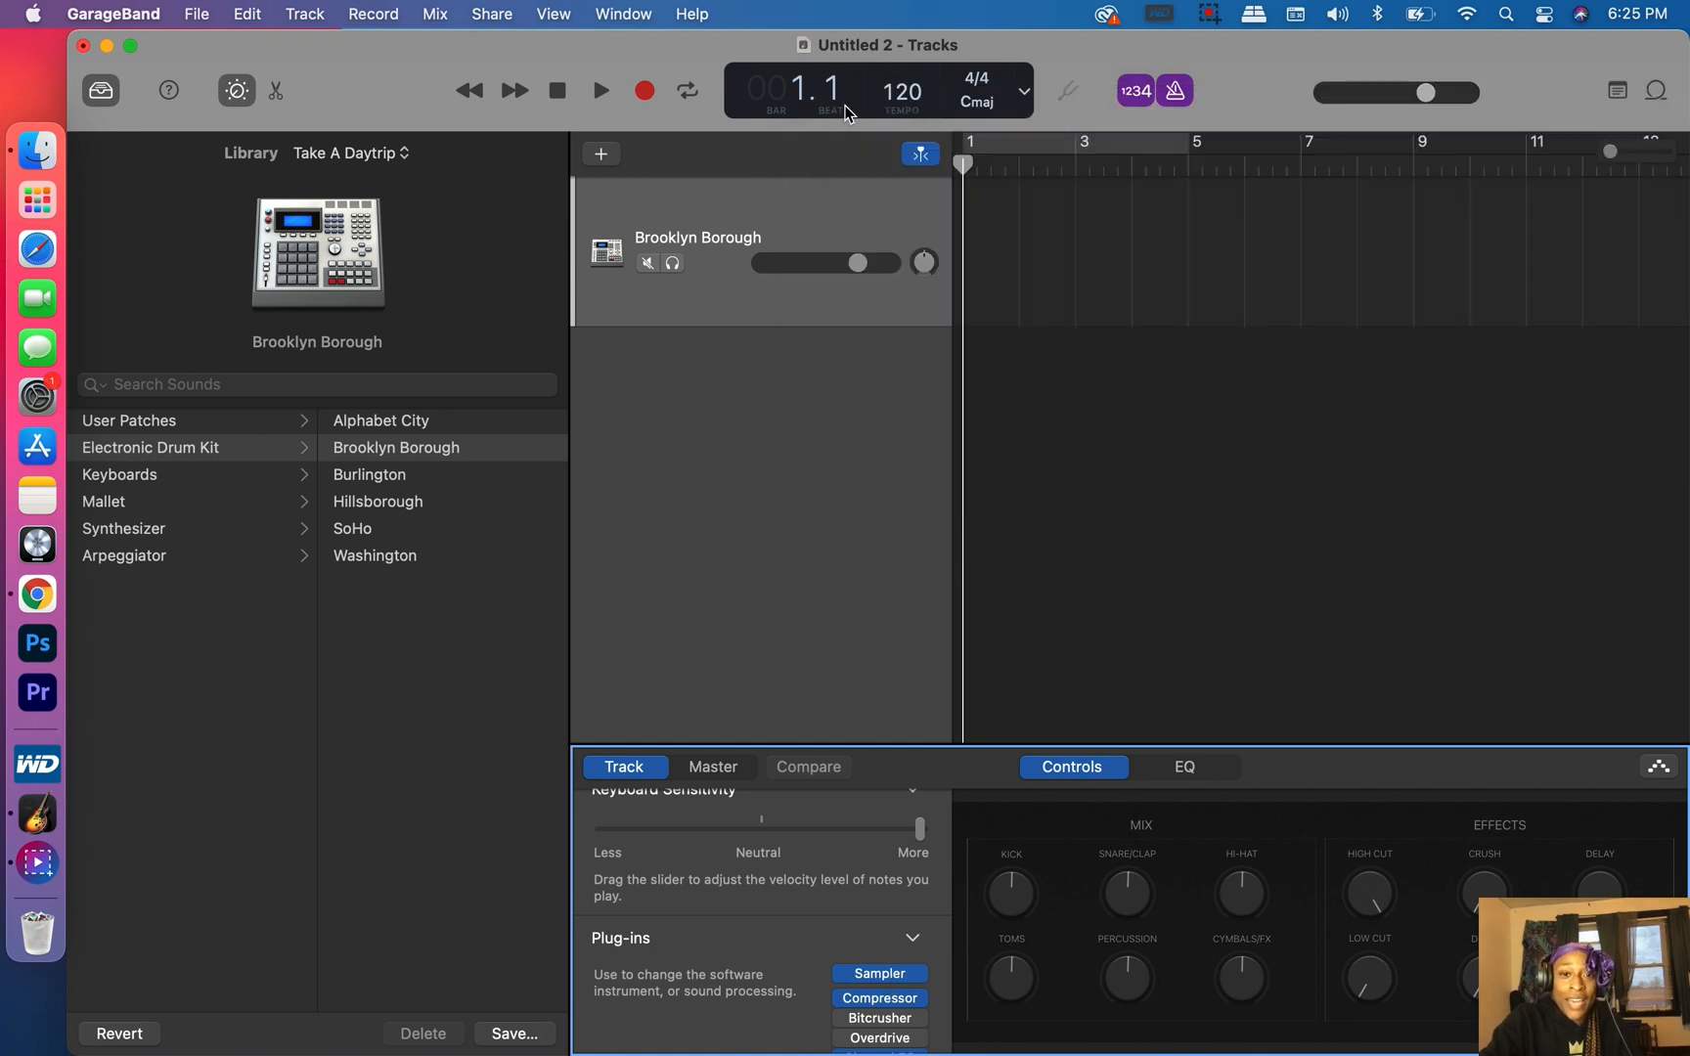
mouse_move(221, 469)
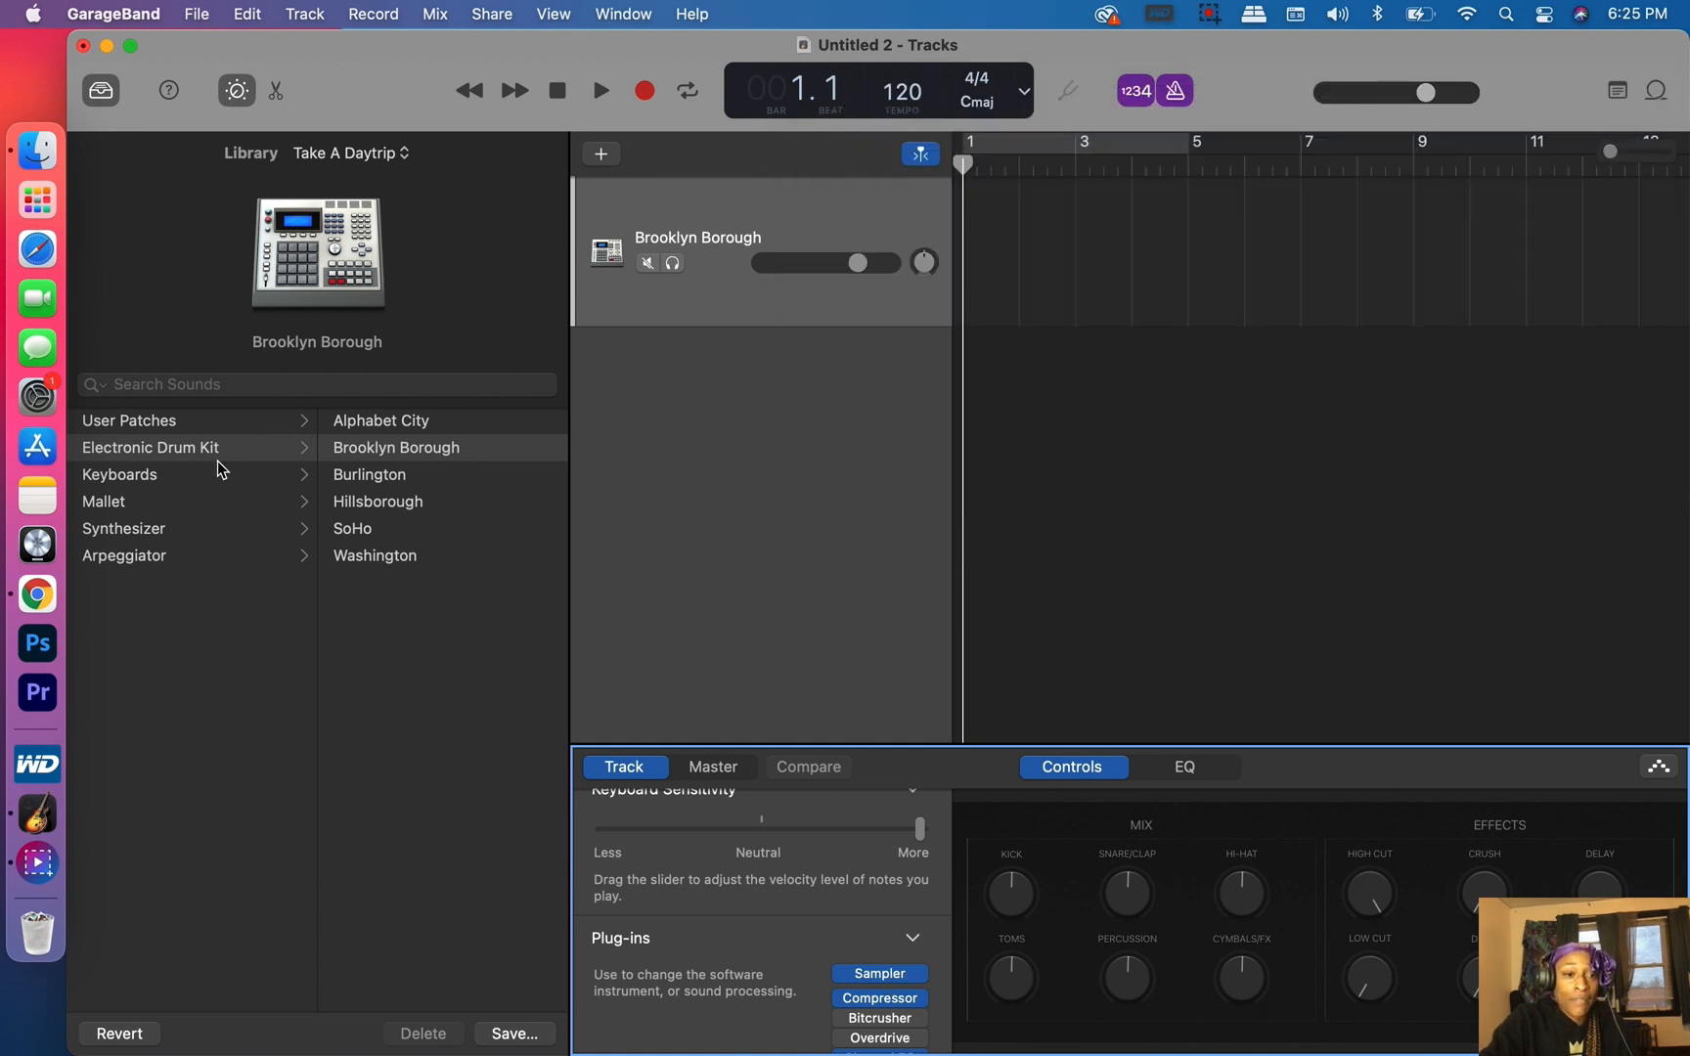
mouse_move(190, 493)
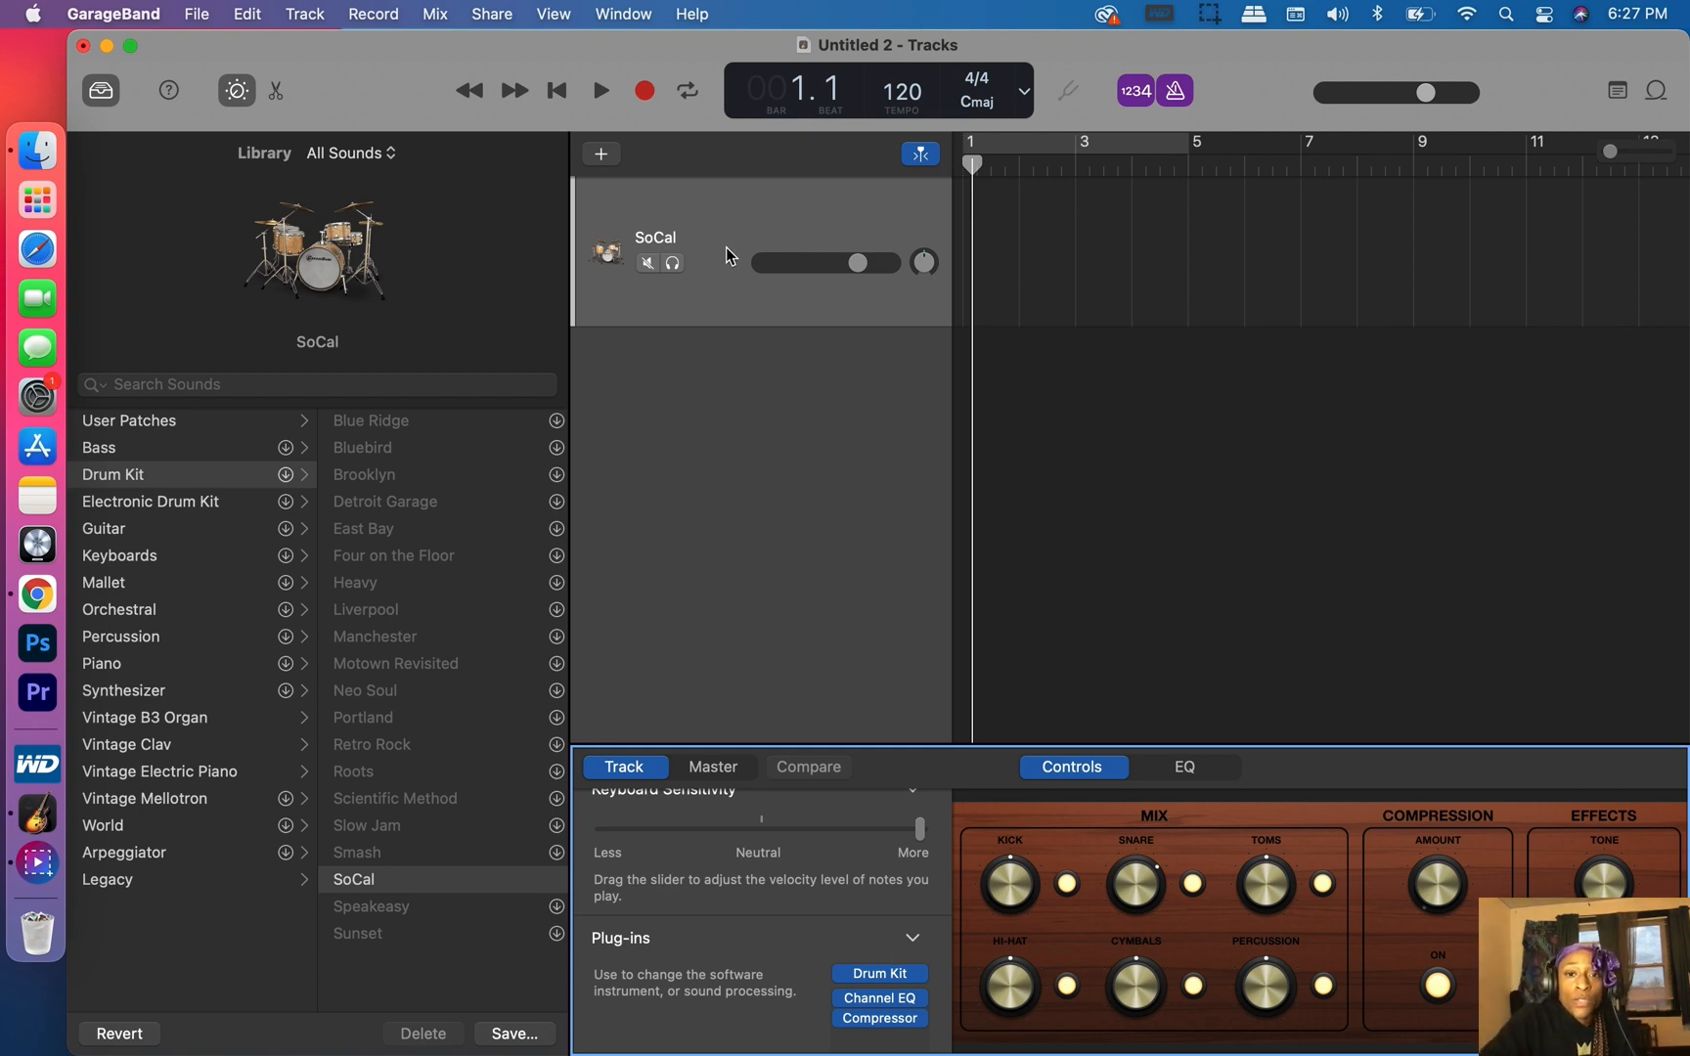
mouse_move(600, 163)
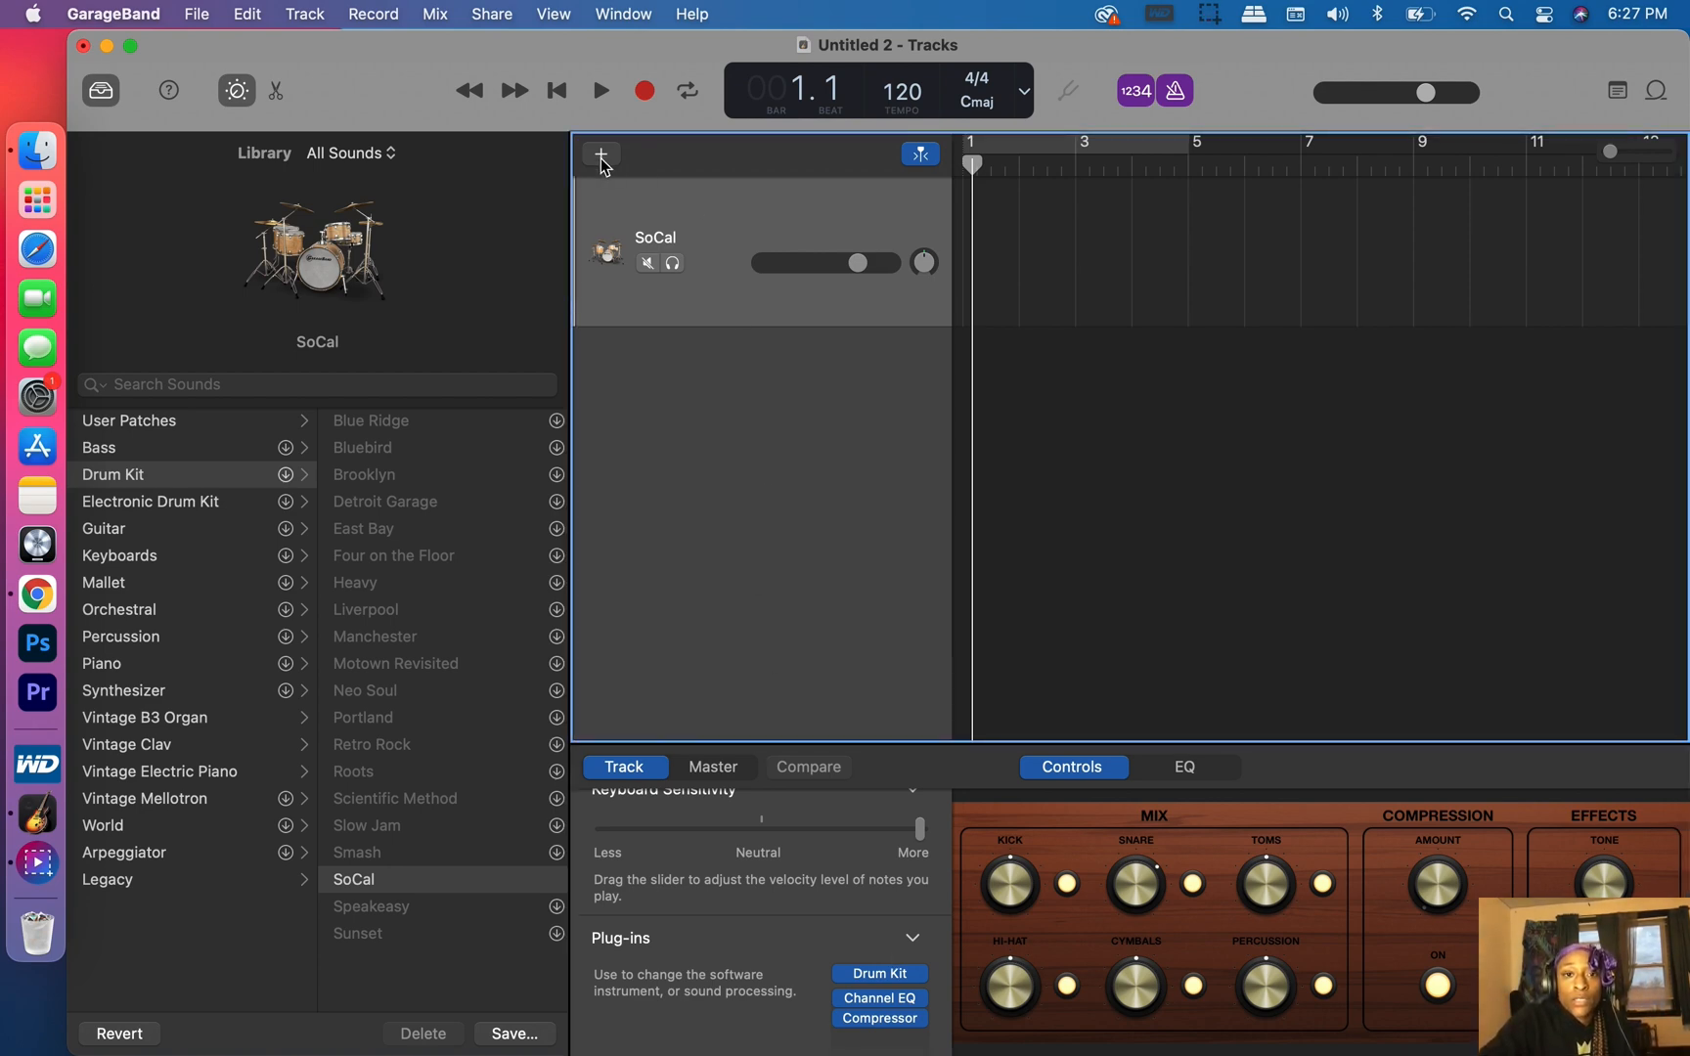
Add a second Classic Electric Piano software instrument track and load Arcade on it.
click(601, 154)
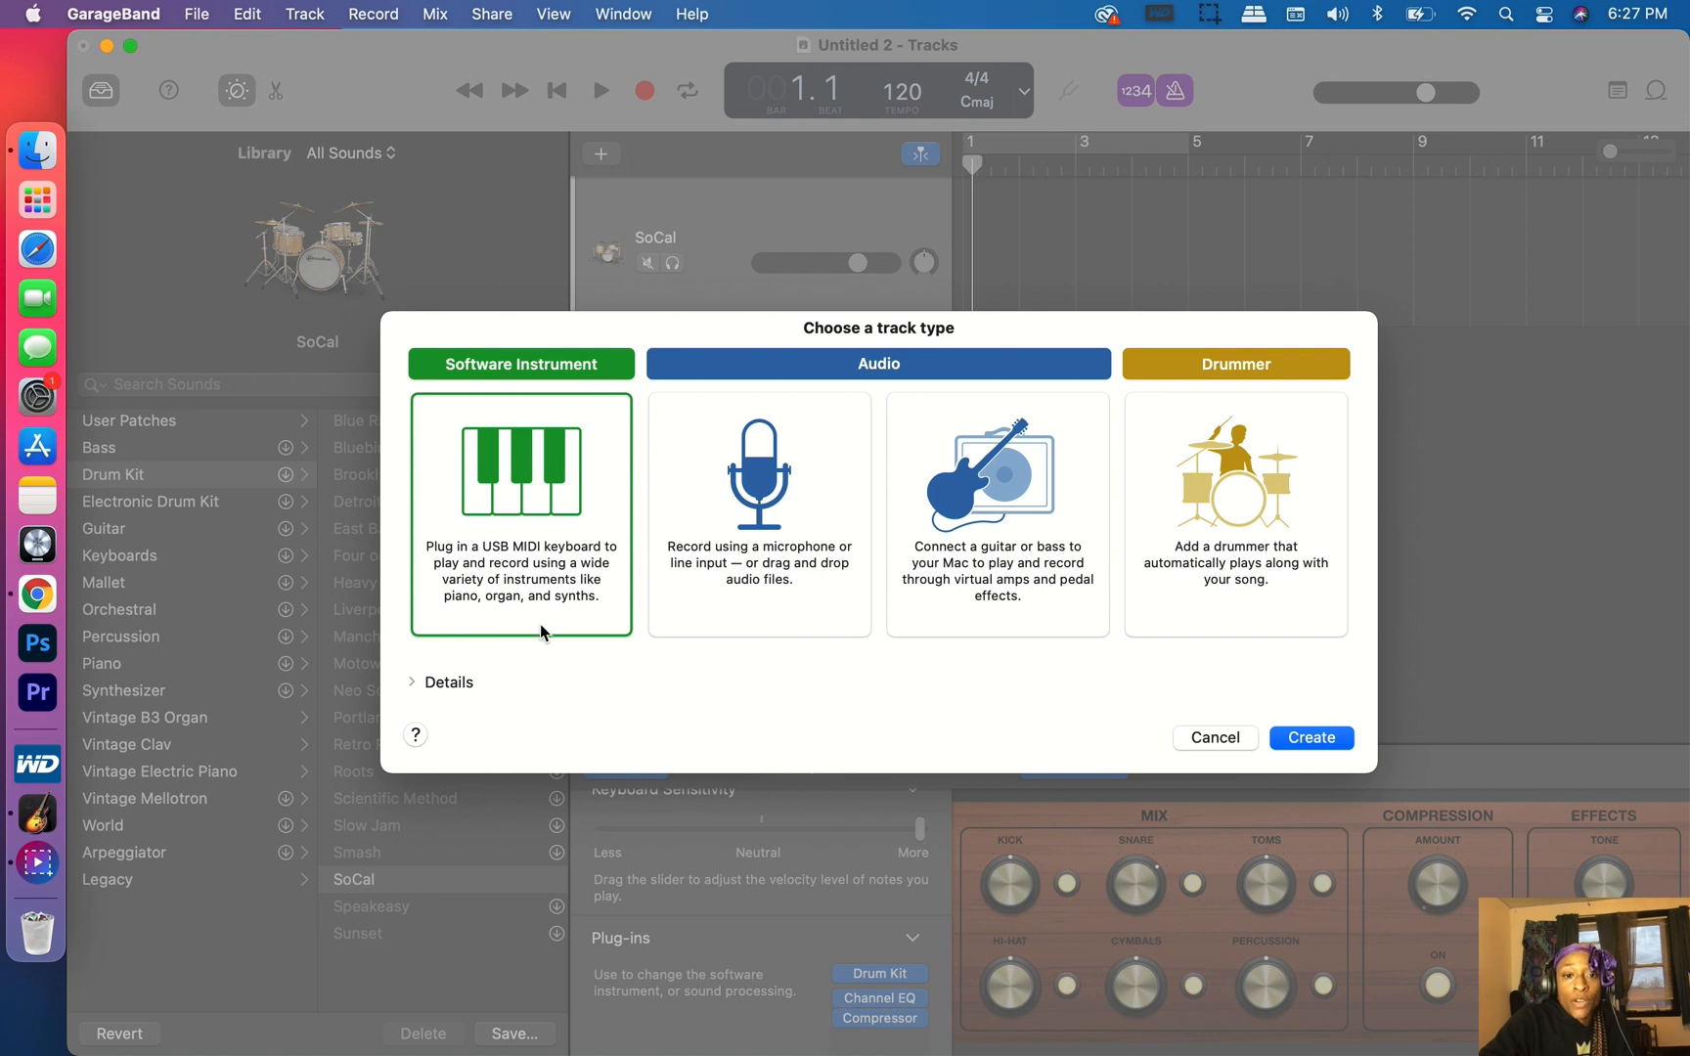
mouse_move(1358, 776)
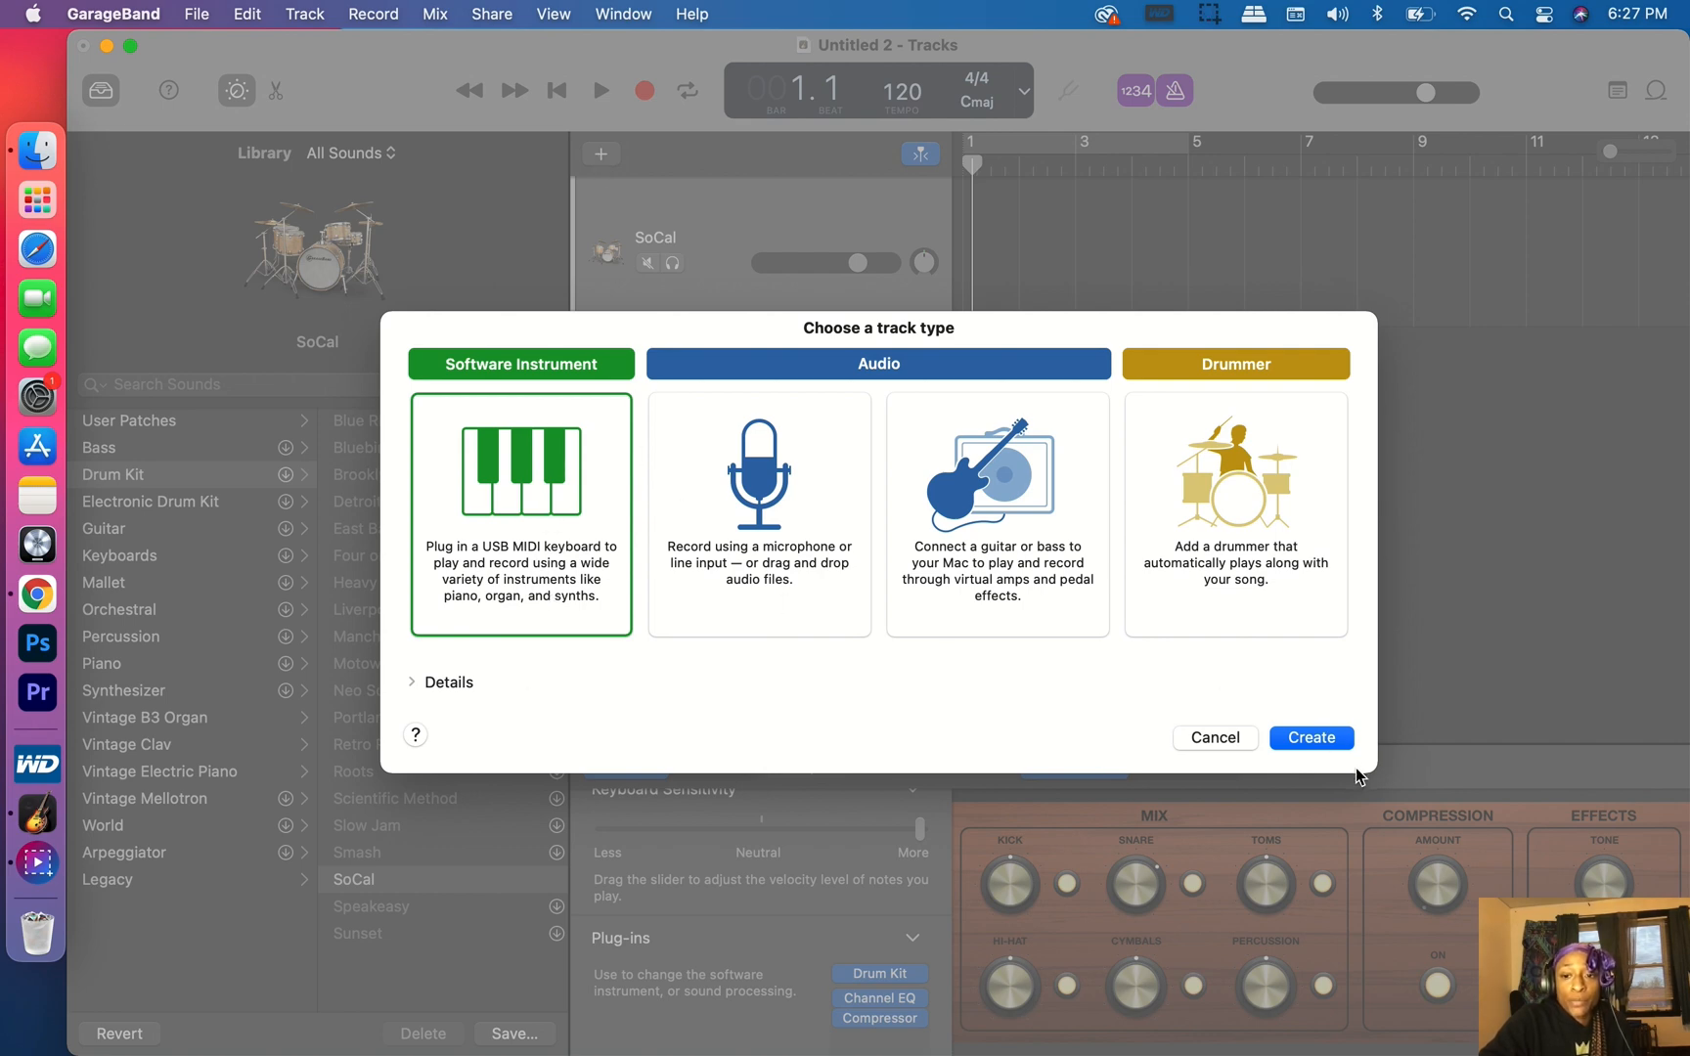
click(1309, 738)
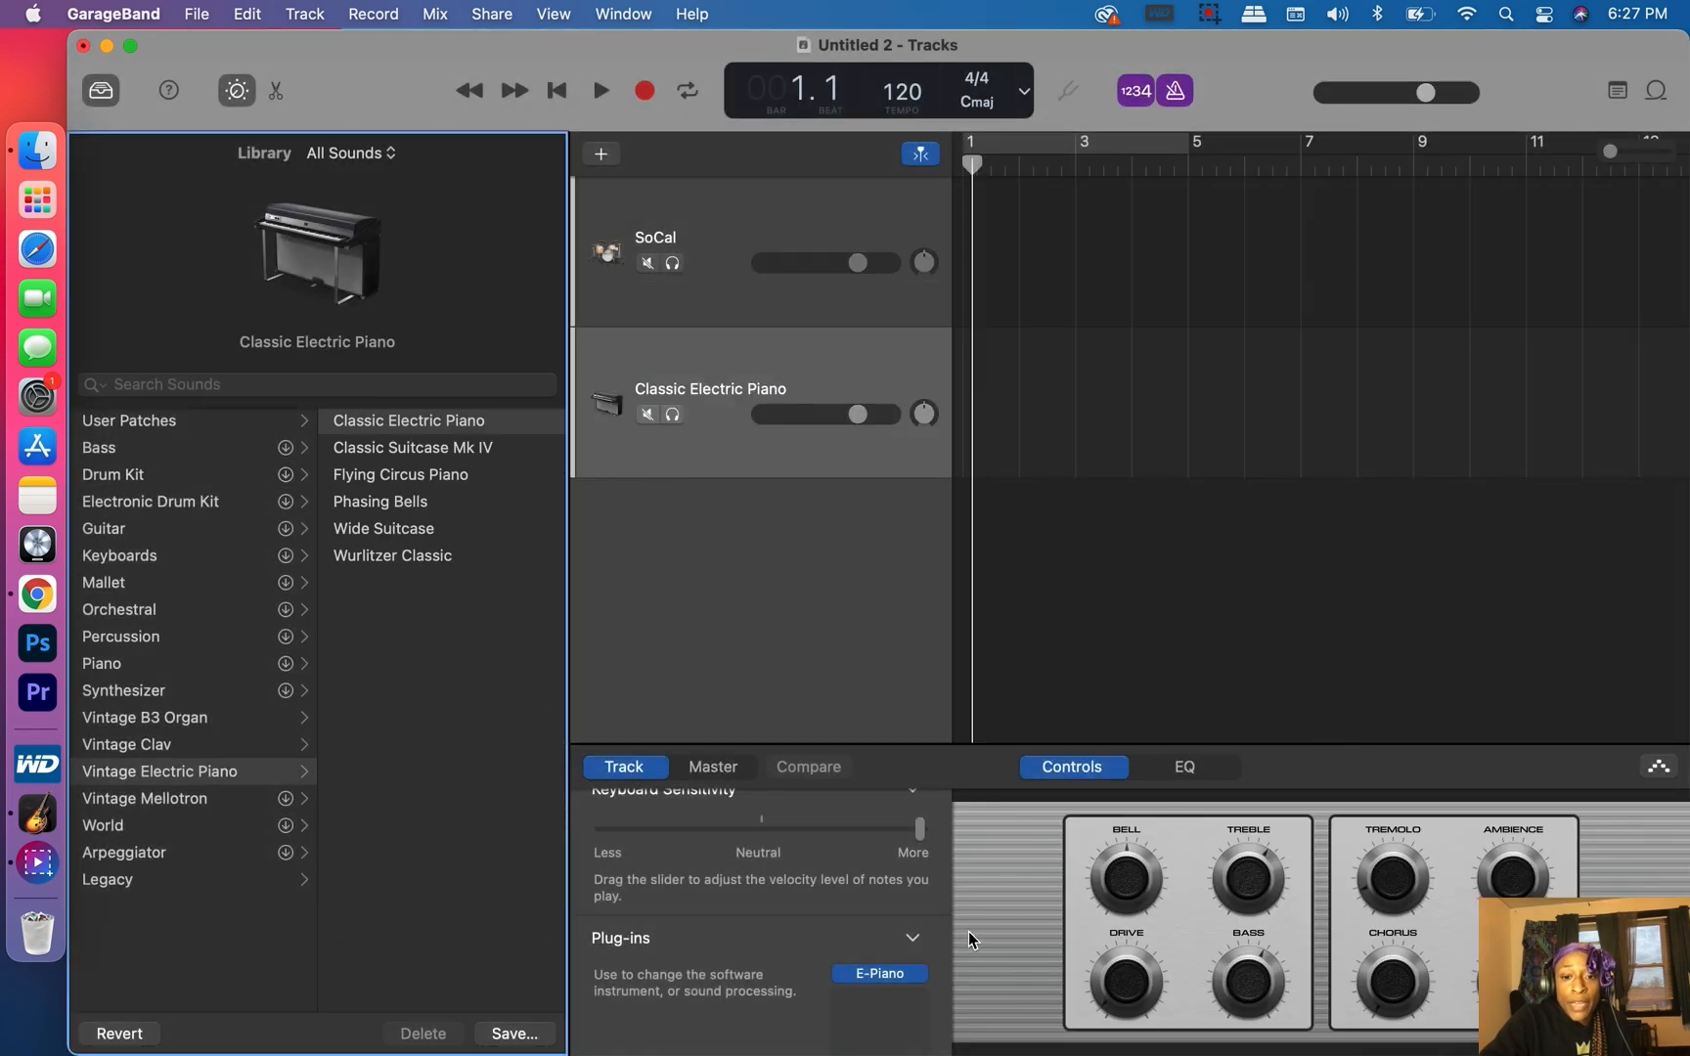
click(880, 974)
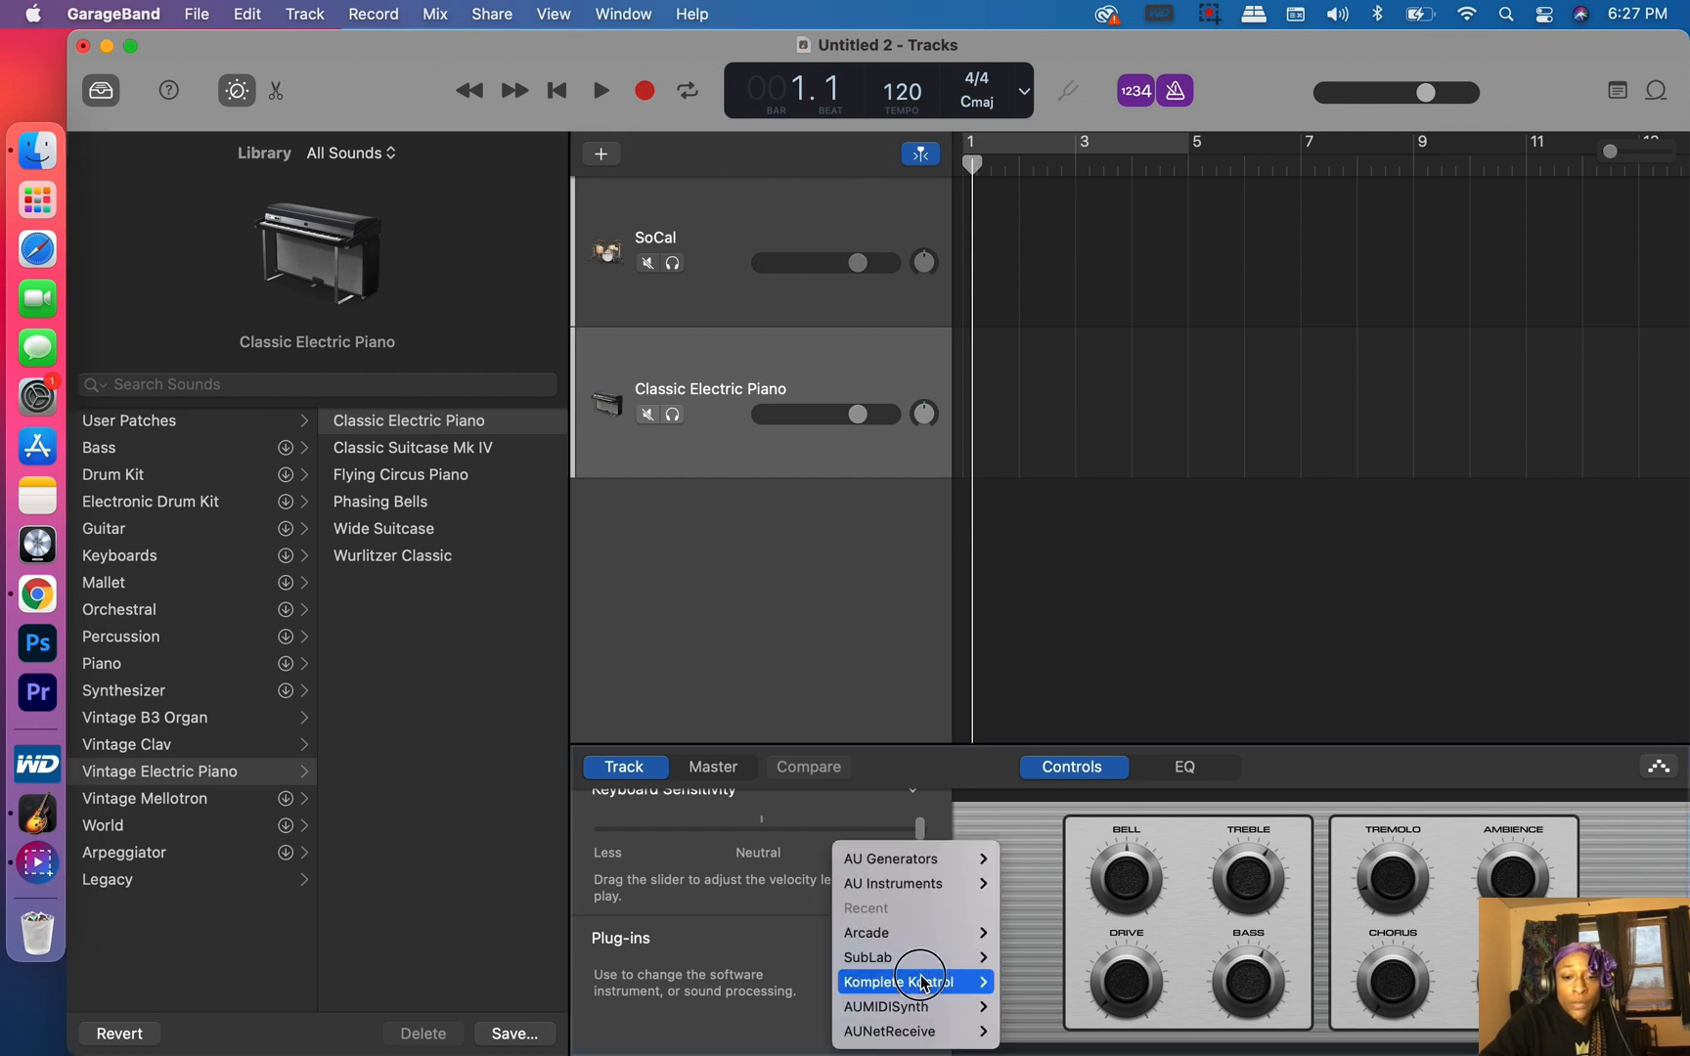
mouse_move(924, 929)
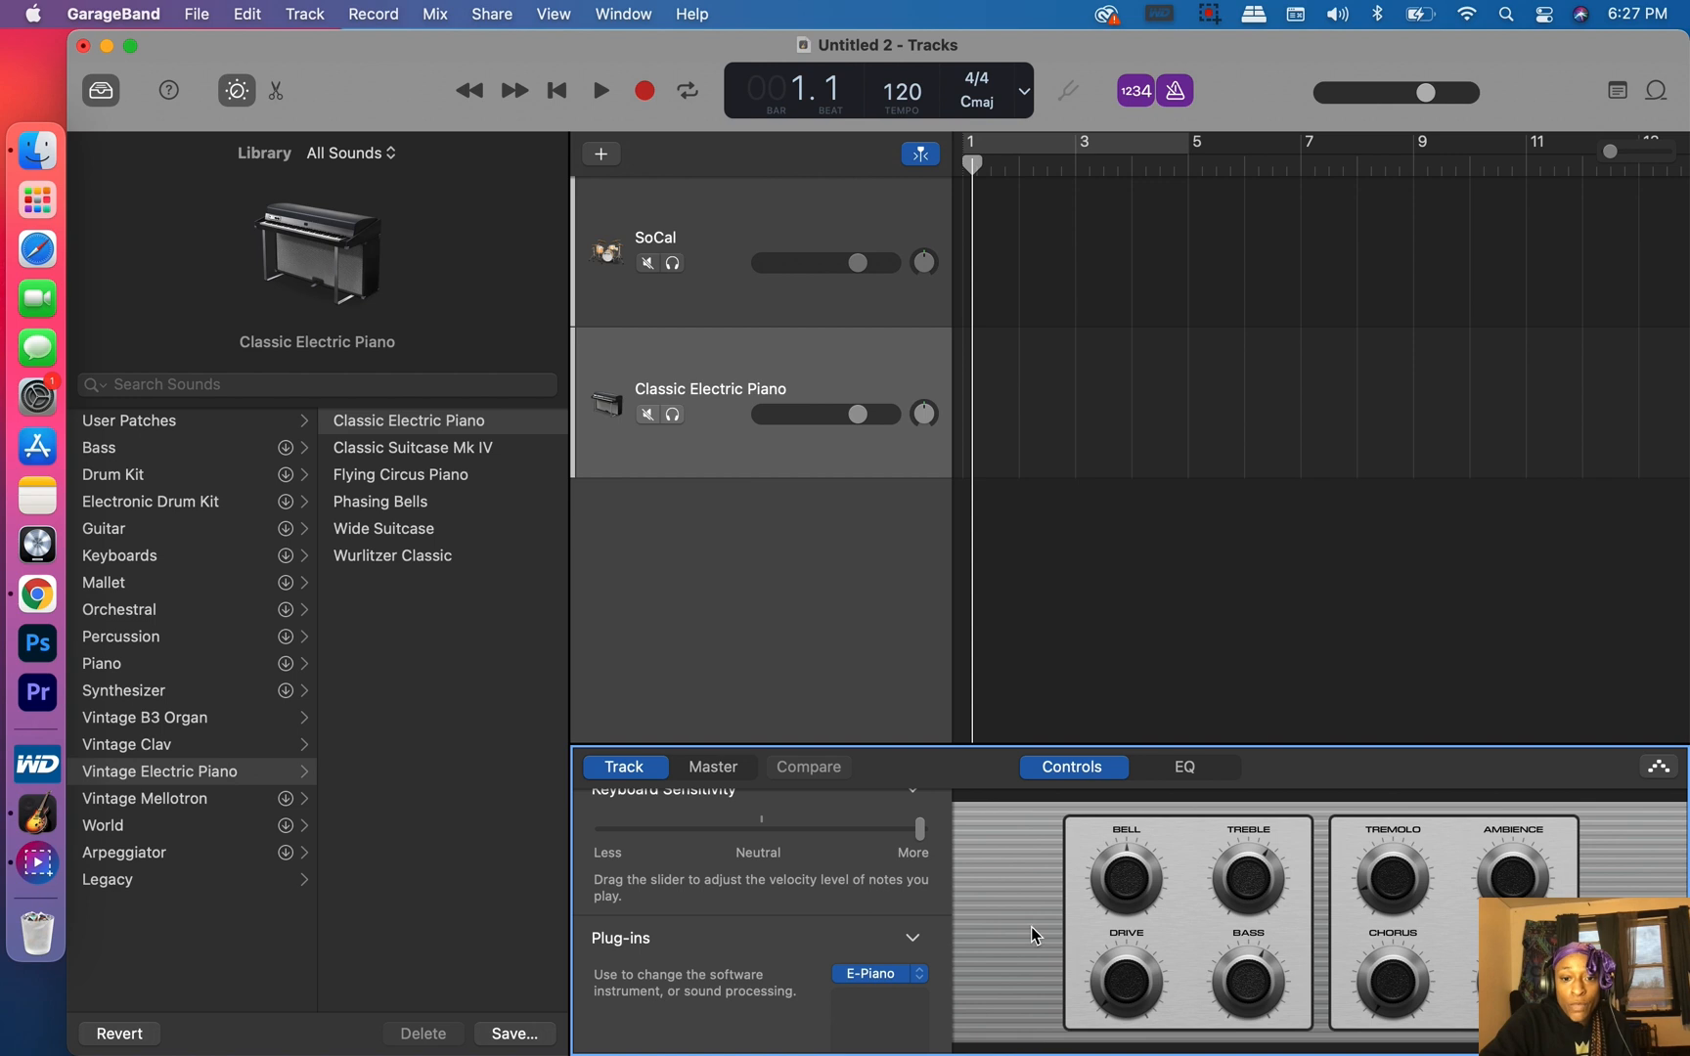
mouse_move(869, 989)
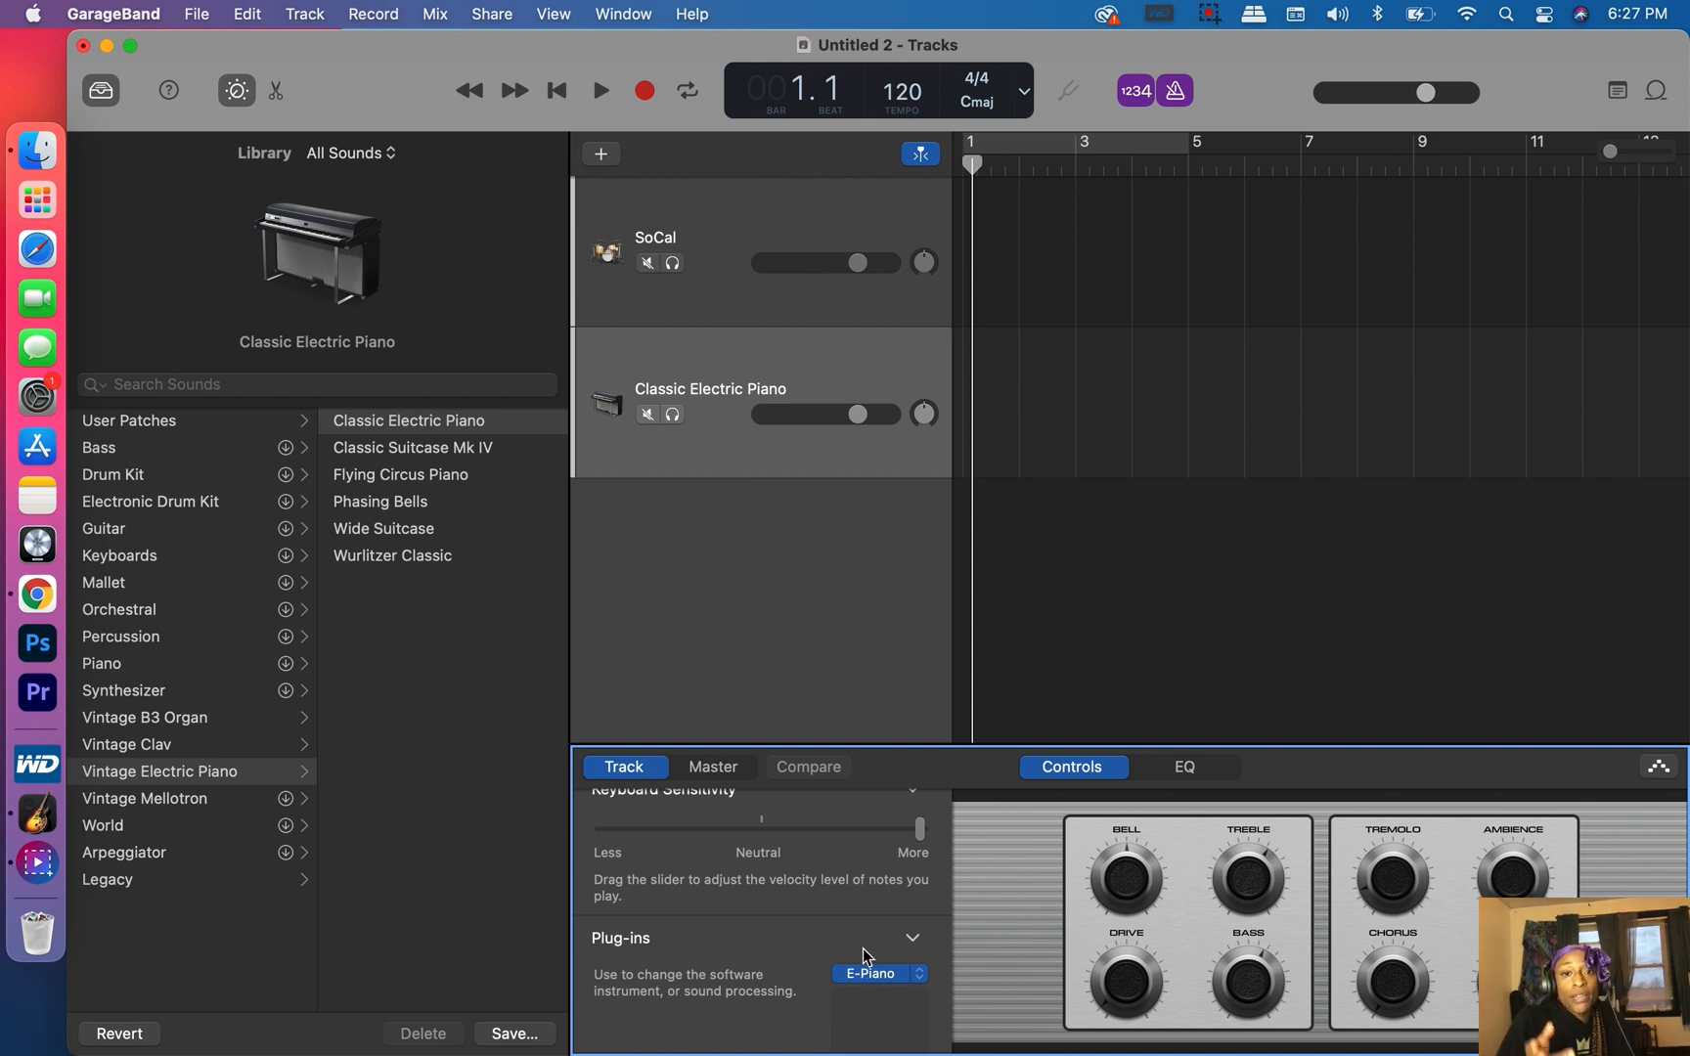
click(874, 974)
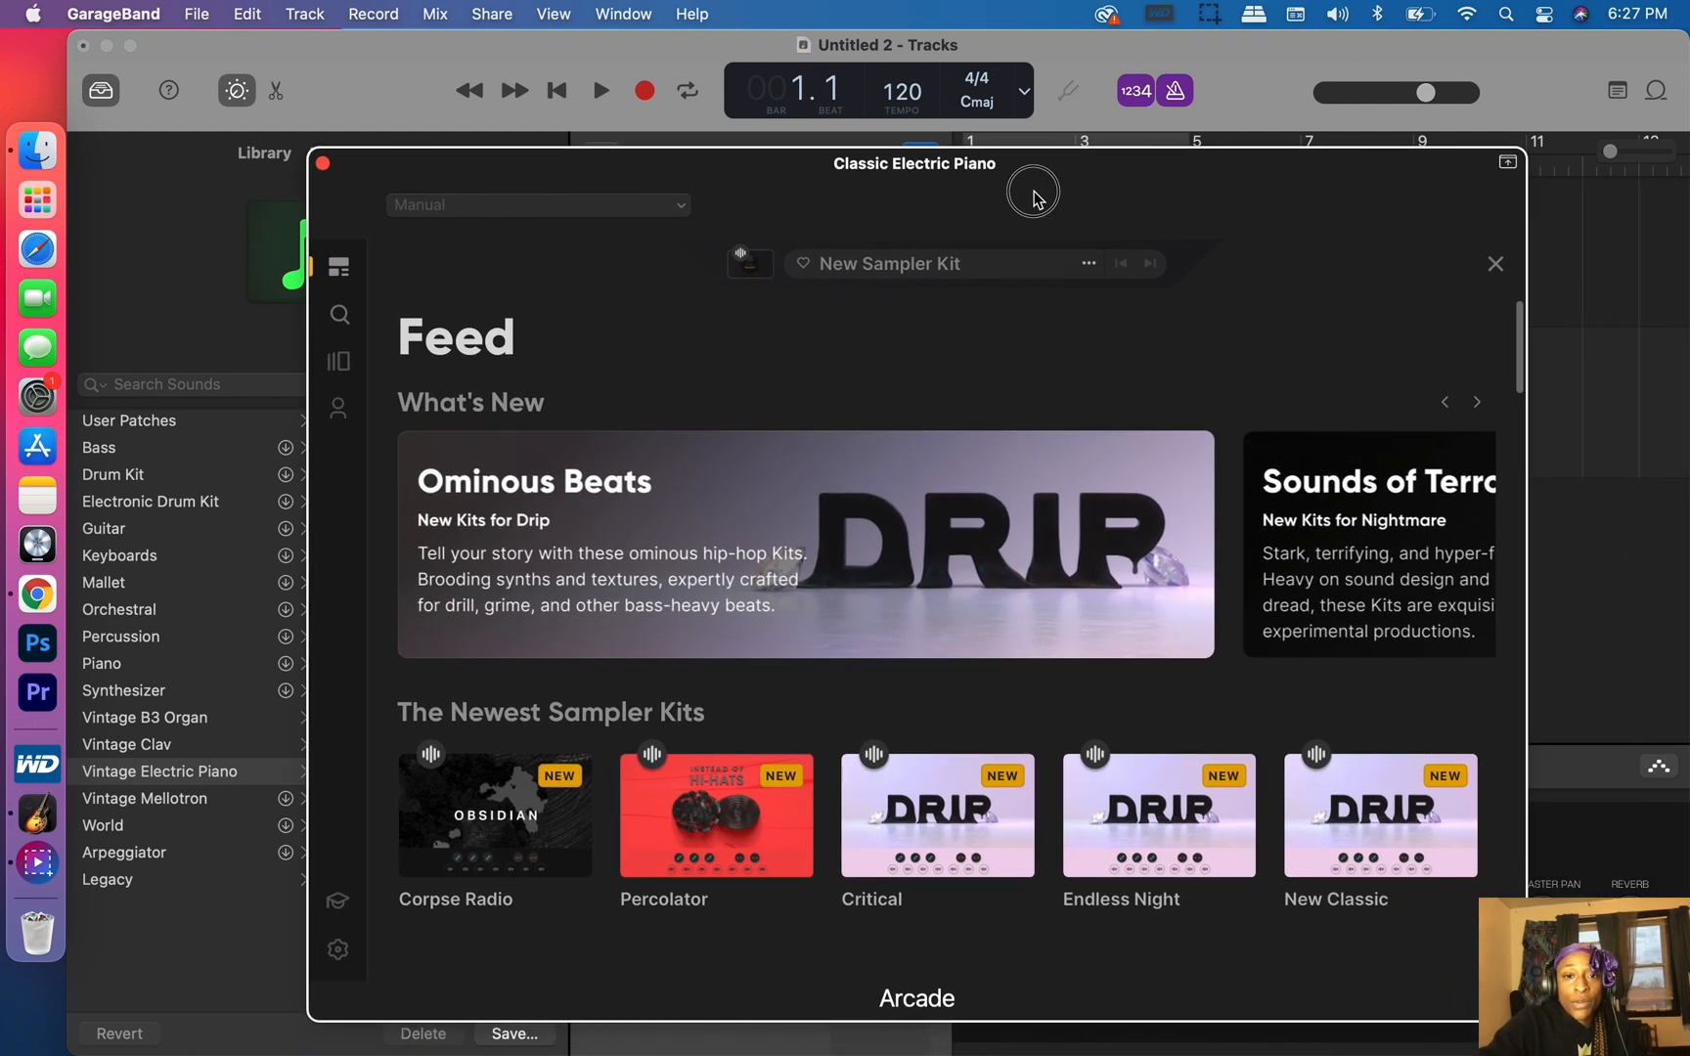
mouse_move(1162, 293)
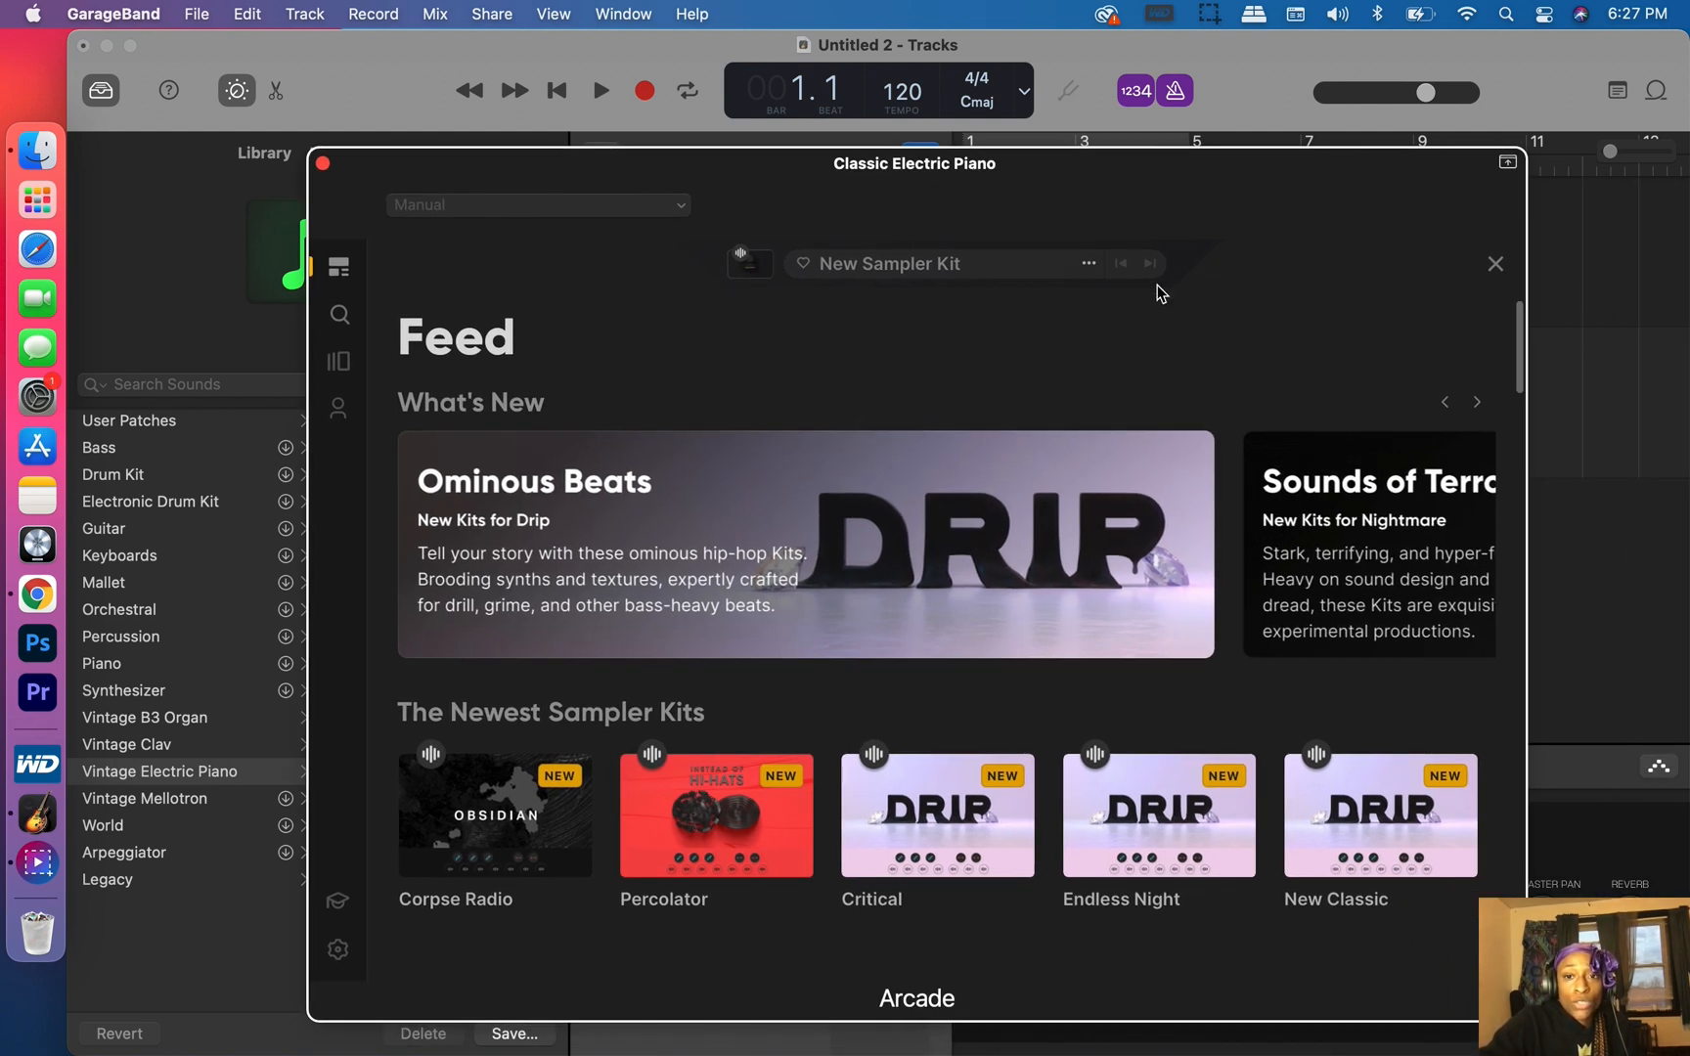
Create a new empty custom sampler kit from Arcade's kit options menu.
click(1090, 262)
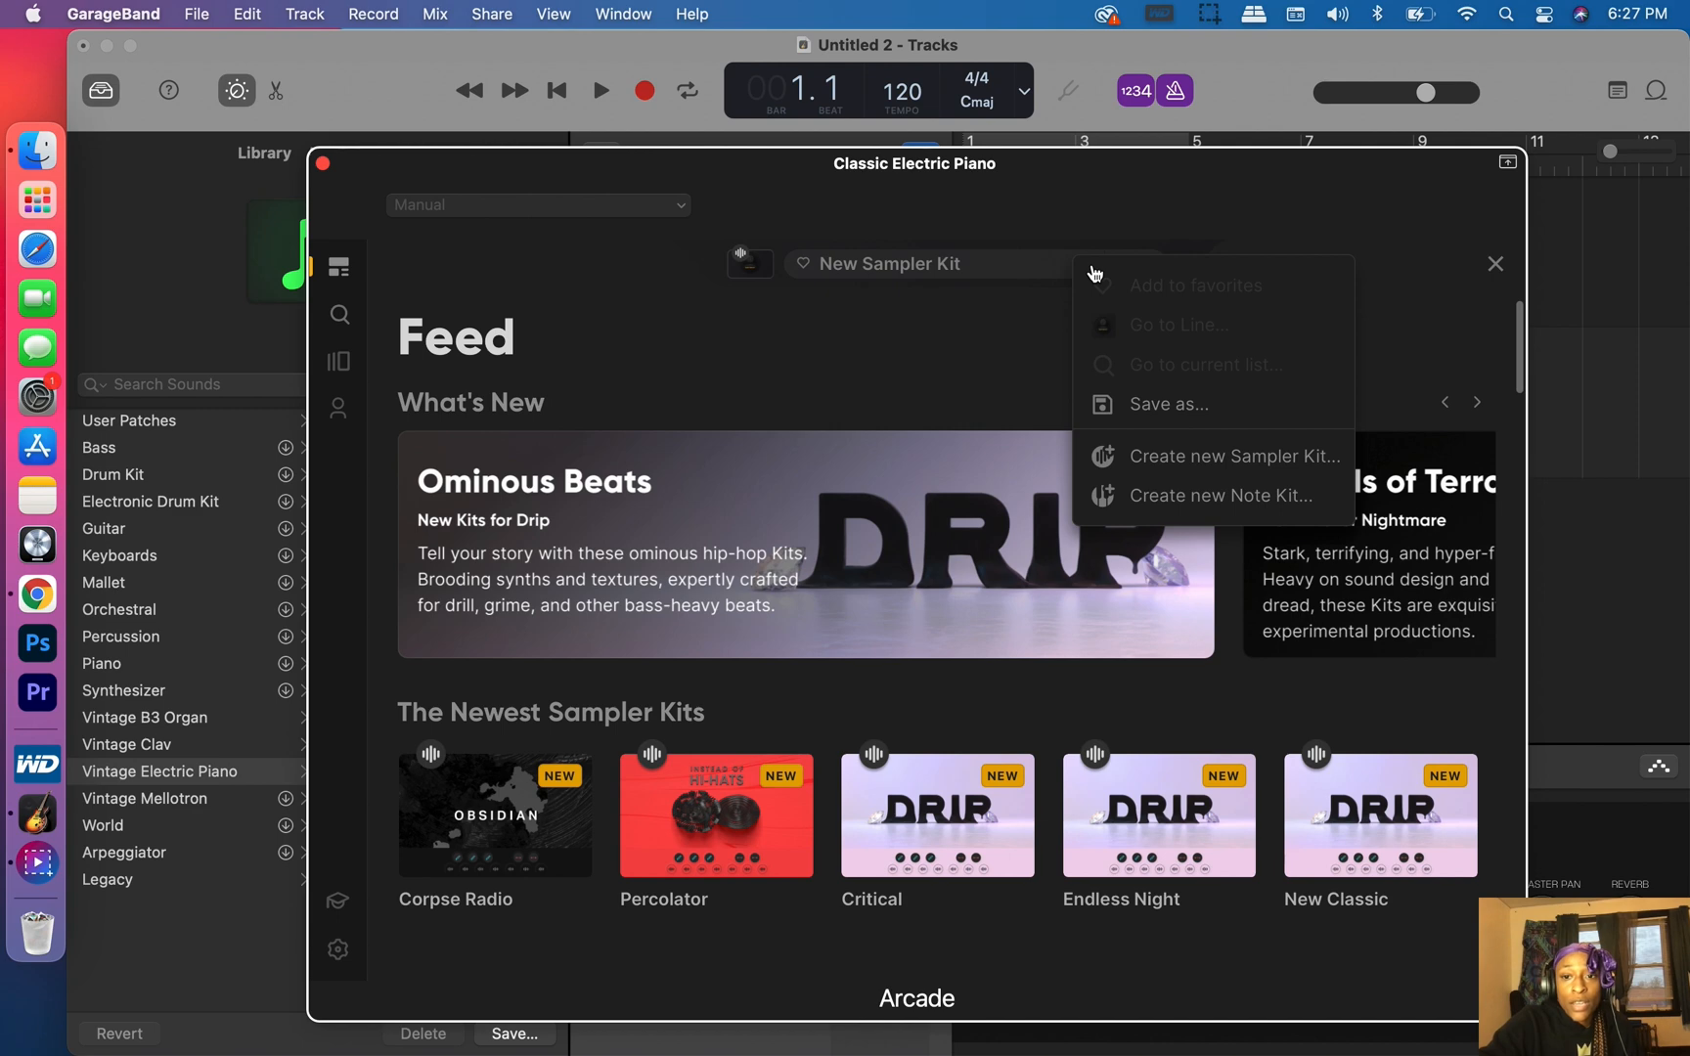
mouse_move(1213, 456)
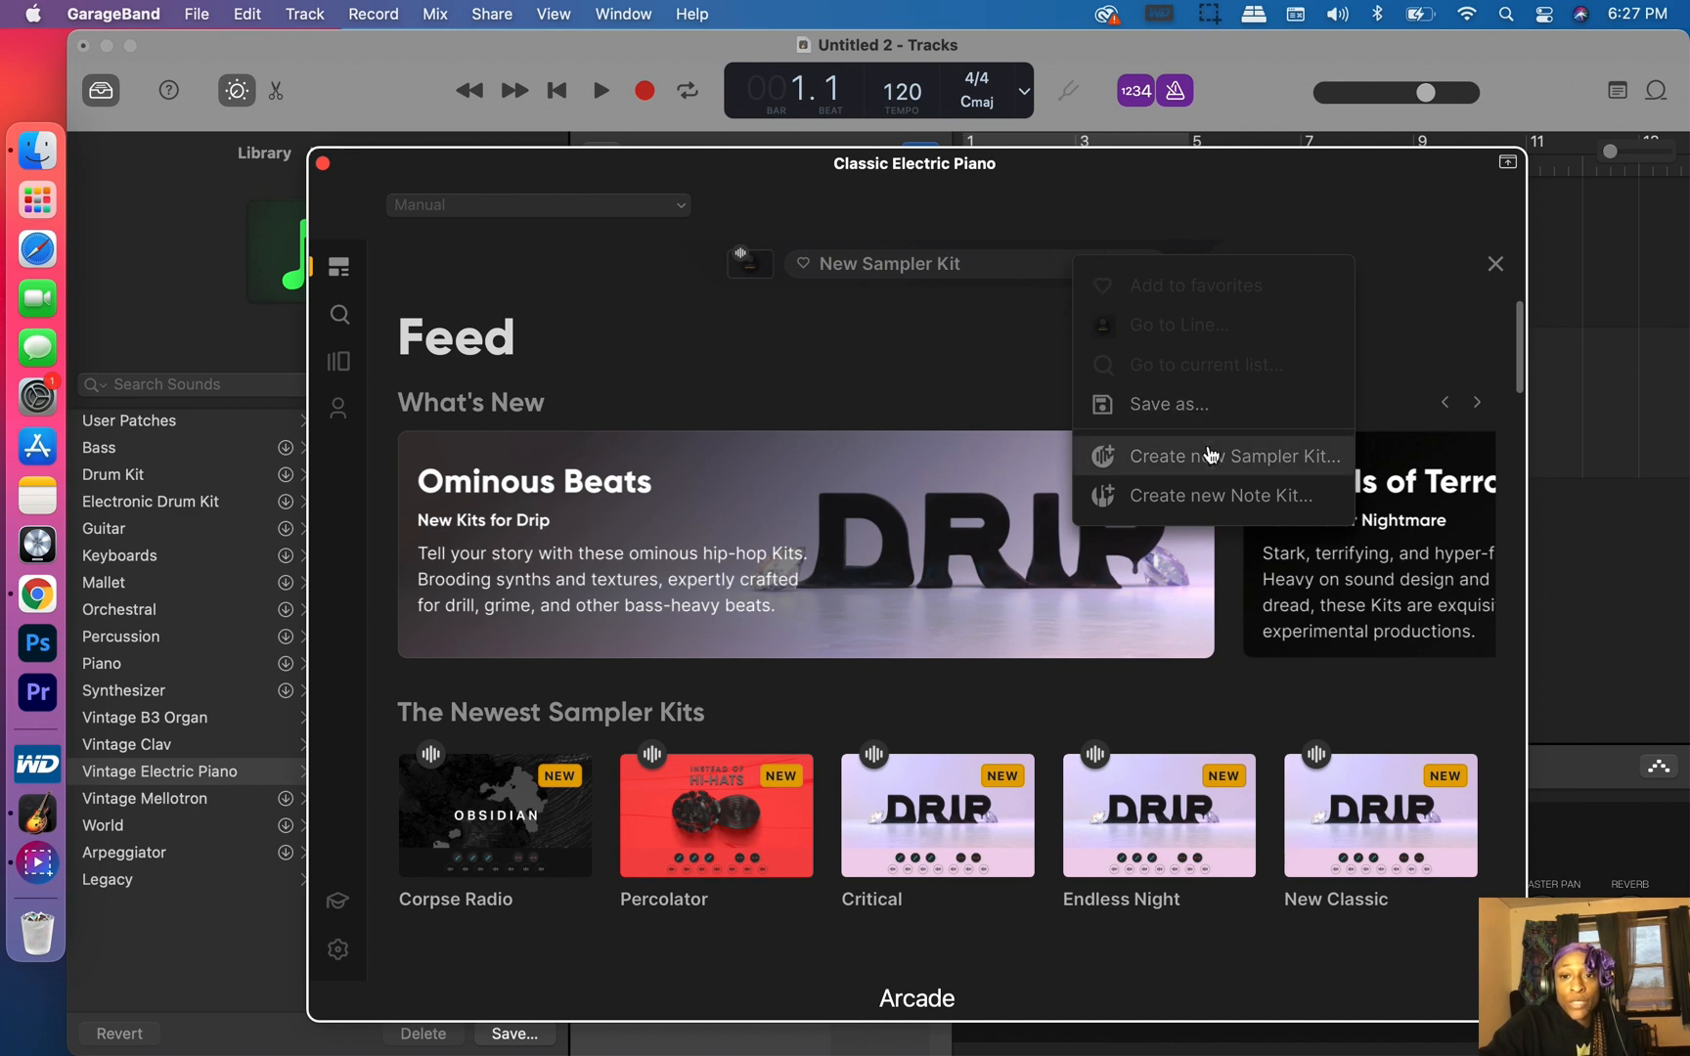
click(1234, 456)
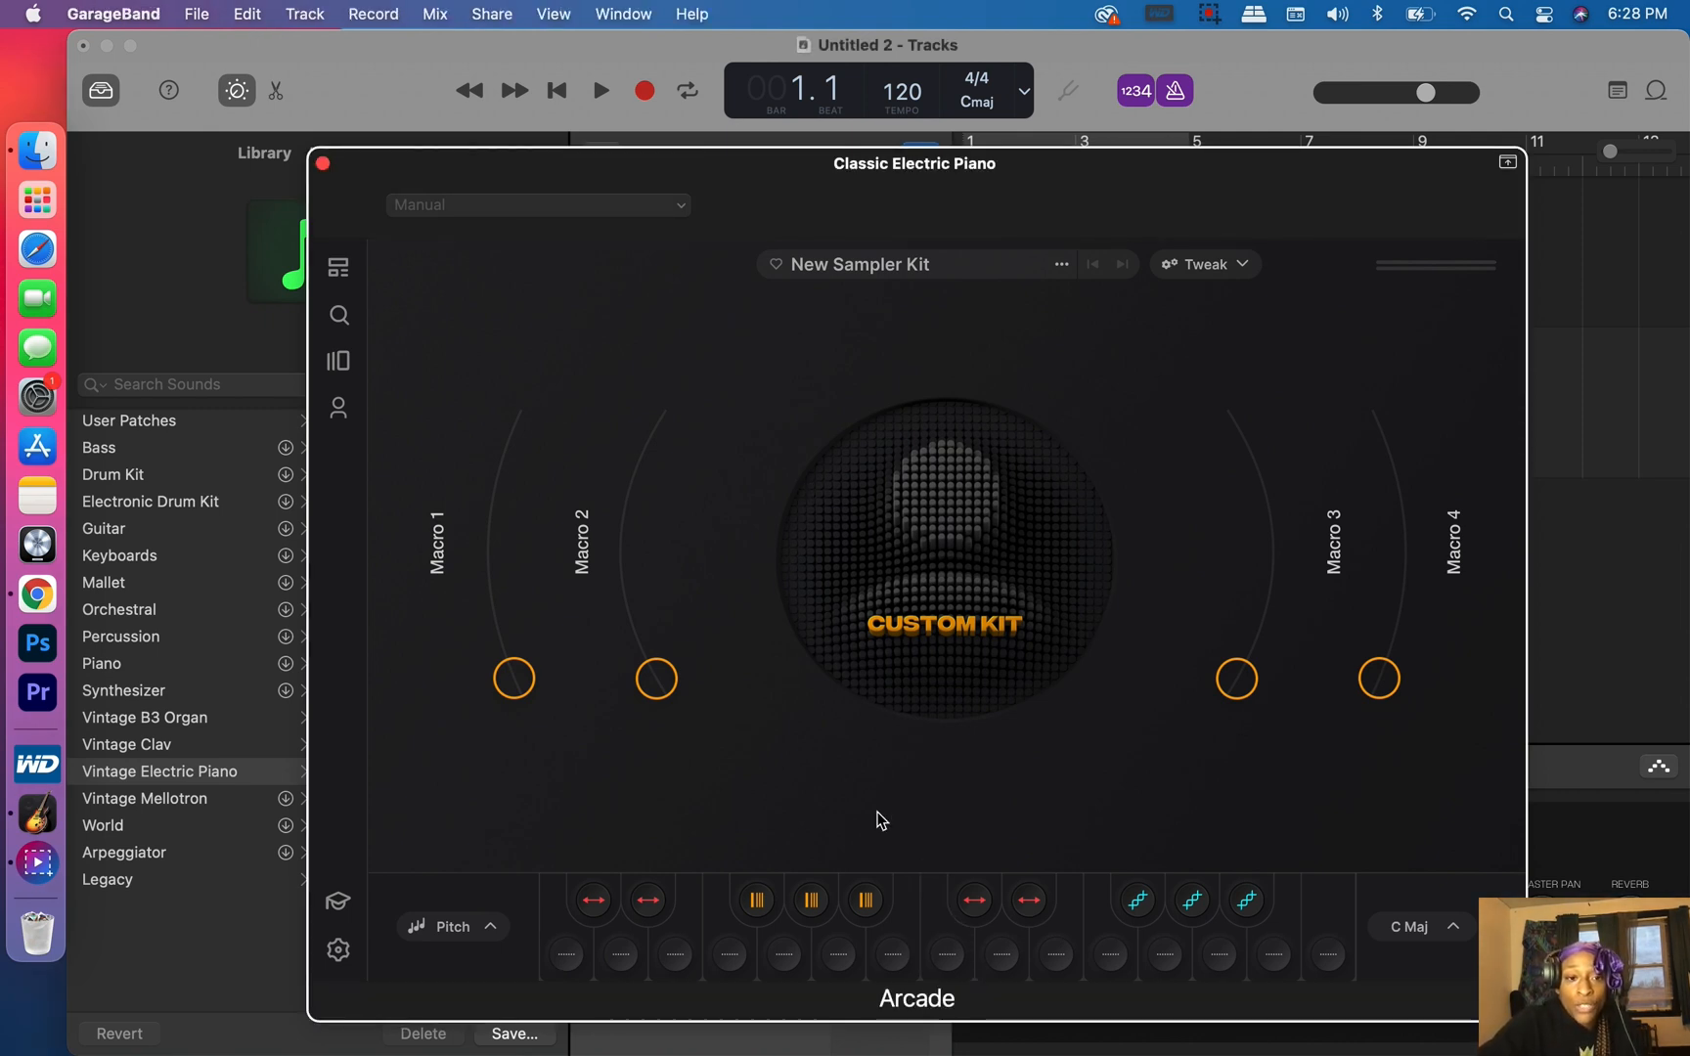
mouse_move(669, 606)
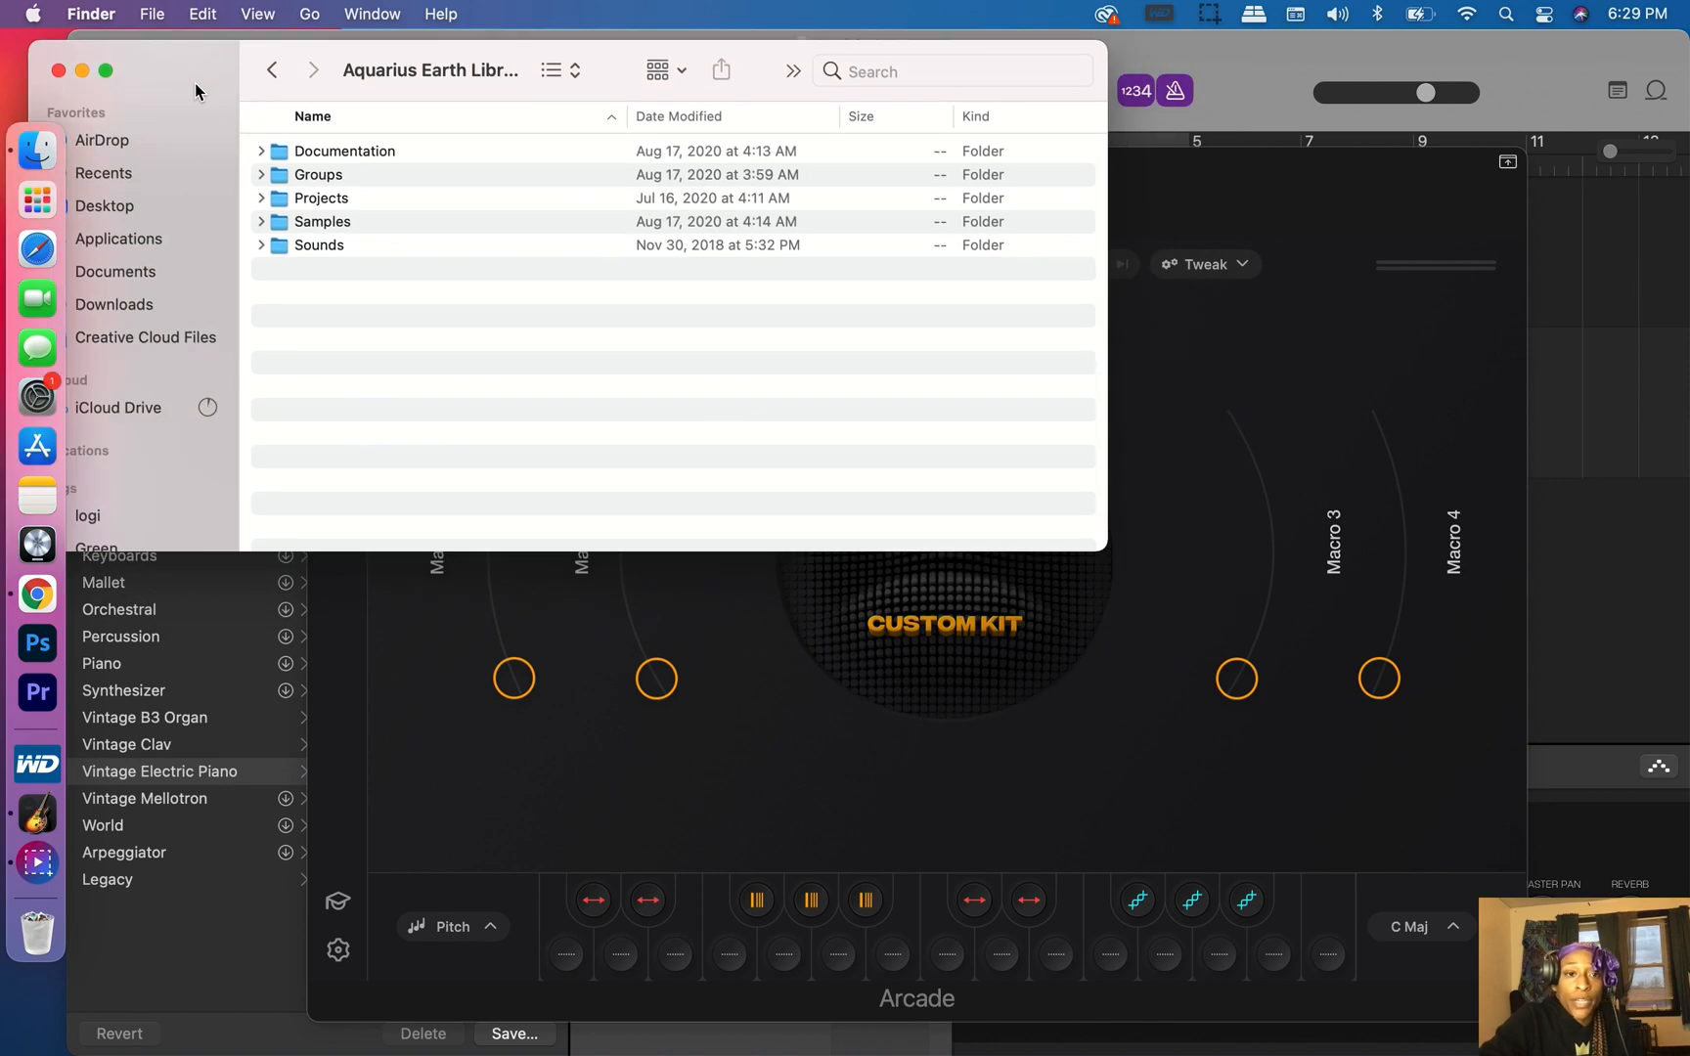
mouse_move(329, 266)
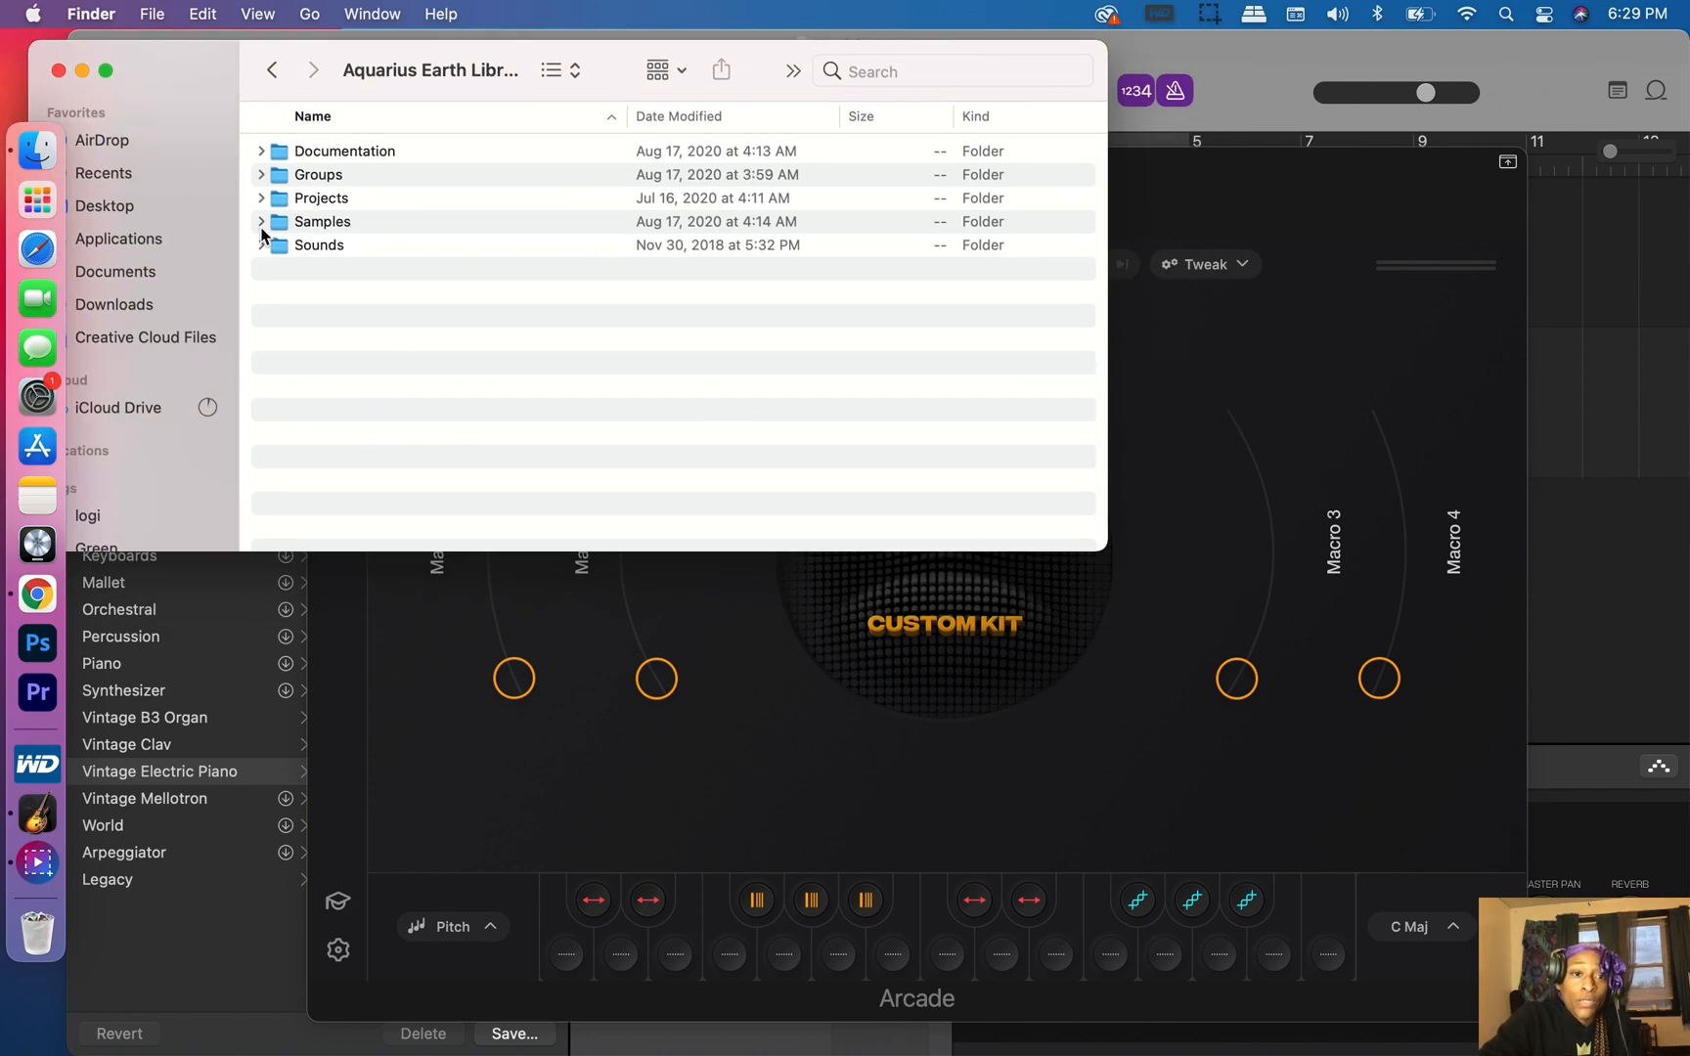
Load Kick BabyMayka 1.wav from Samples > Drums > Kick onto an Arcade pad.
click(260, 223)
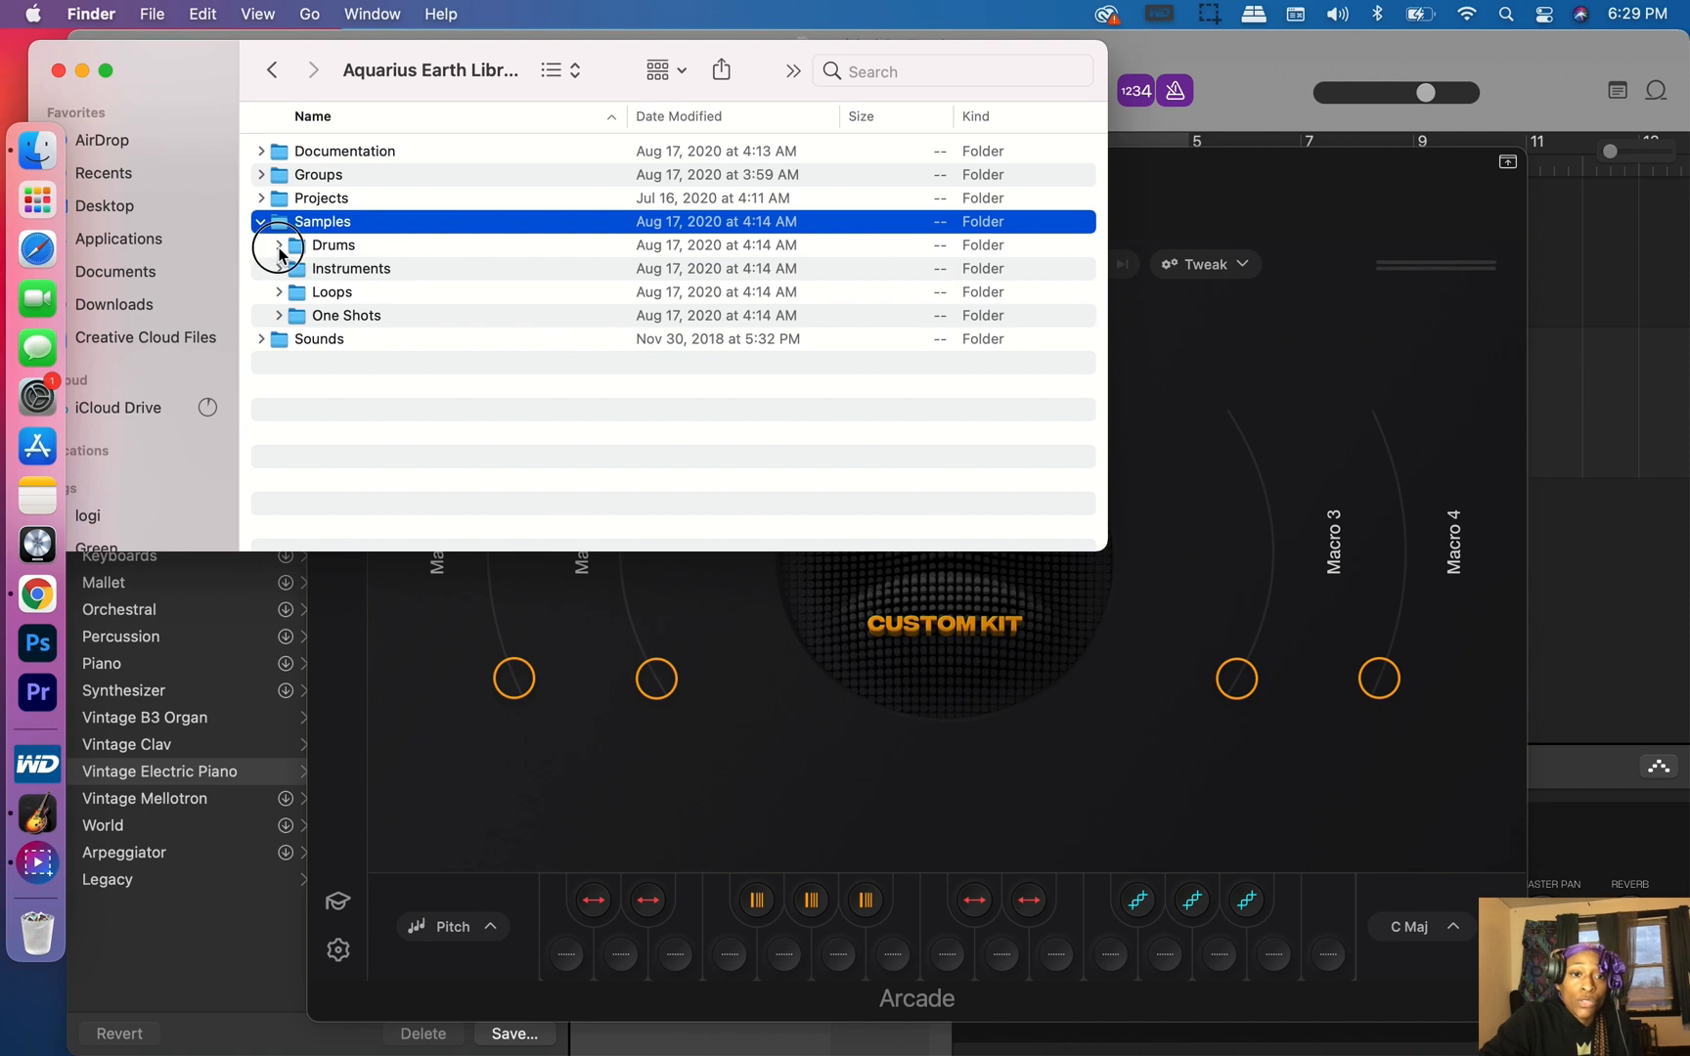
click(278, 244)
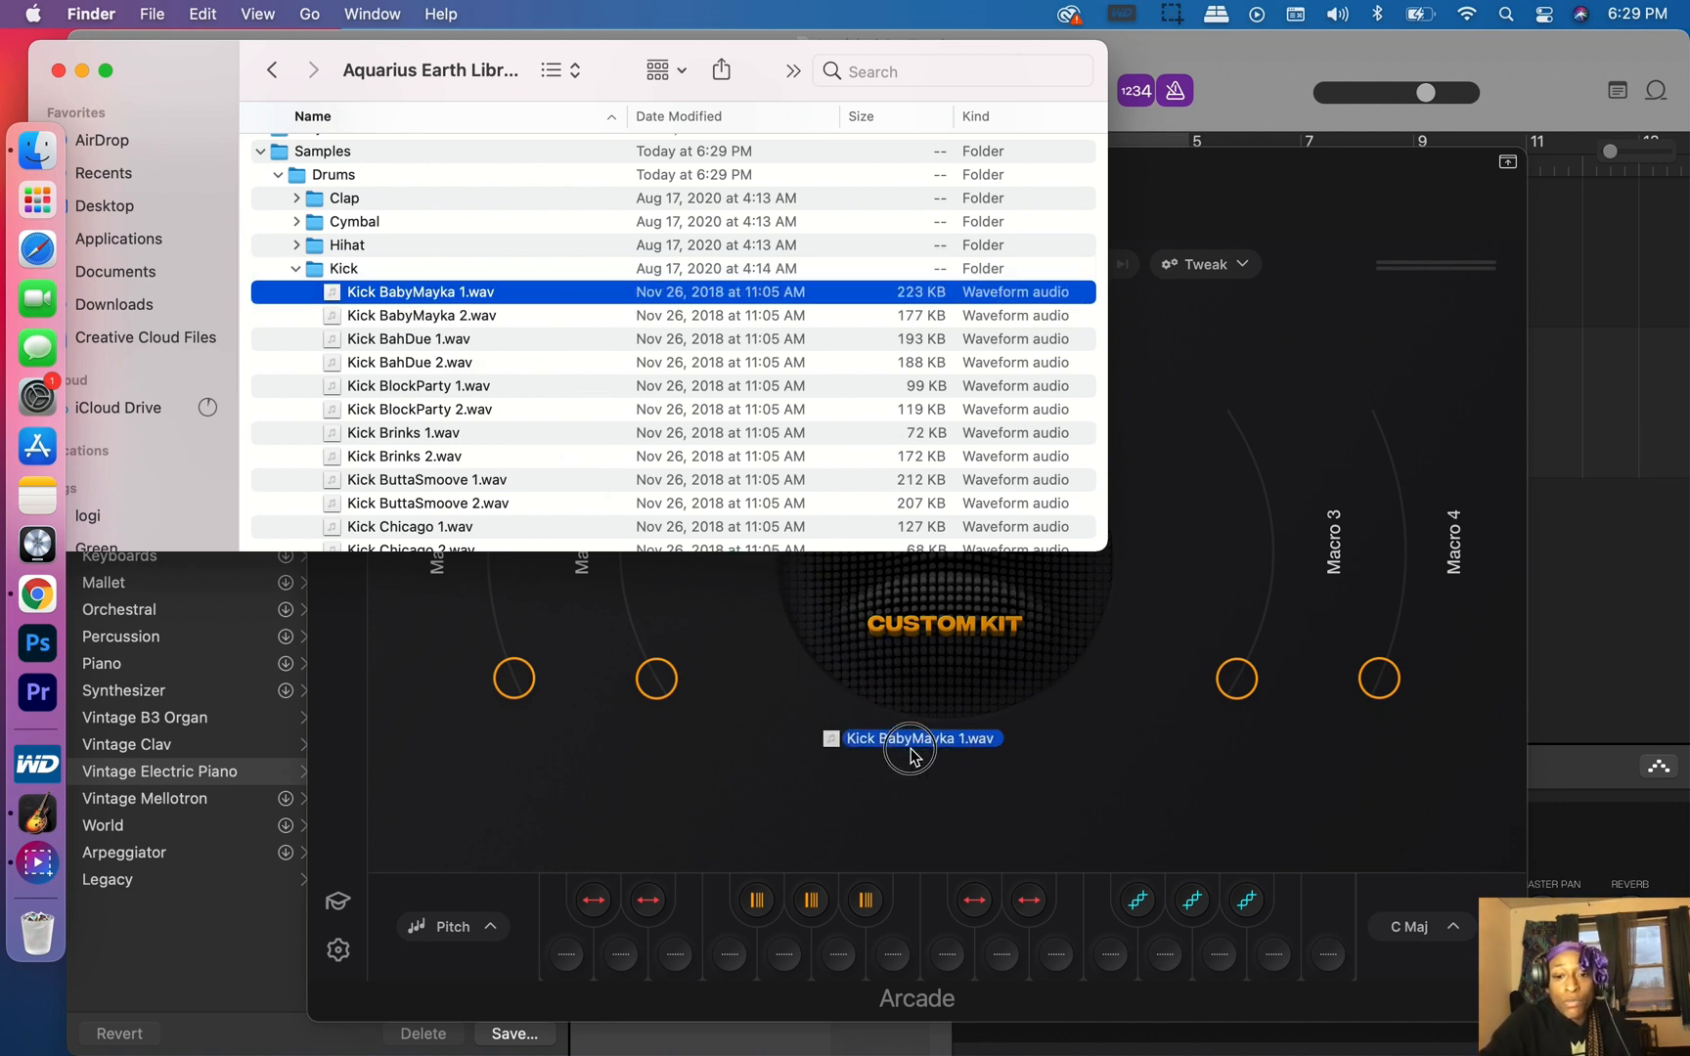
drag(915, 737, 942, 944)
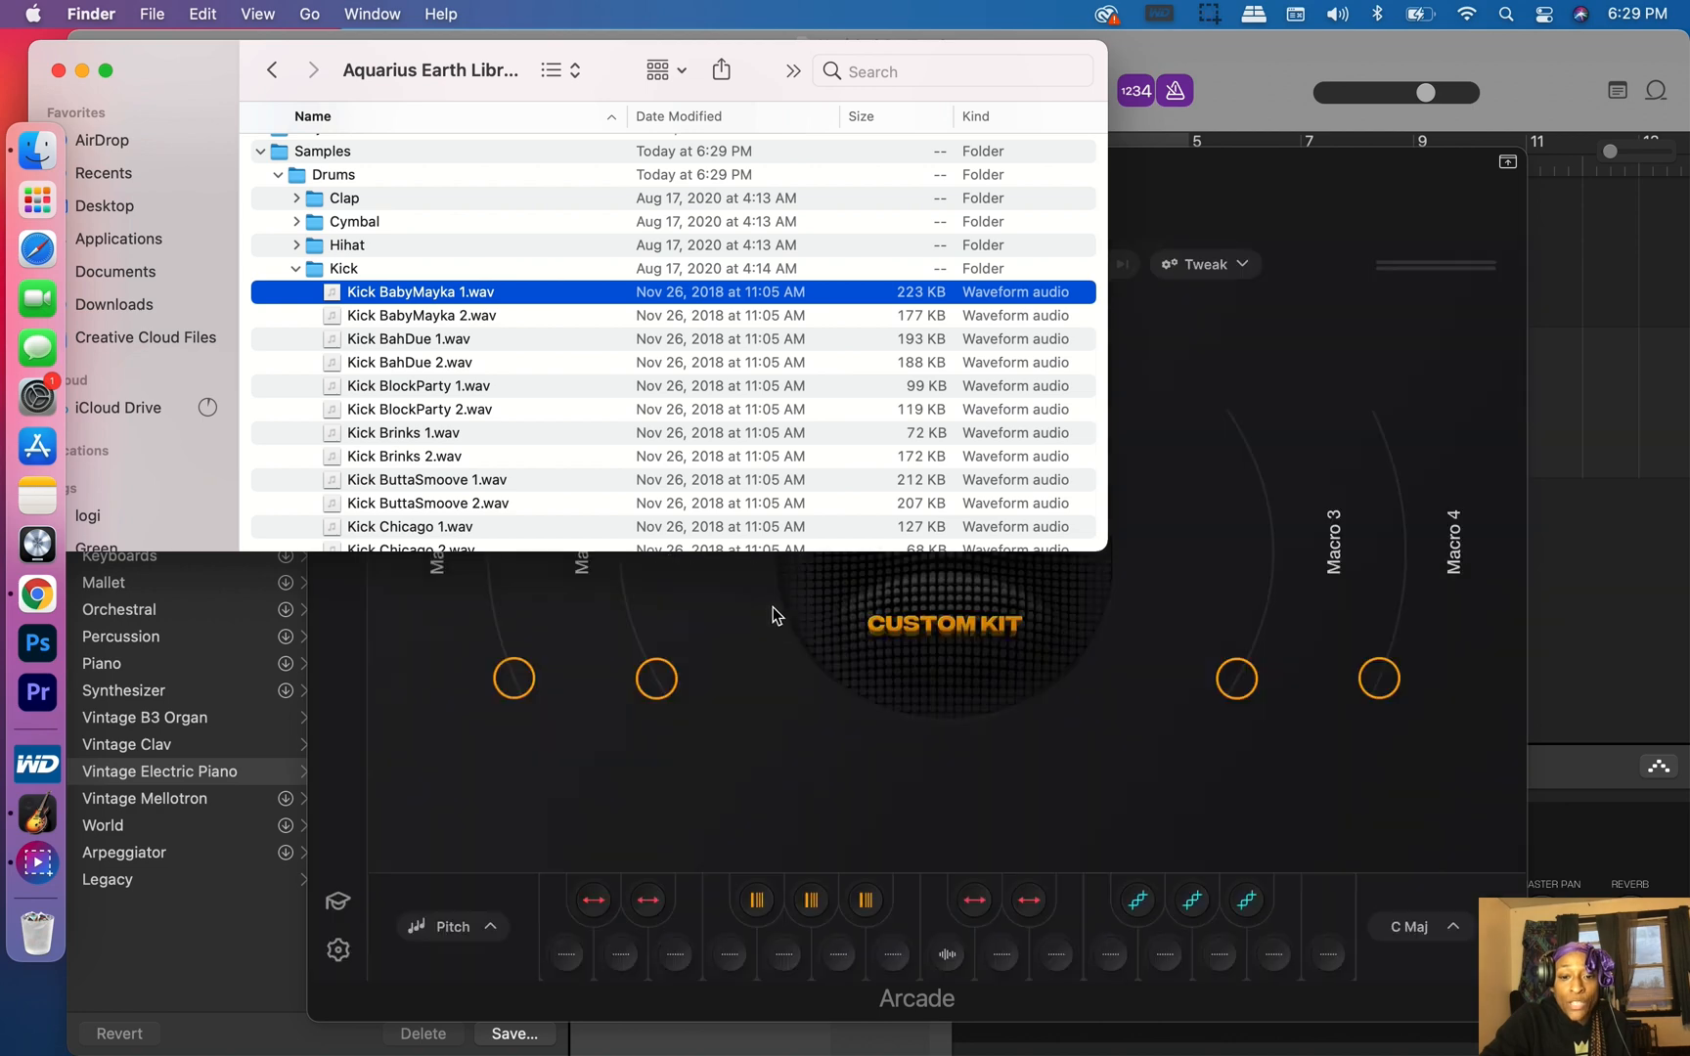
mouse_move(950, 963)
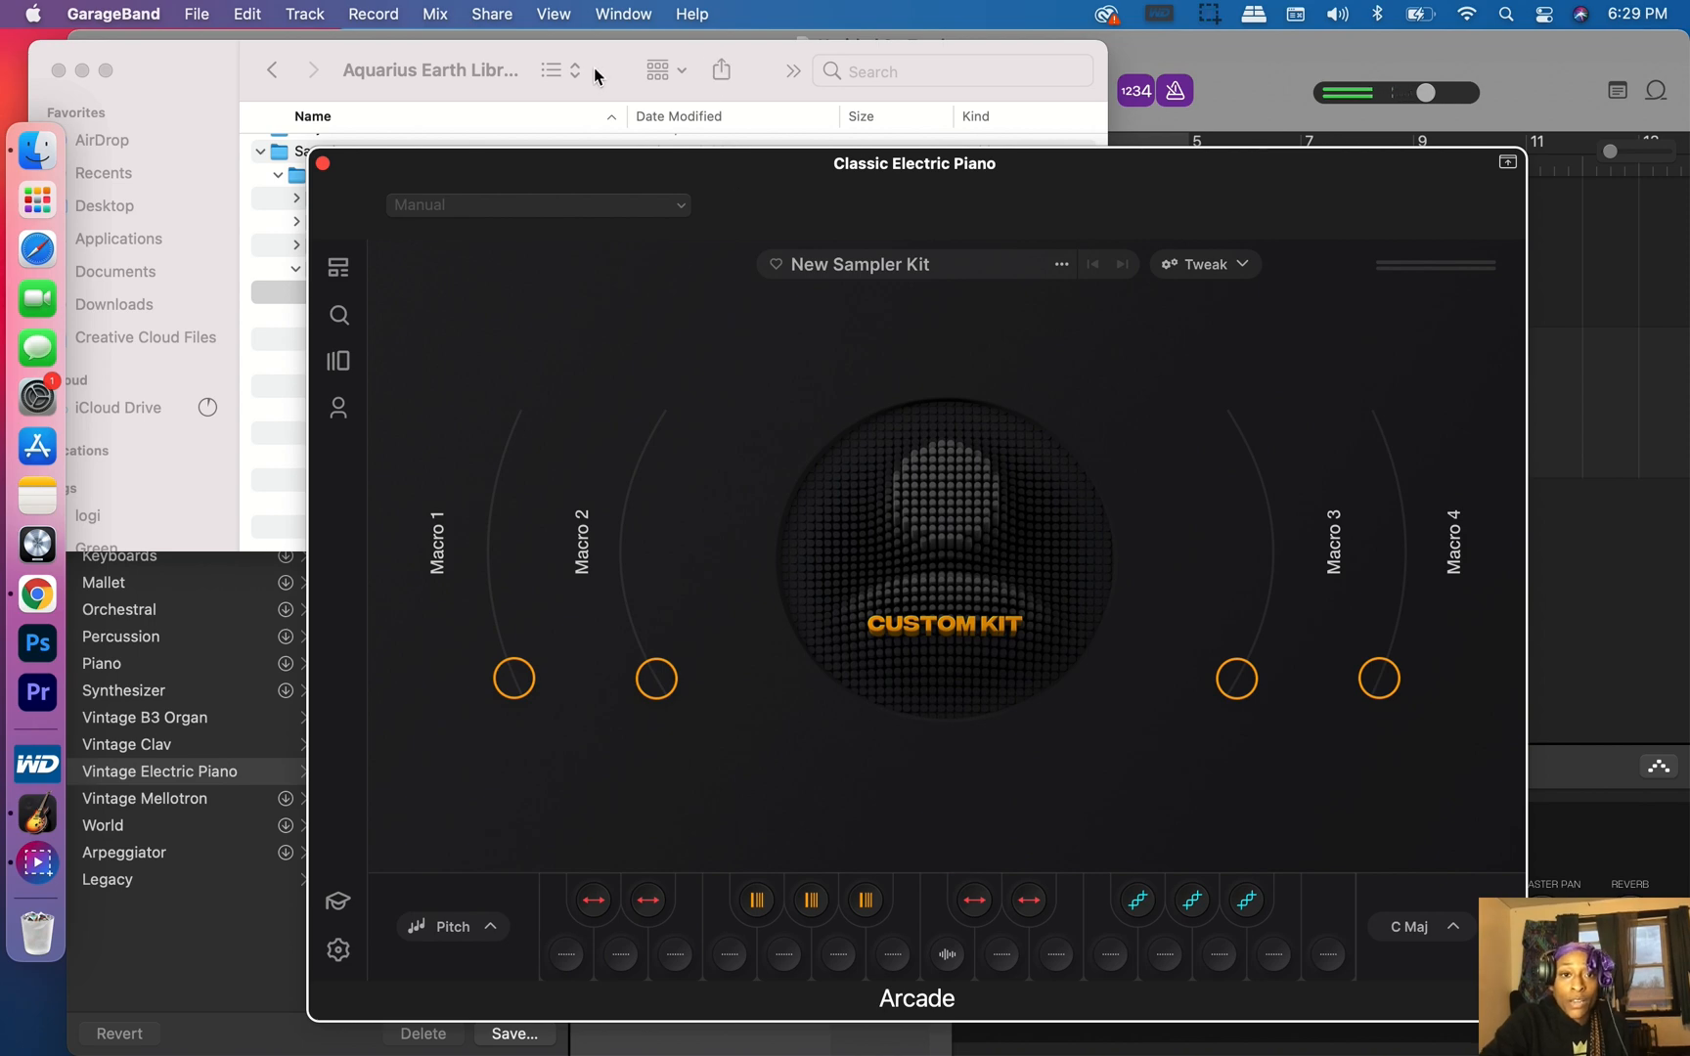
click(297, 268)
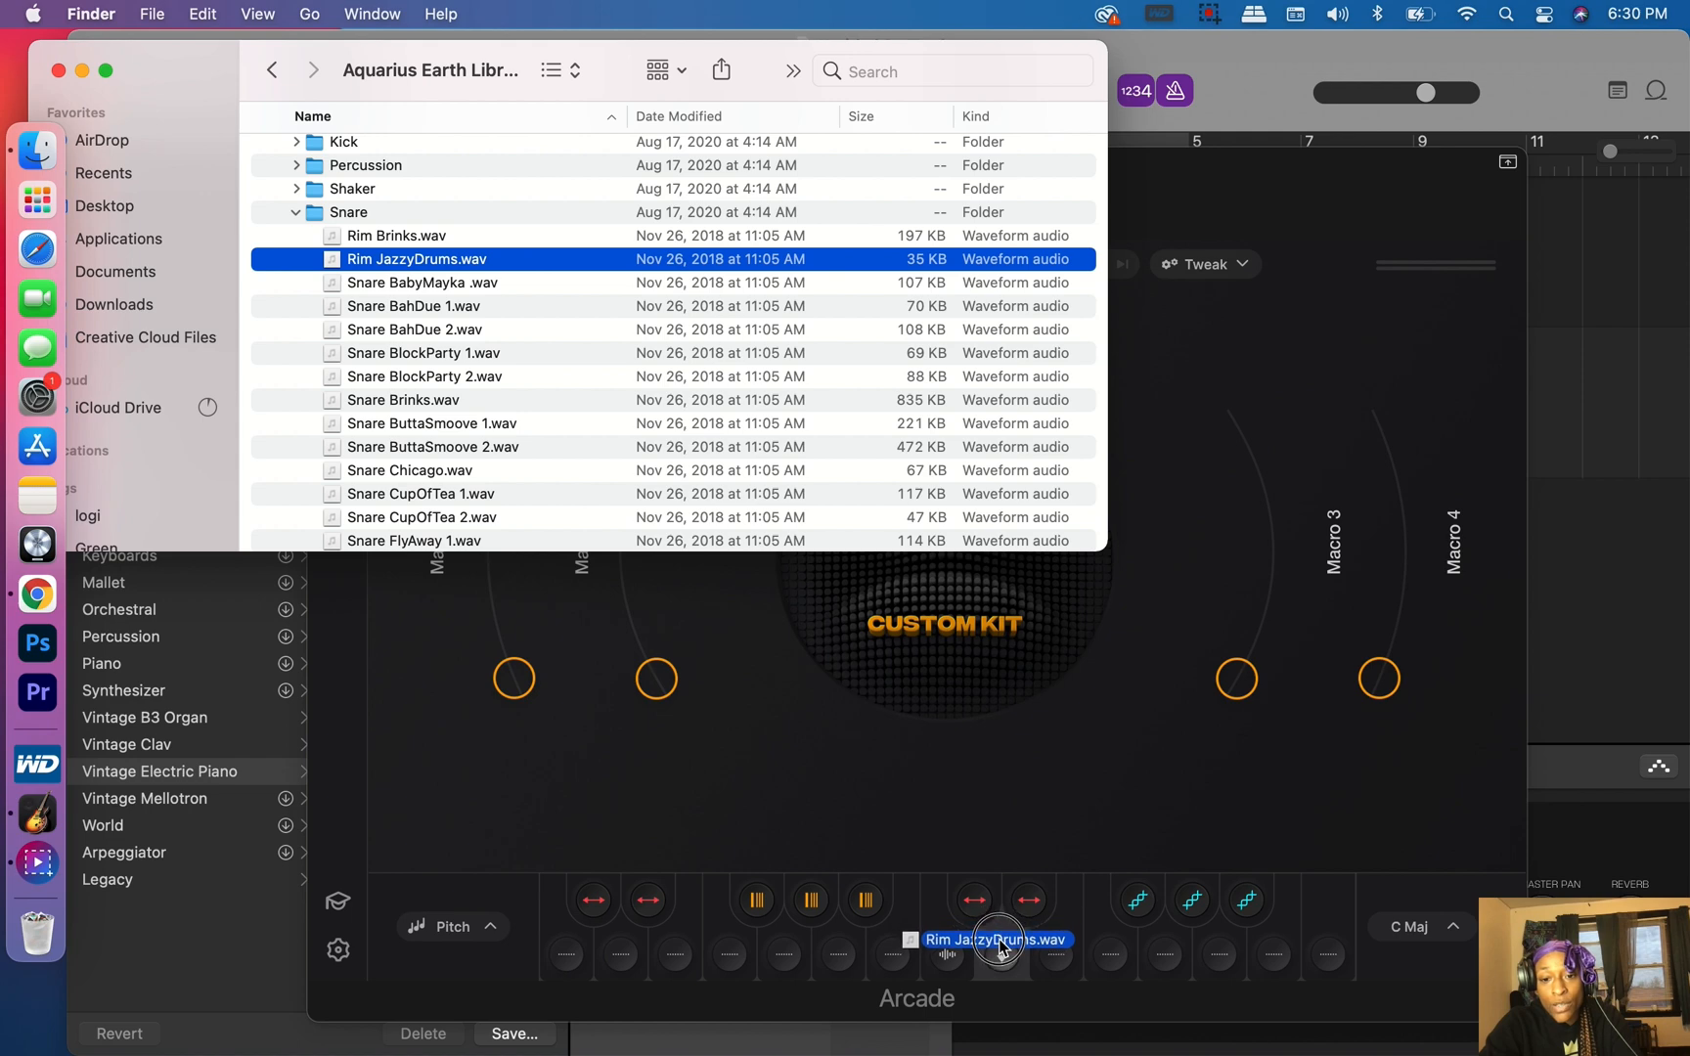
Load Rim JazzyDrums.wav and ClosedHH Chicago.wav onto two more kit pads.
drag(417, 258, 996, 939)
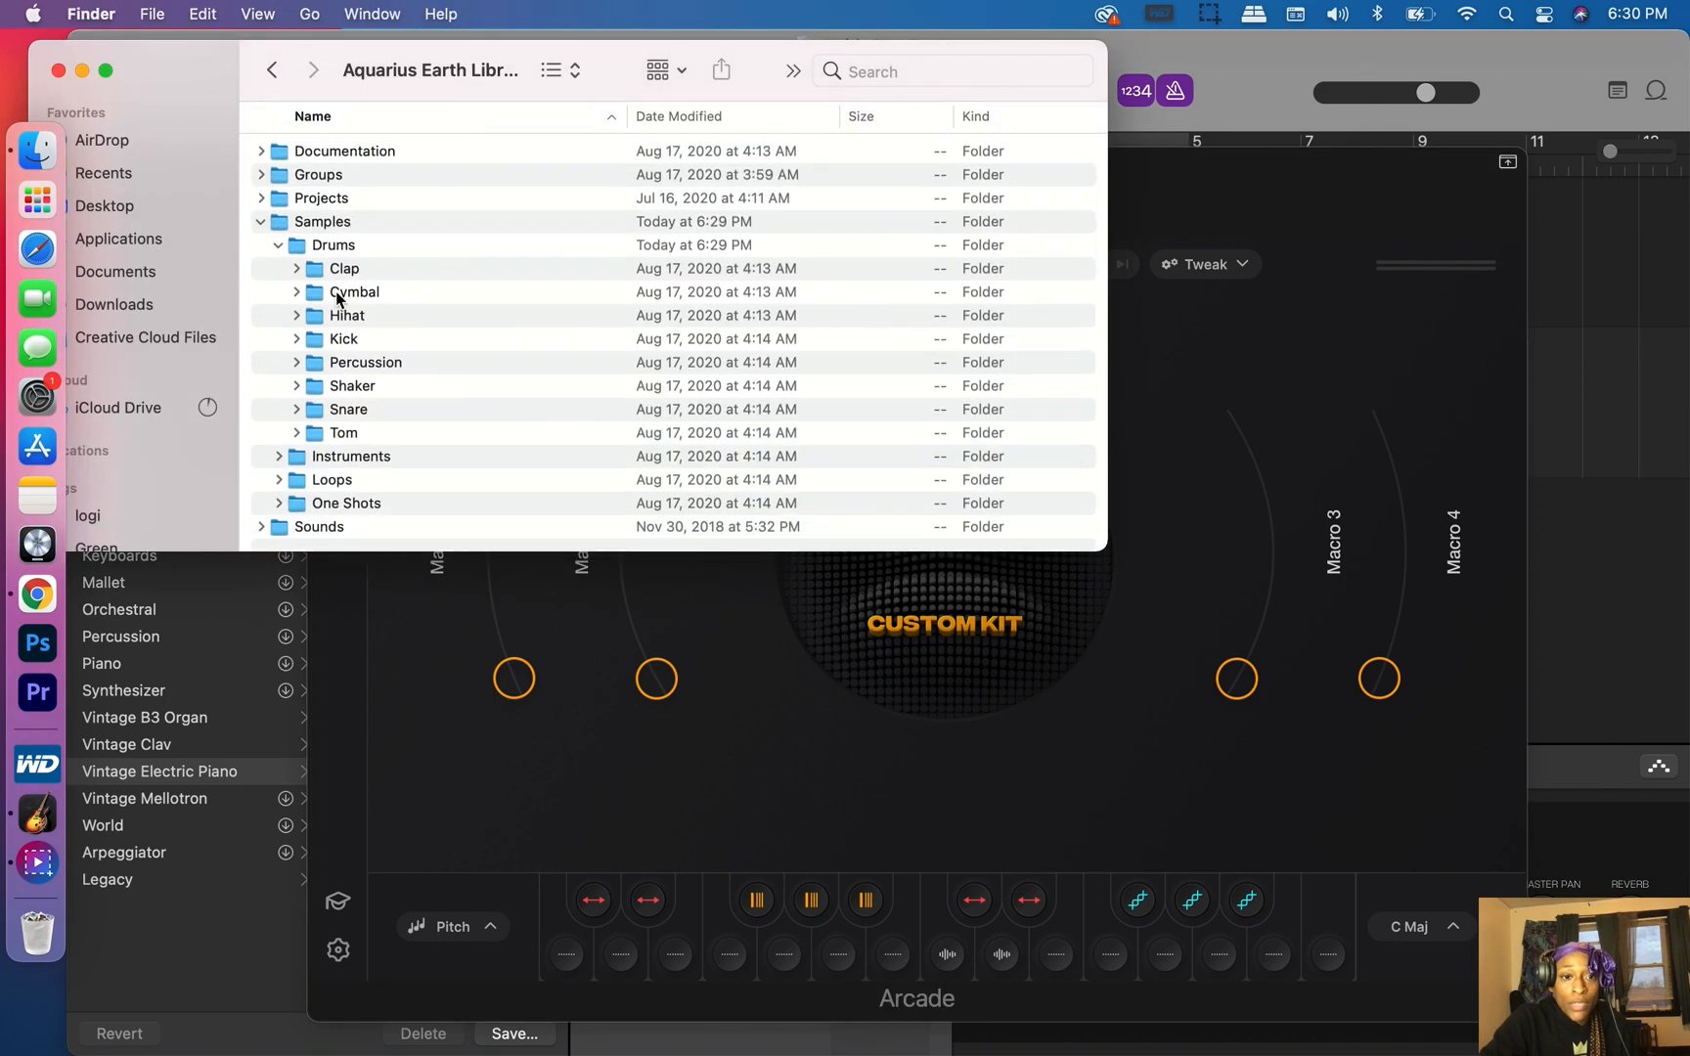
click(297, 315)
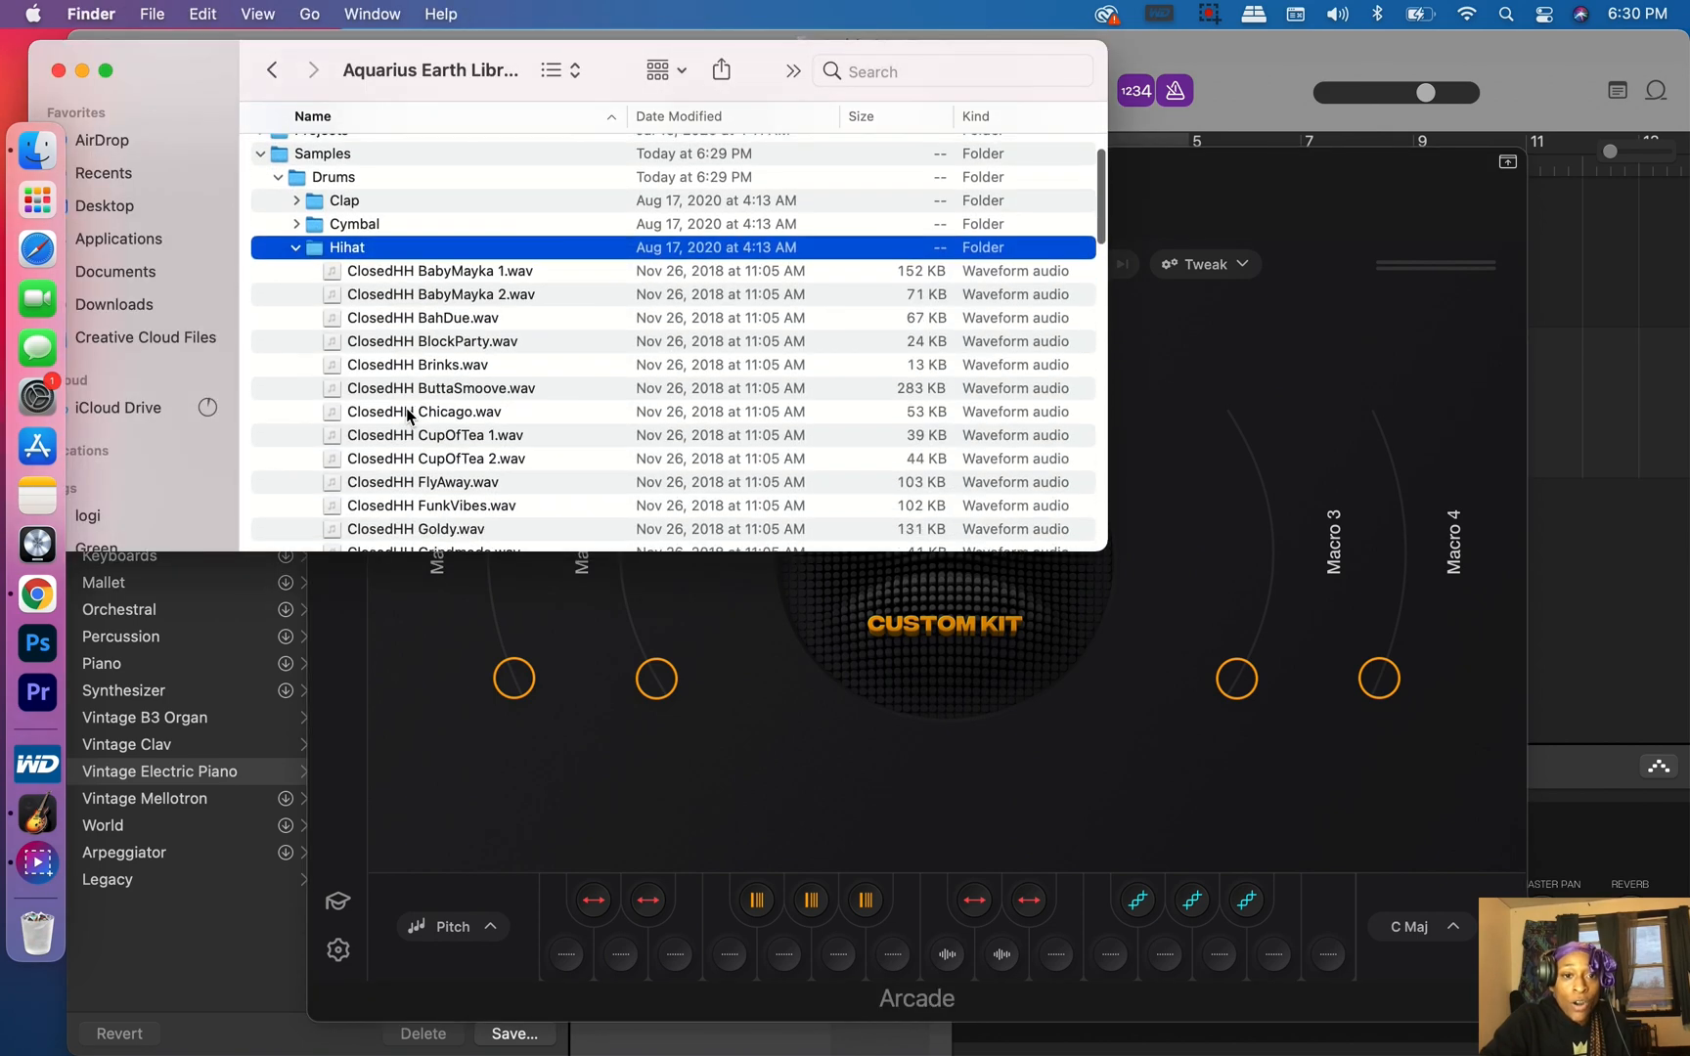
click(440, 270)
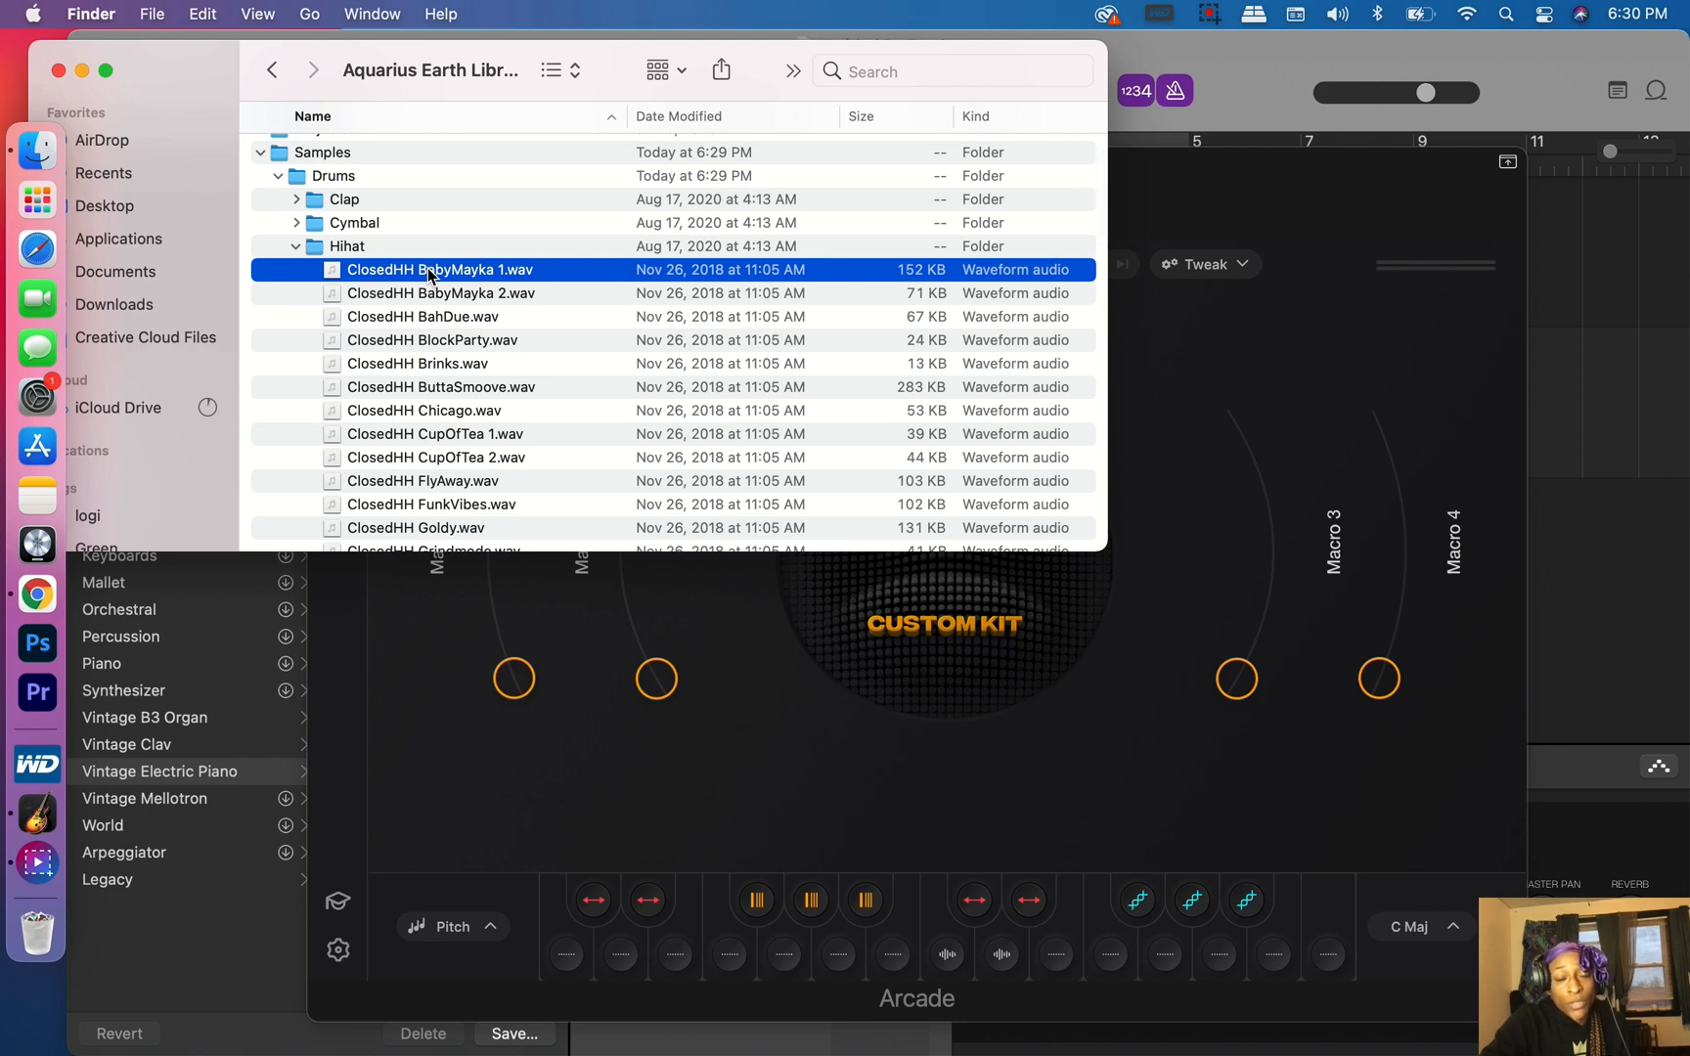
click(424, 411)
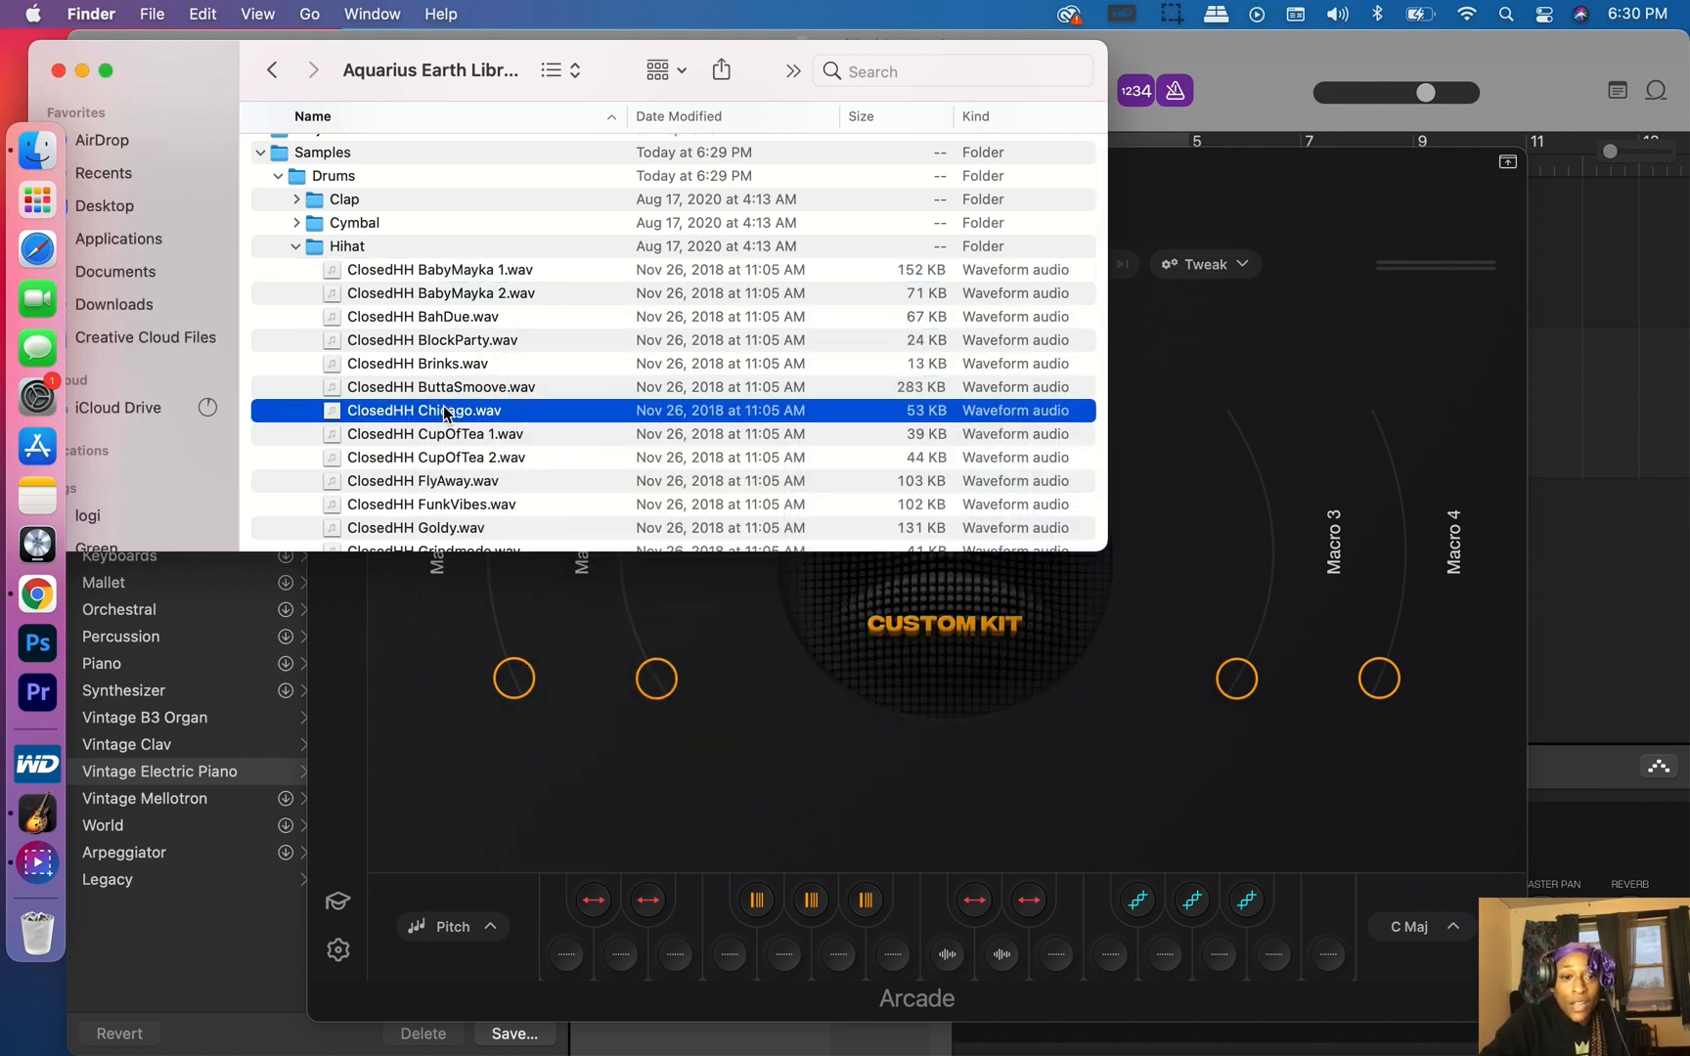
drag(442, 411, 1062, 878)
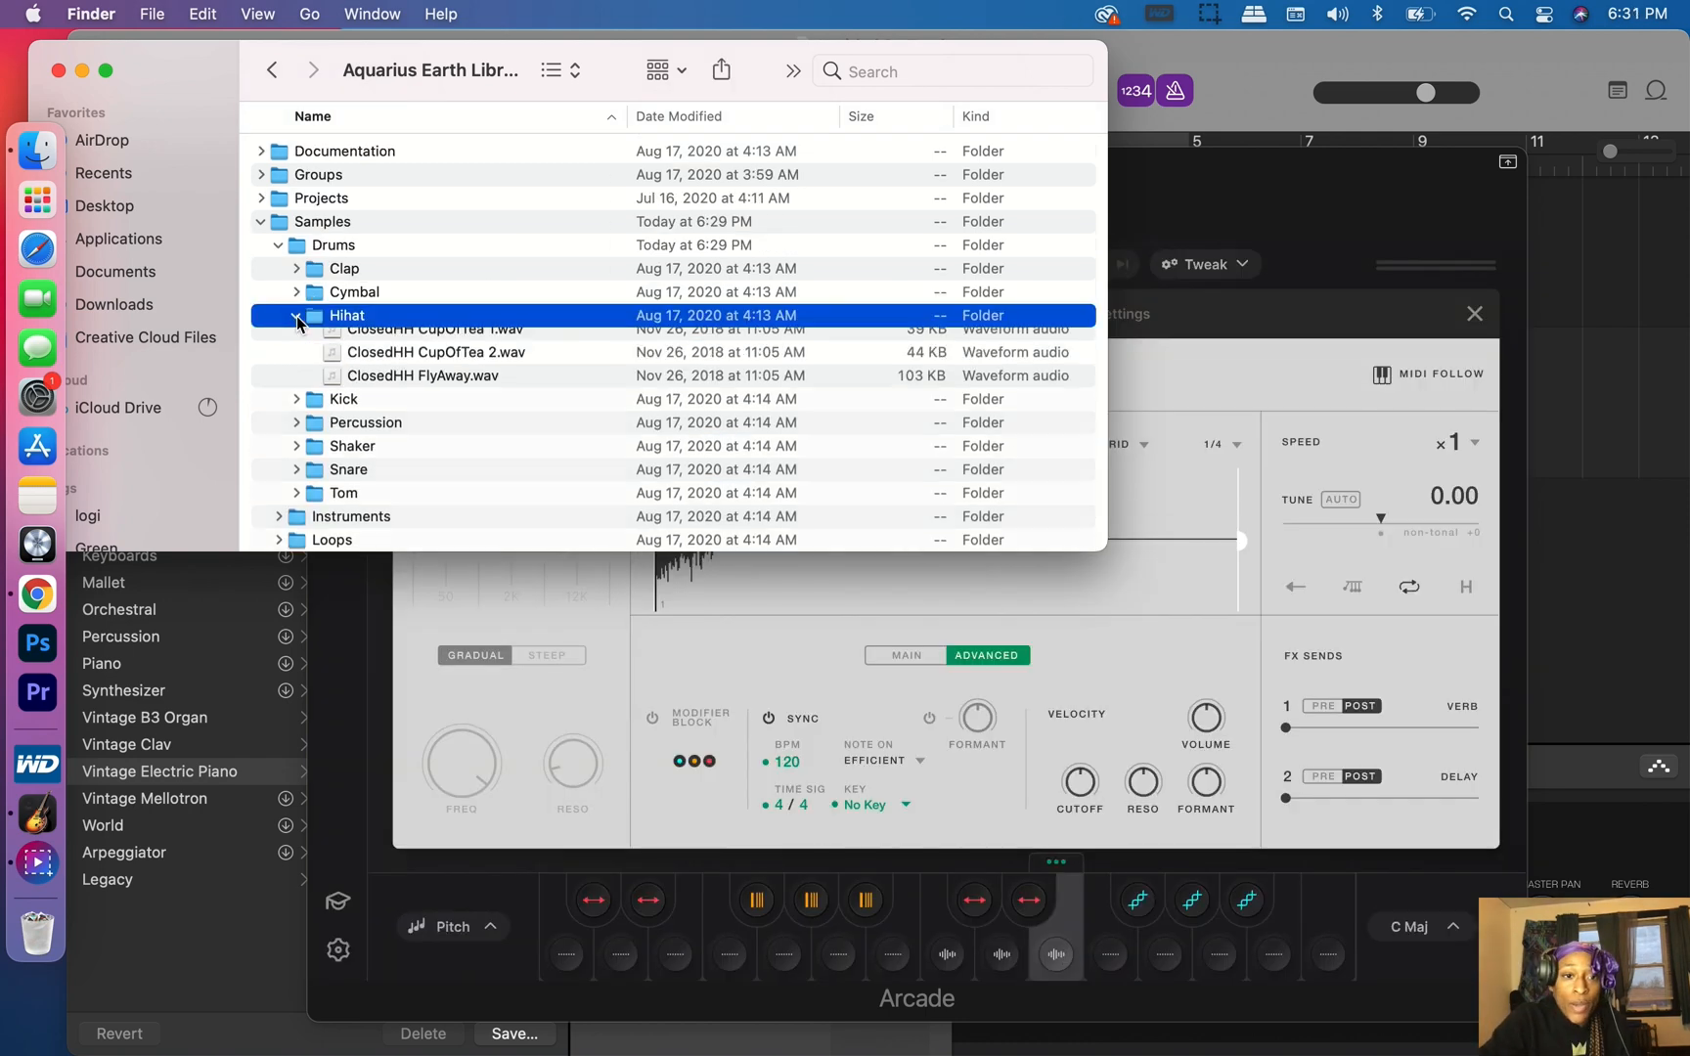
Load the Crash ShimmyShaw cymbal and Clap BahDue samples onto kit pads.
scroll(down, 3)
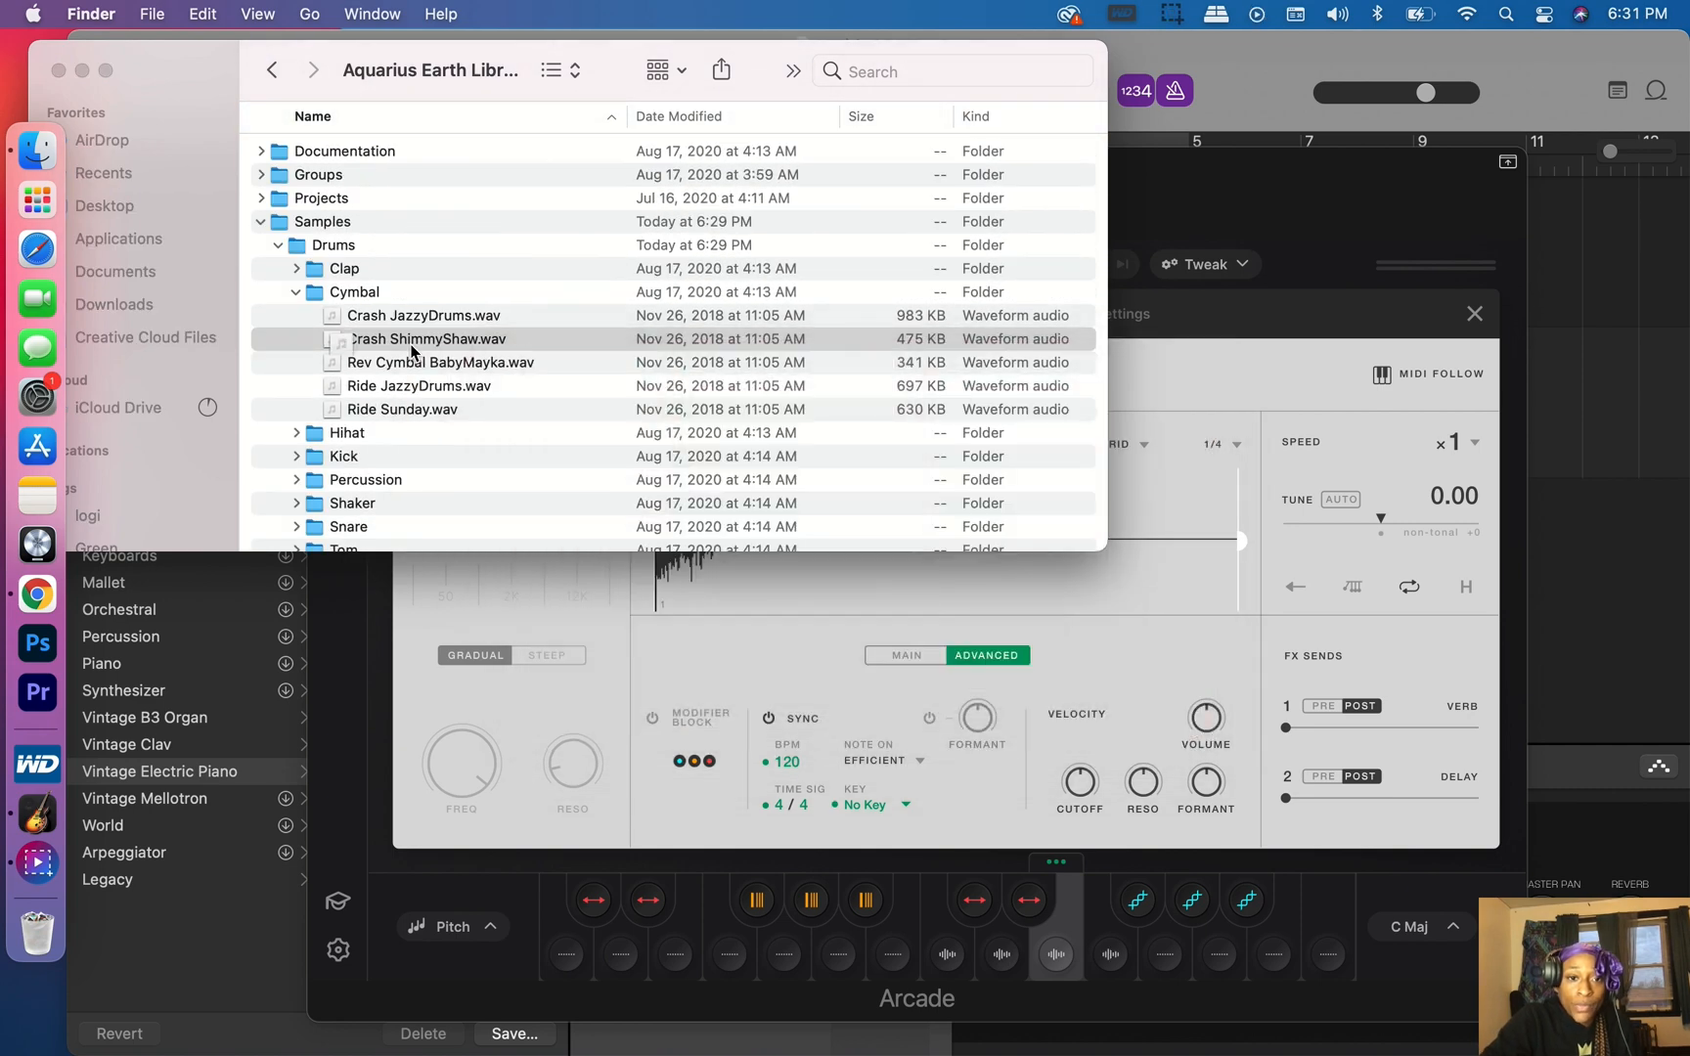
drag(426, 339, 1180, 806)
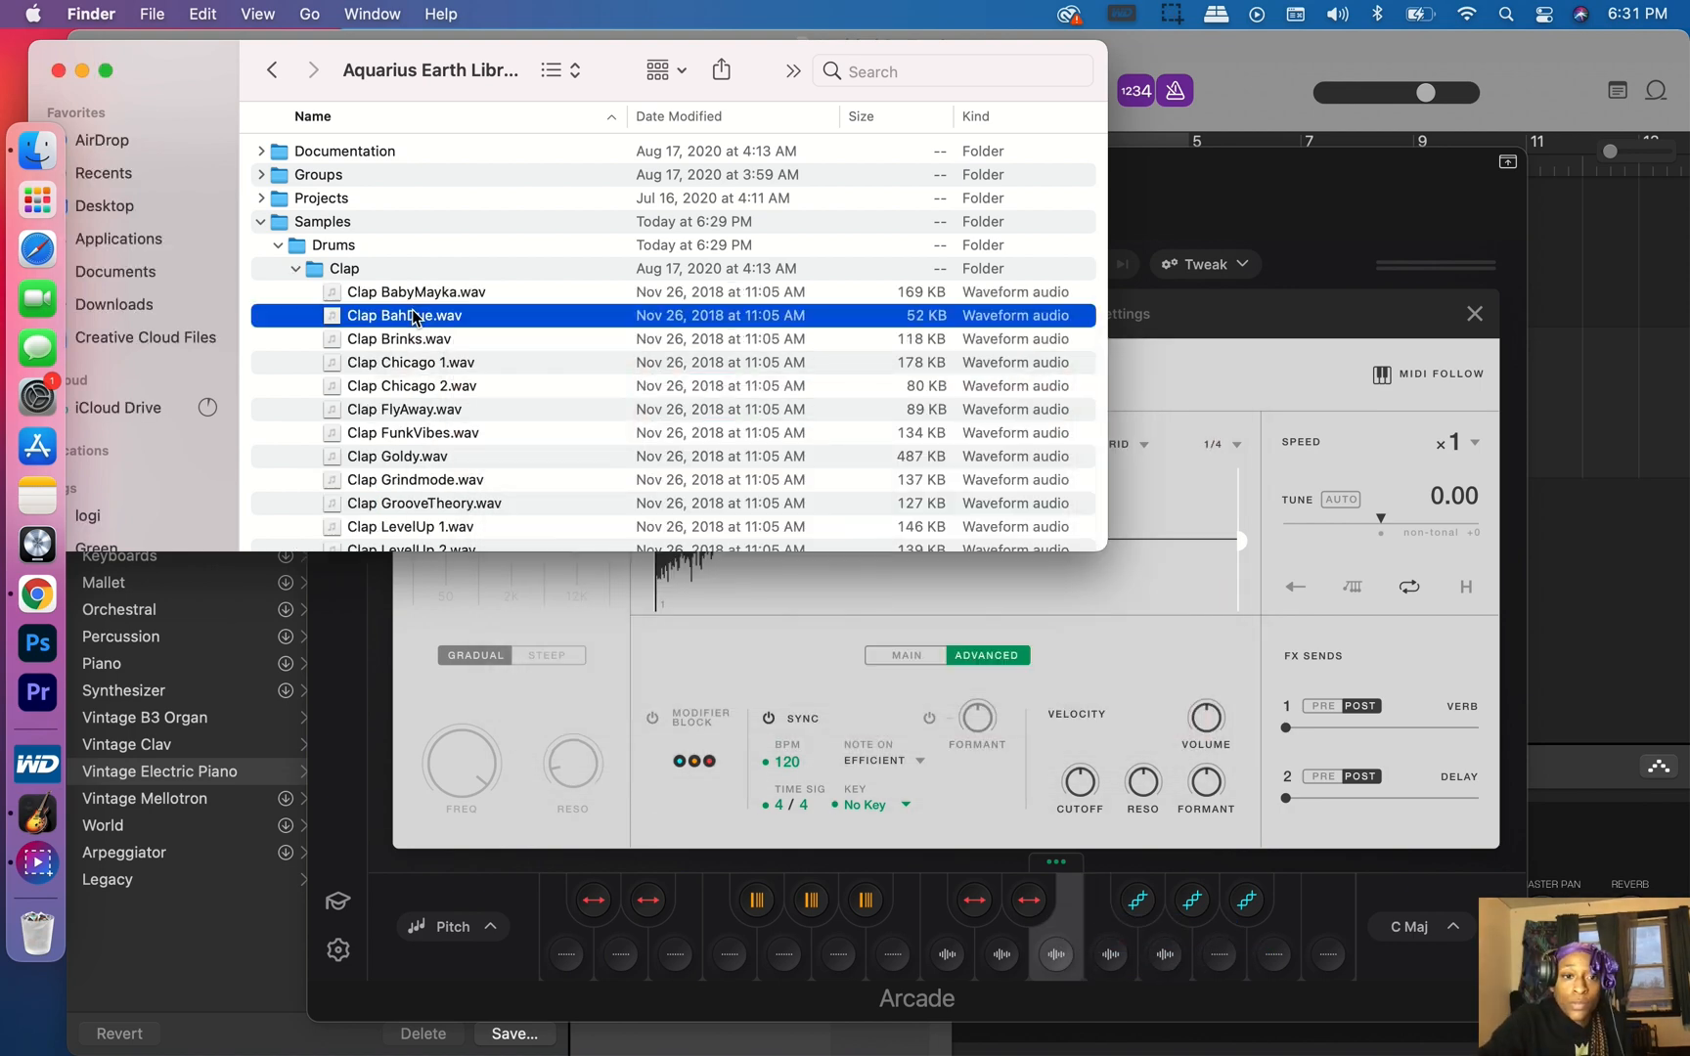
drag(405, 315, 1170, 862)
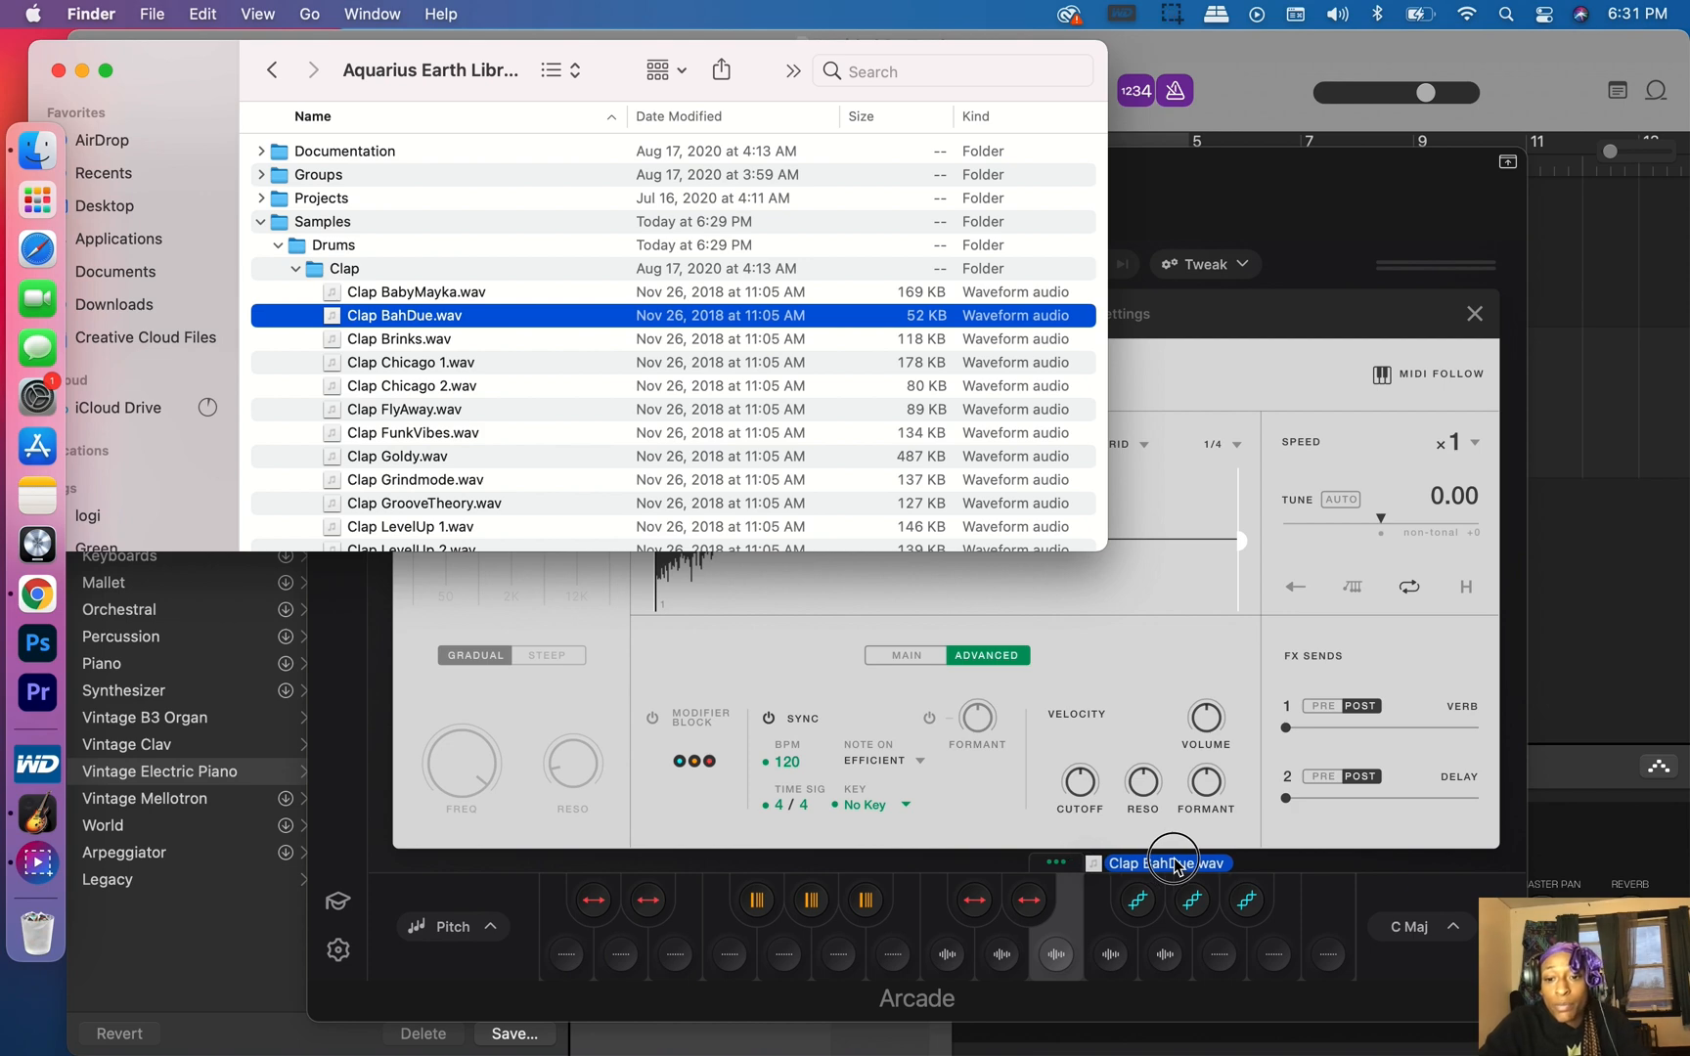
drag(1170, 863, 1222, 956)
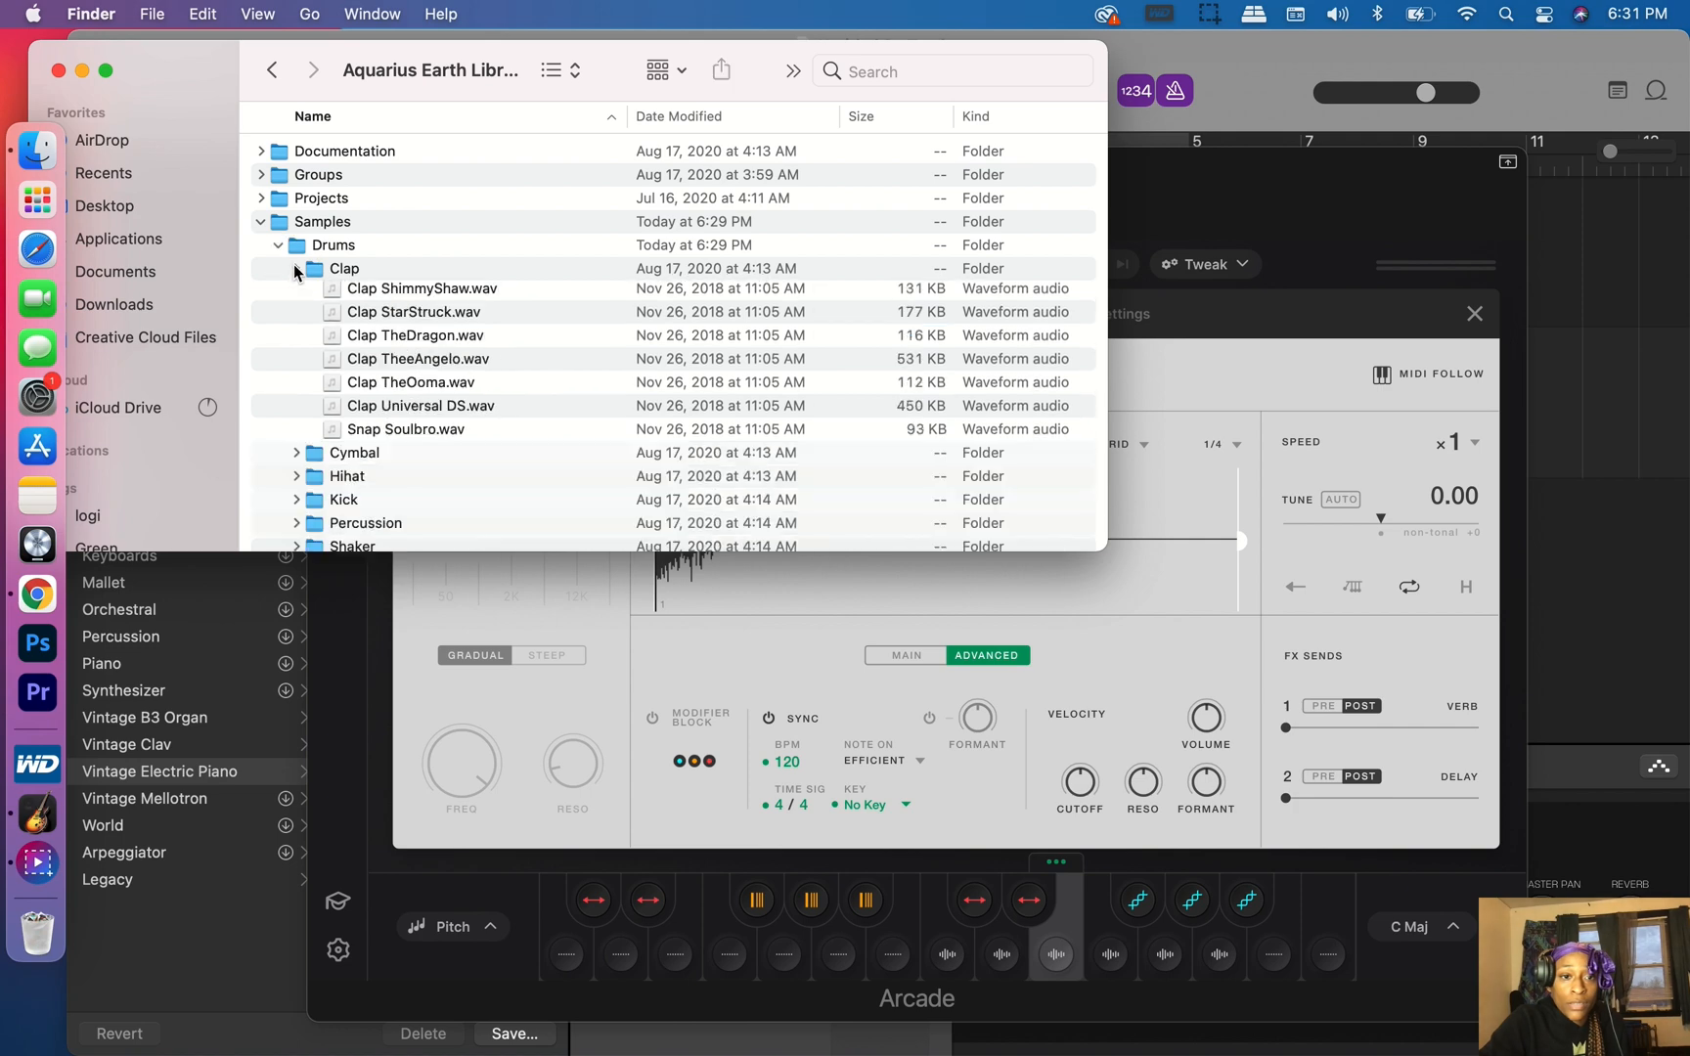
click(296, 268)
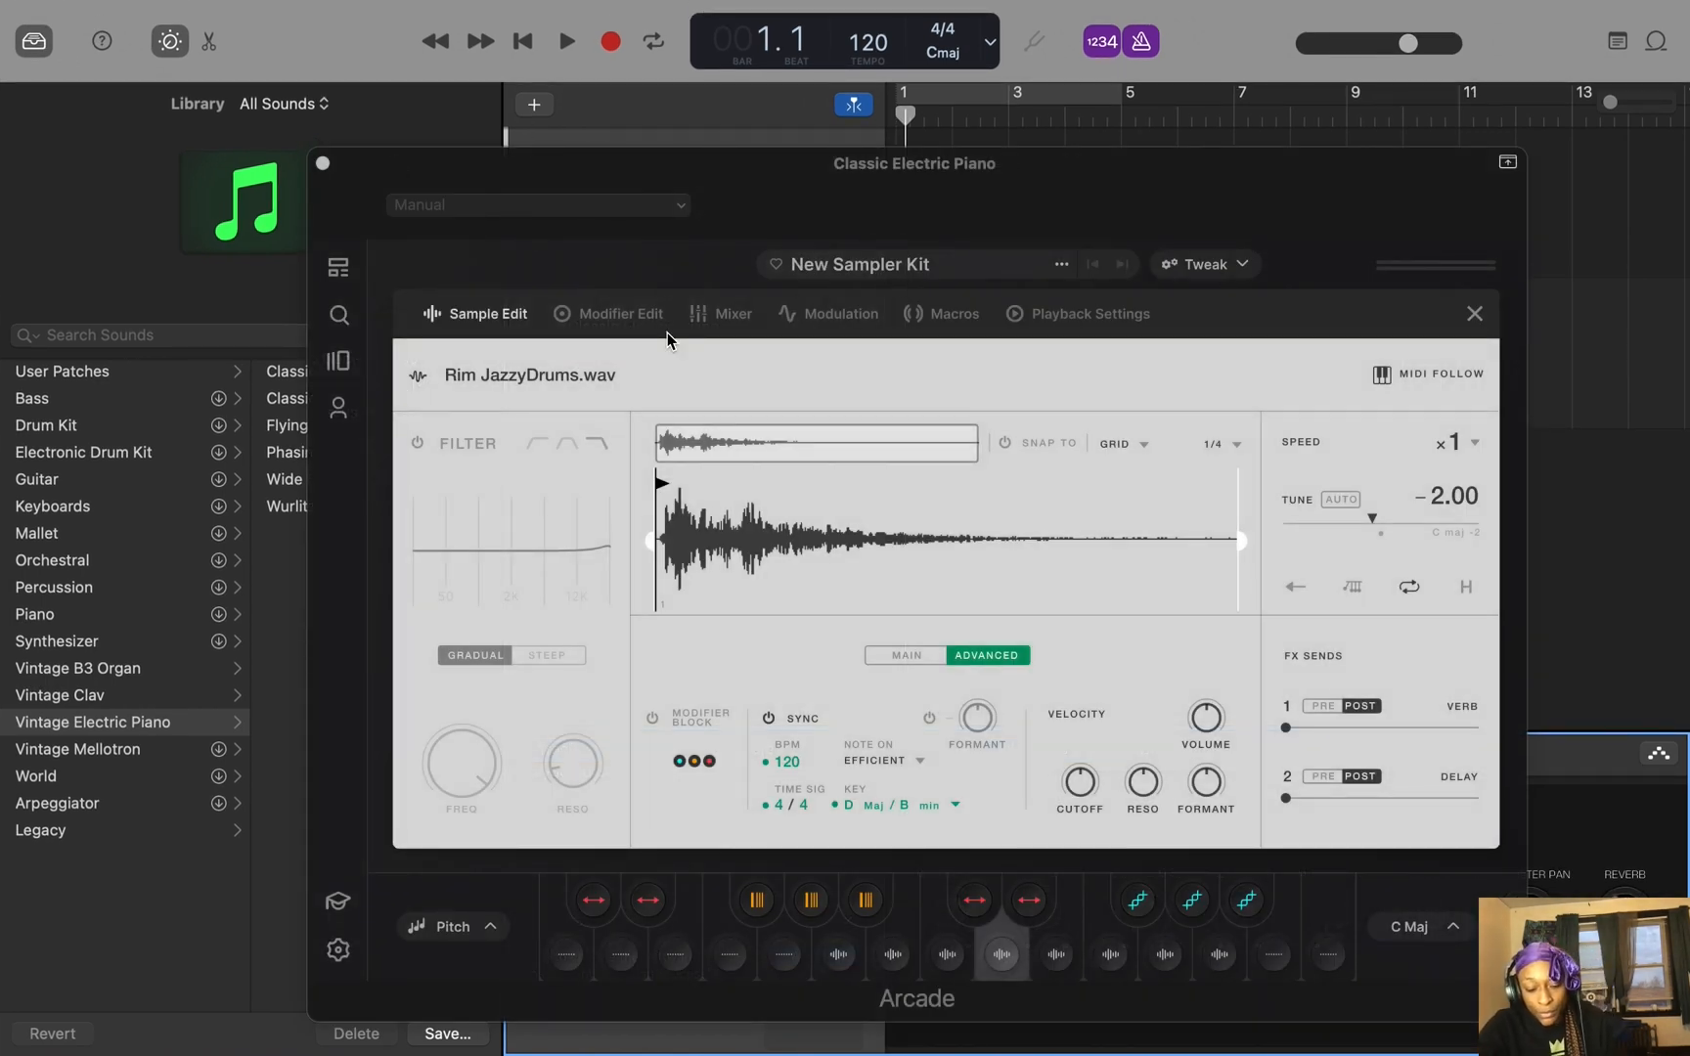
Detune the Rim JazzyDrums sample to about −1 semitone with the Tune slider.
click(949, 954)
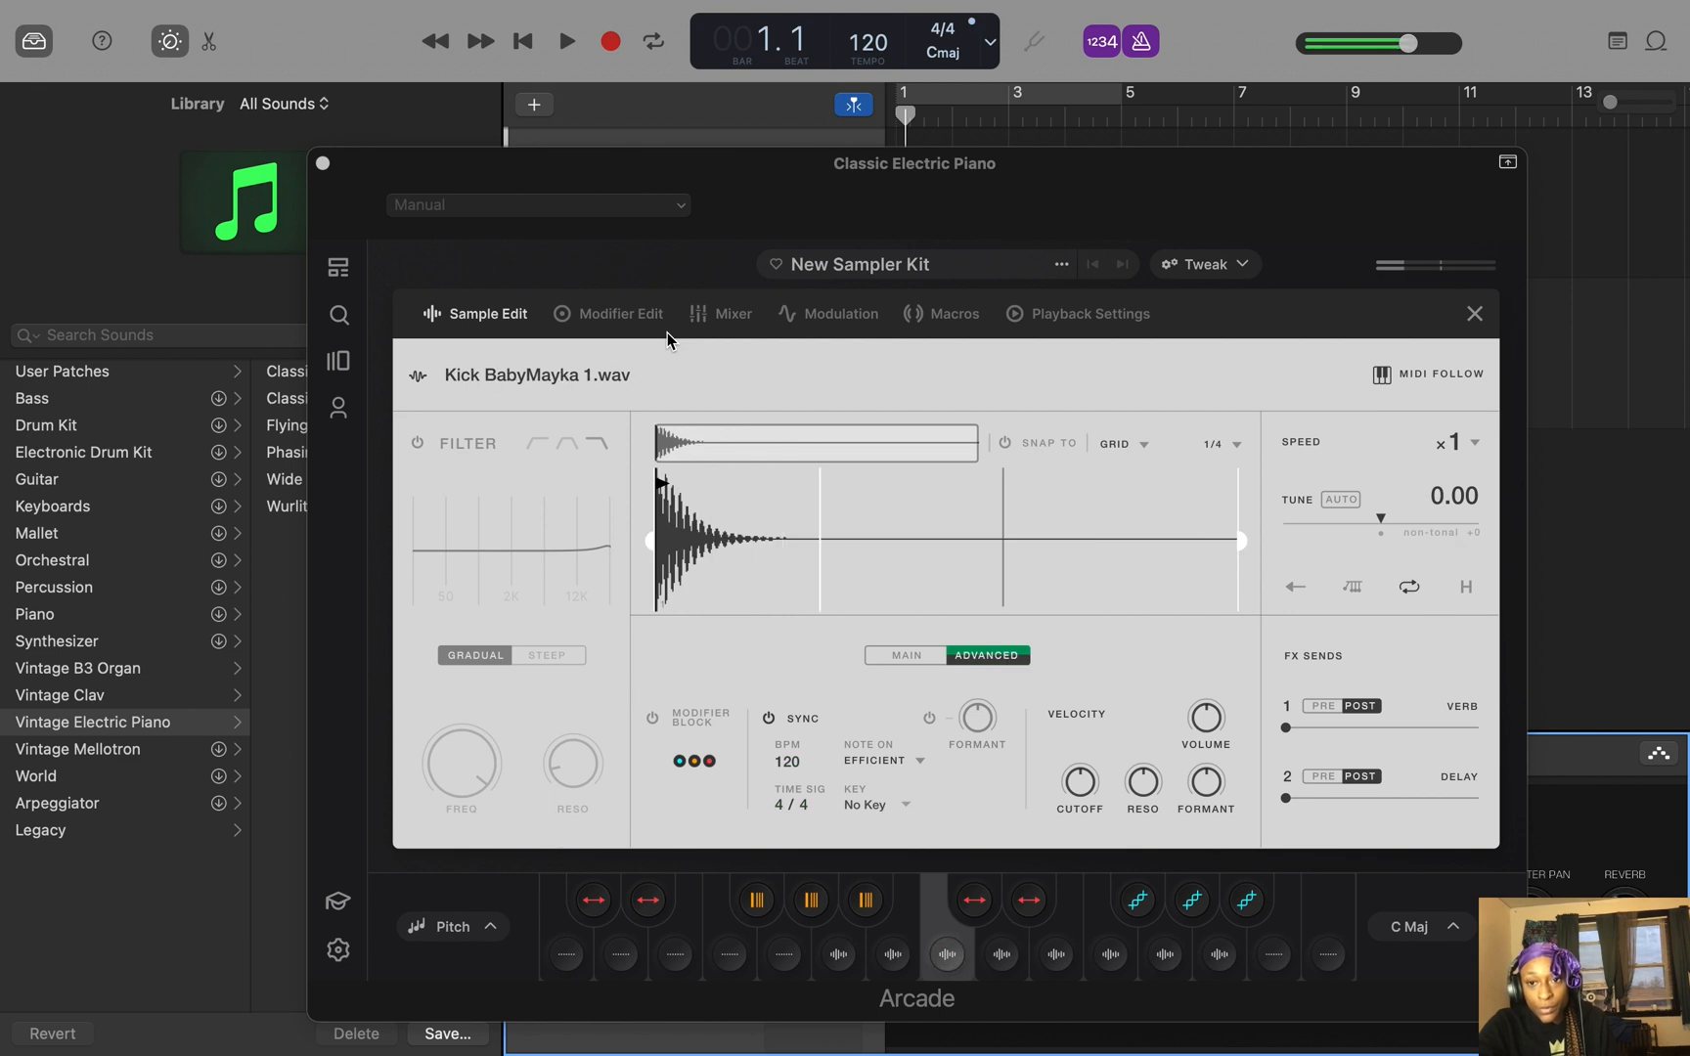
mouse_move(1299, 583)
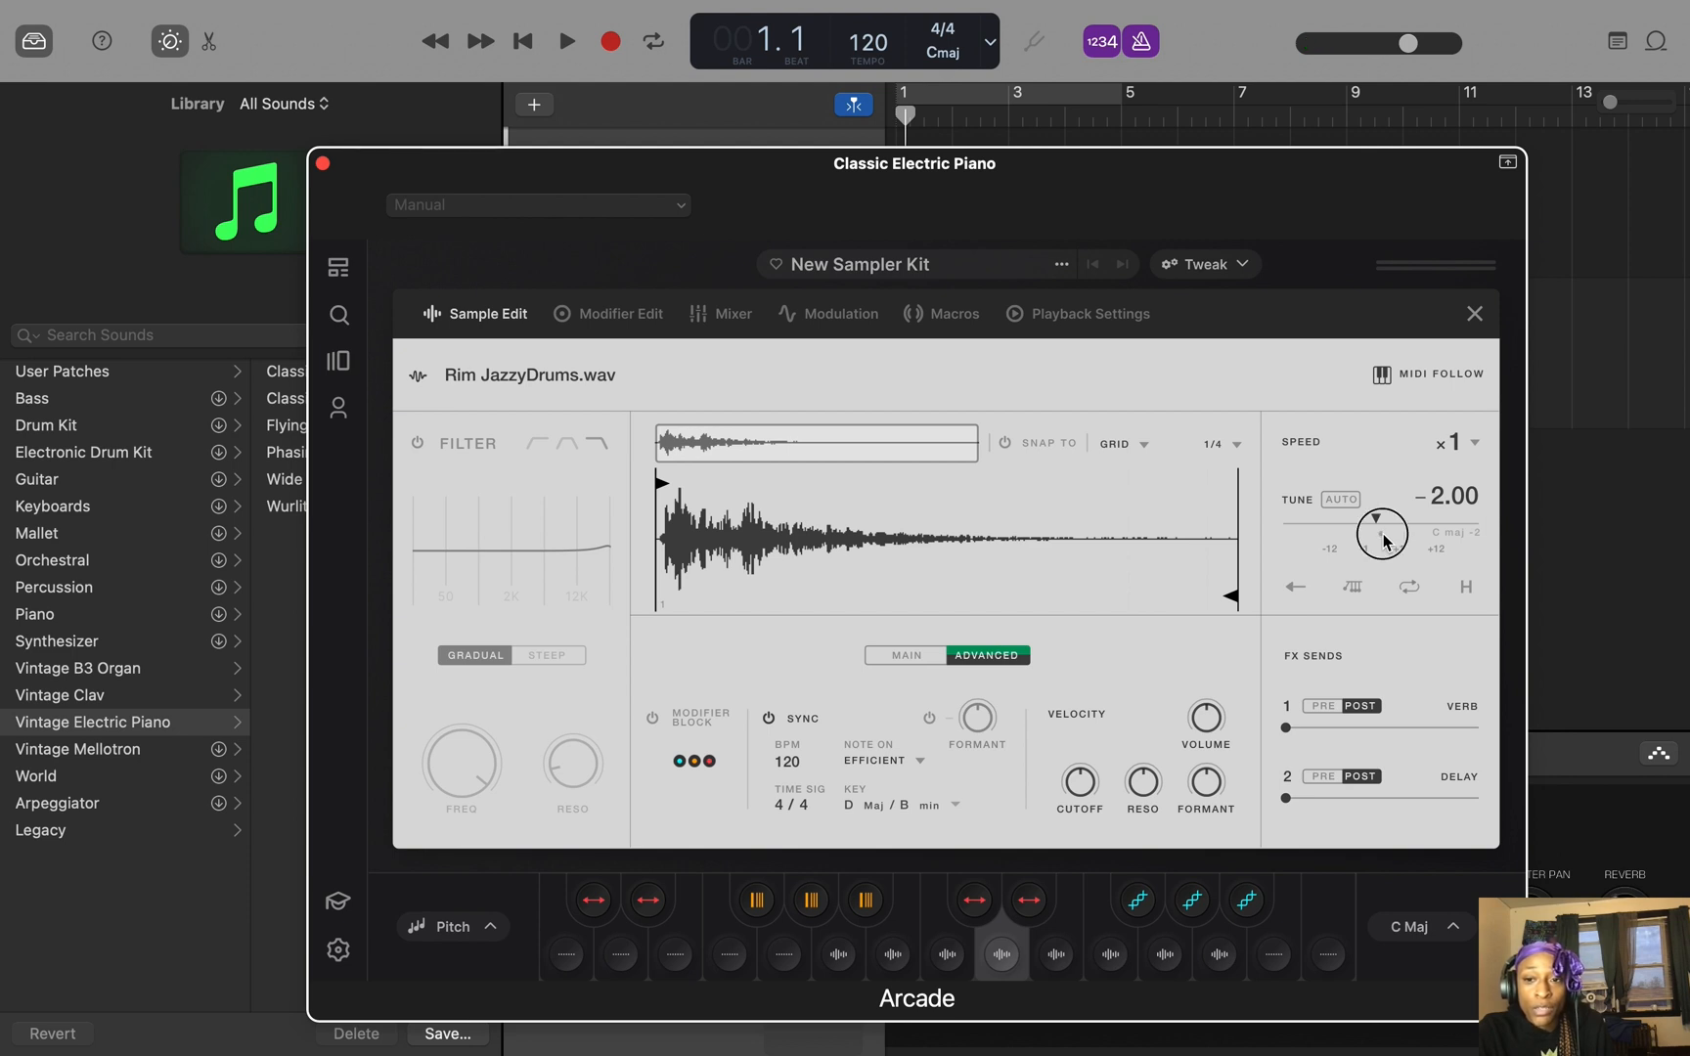
drag(1383, 539, 1383, 514)
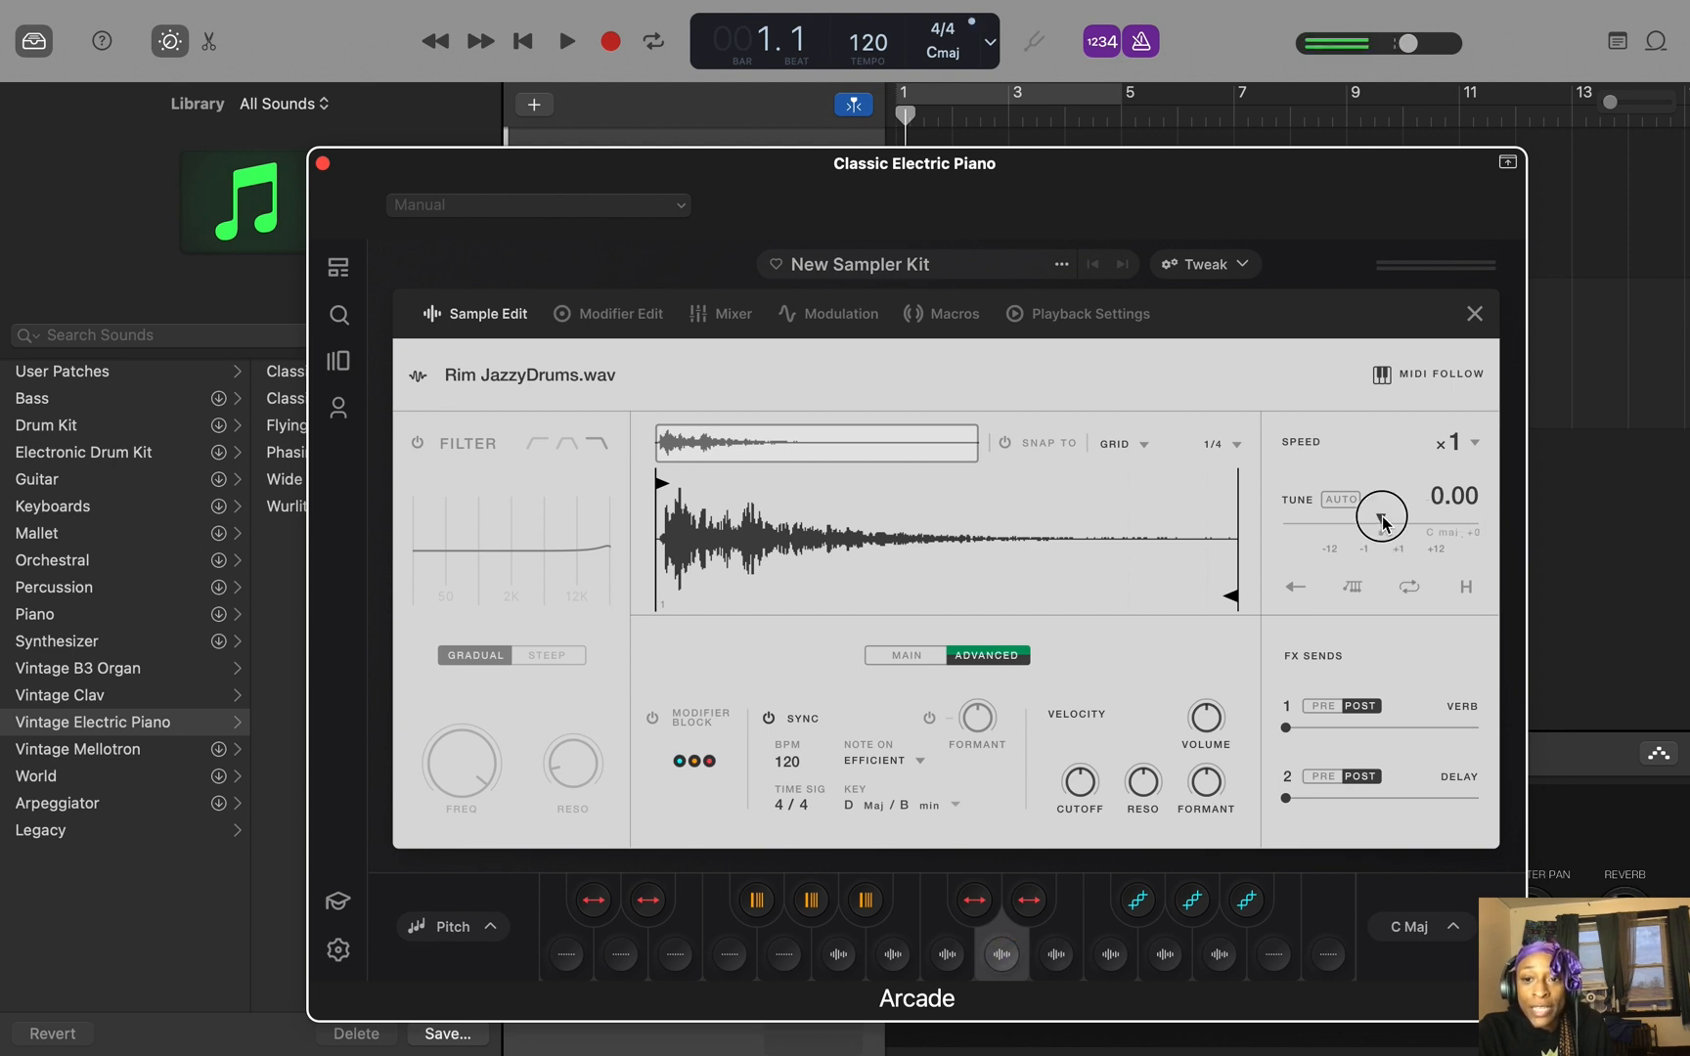
drag(1381, 514, 1381, 526)
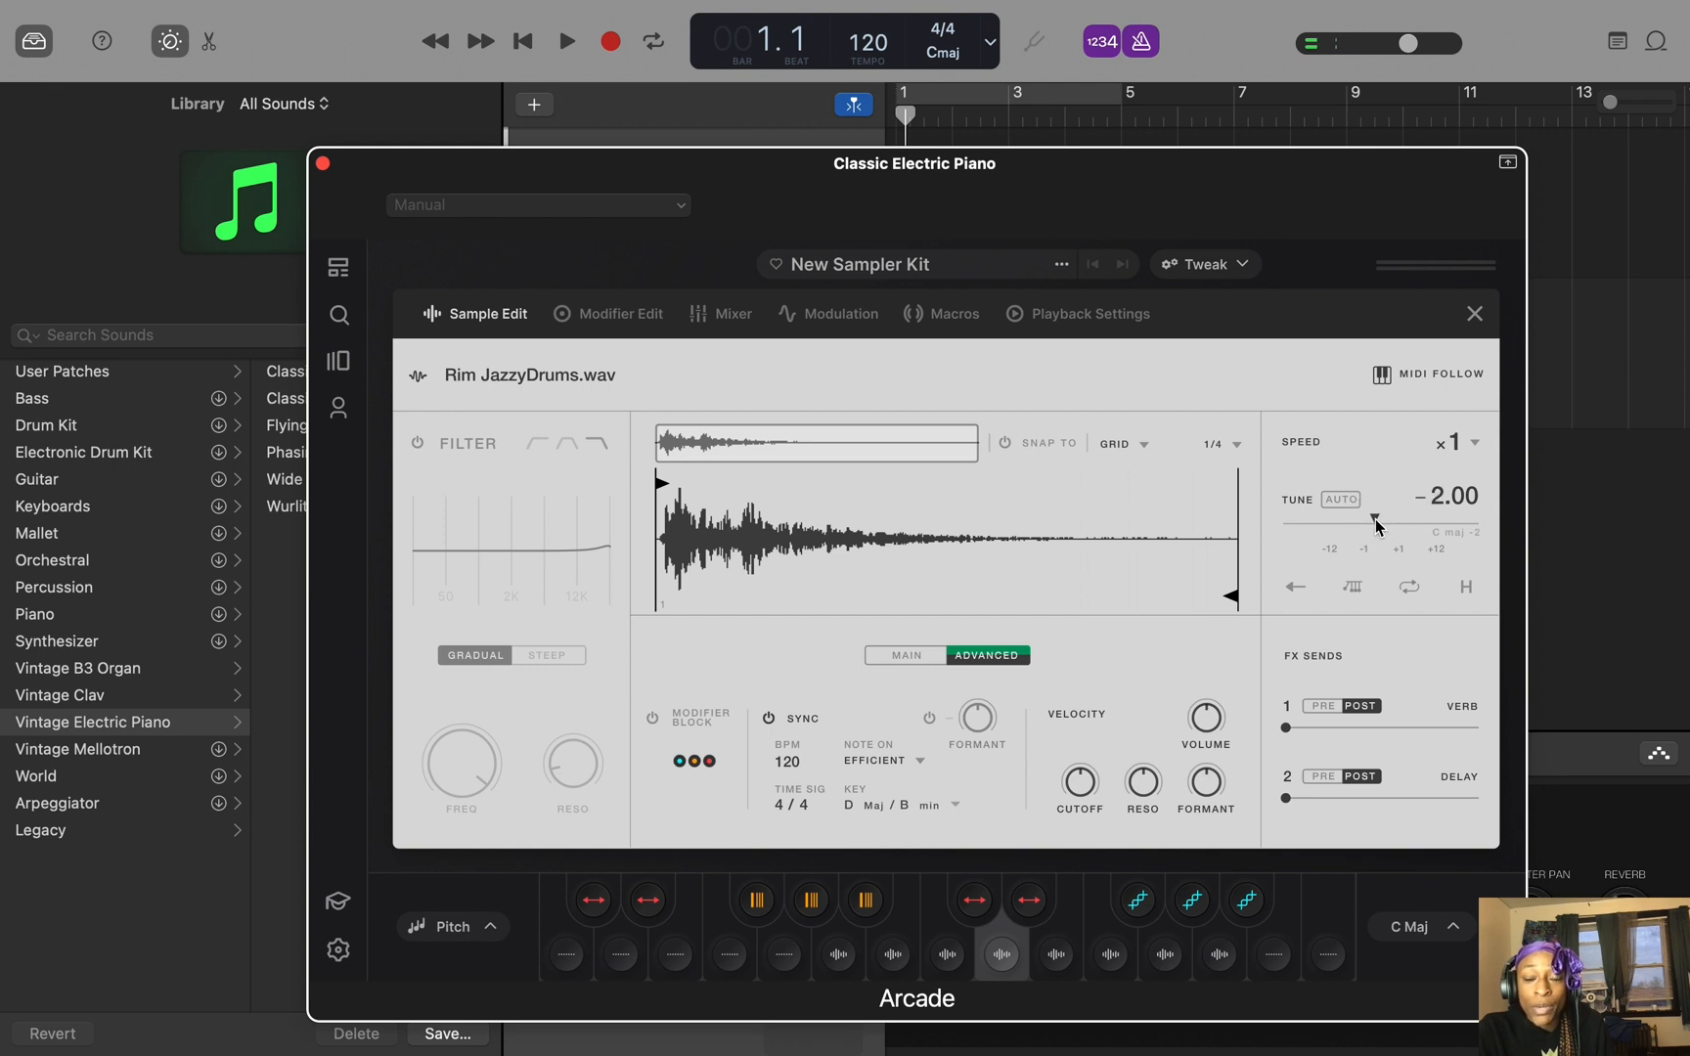
drag(1377, 520, 1377, 520)
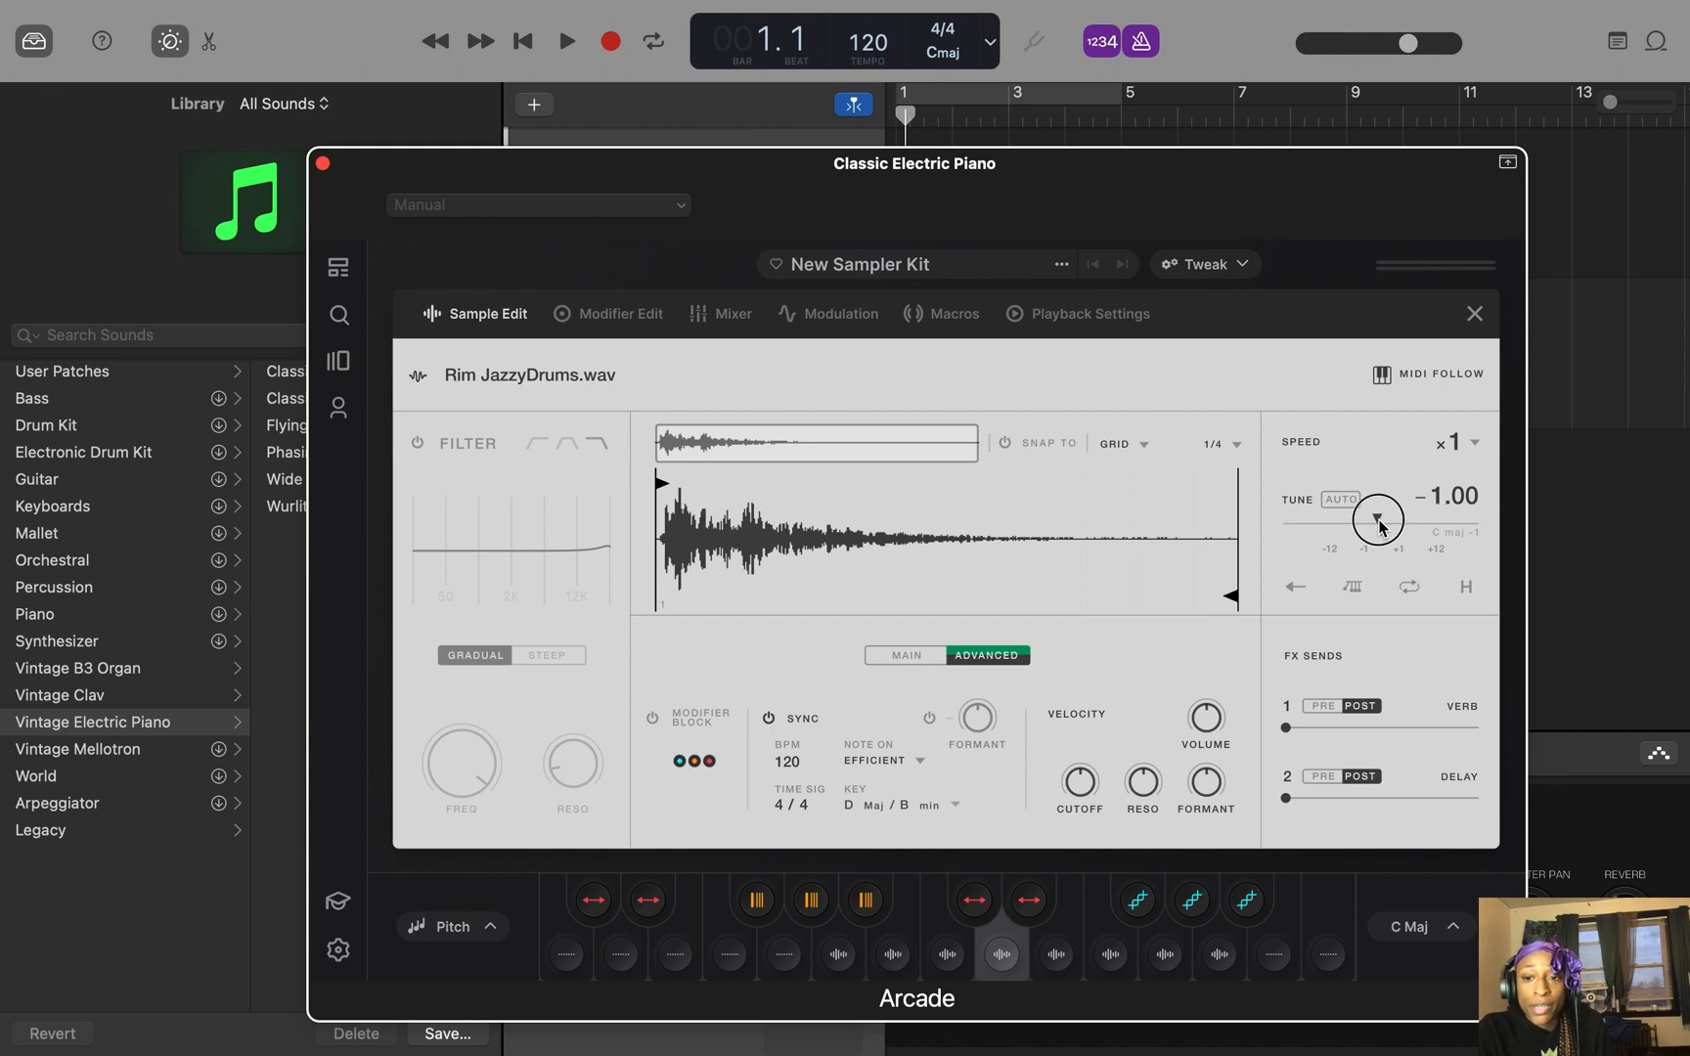
drag(1377, 521, 1377, 528)
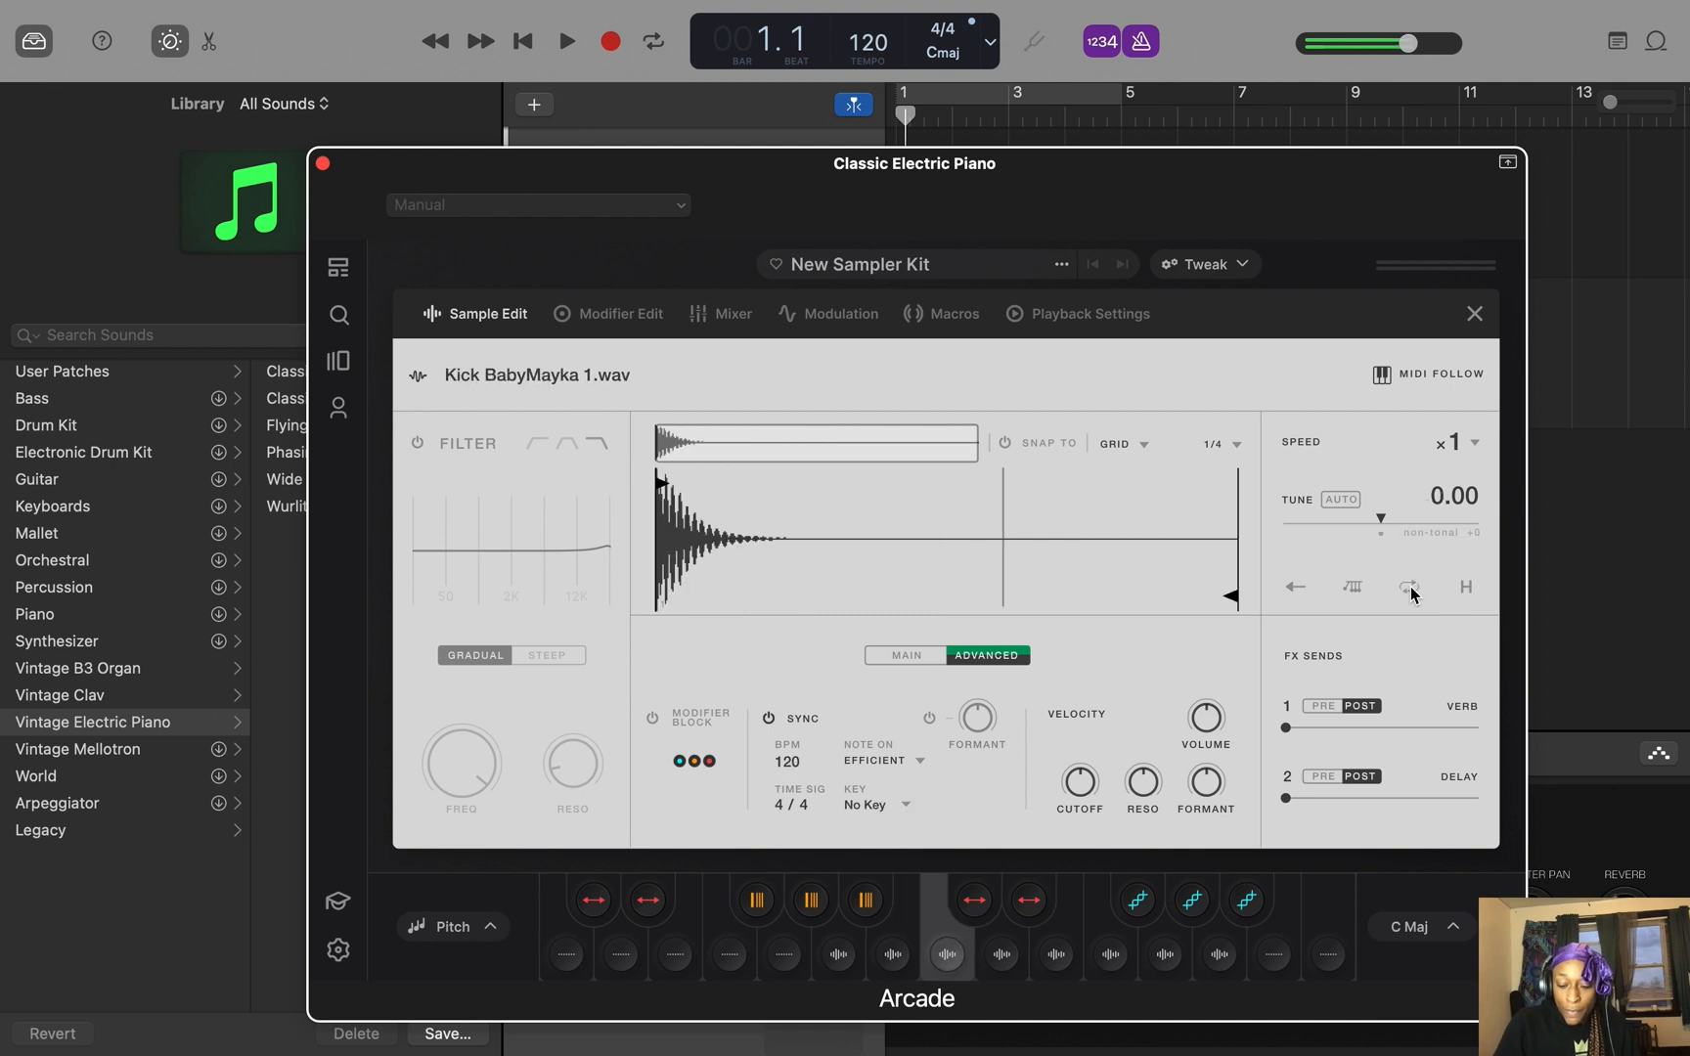
Load the Snare BabyMayka sample from Finder onto a kit pad.
click(1002, 955)
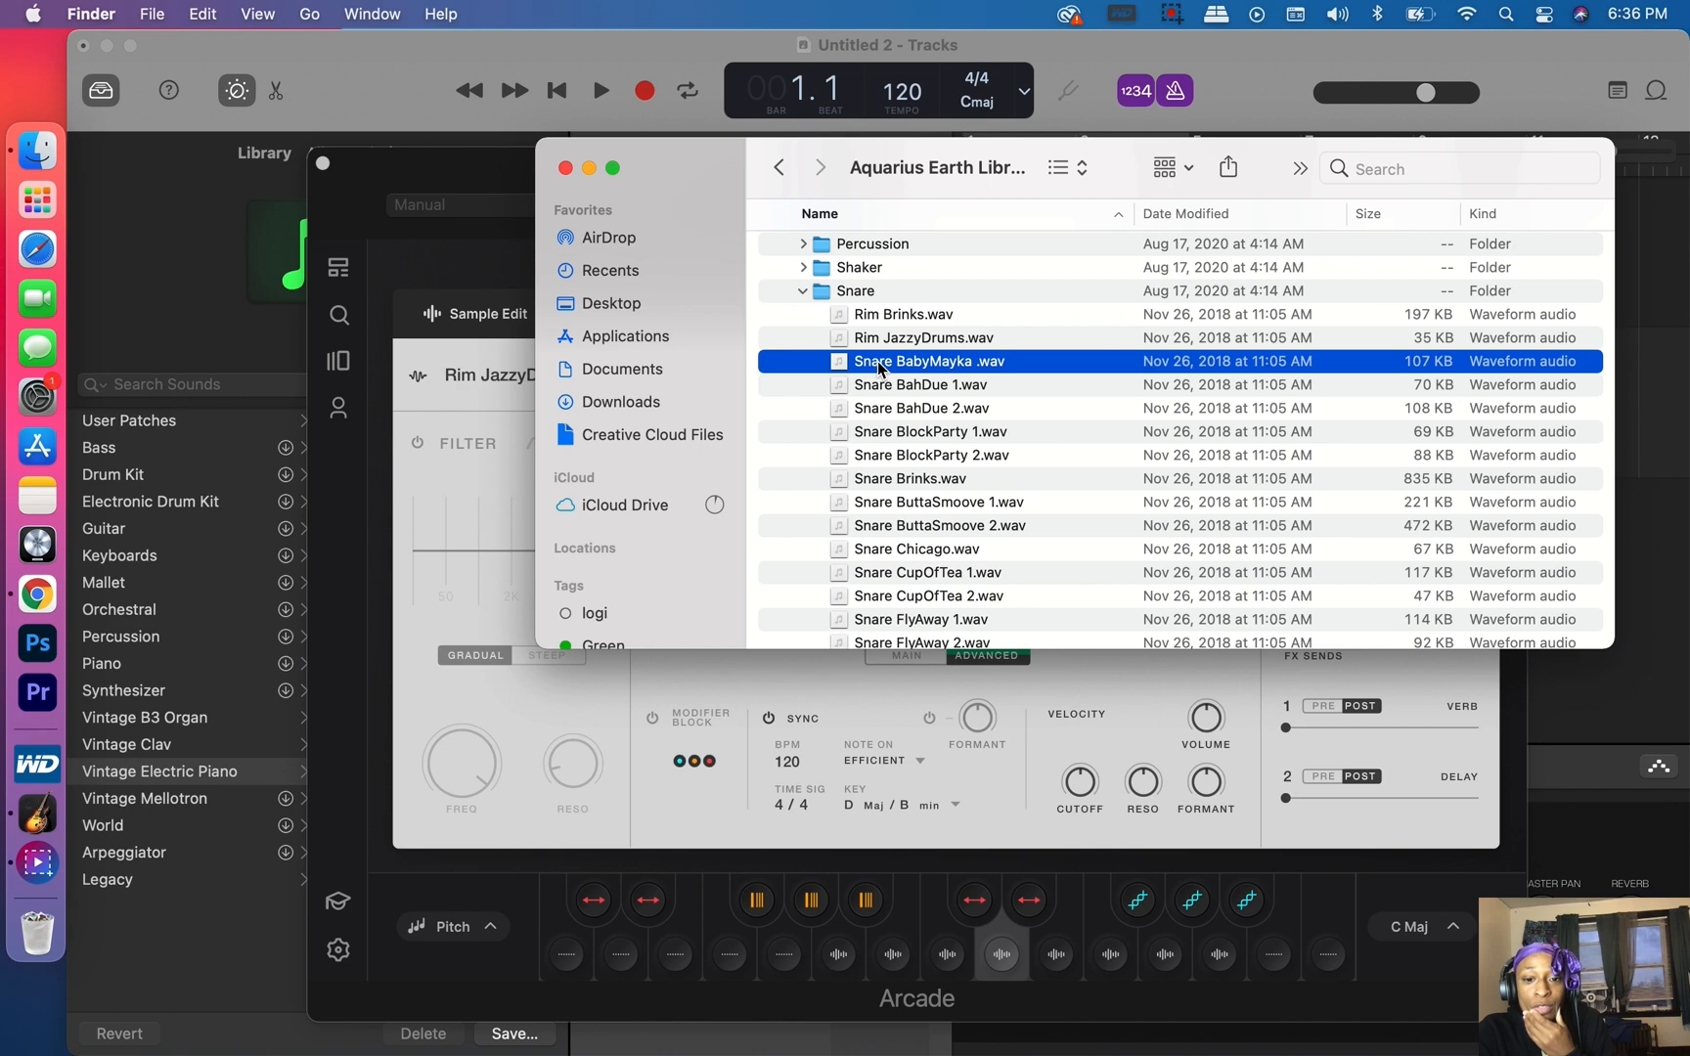
drag(926, 361, 999, 943)
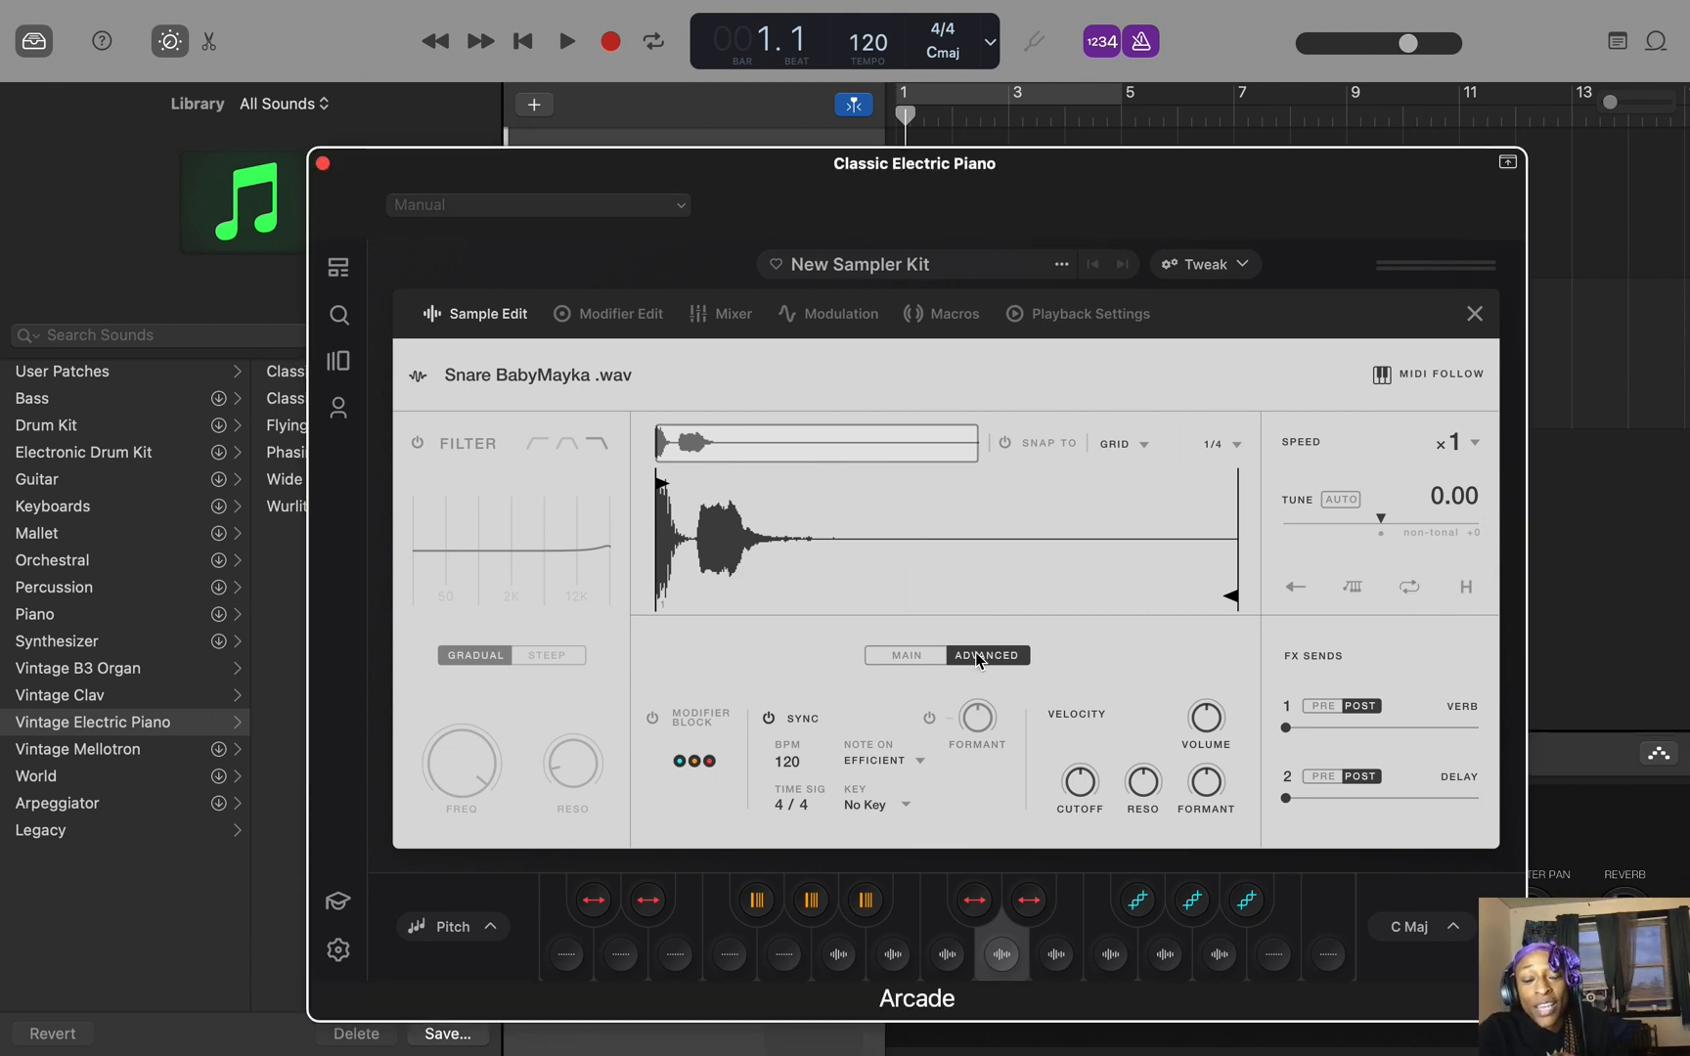
mouse_move(970, 647)
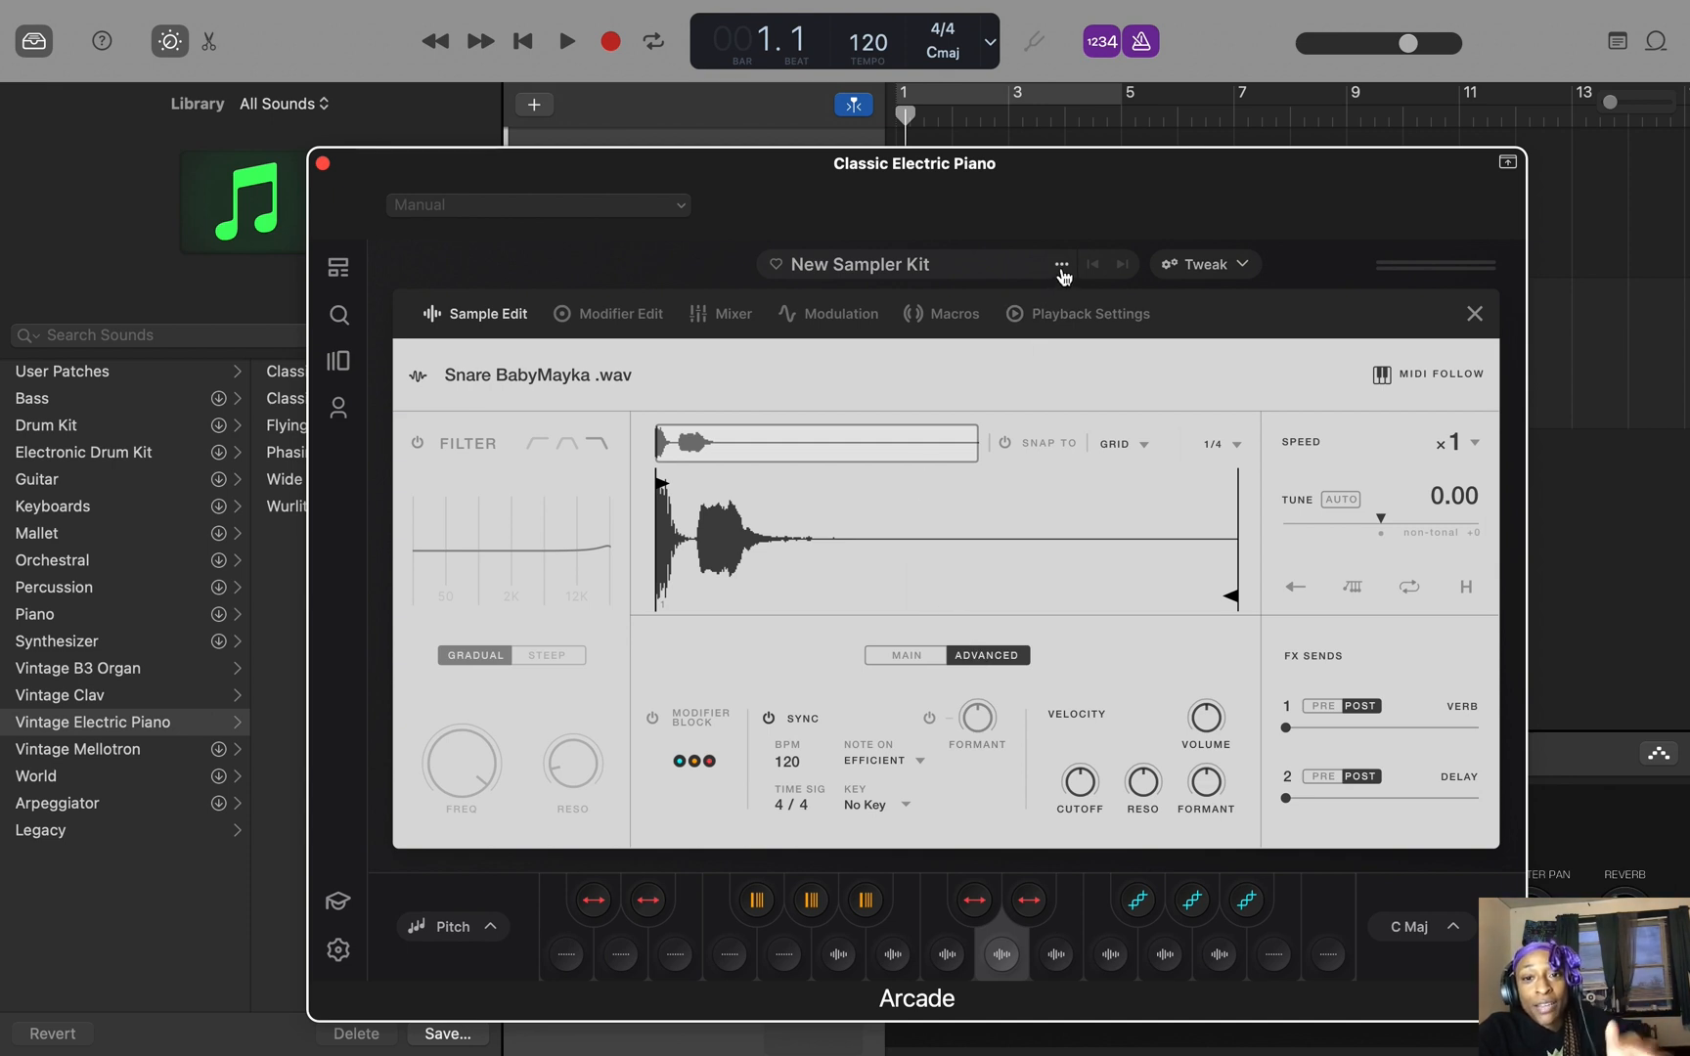
mouse_move(1039, 281)
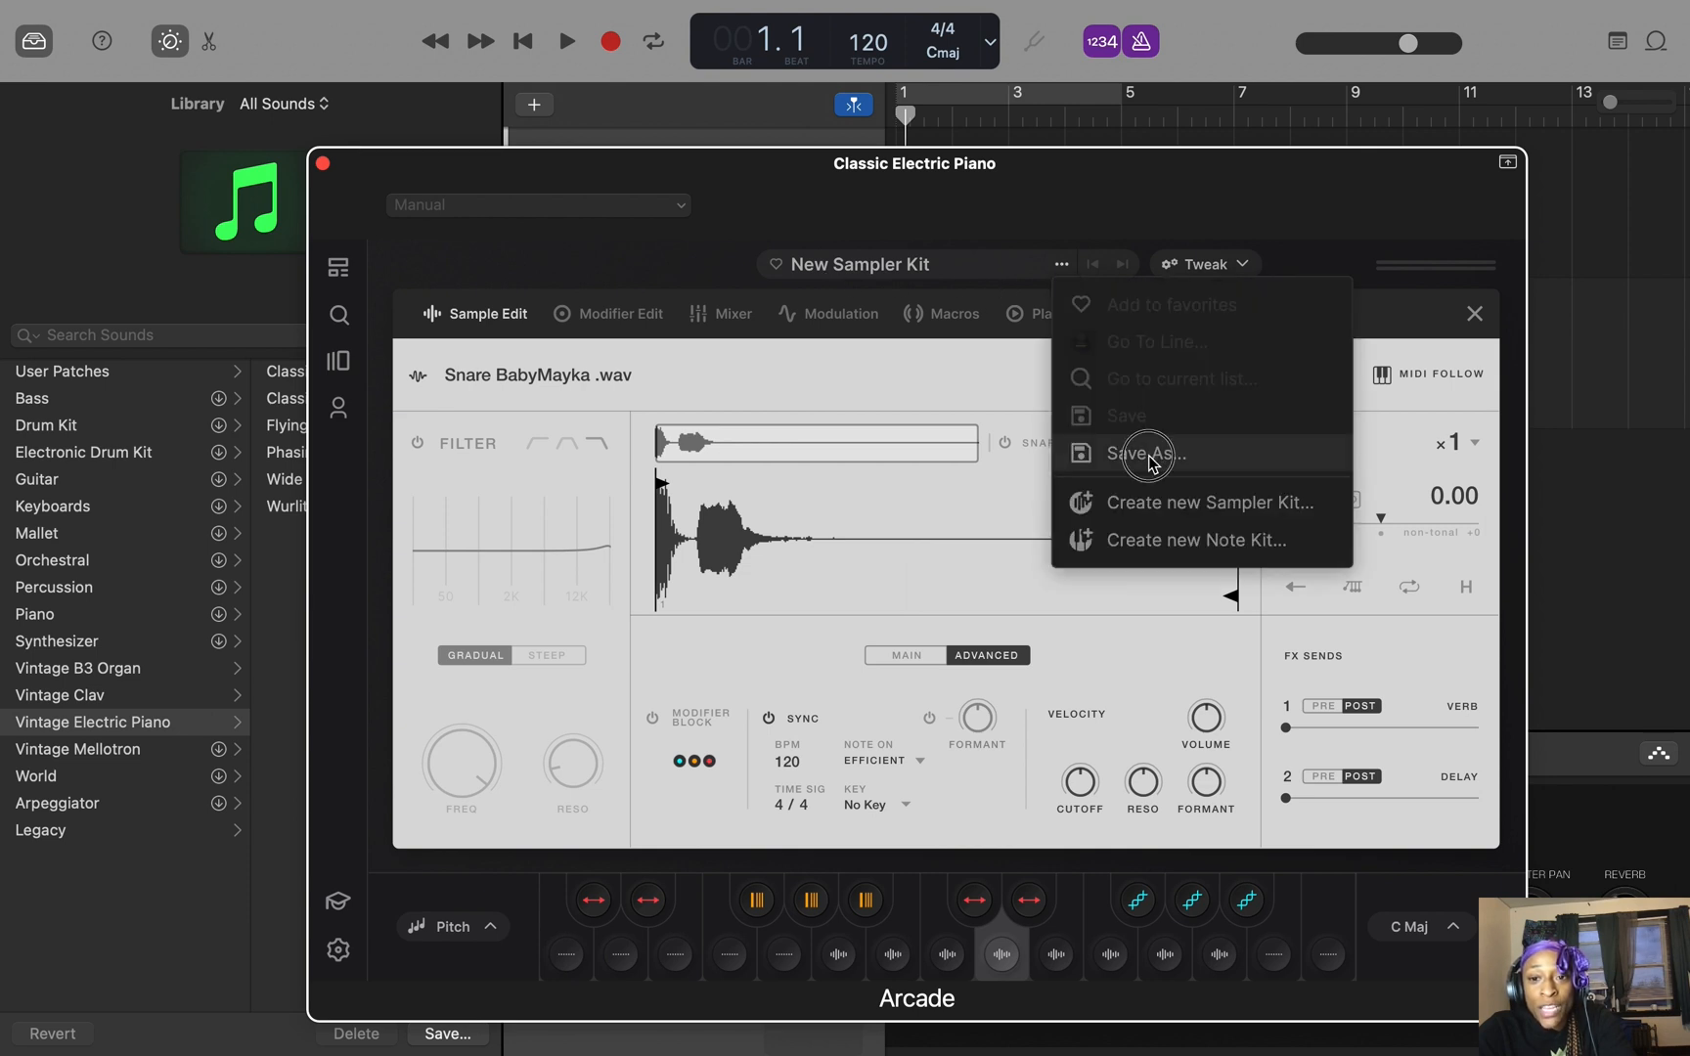
Save the kit as 'Baby Mayka Drum Kit' with description 'Soulful / Neo Soul drums'.
click(1146, 454)
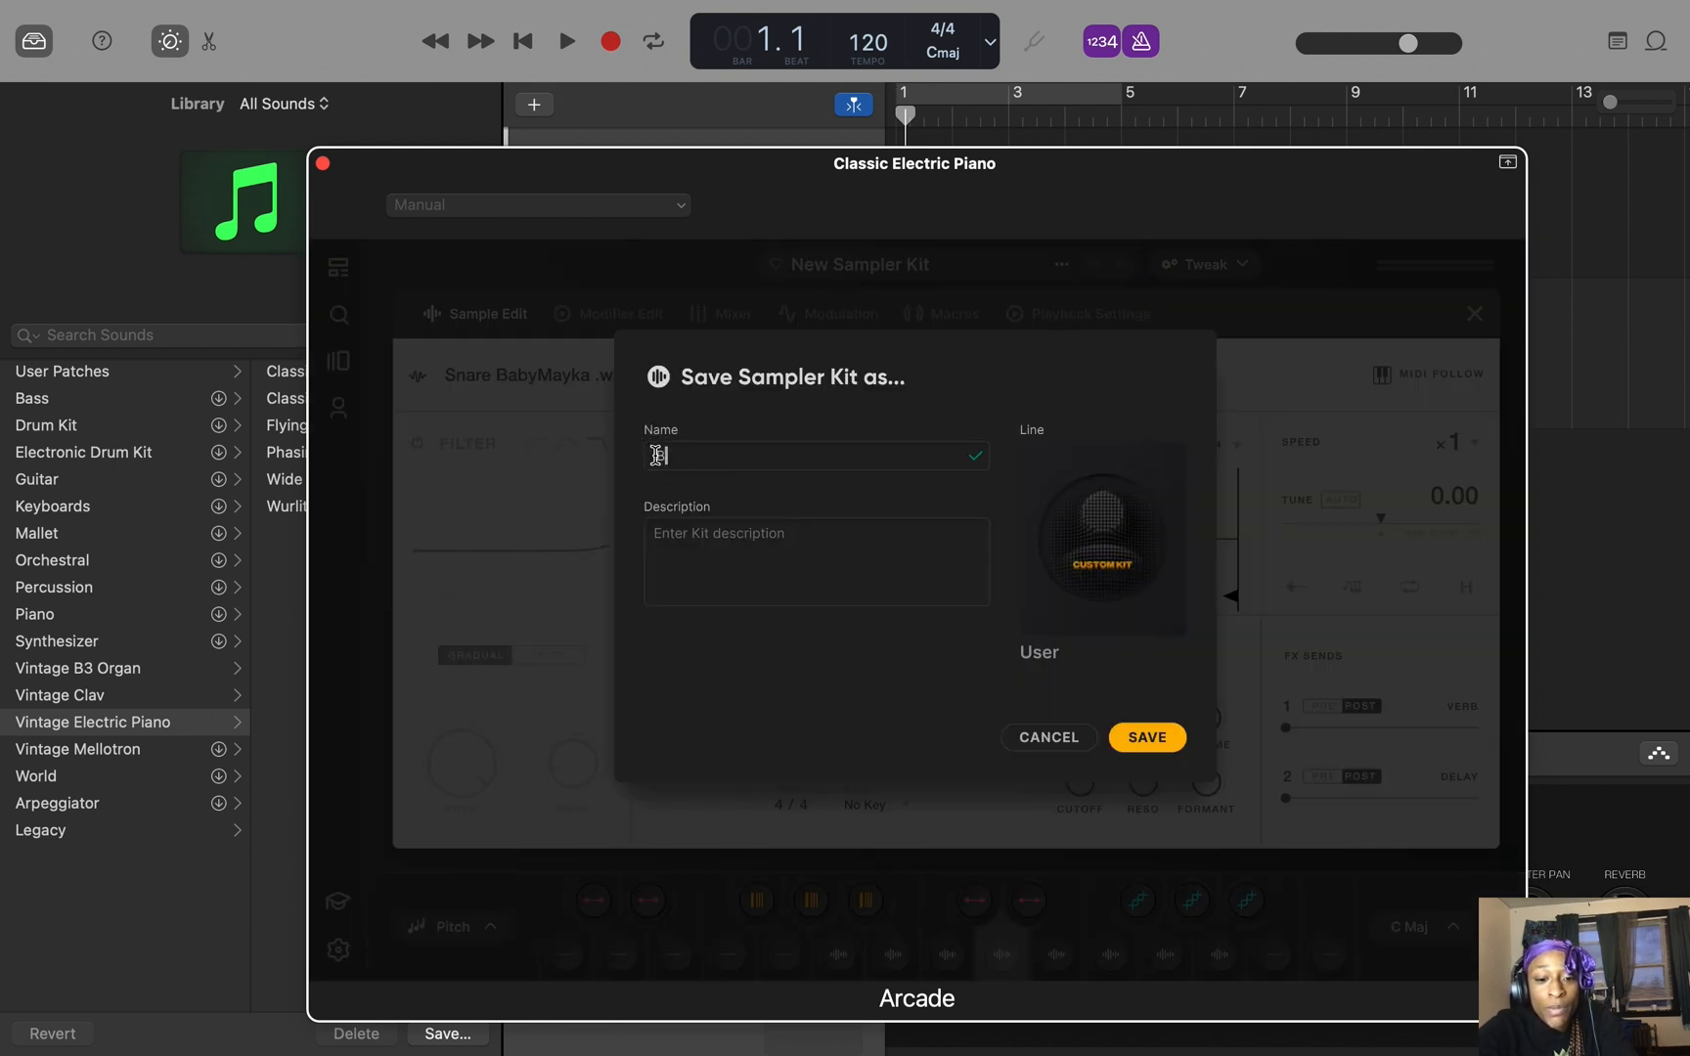
text(Baby Mayka Drum)
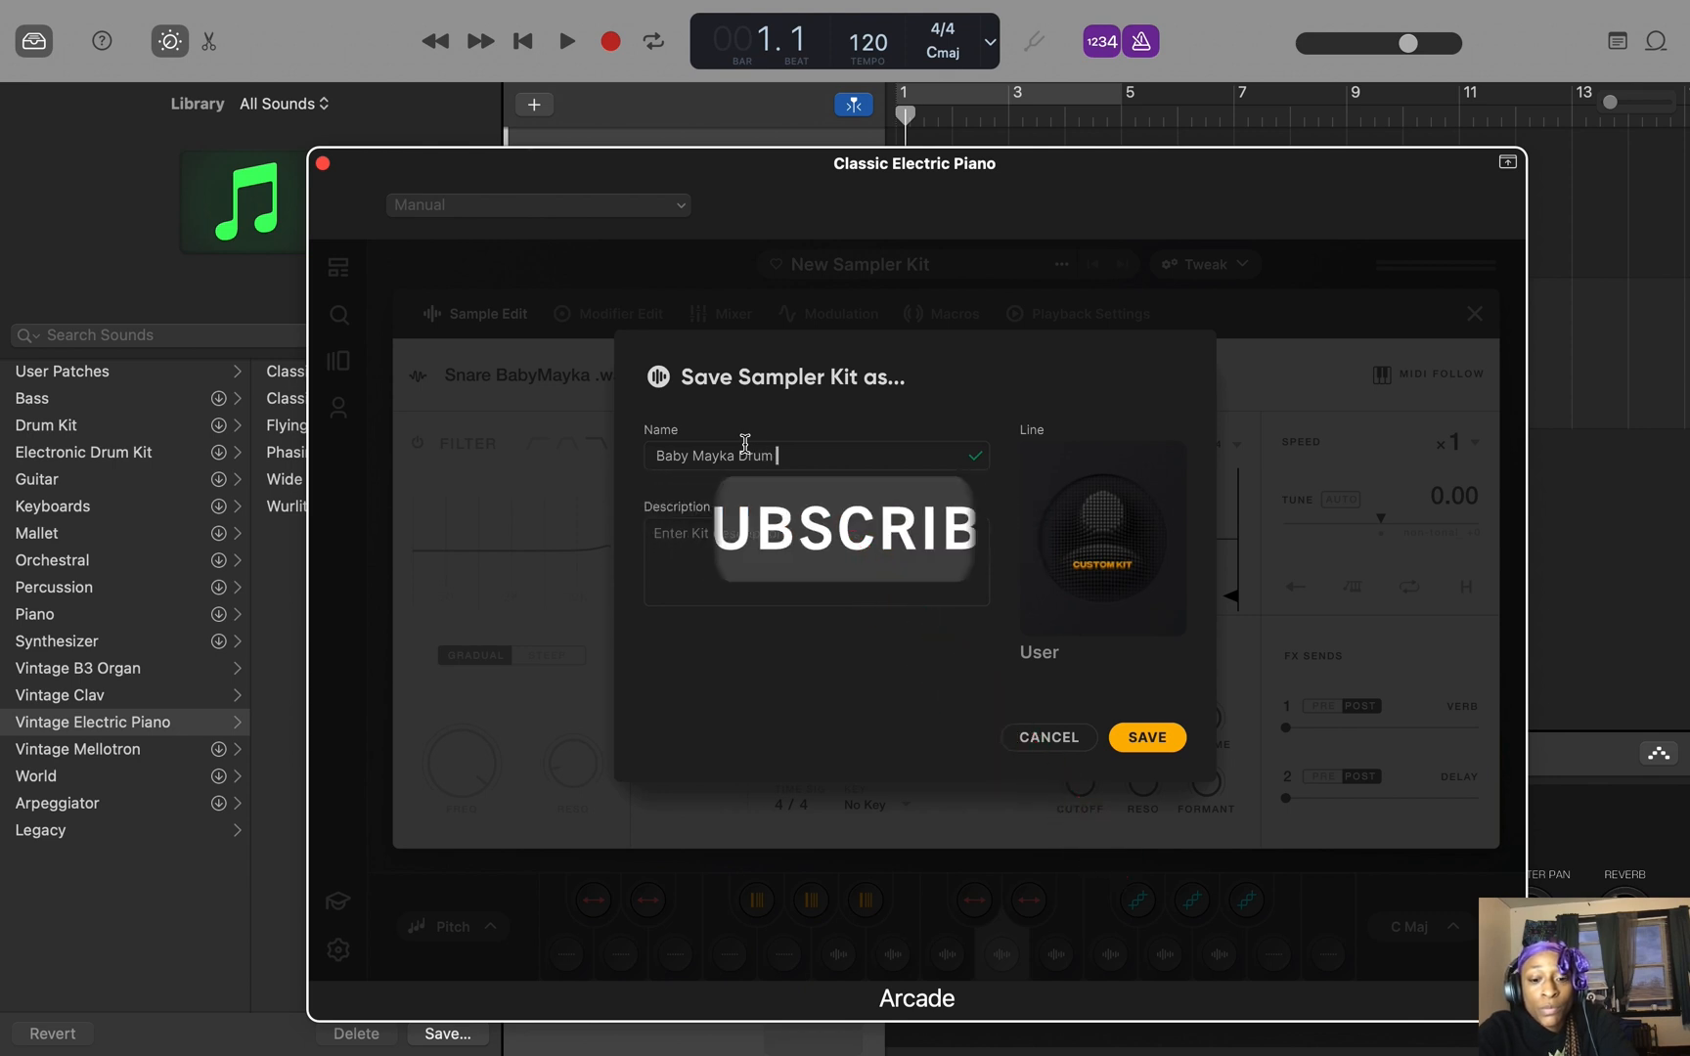
text(Kit)
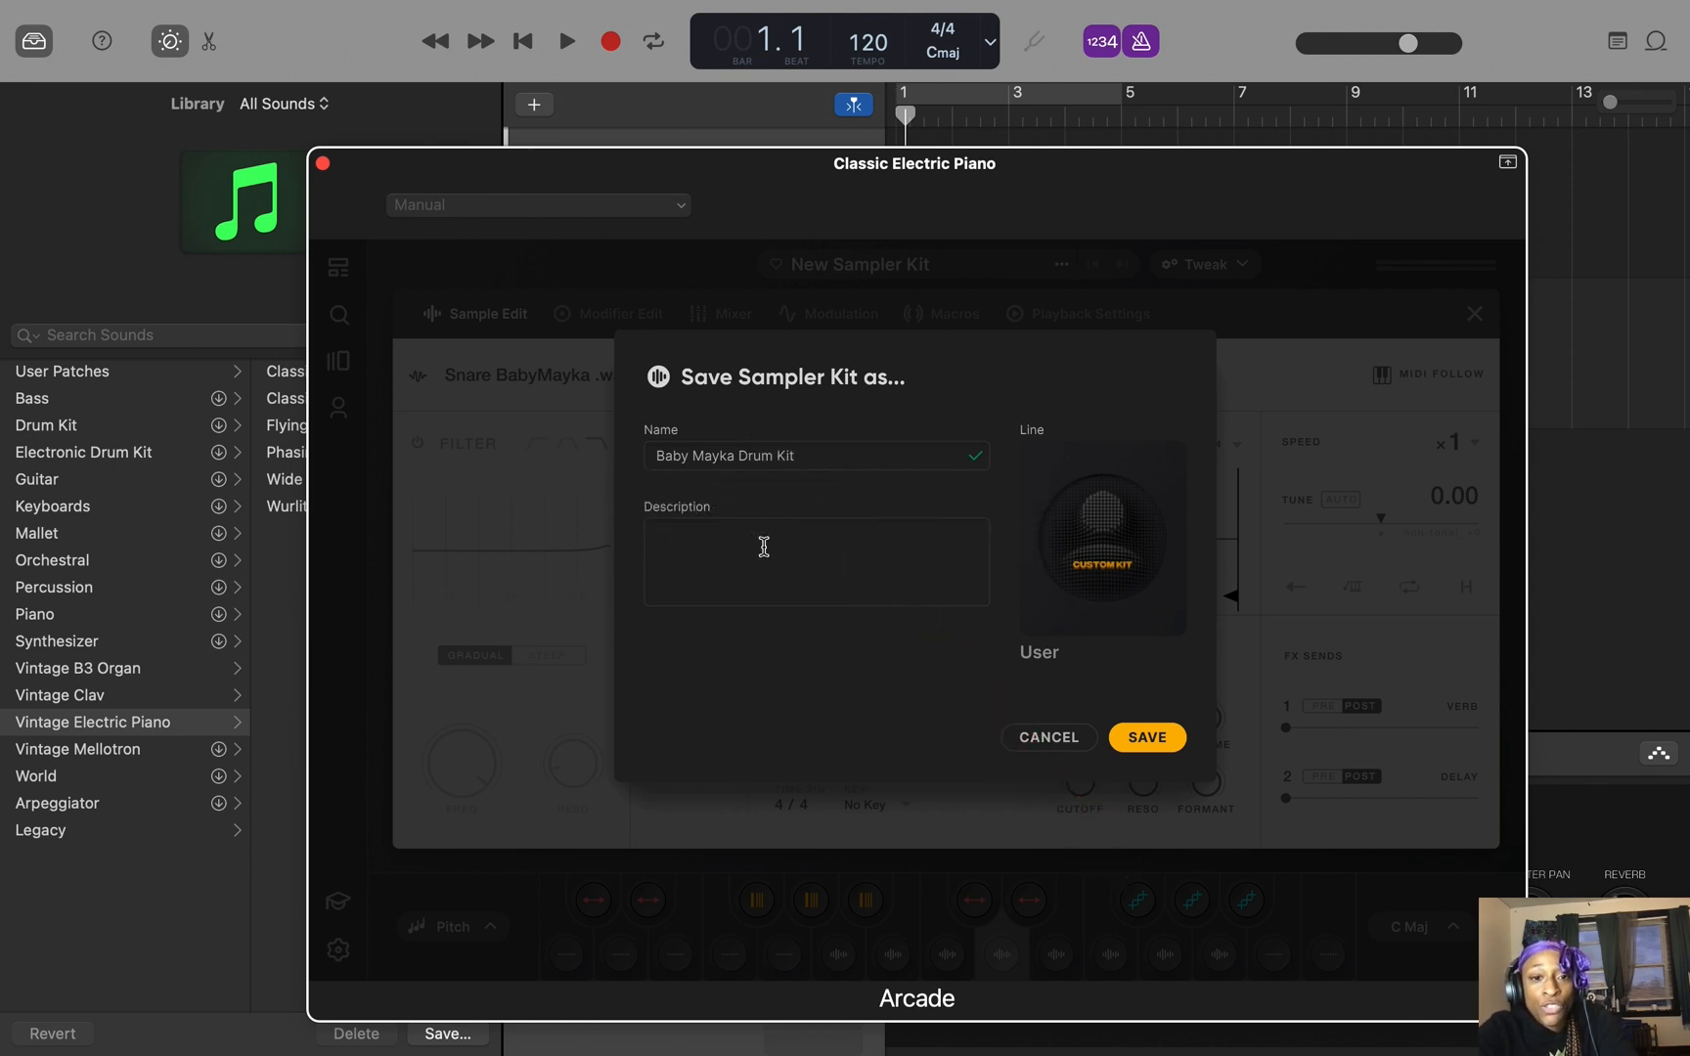
text(S)
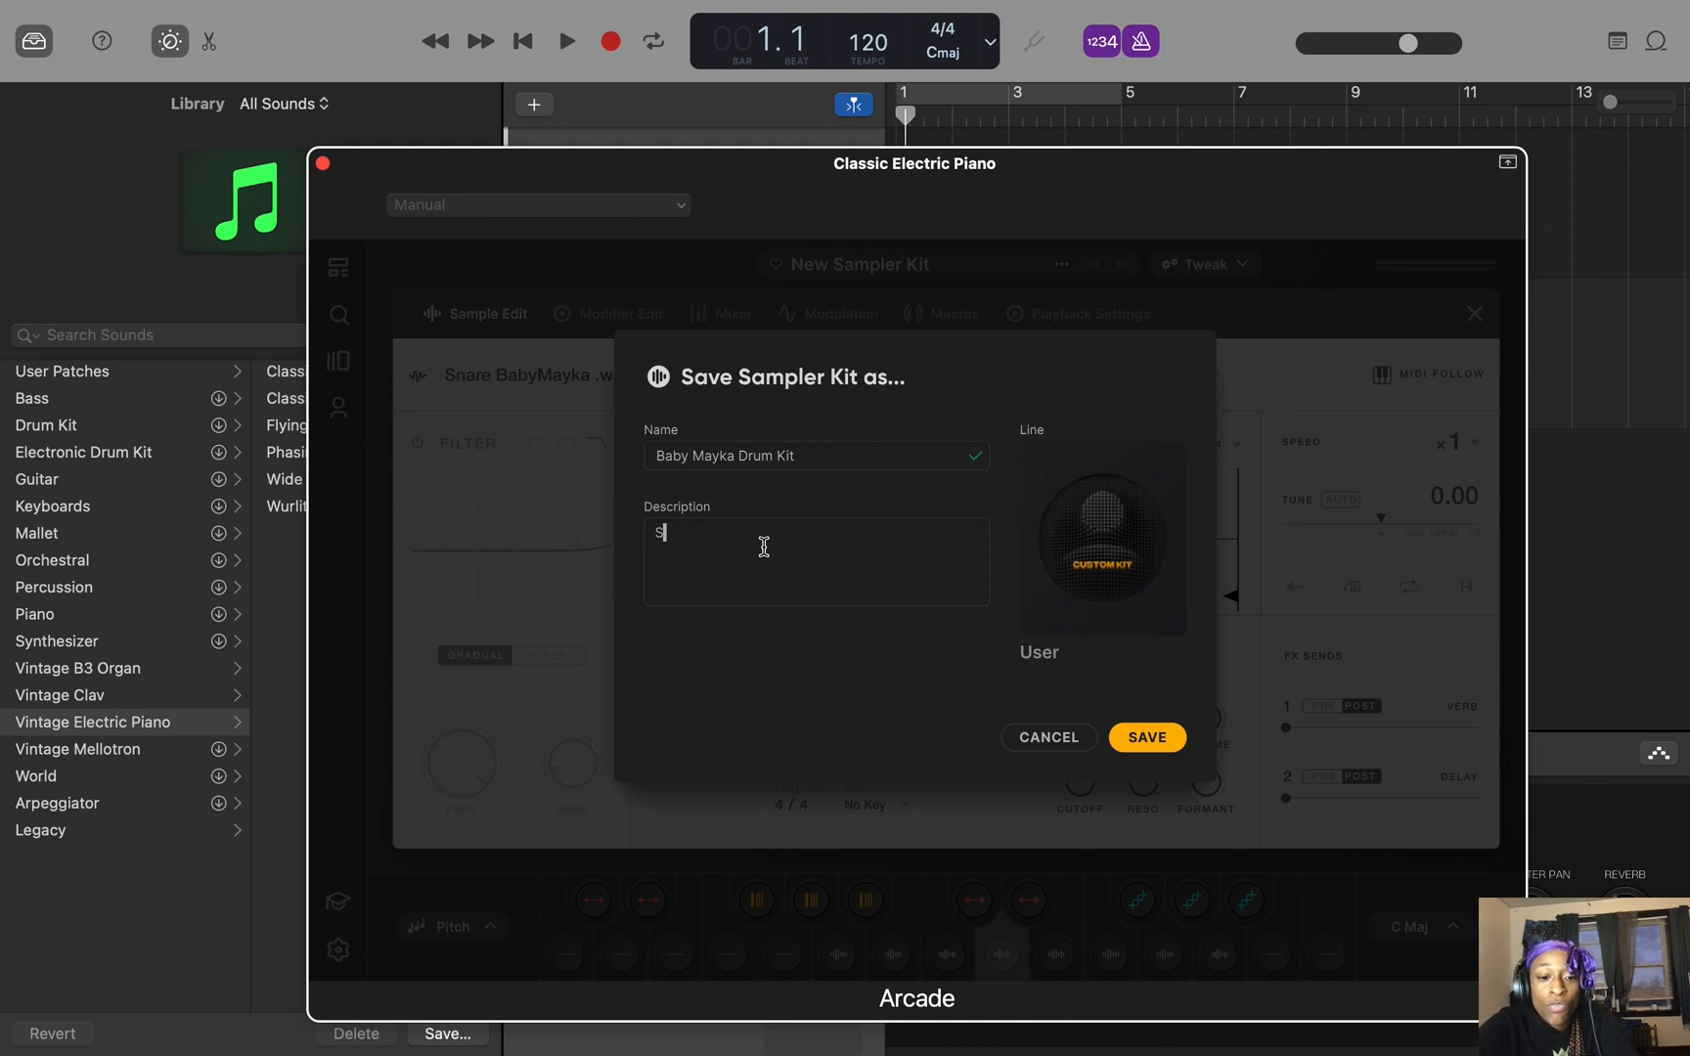
text(Oulful dr)
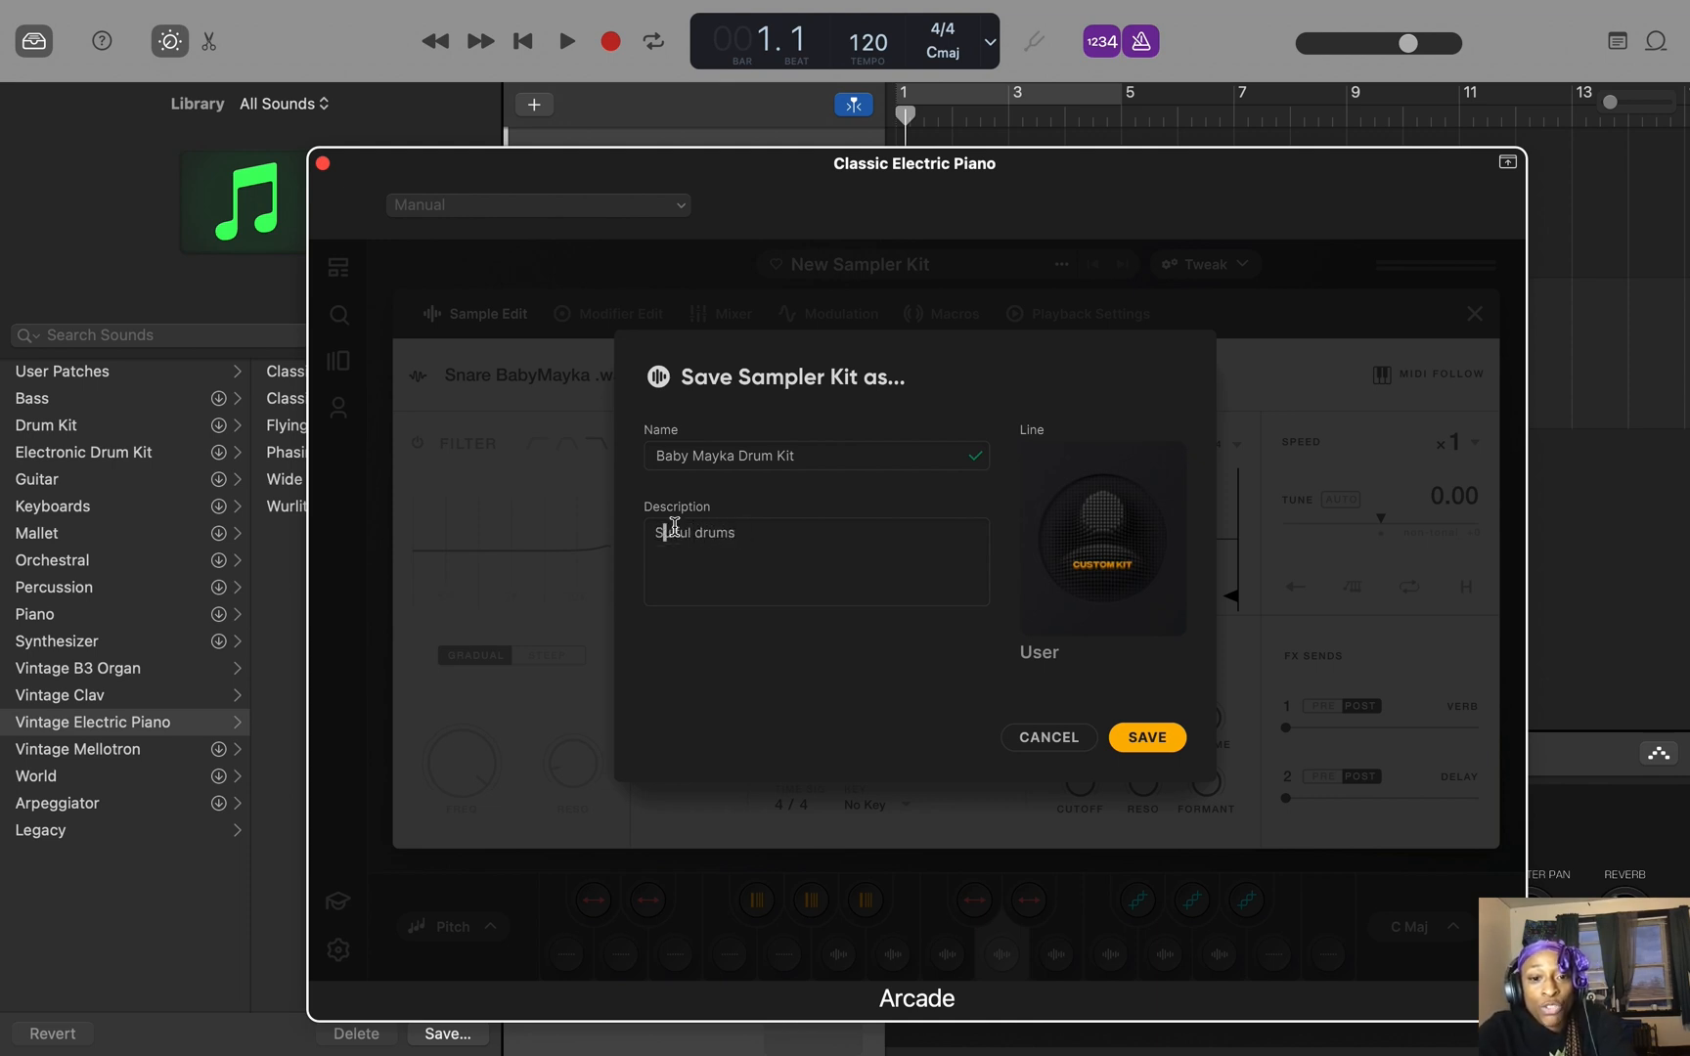
text(Soulful / Neo Soul drums)
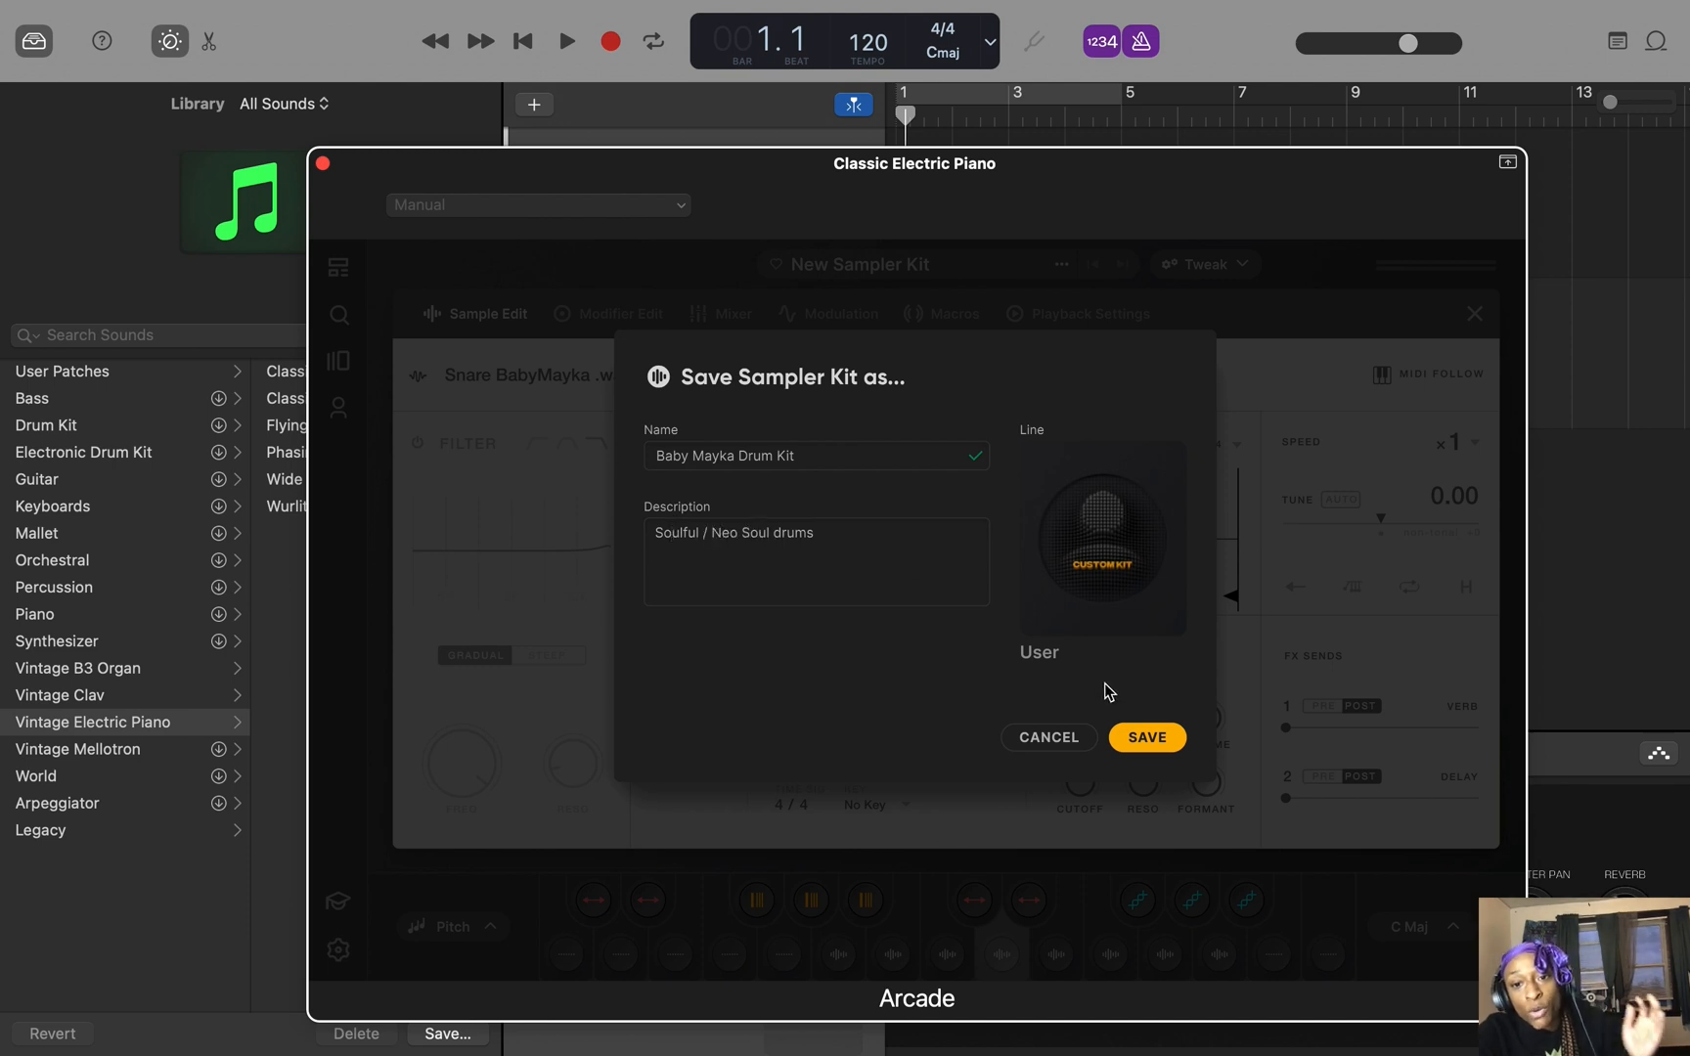
click(1146, 737)
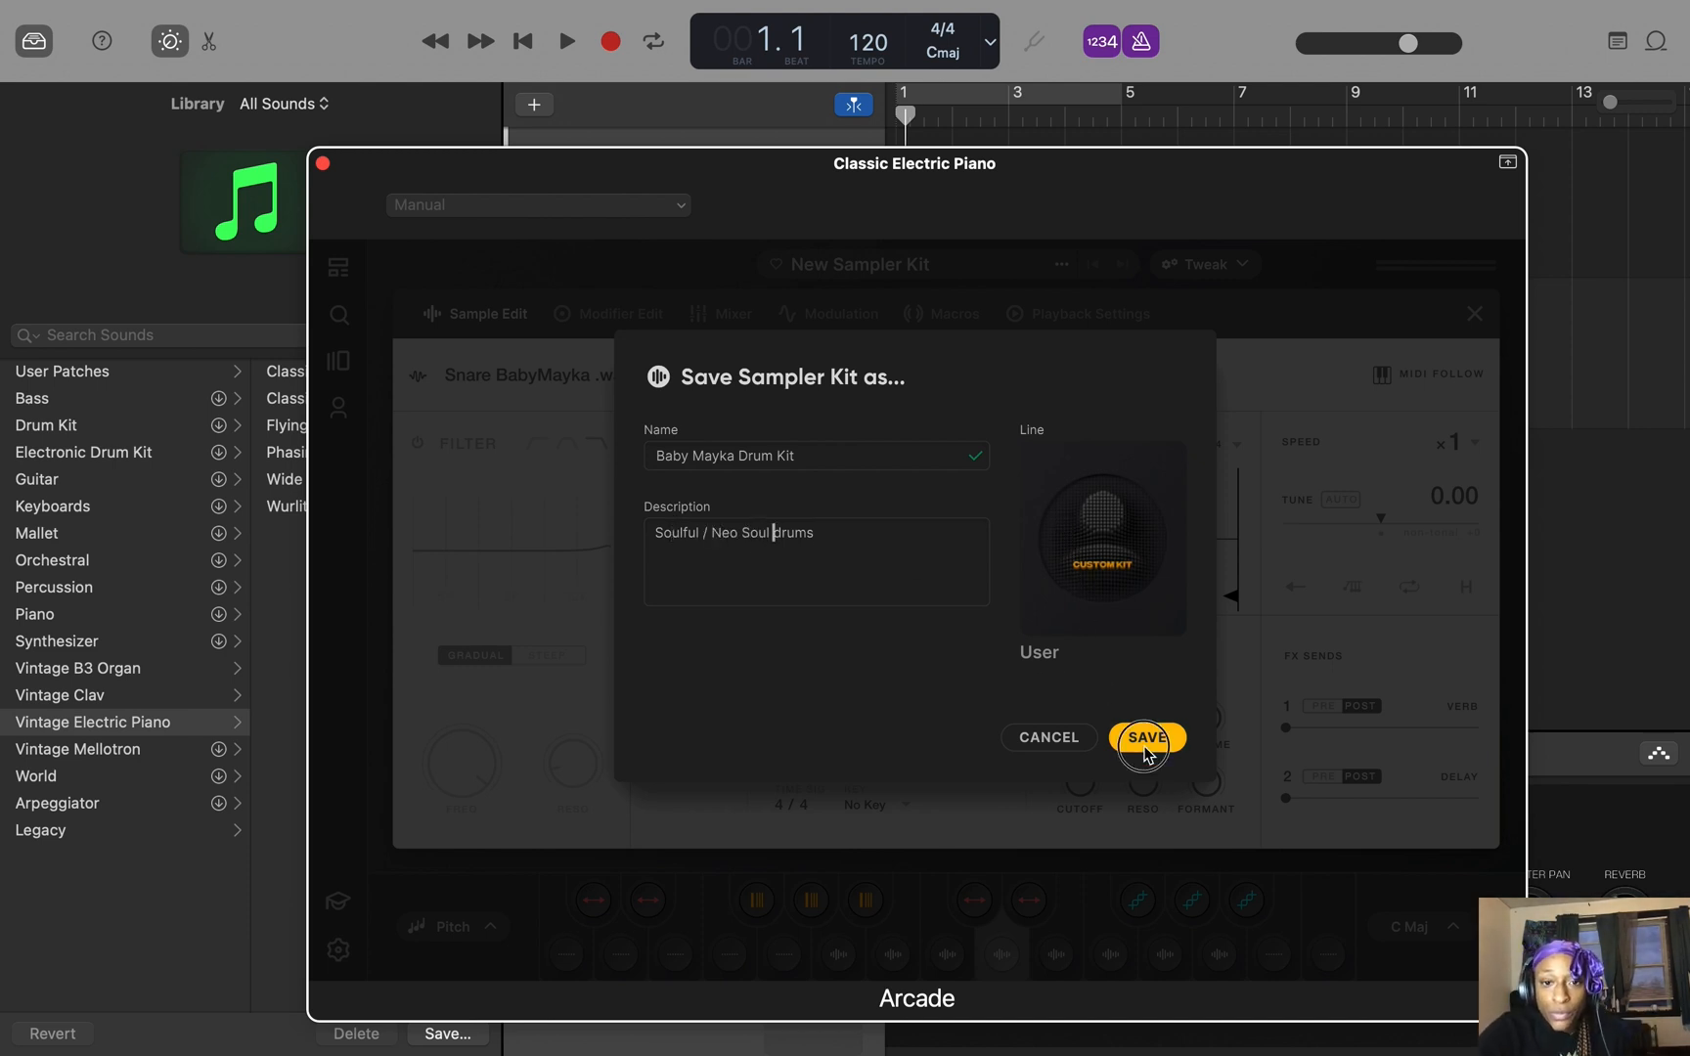
click(1145, 738)
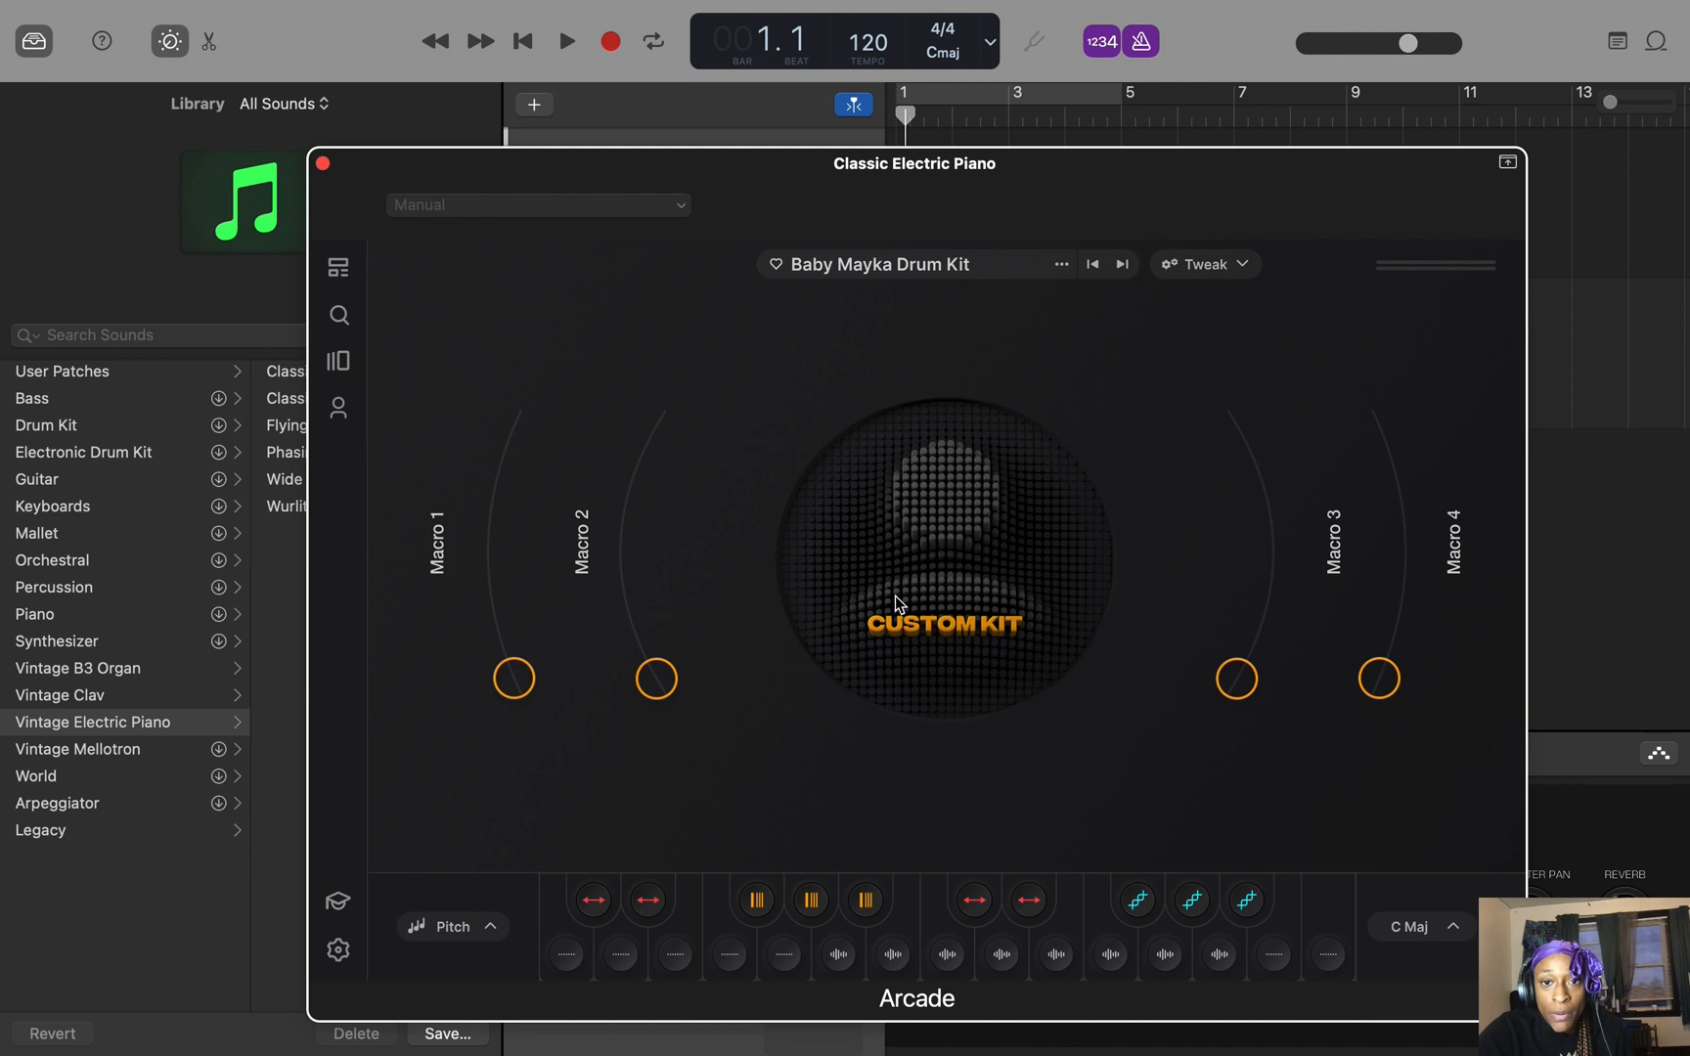
mouse_move(869, 286)
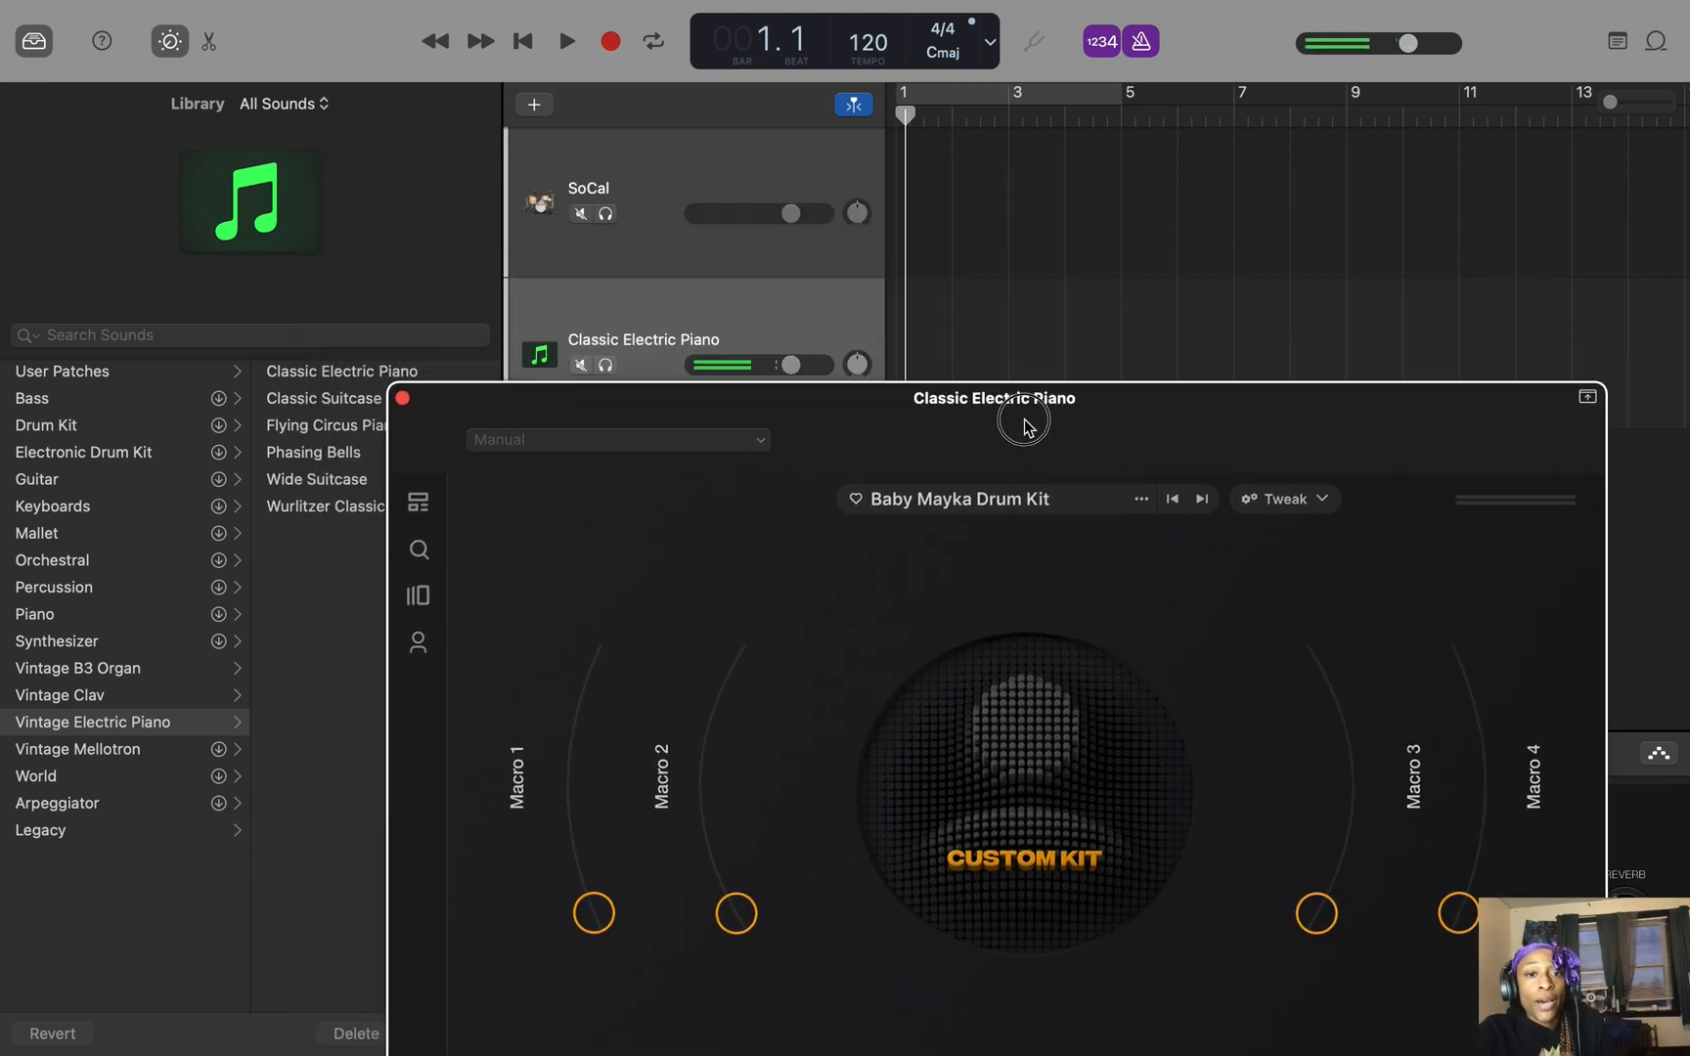
Rename the piano track to 'Baby Mahyka Drum Kit'.
right_click(657, 194)
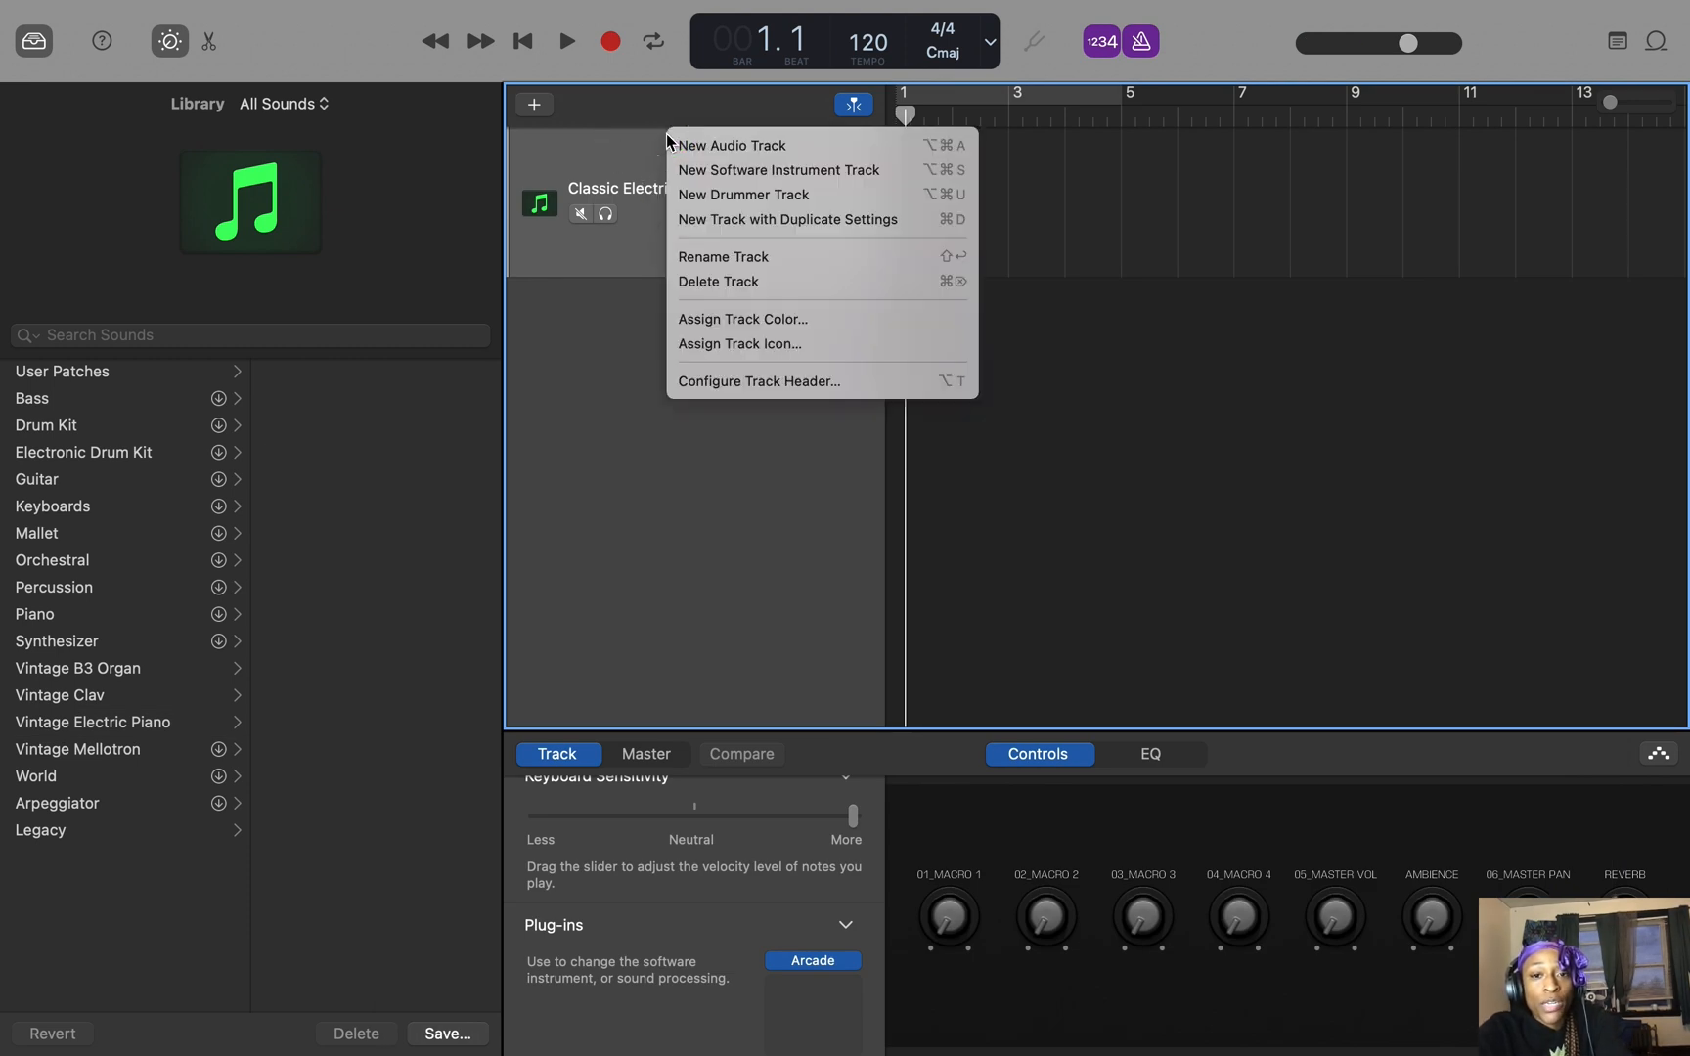
click(722, 256)
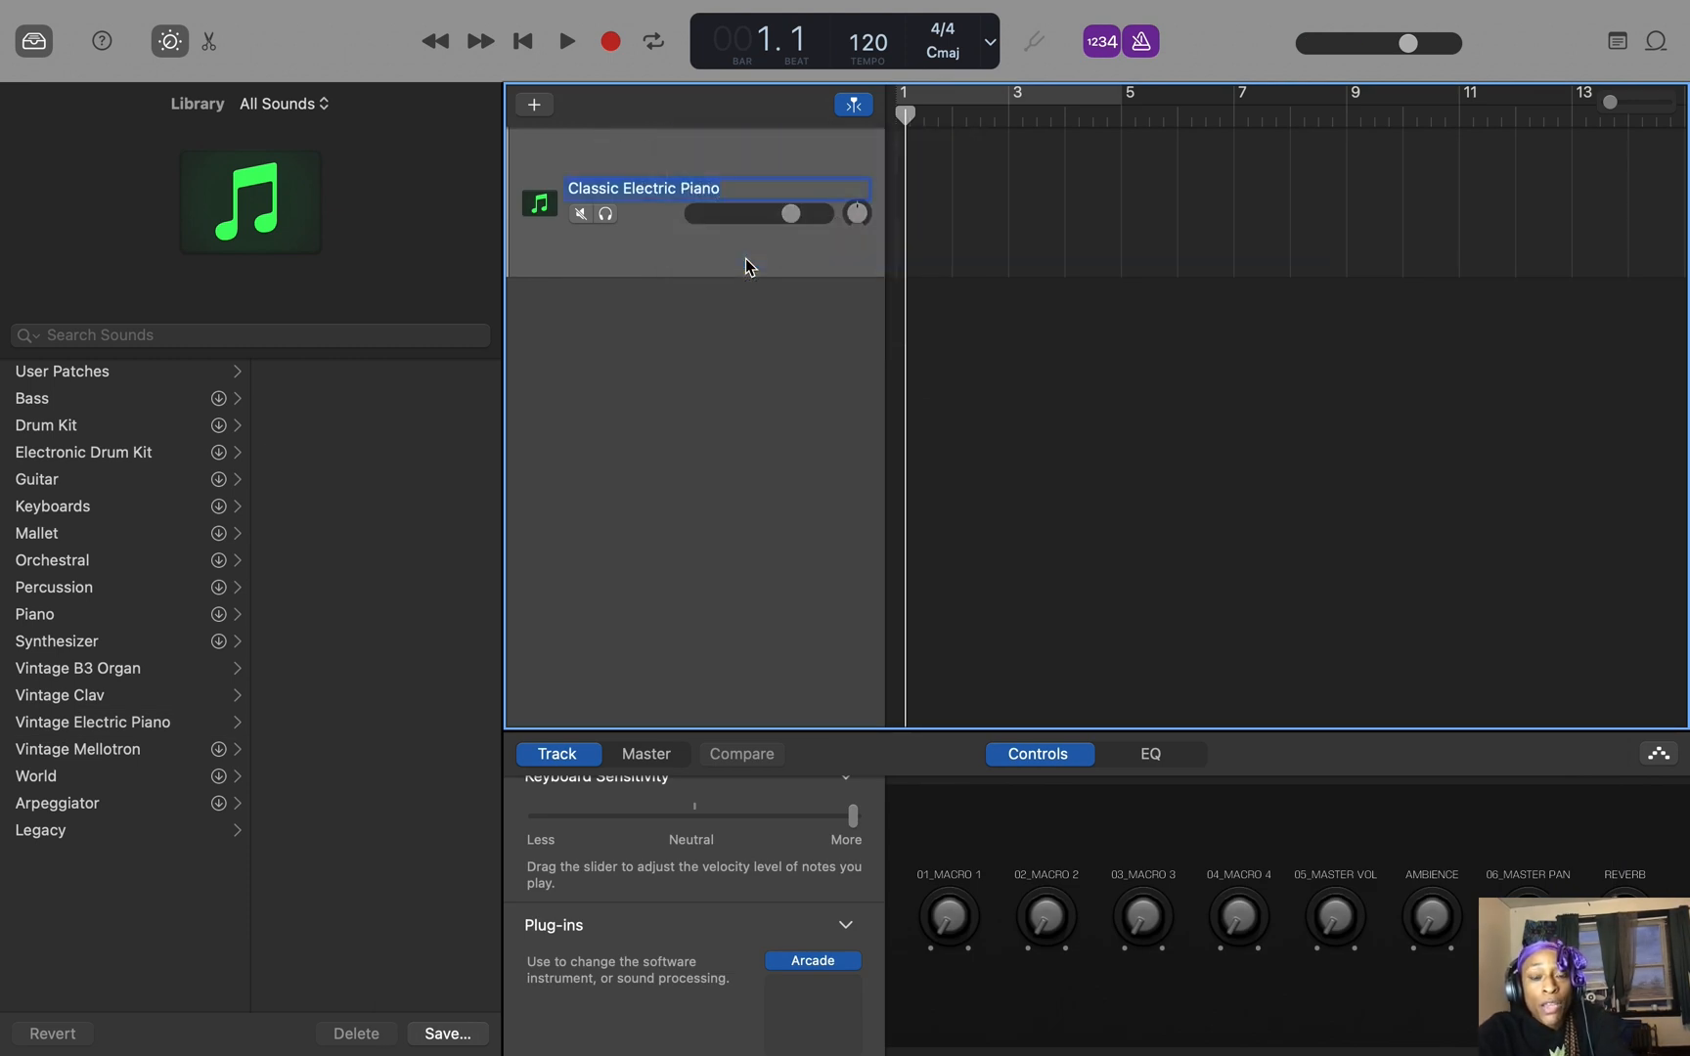
text(Baby Mahyka Drum Kit)
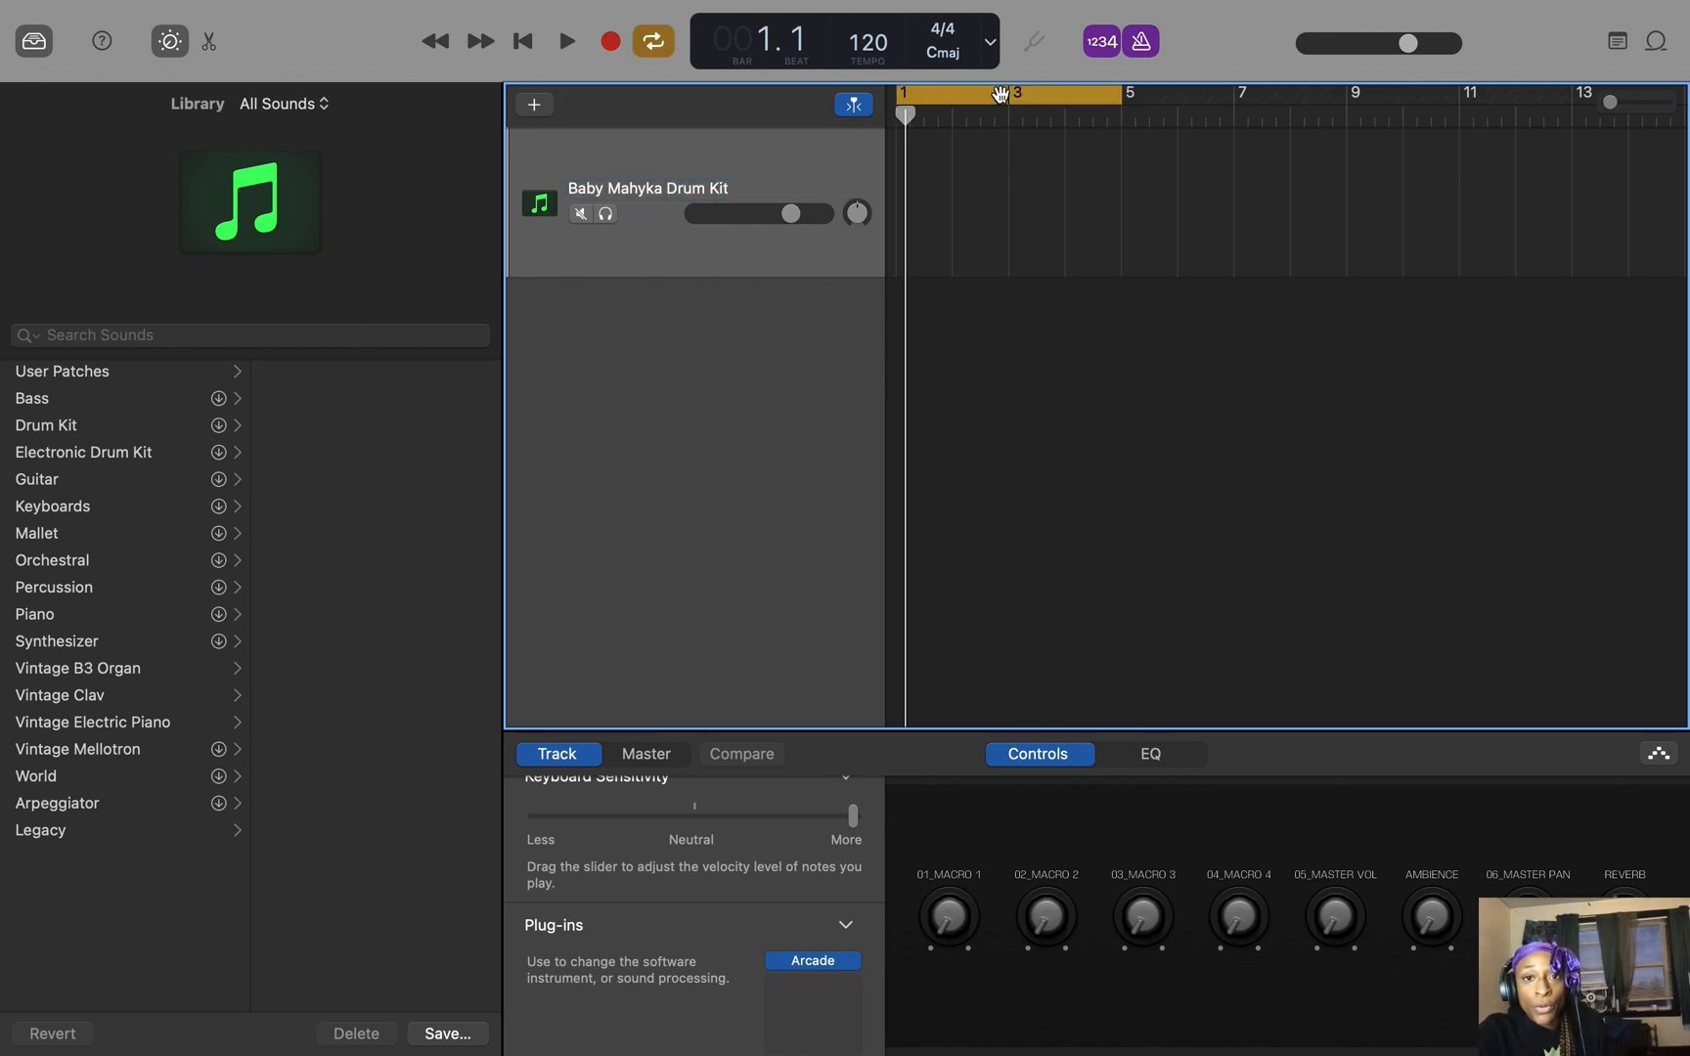
Record the four-bar drum pattern, quantize its notes to 1/16, and audition the result.
click(566, 41)
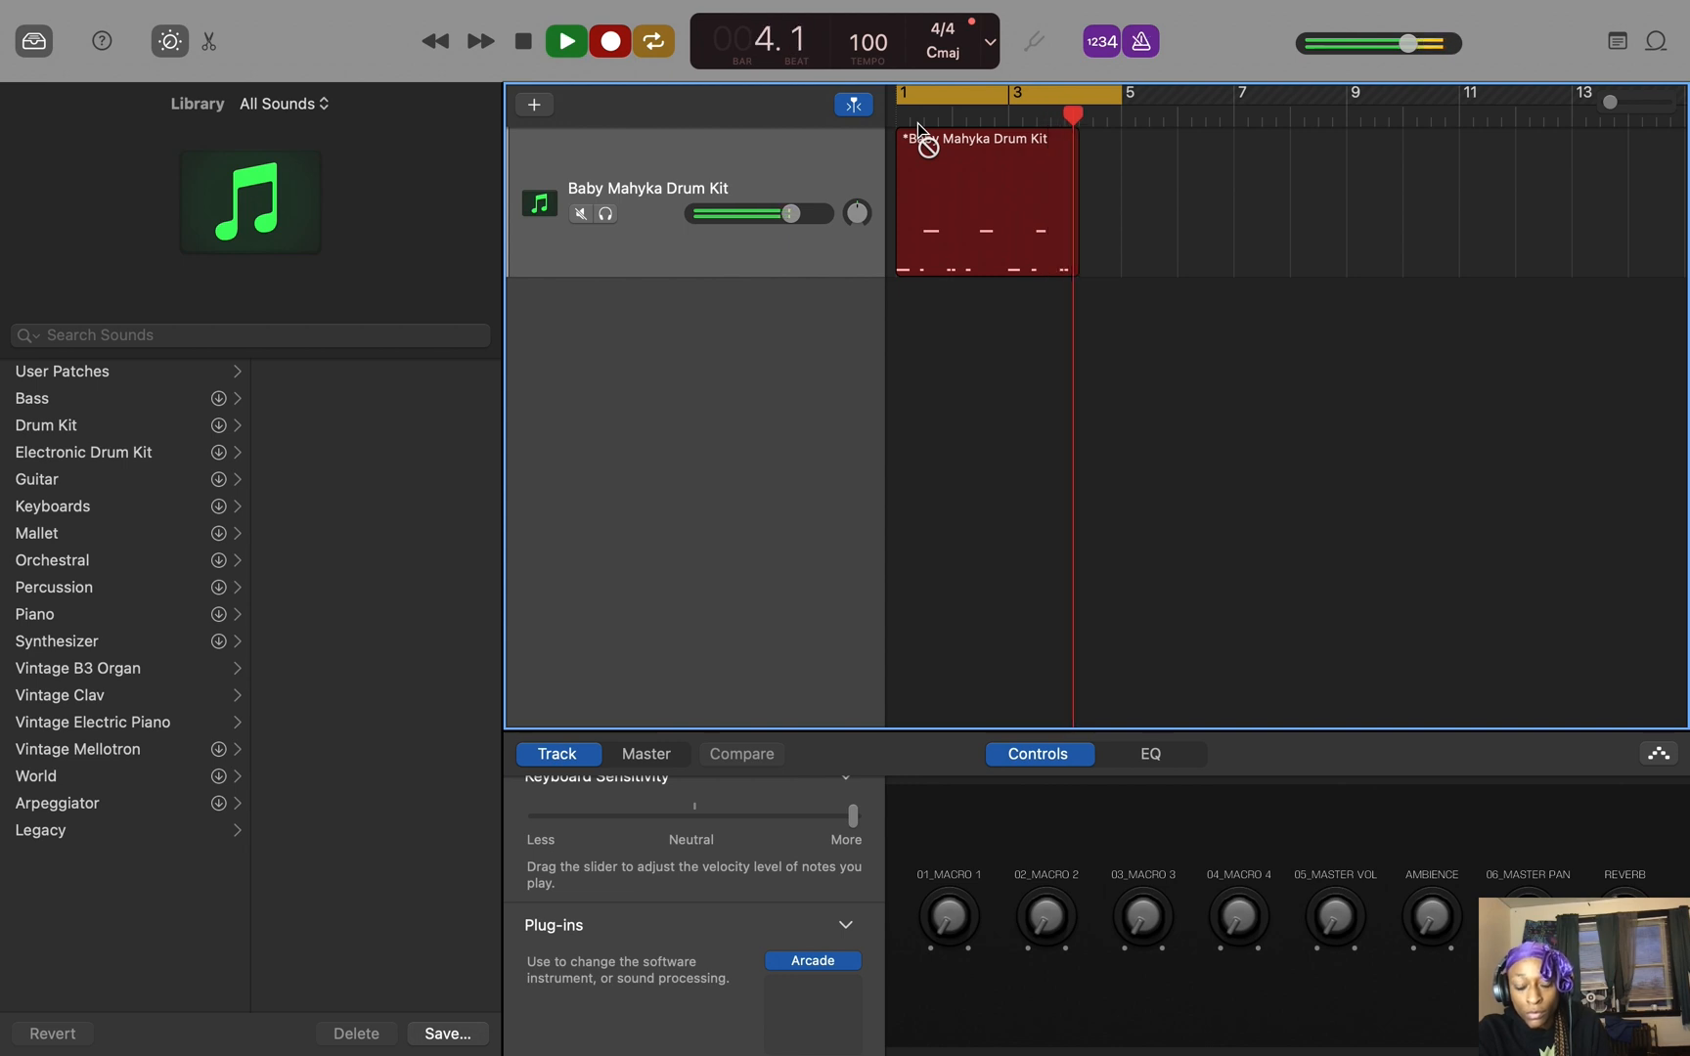
double_click(984, 201)
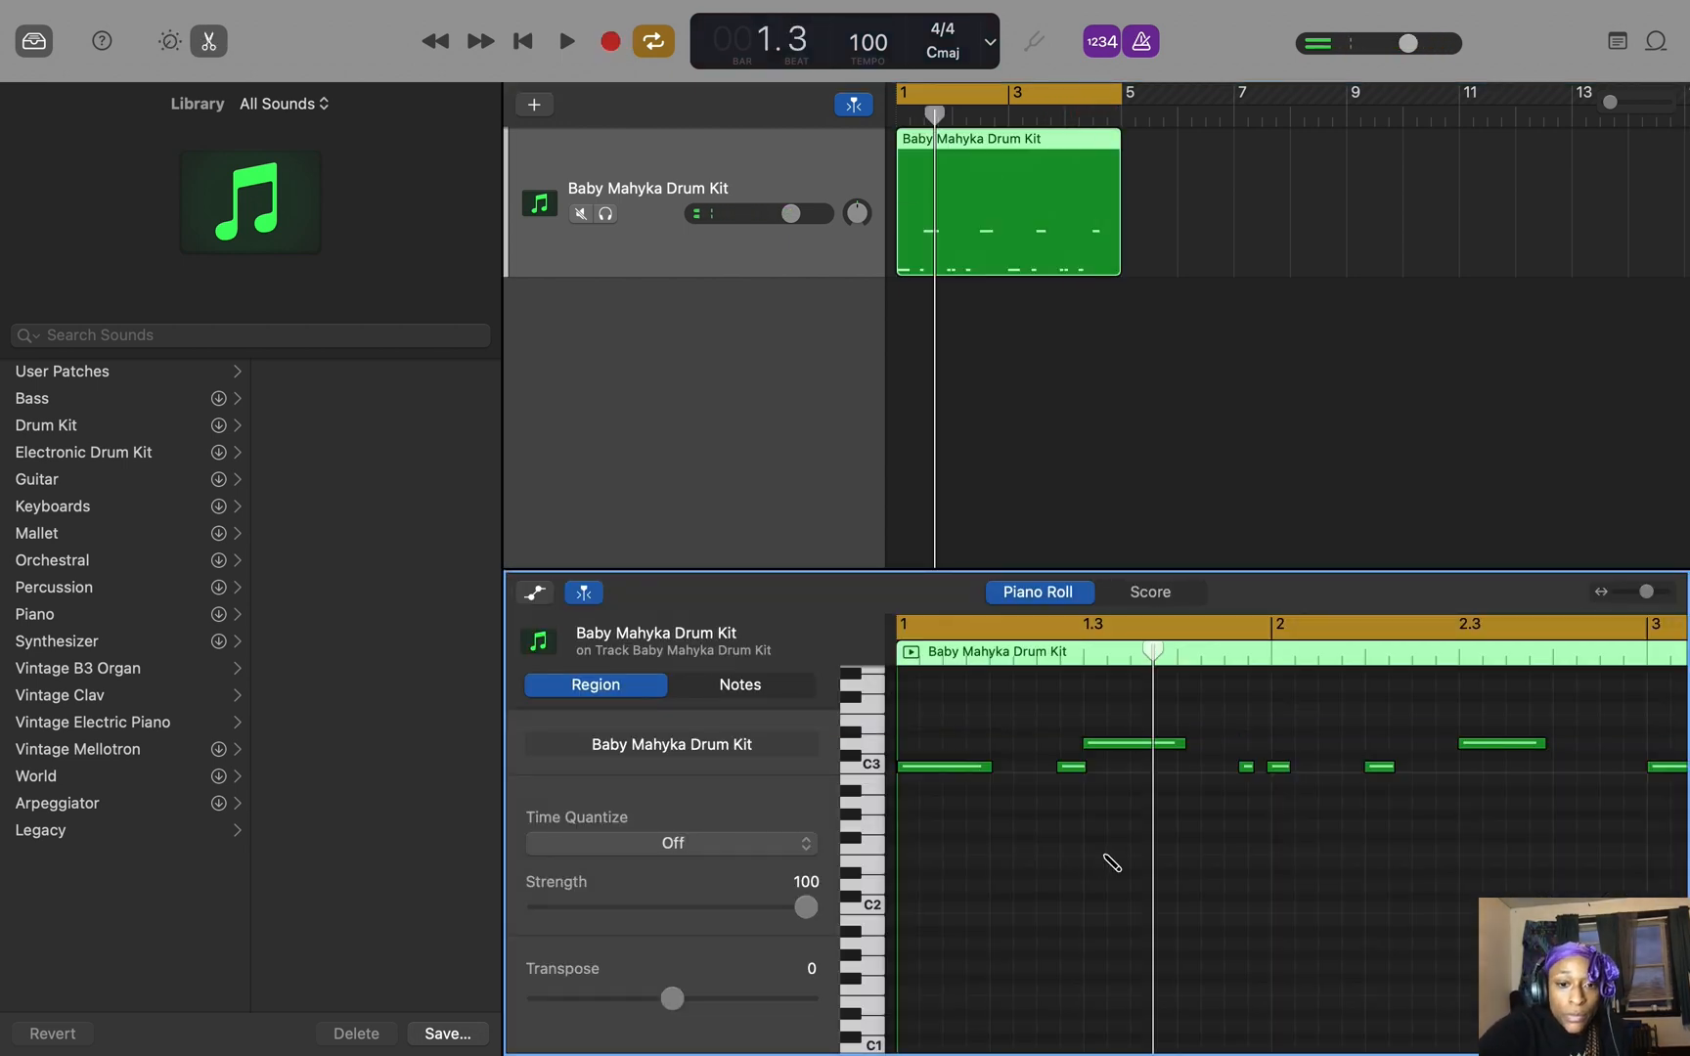
click(741, 684)
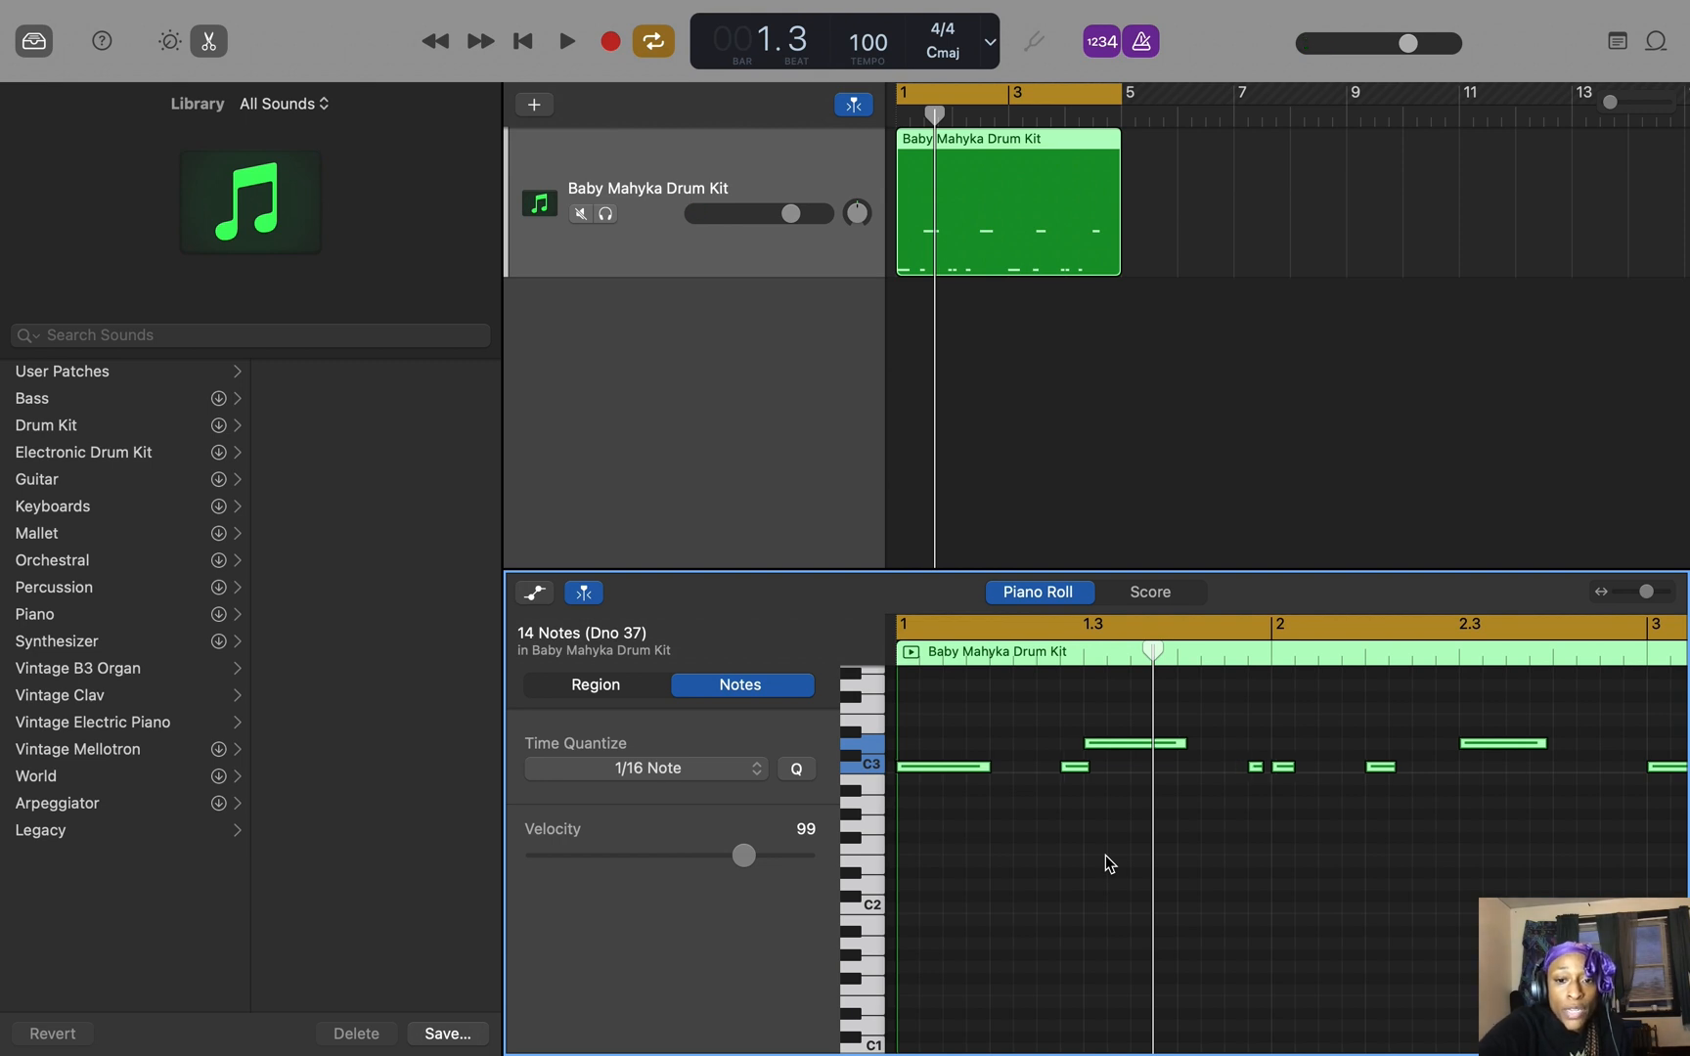
click(565, 41)
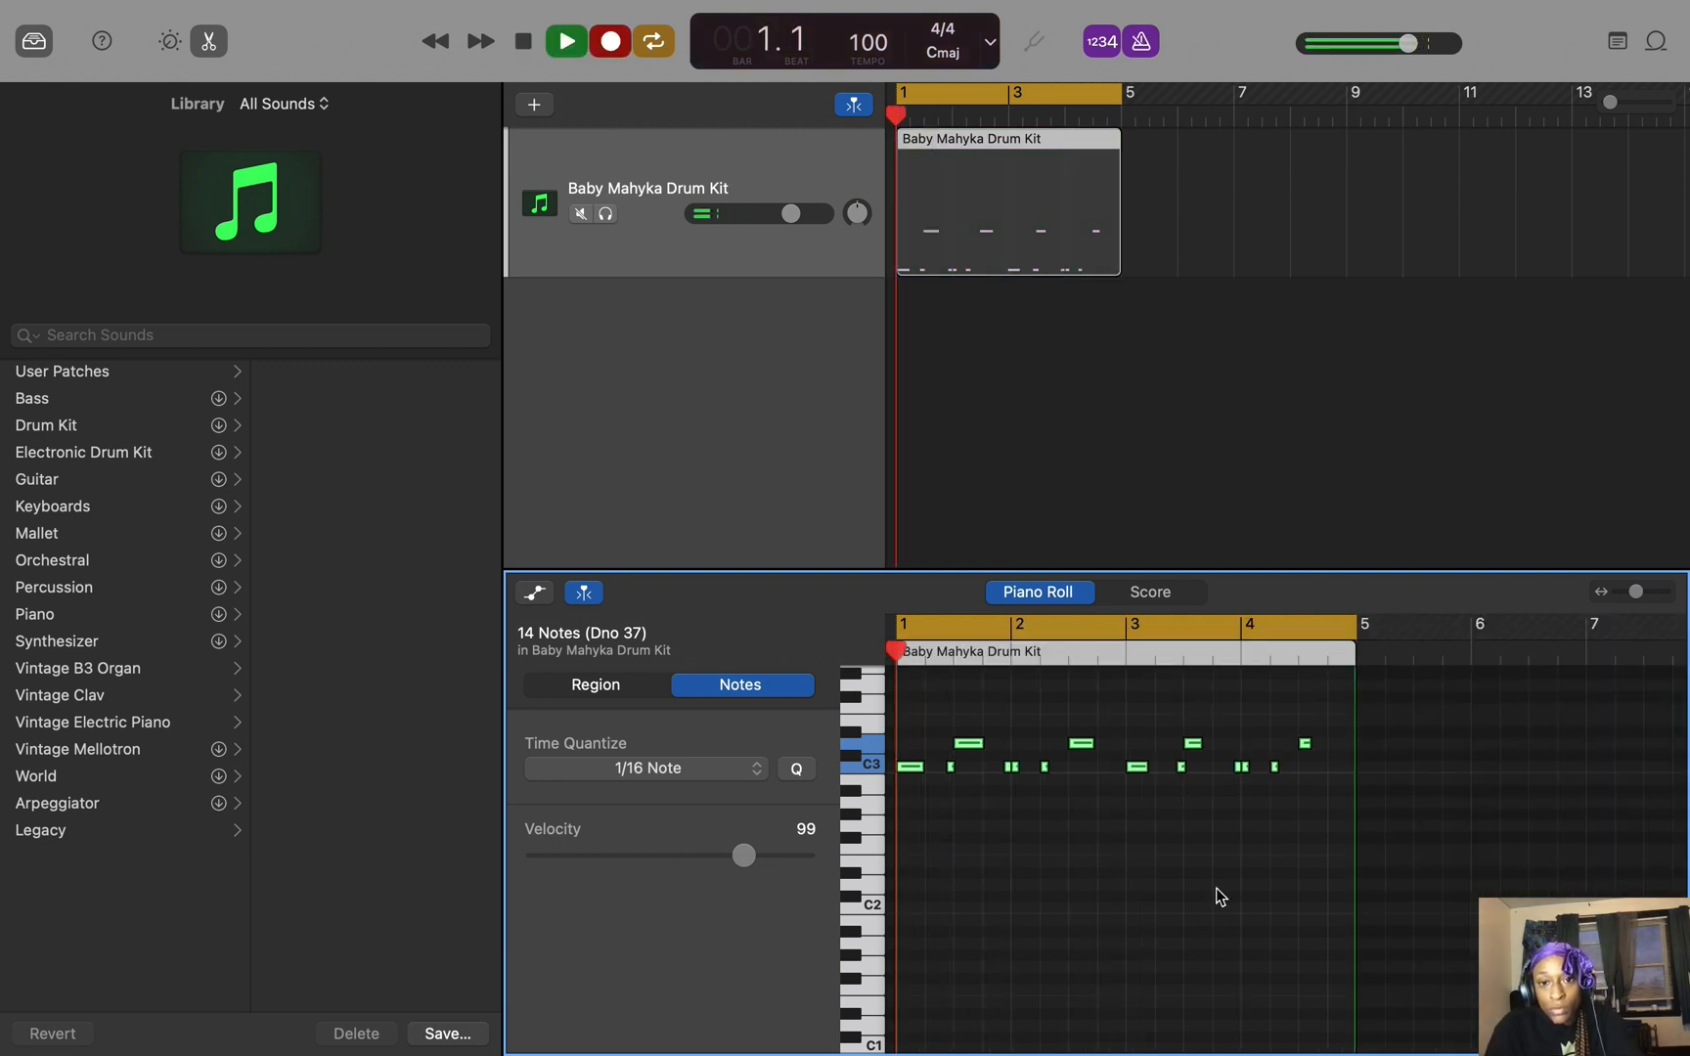
click(565, 42)
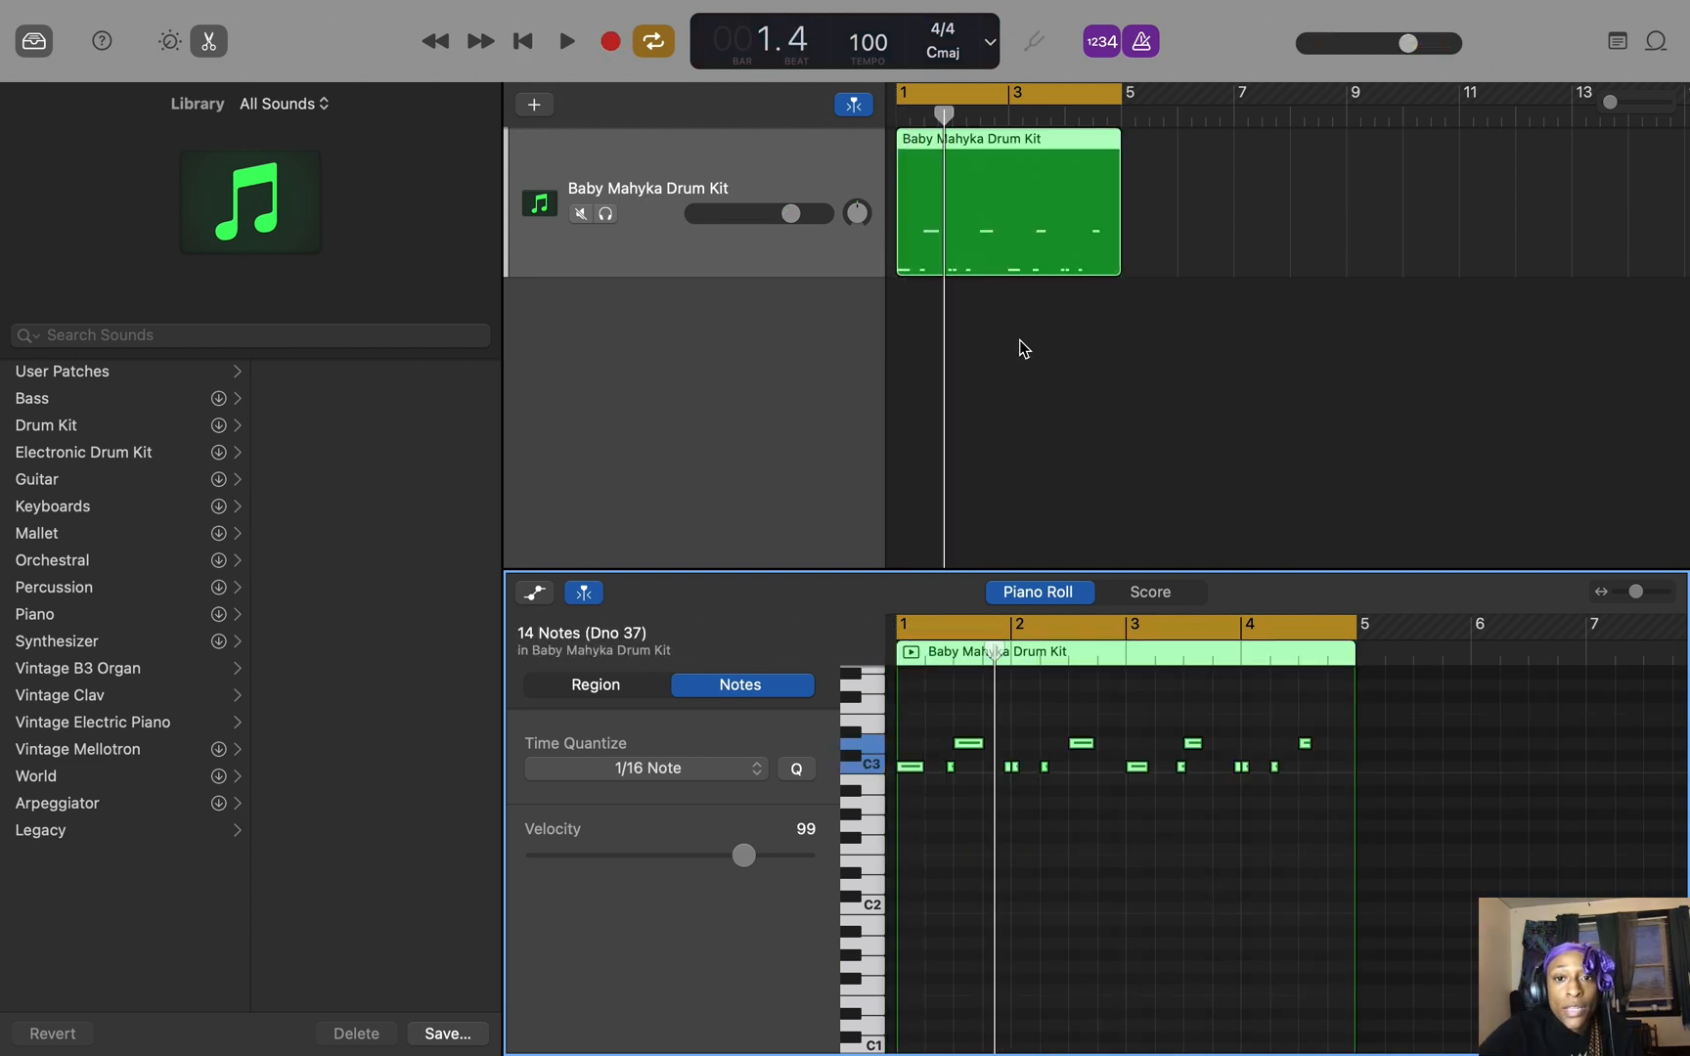
mouse_move(1068, 393)
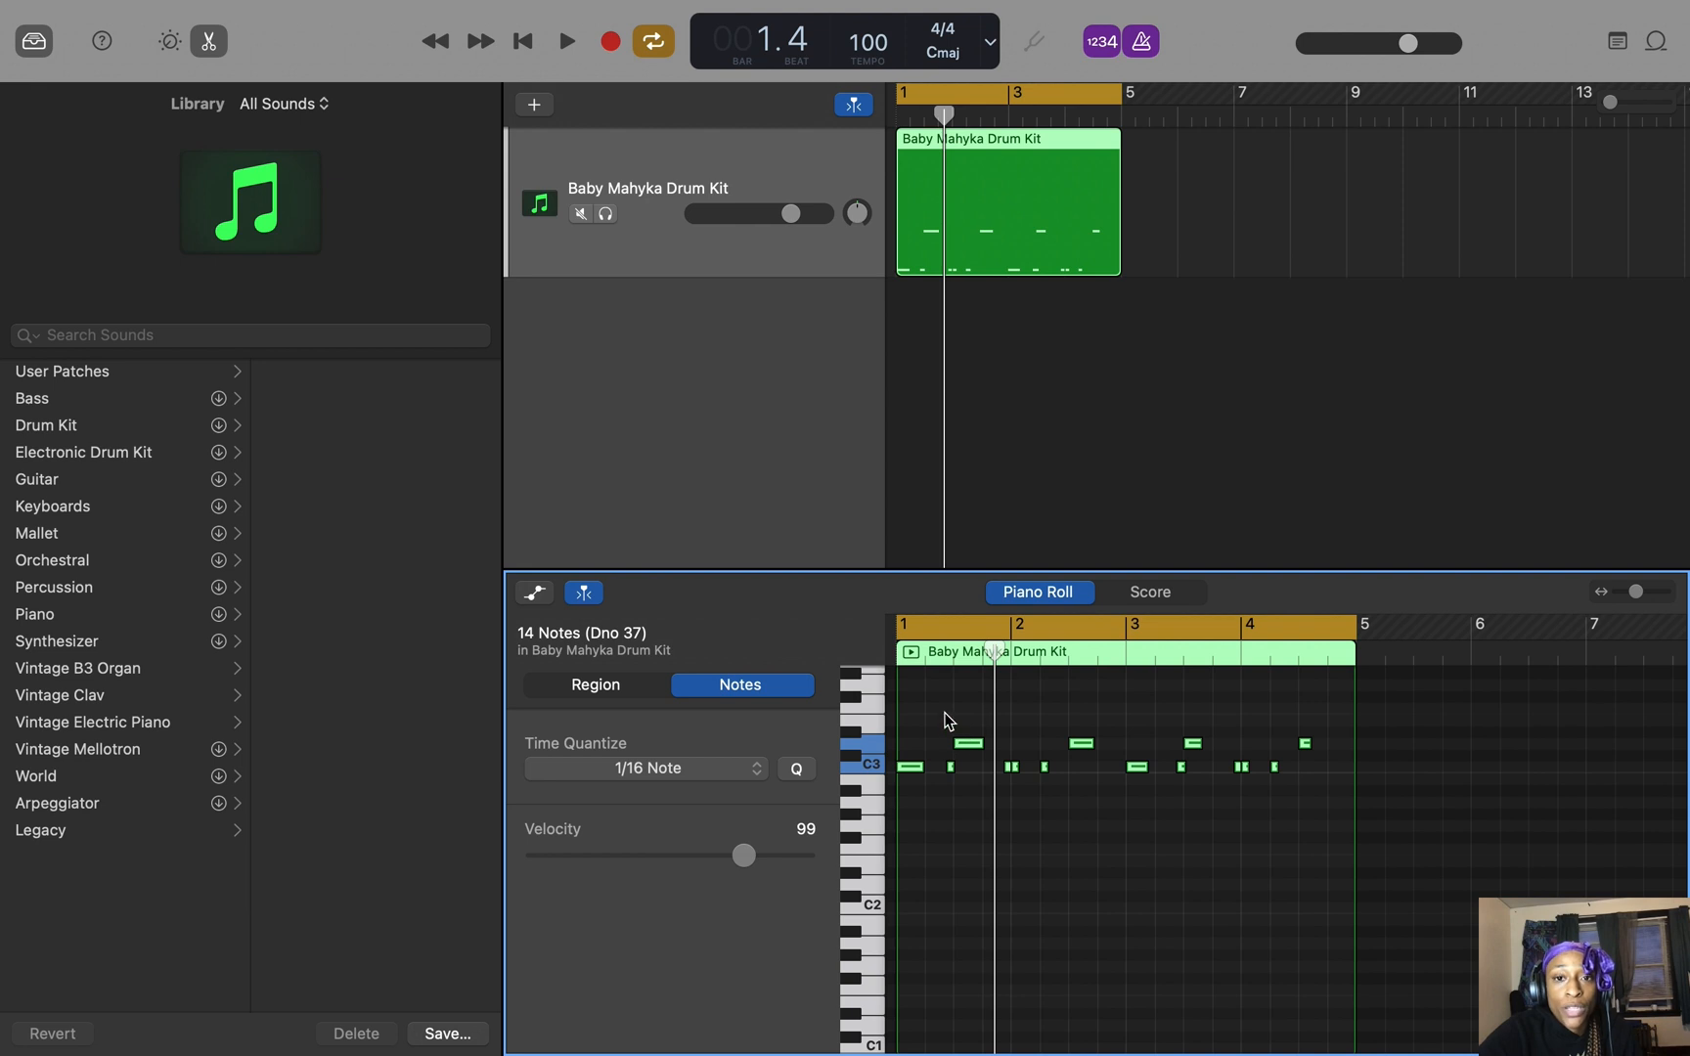
mouse_move(902, 710)
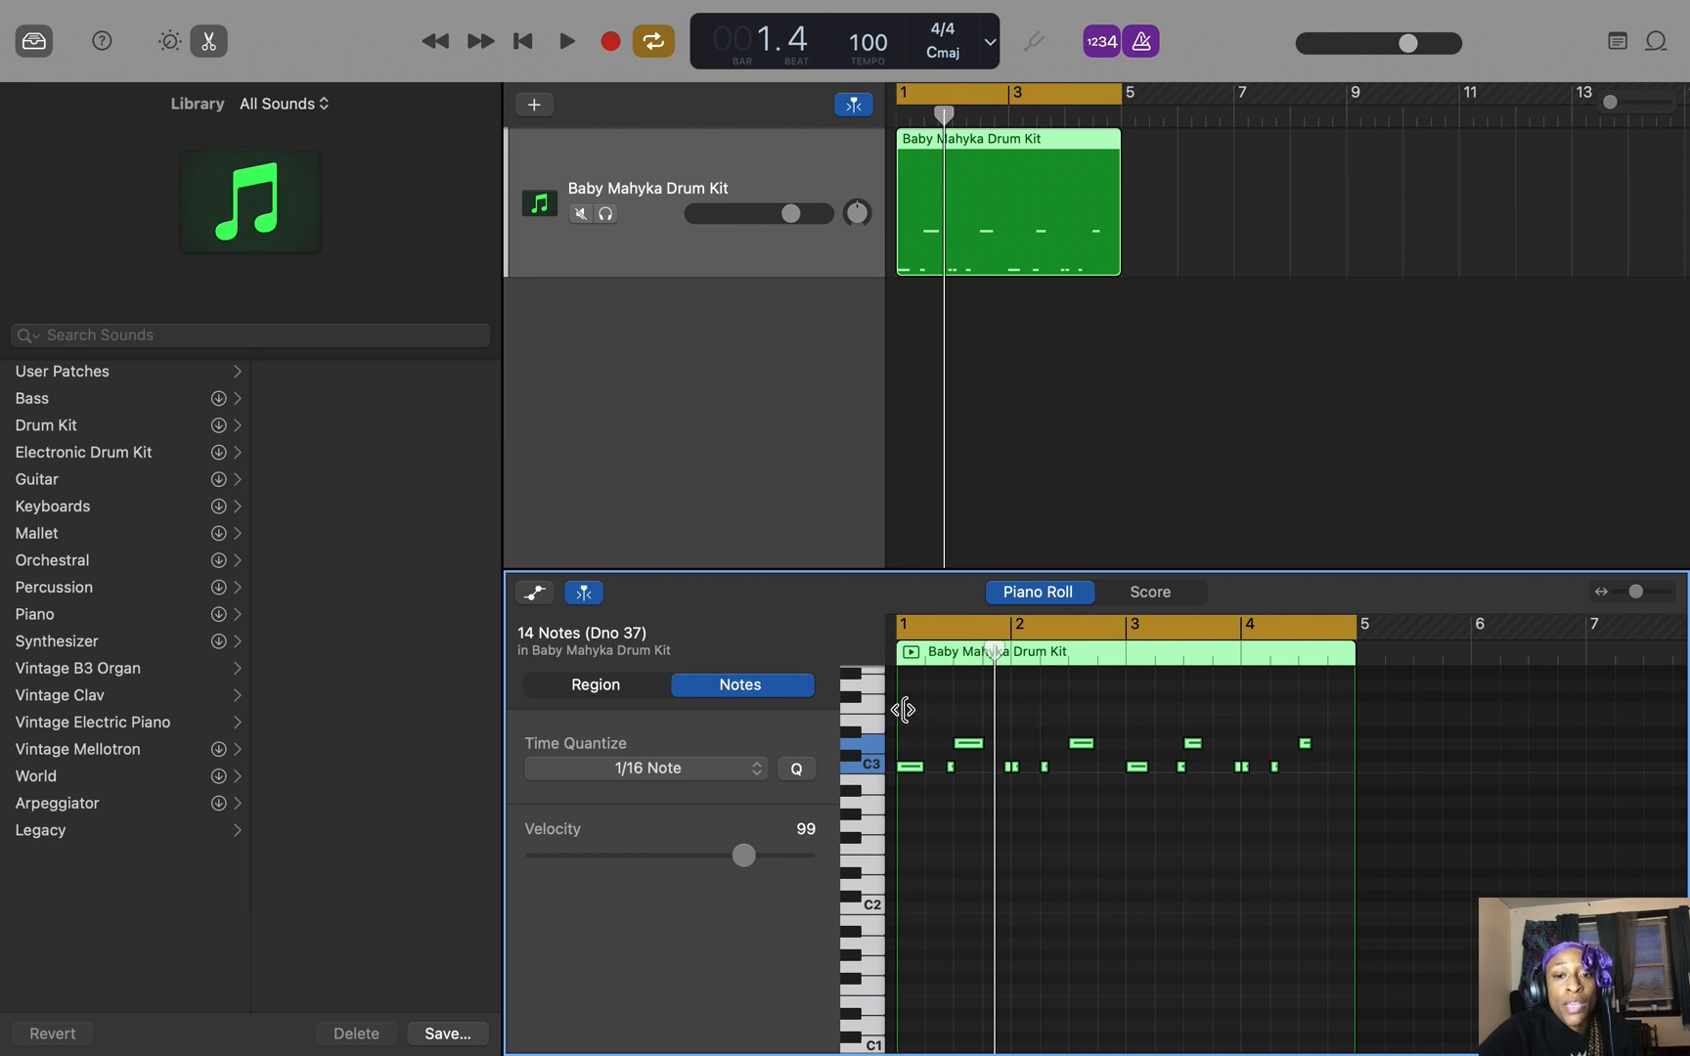
mouse_move(998, 608)
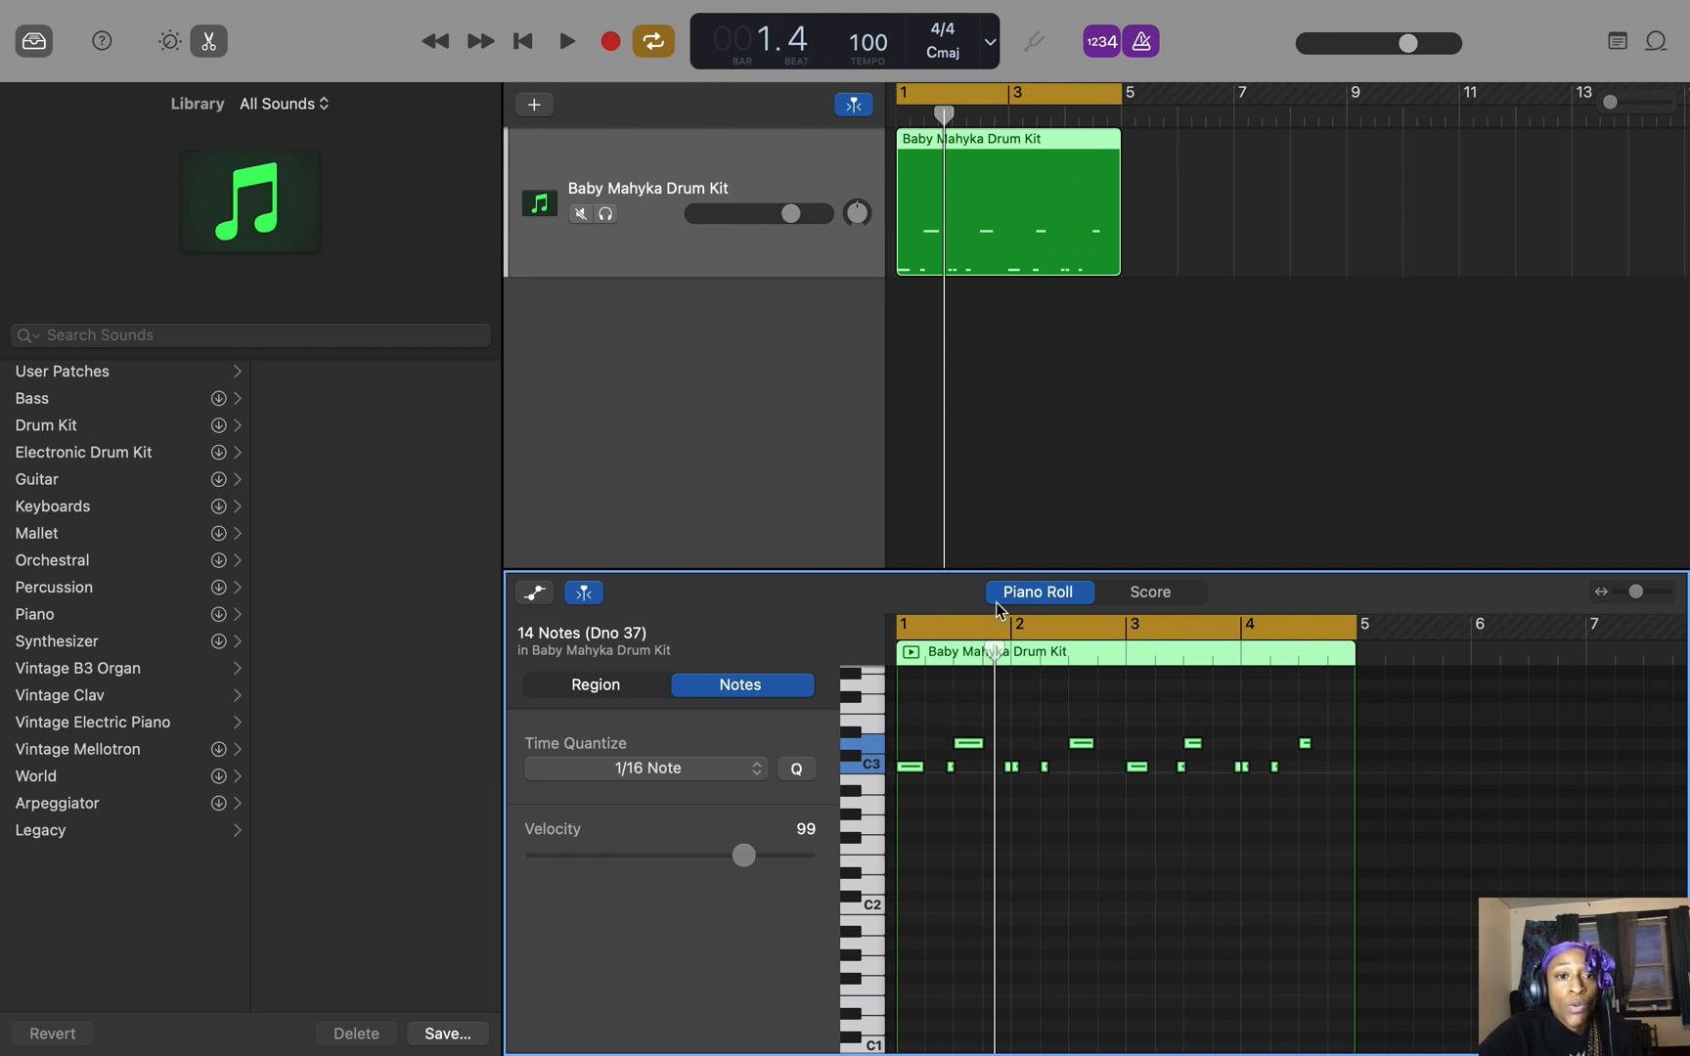
Set the General preference Cycle On from Create Takes to Merge.
click(113, 13)
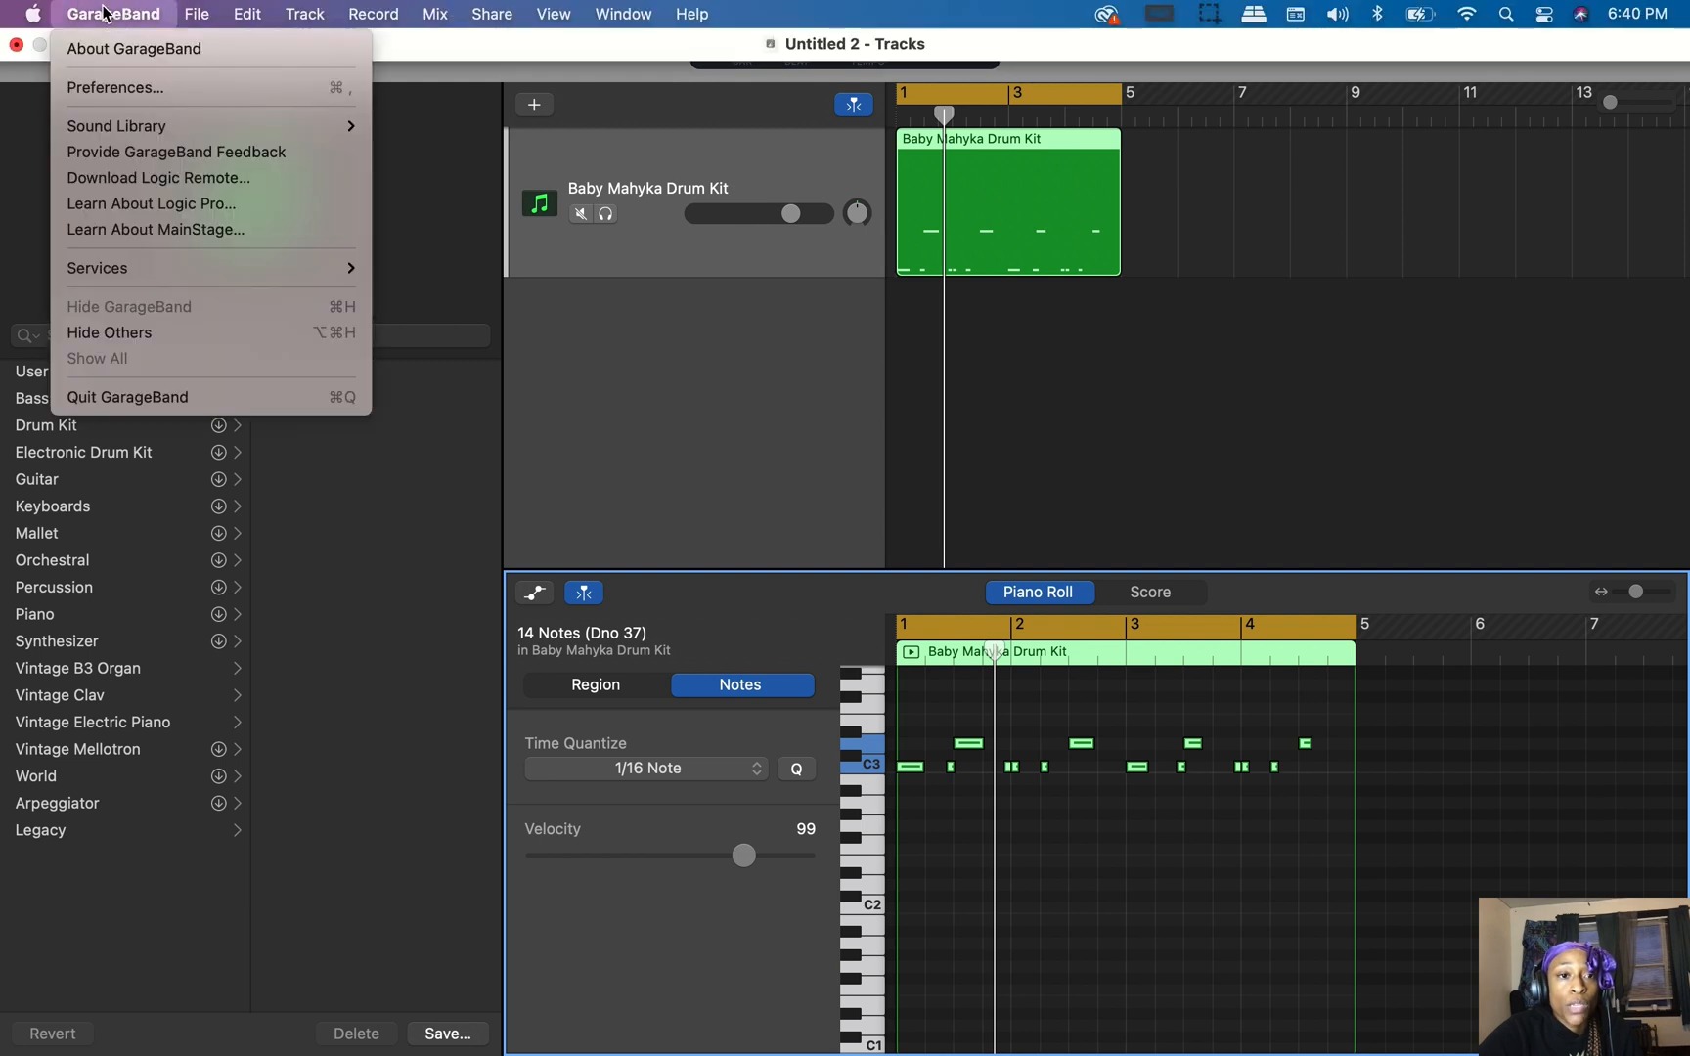
mouse_move(110, 88)
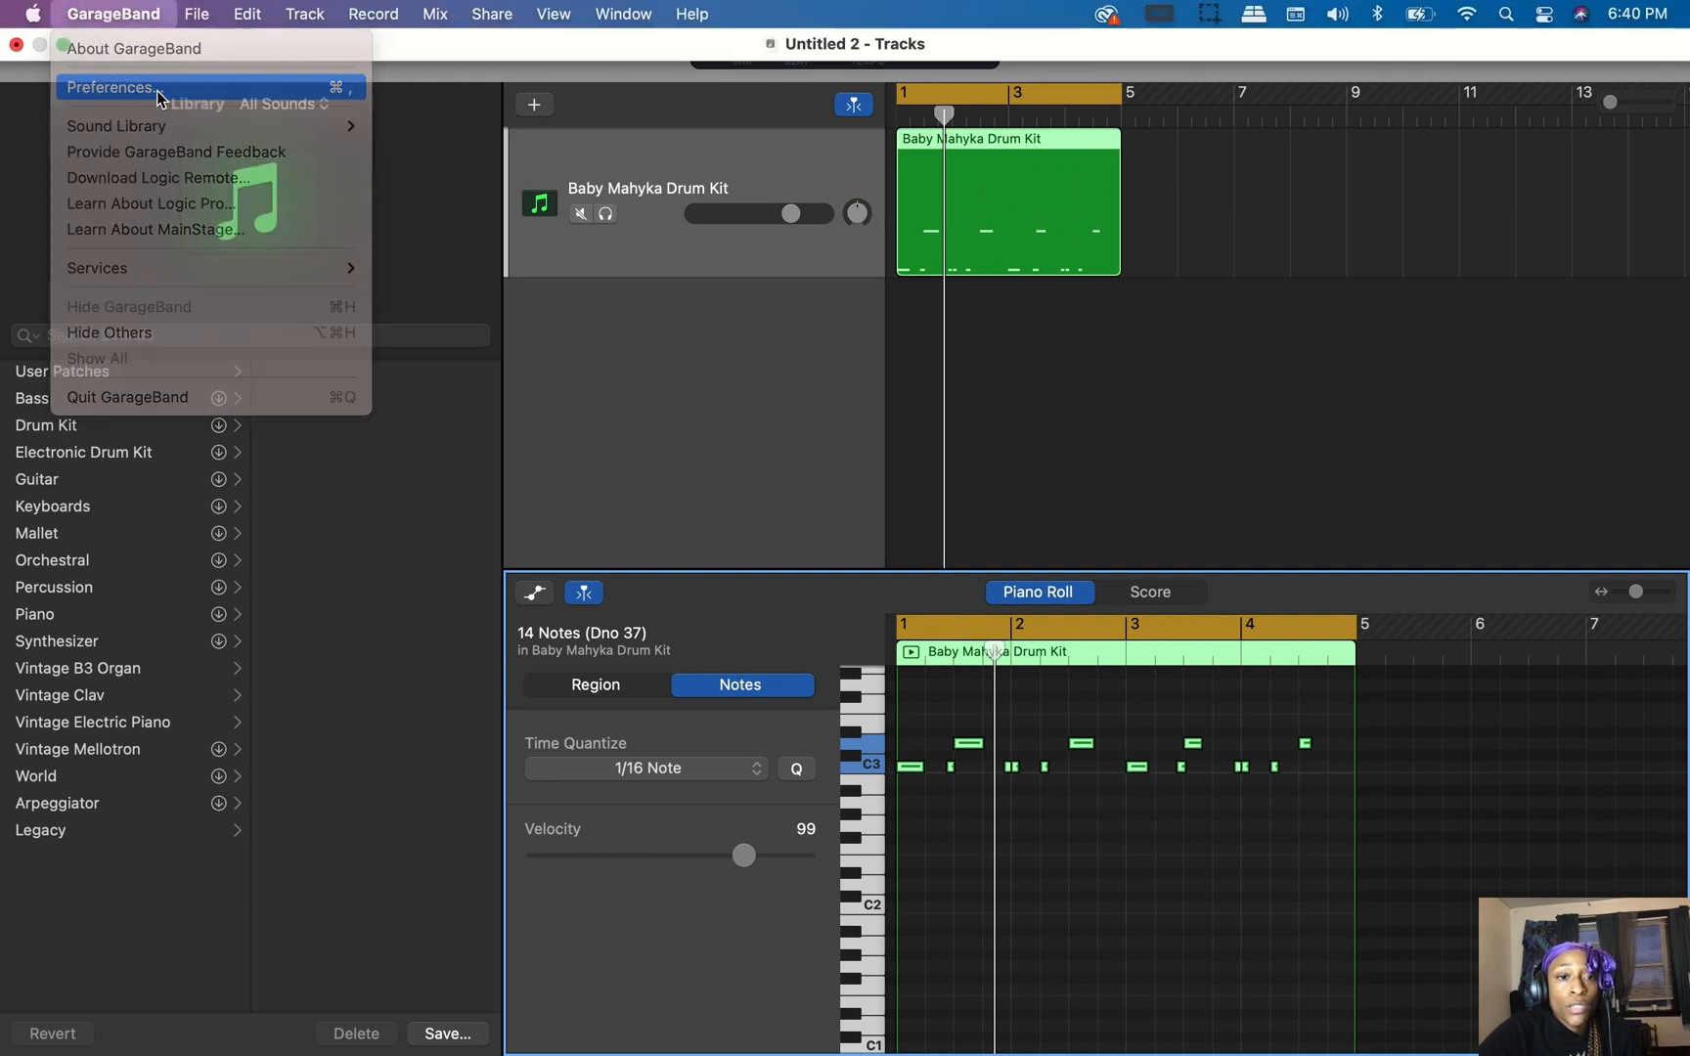
click(109, 88)
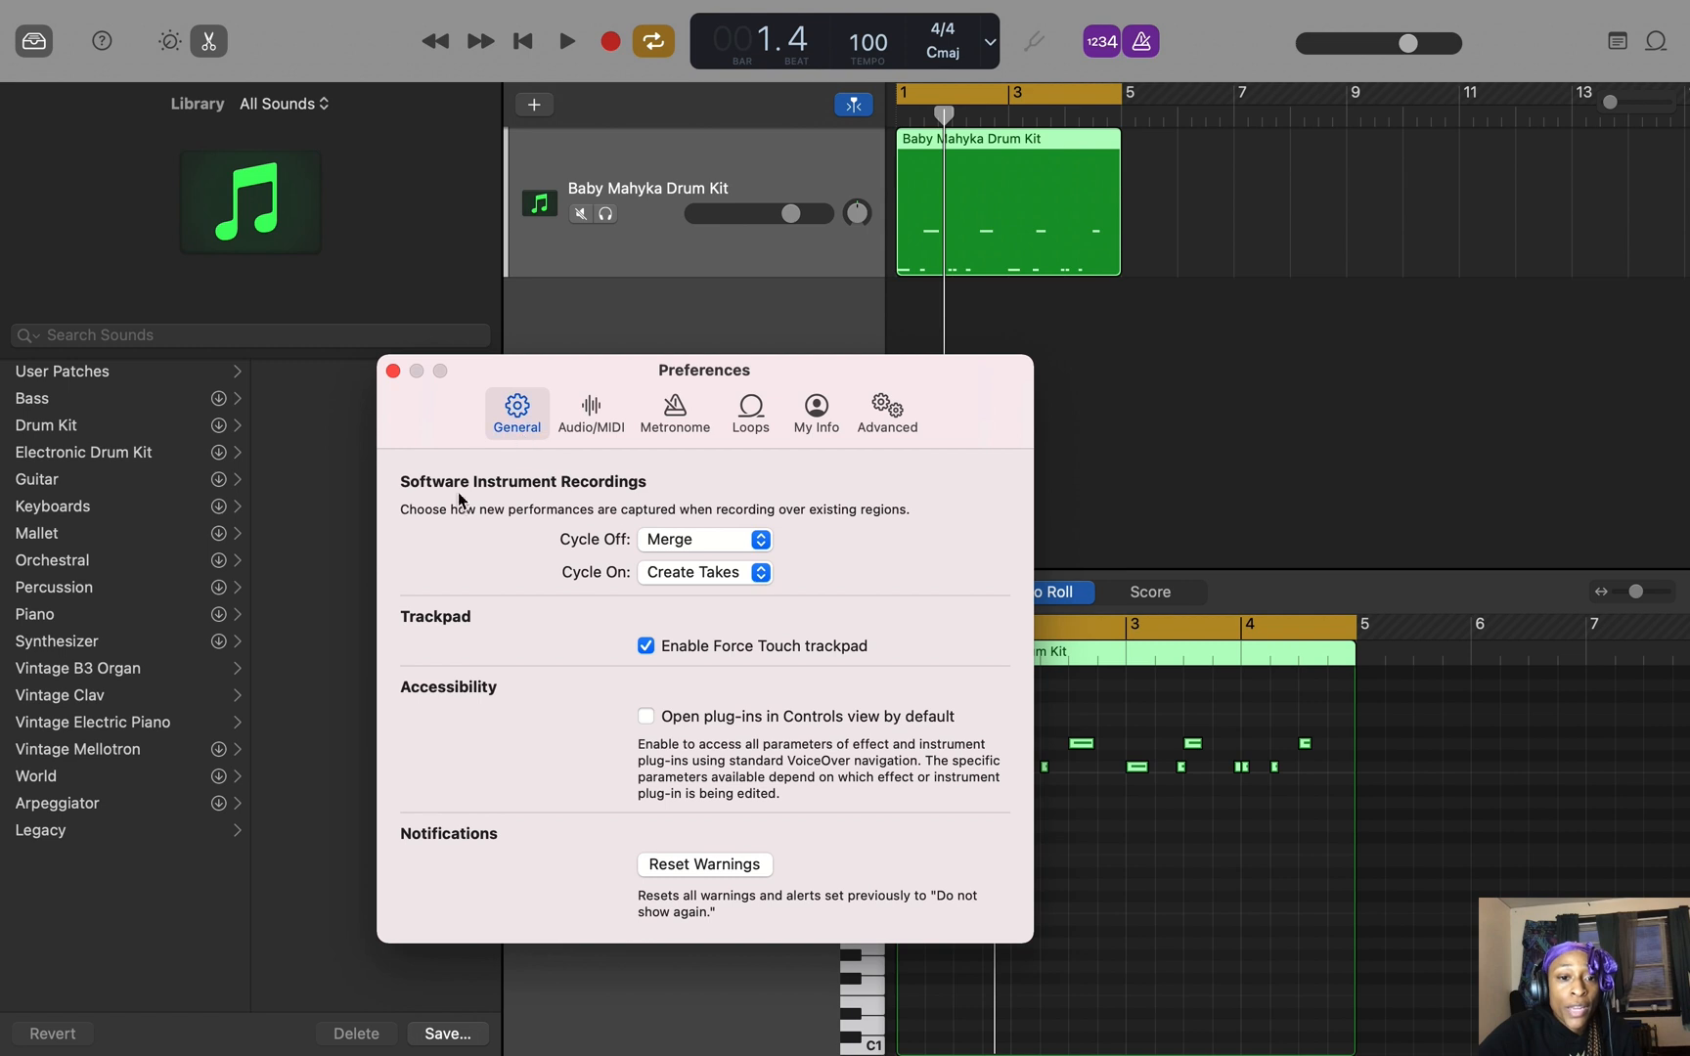
click(702, 574)
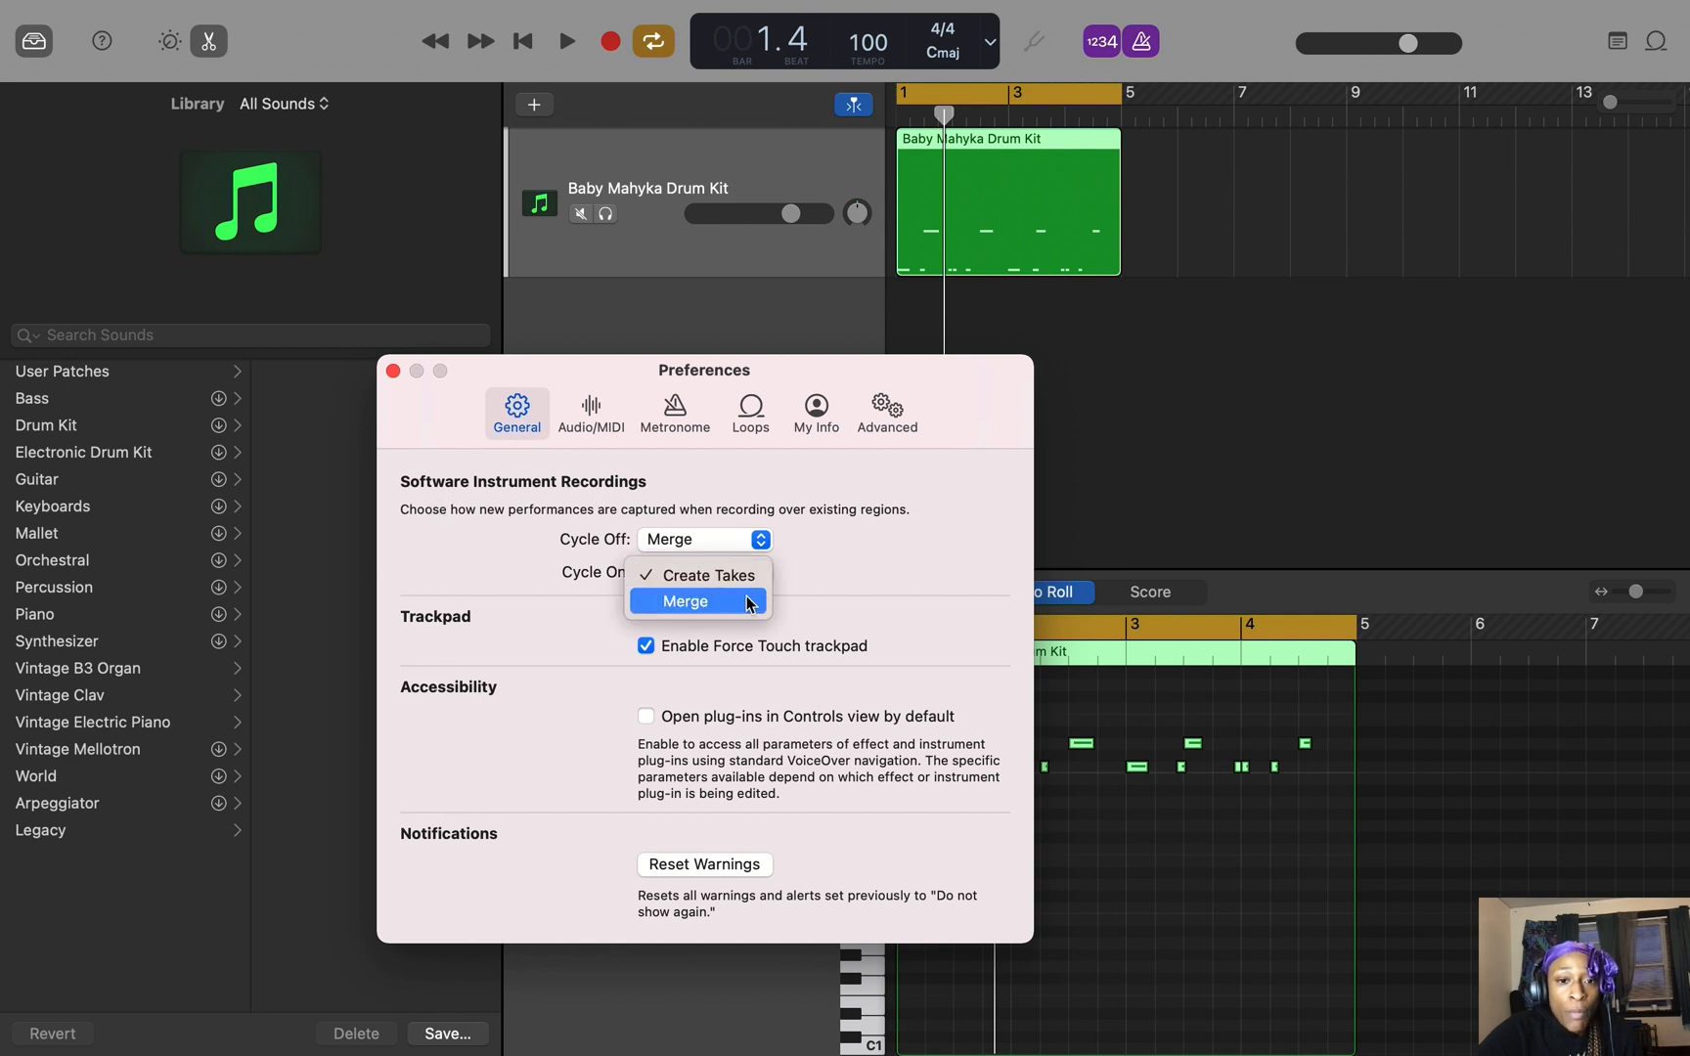
click(701, 571)
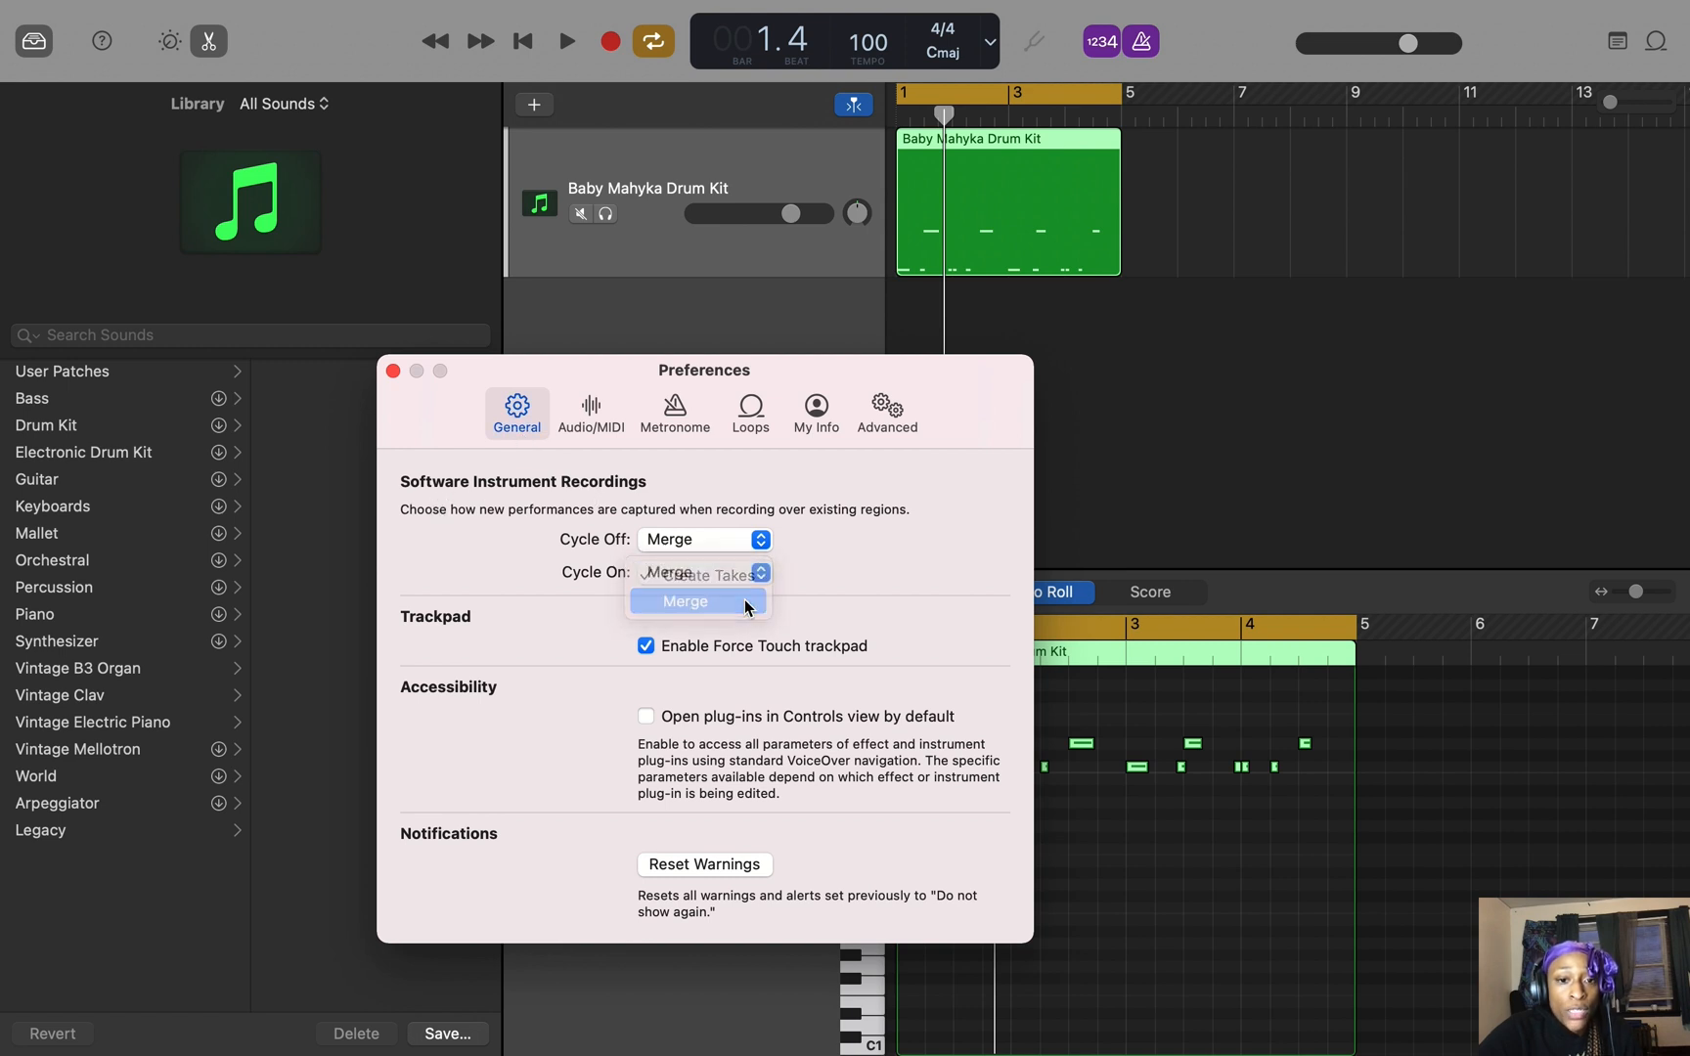
click(685, 600)
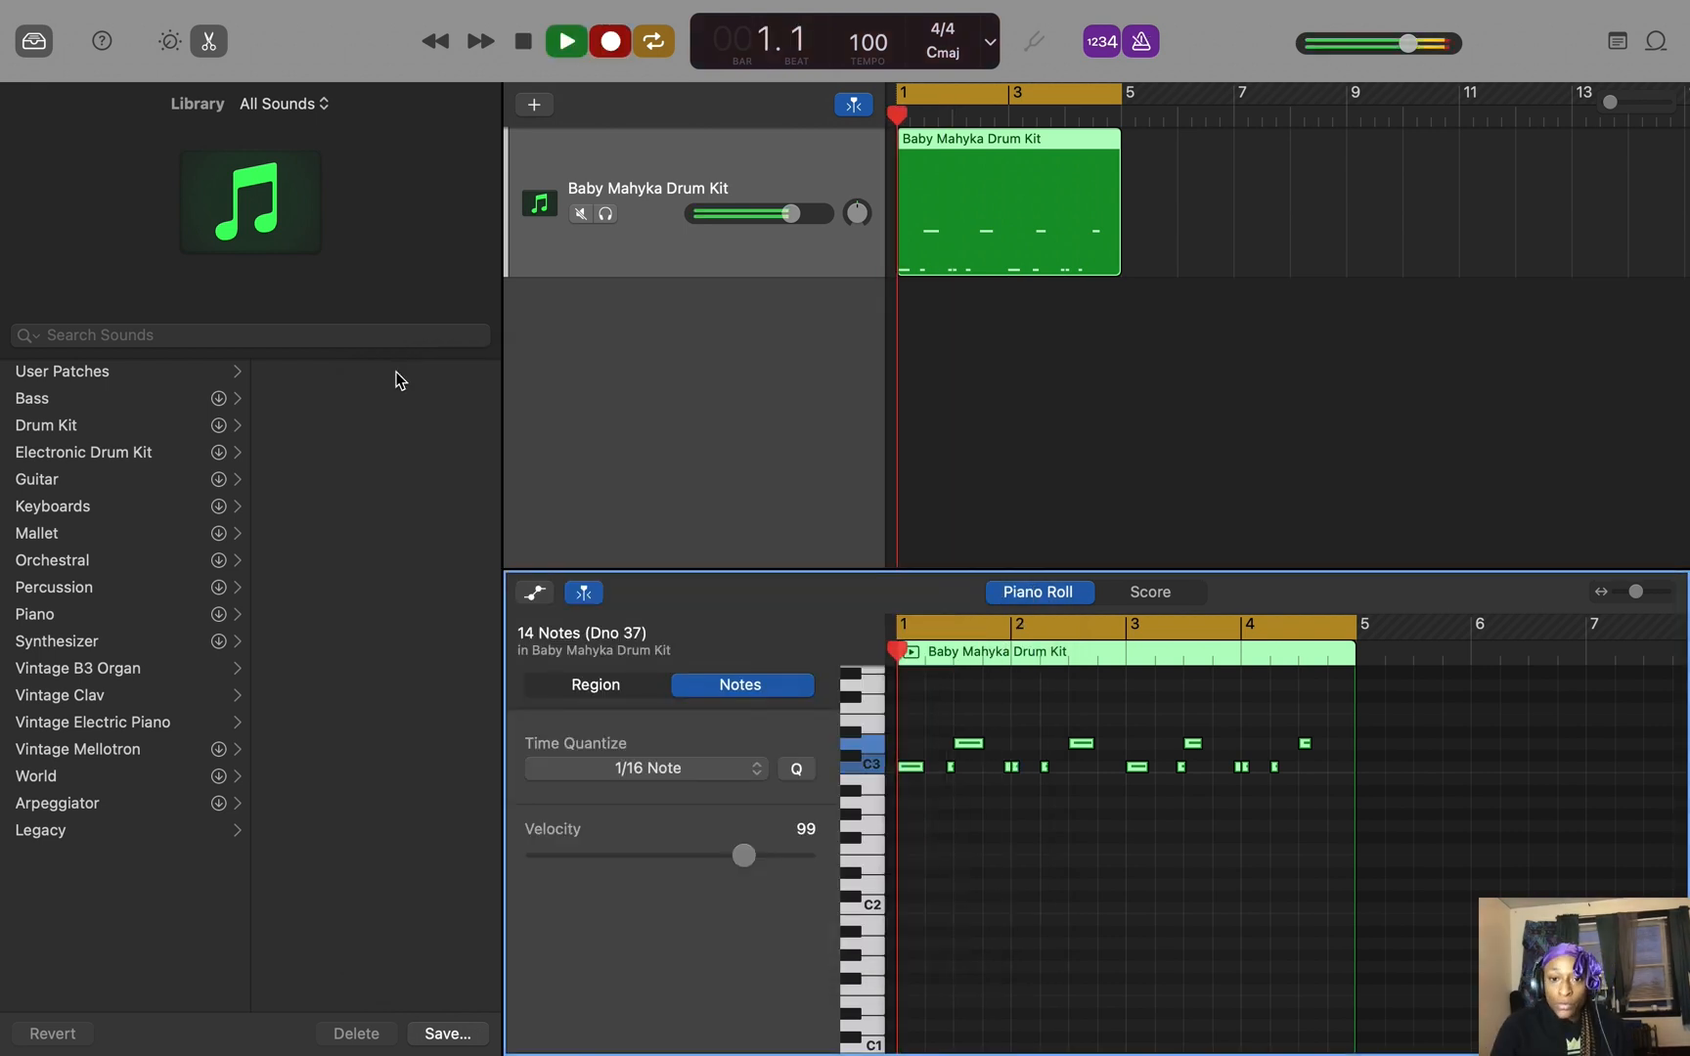
Record additional drum hits merged into the region and add the Midnight Moves Guitar Chords loop.
click(563, 41)
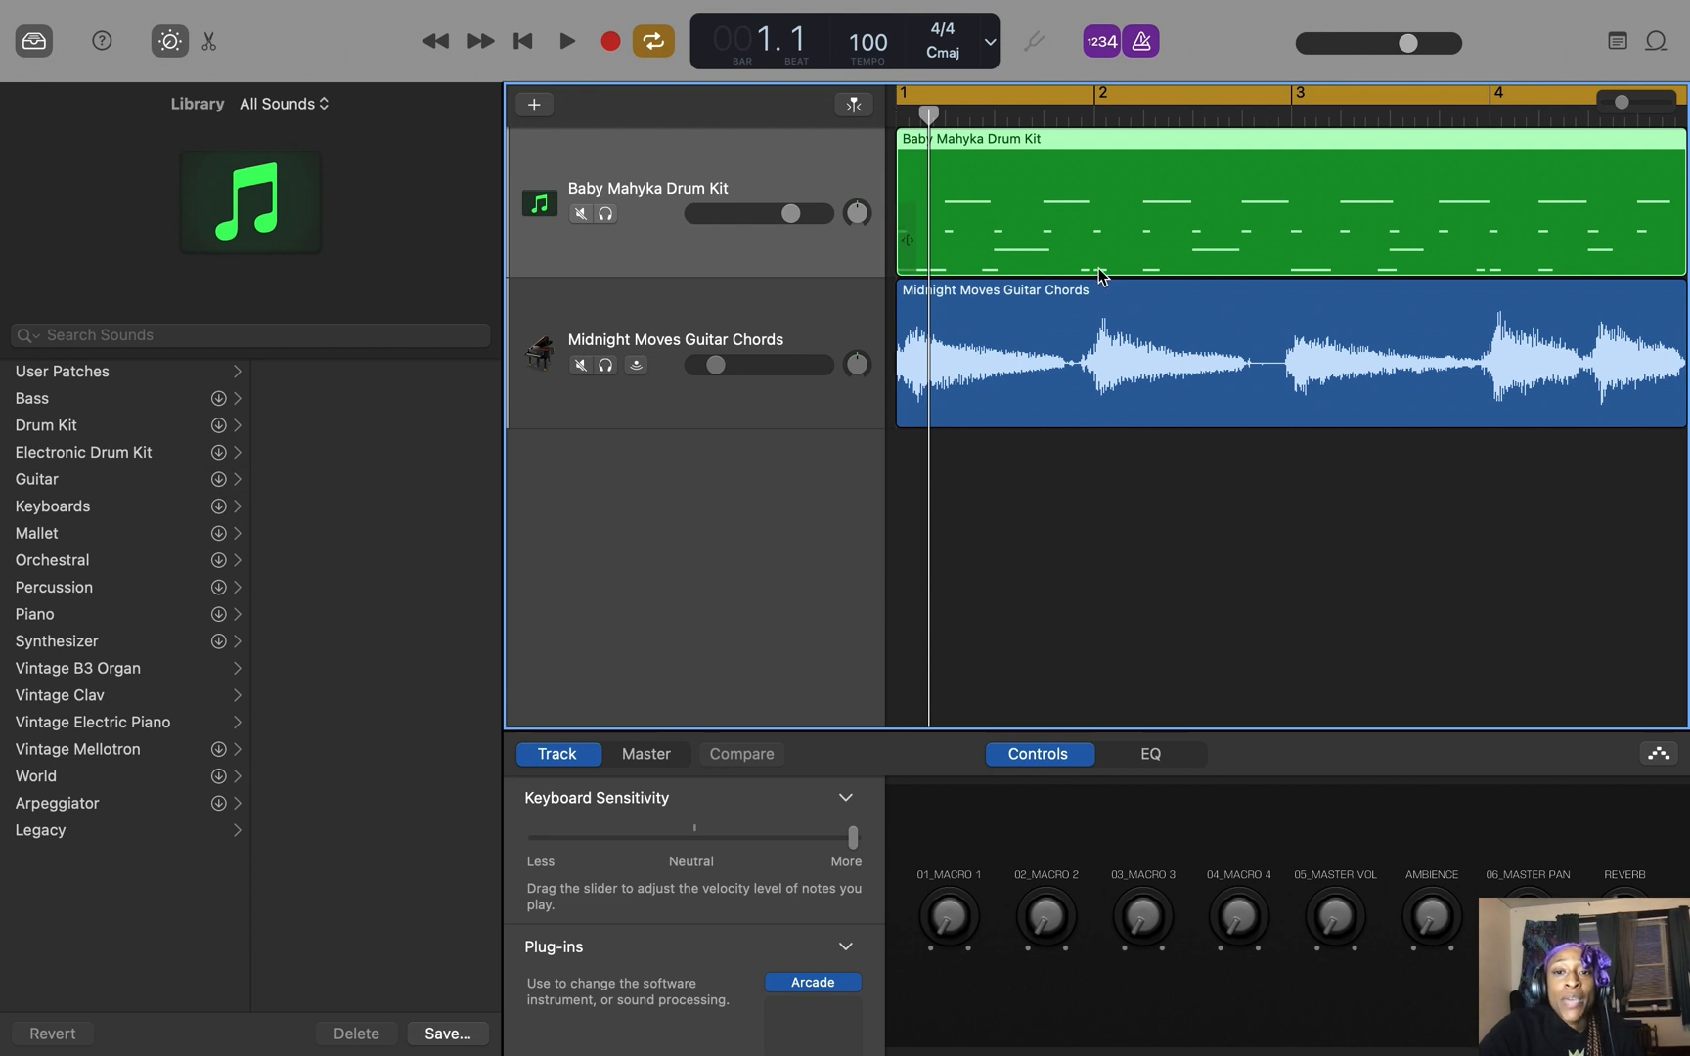
Bring up the Baby Mahyka kit's Arcade plug-in in Tweak mode showing its Mixer.
click(810, 982)
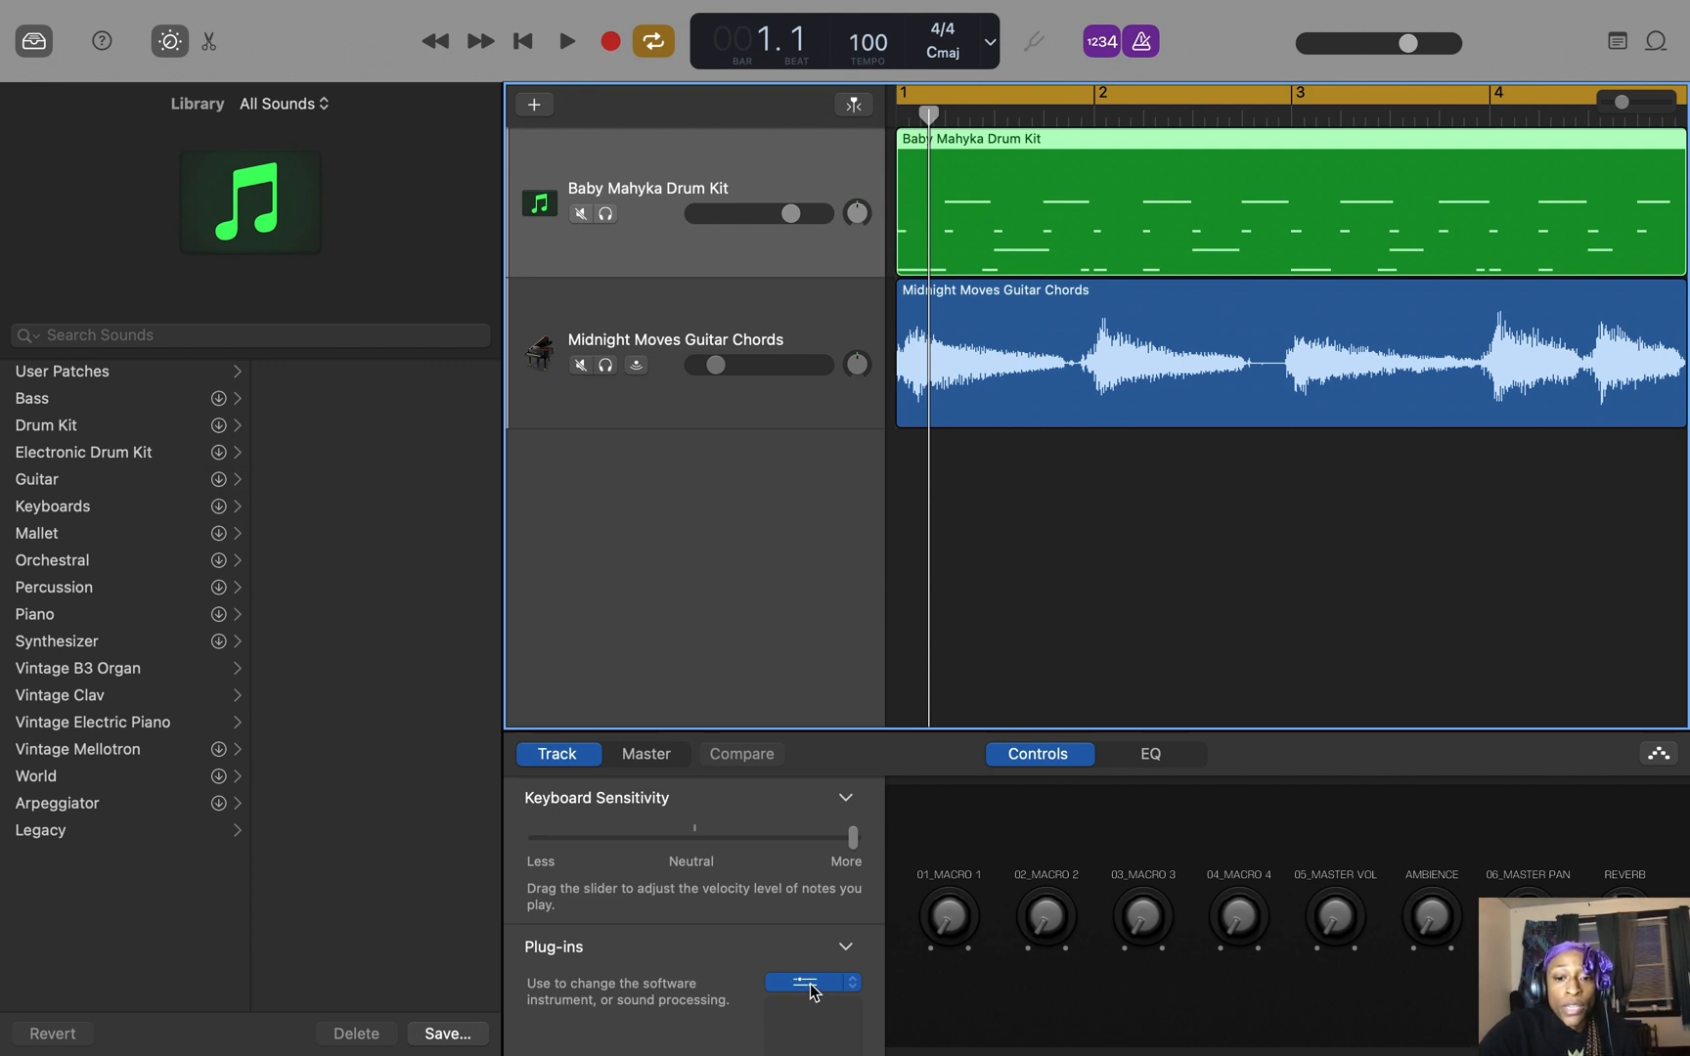
click(802, 982)
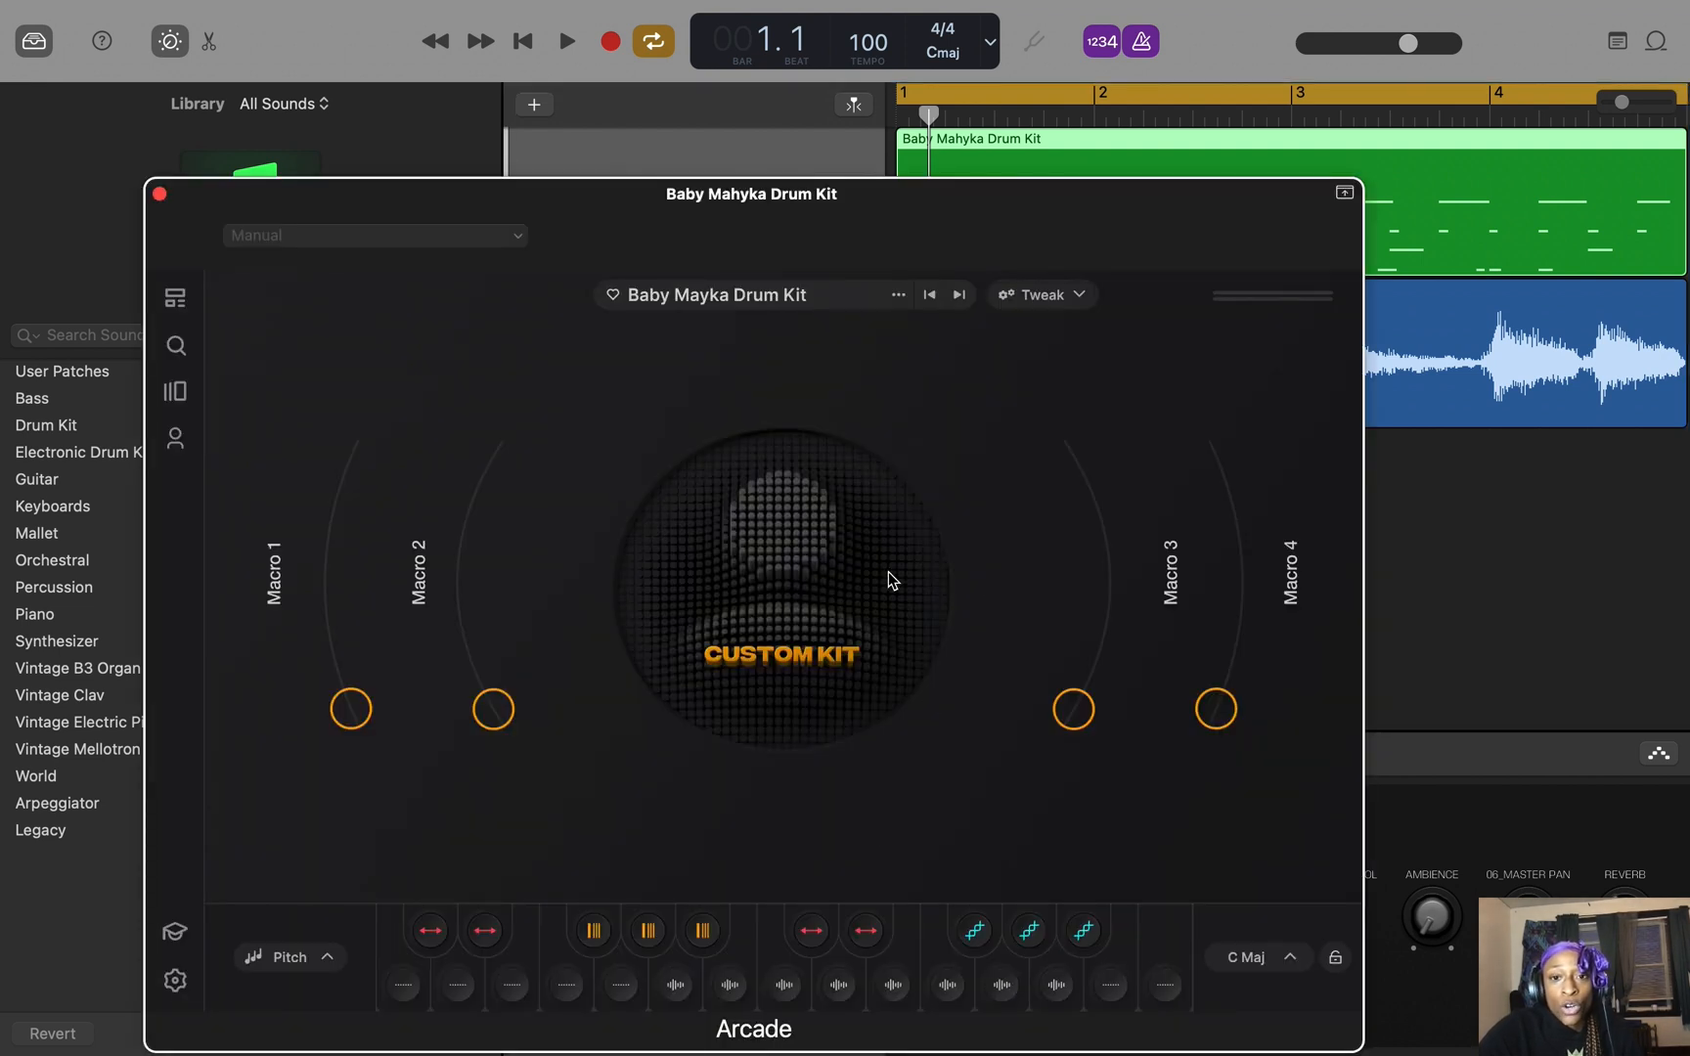
click(1039, 293)
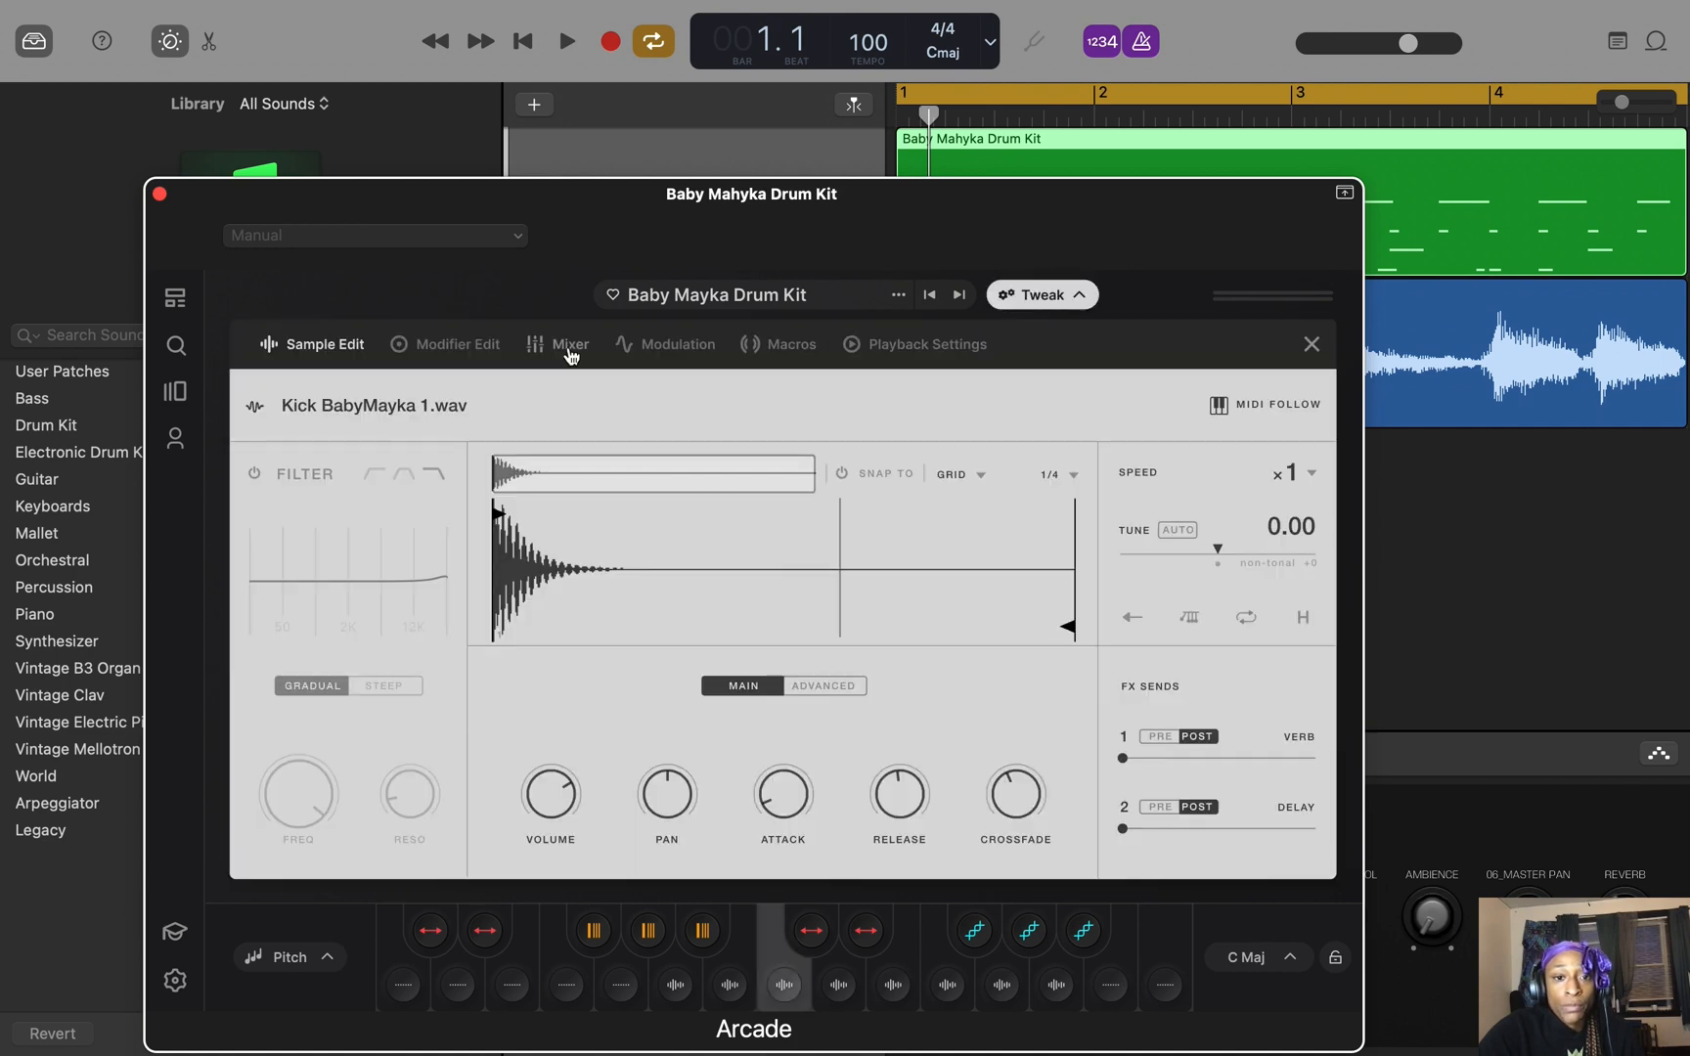
click(567, 344)
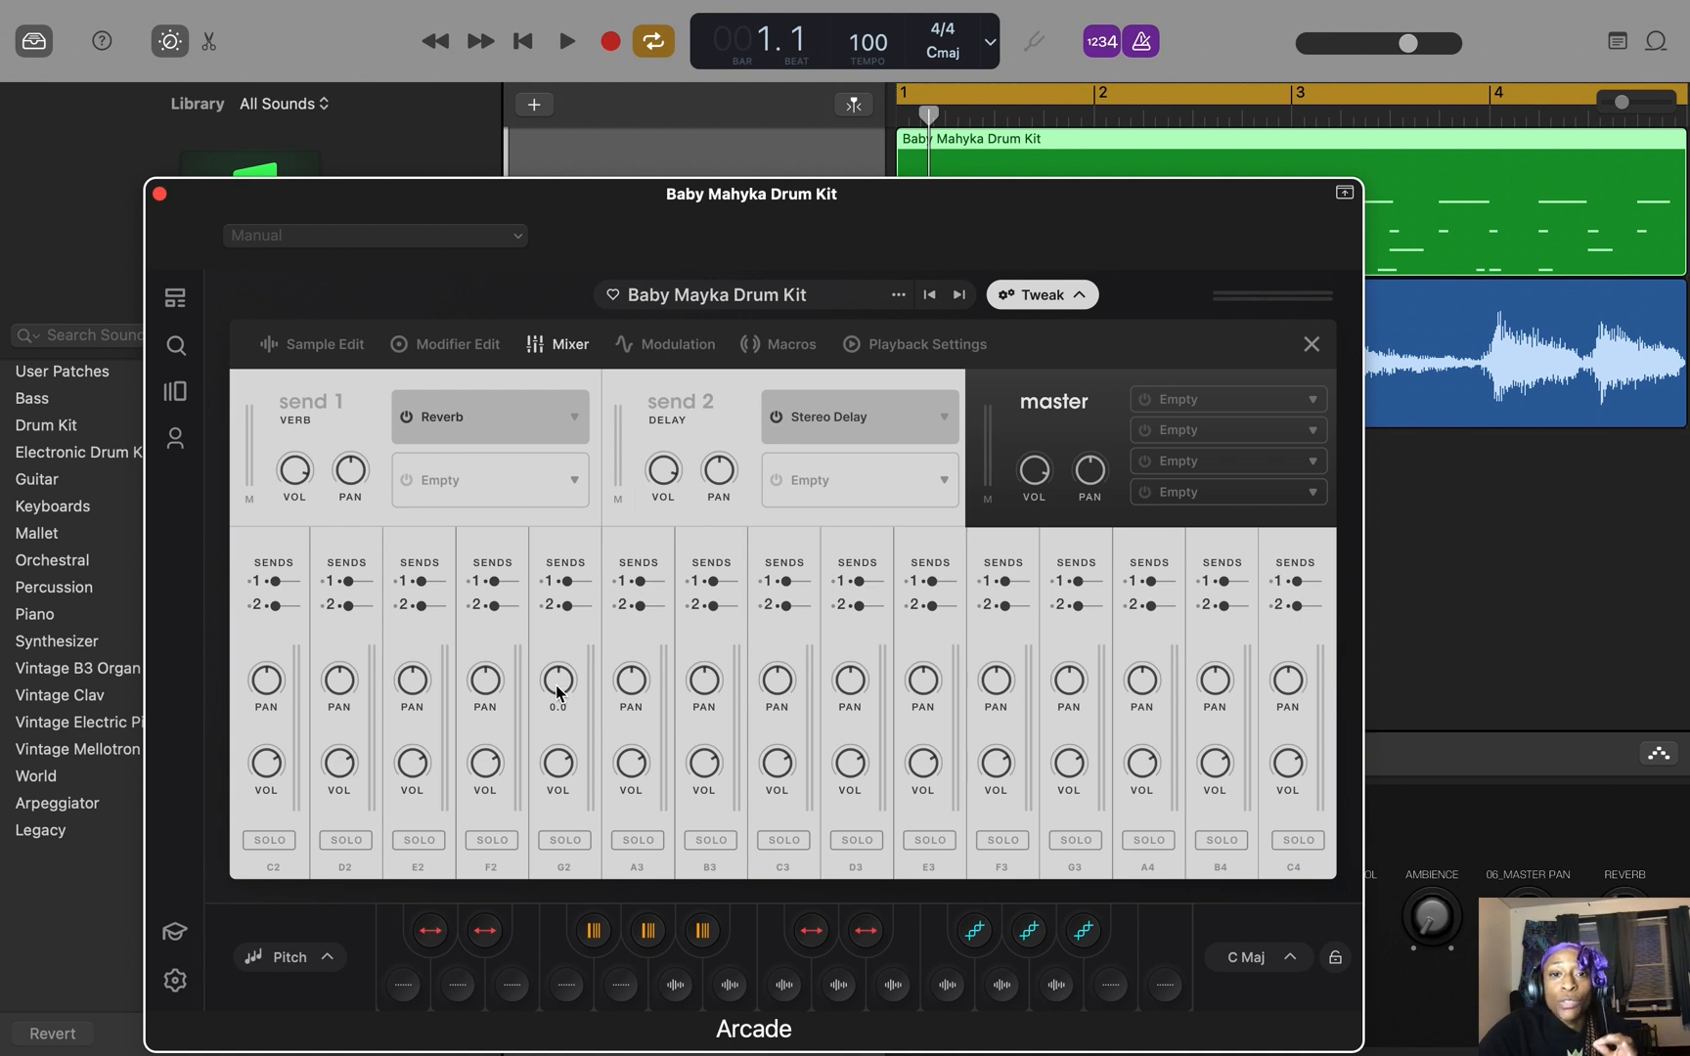
mouse_move(628, 672)
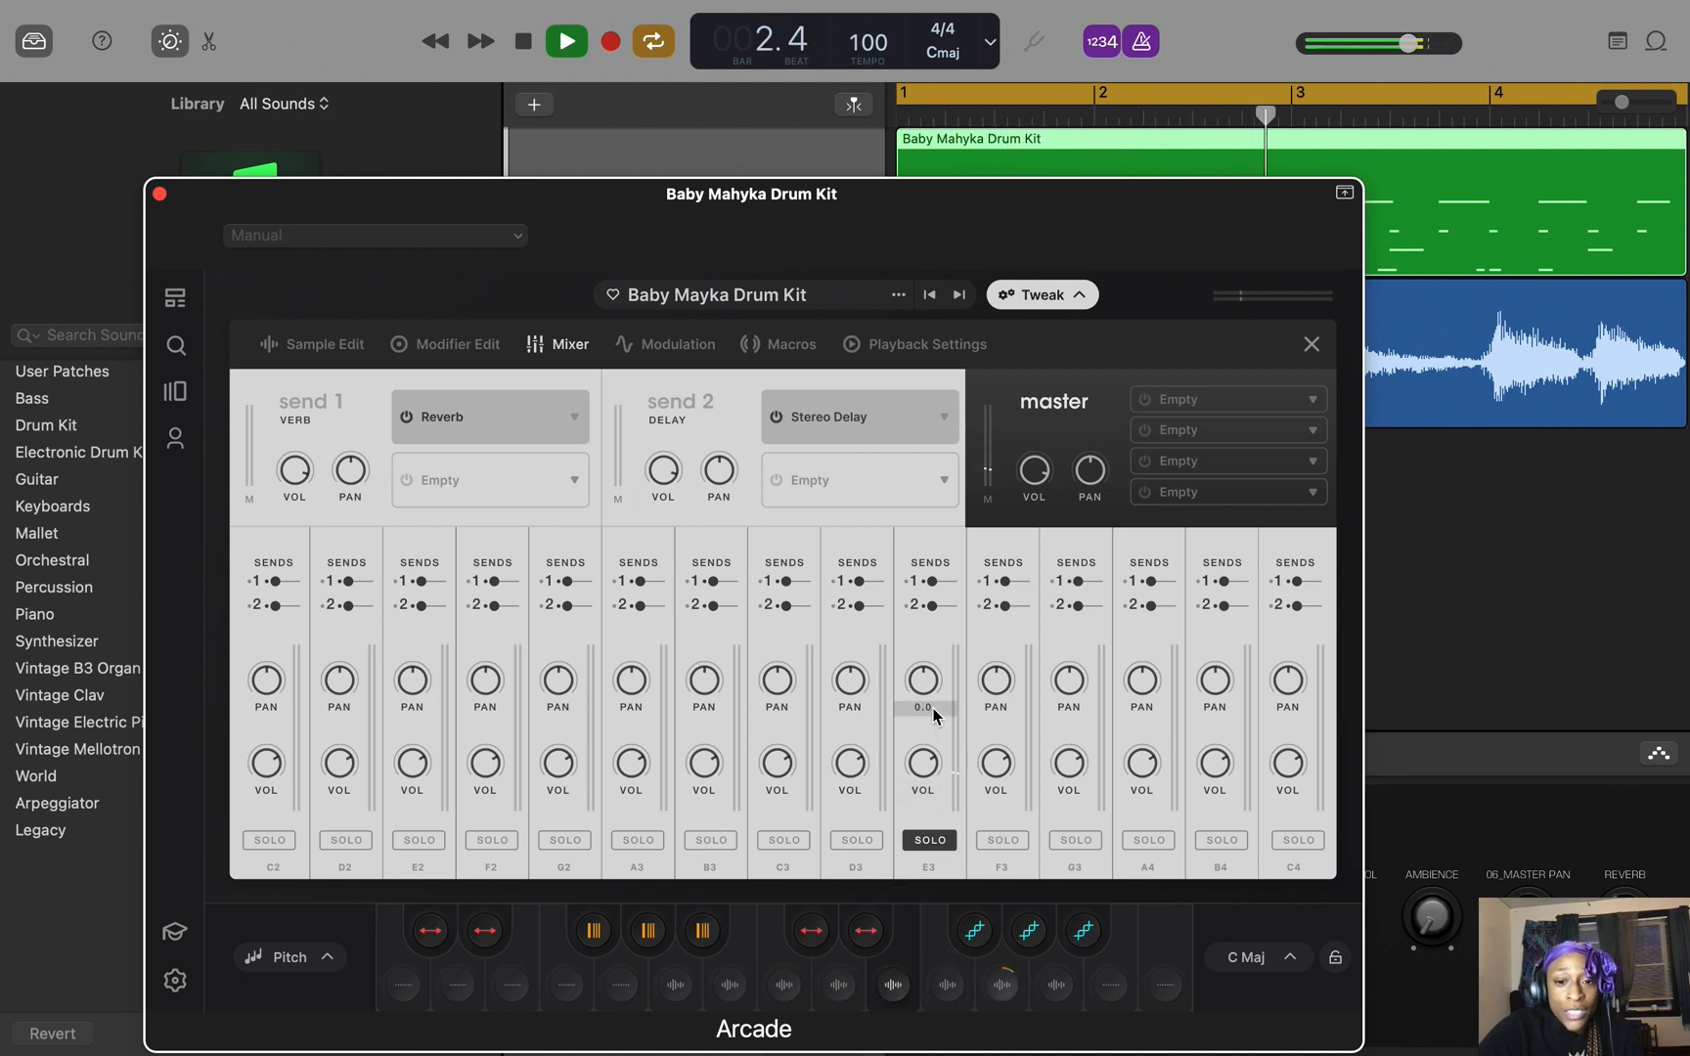
Lower the E3 sound's volume to −12 dB and adjust its pan in the Arcade mixer.
drag(921, 685, 921, 770)
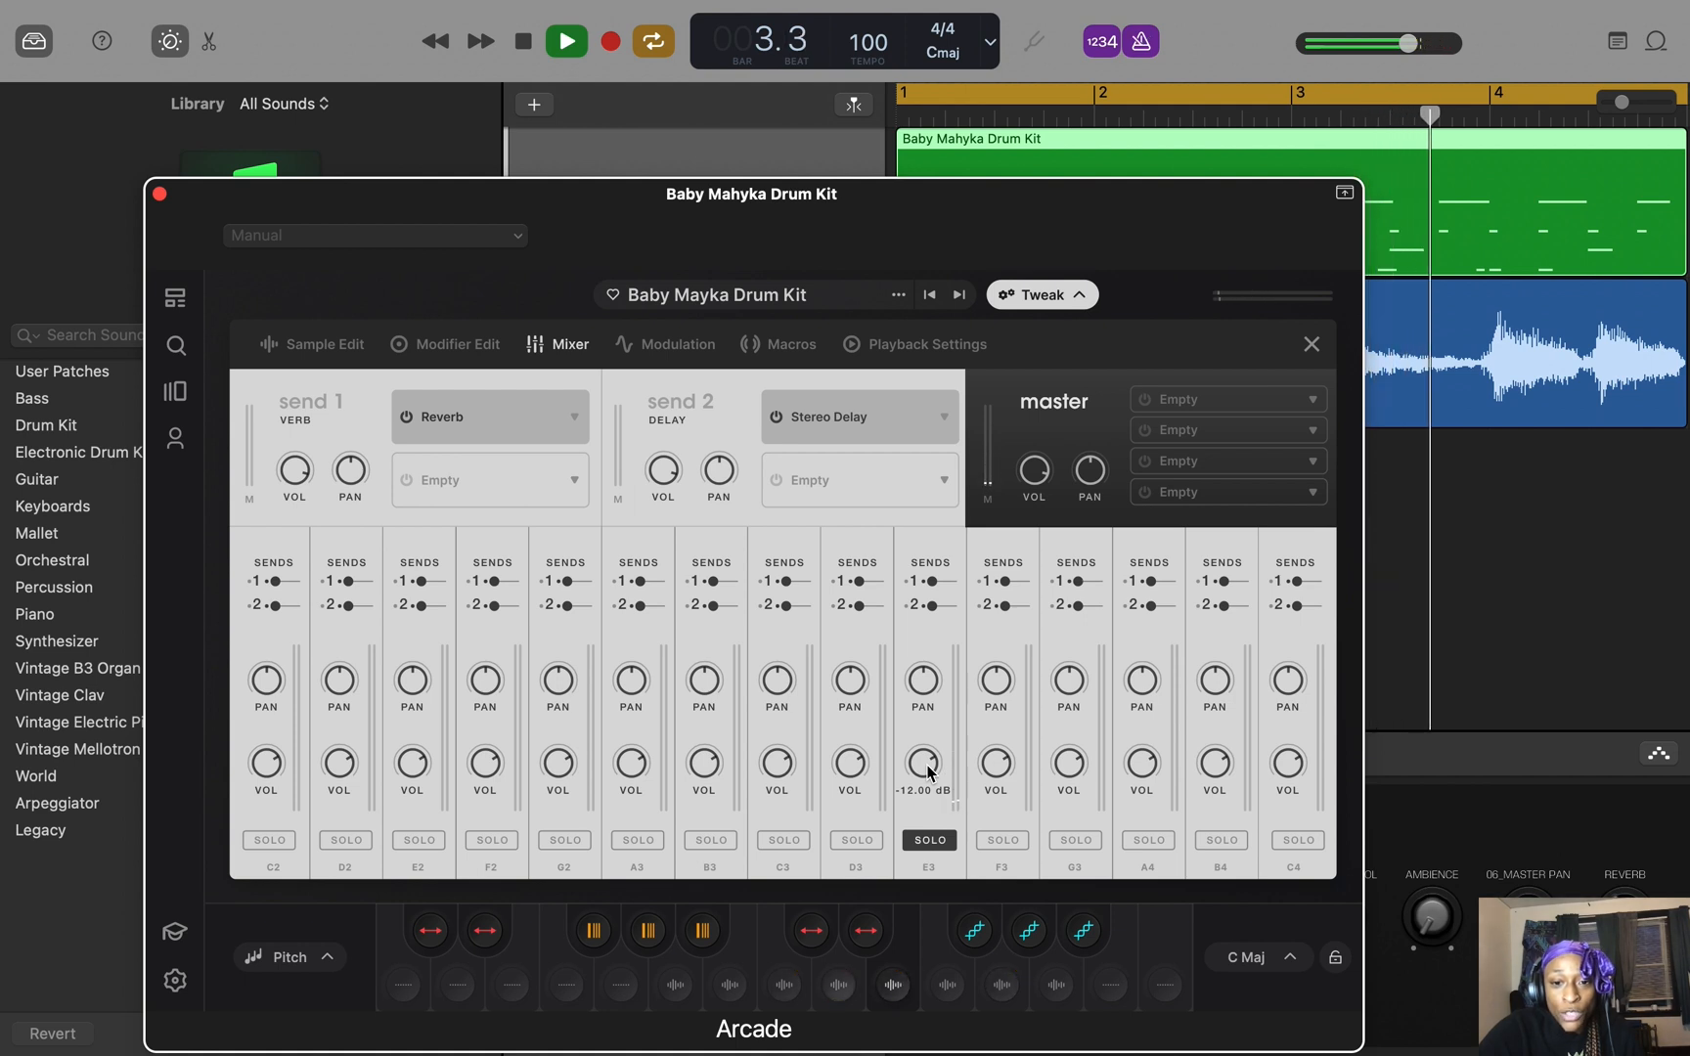
drag(927, 765, 929, 796)
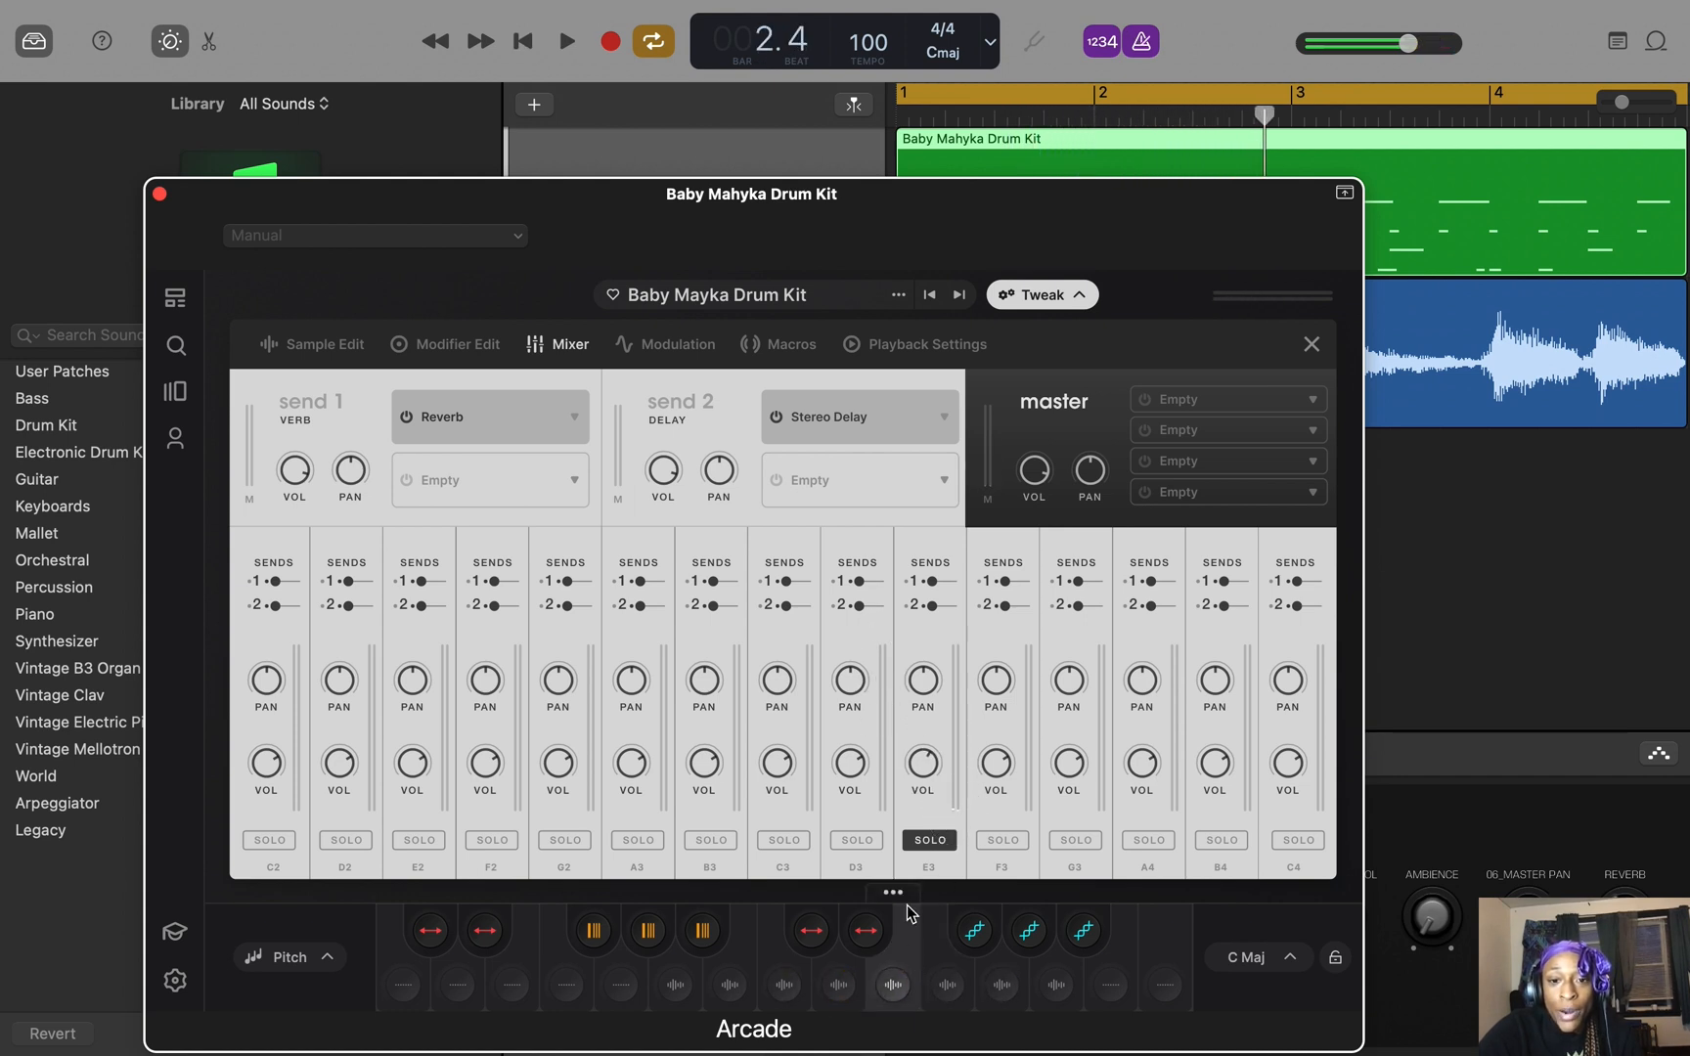
click(922, 681)
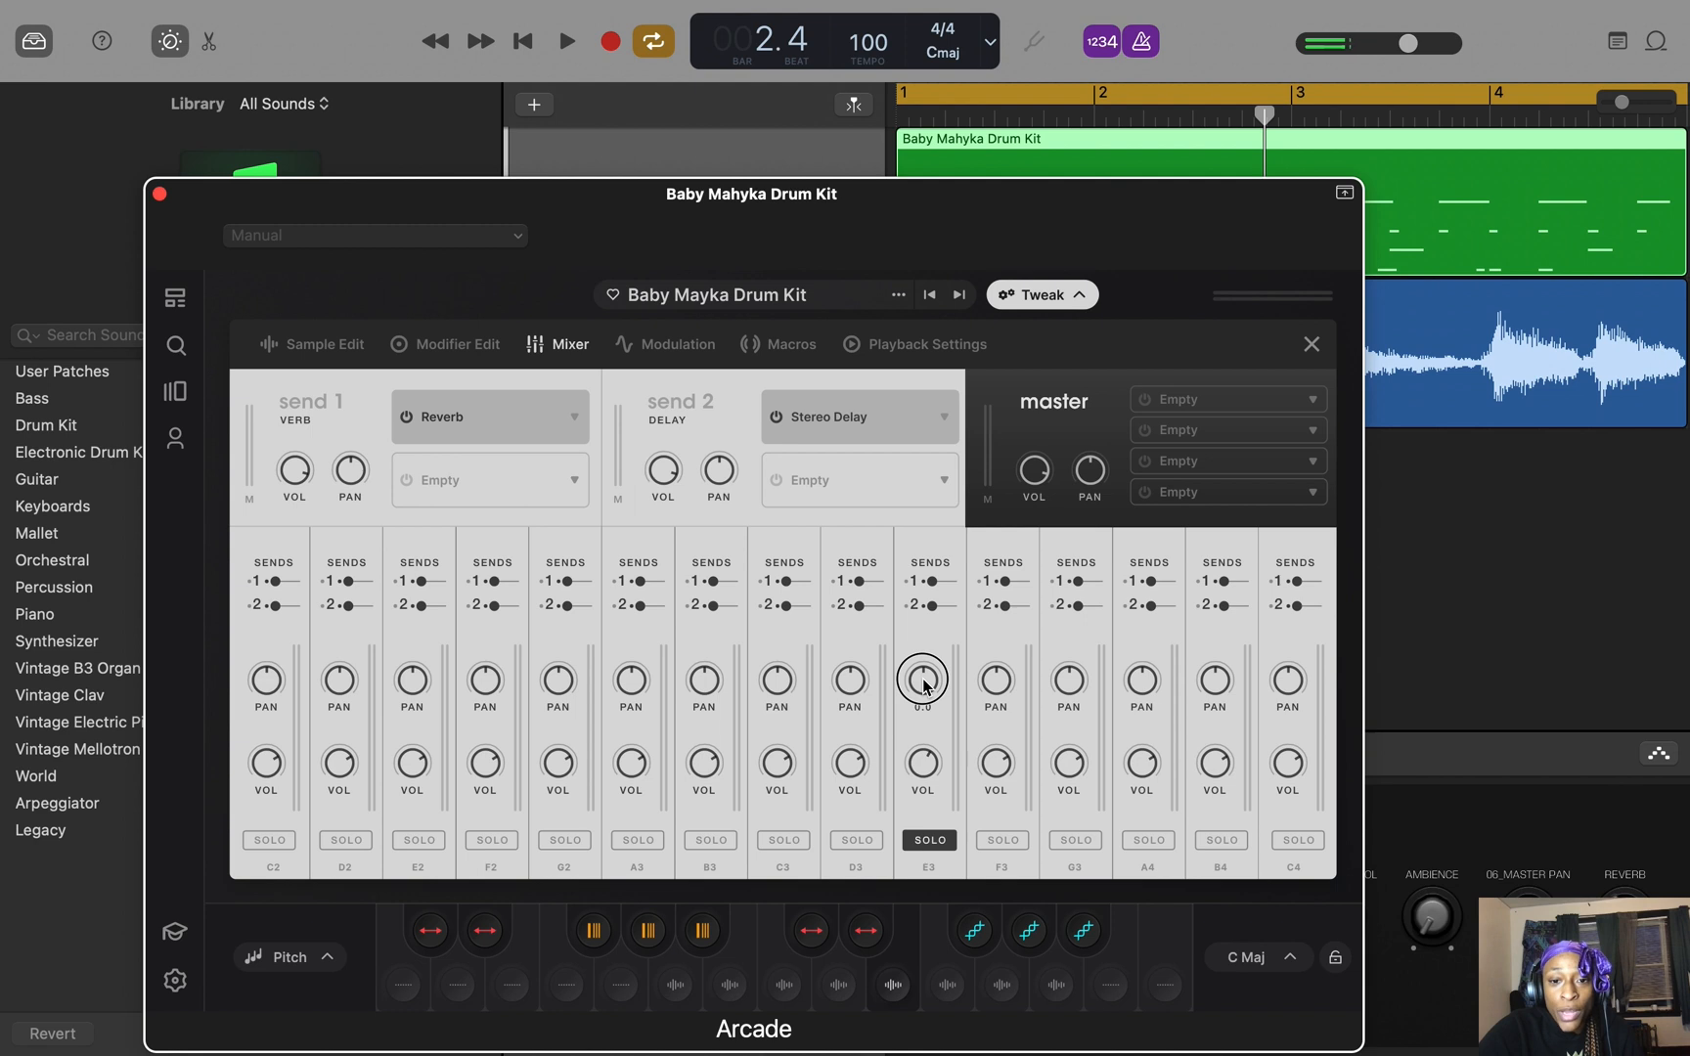
drag(921, 679, 926, 700)
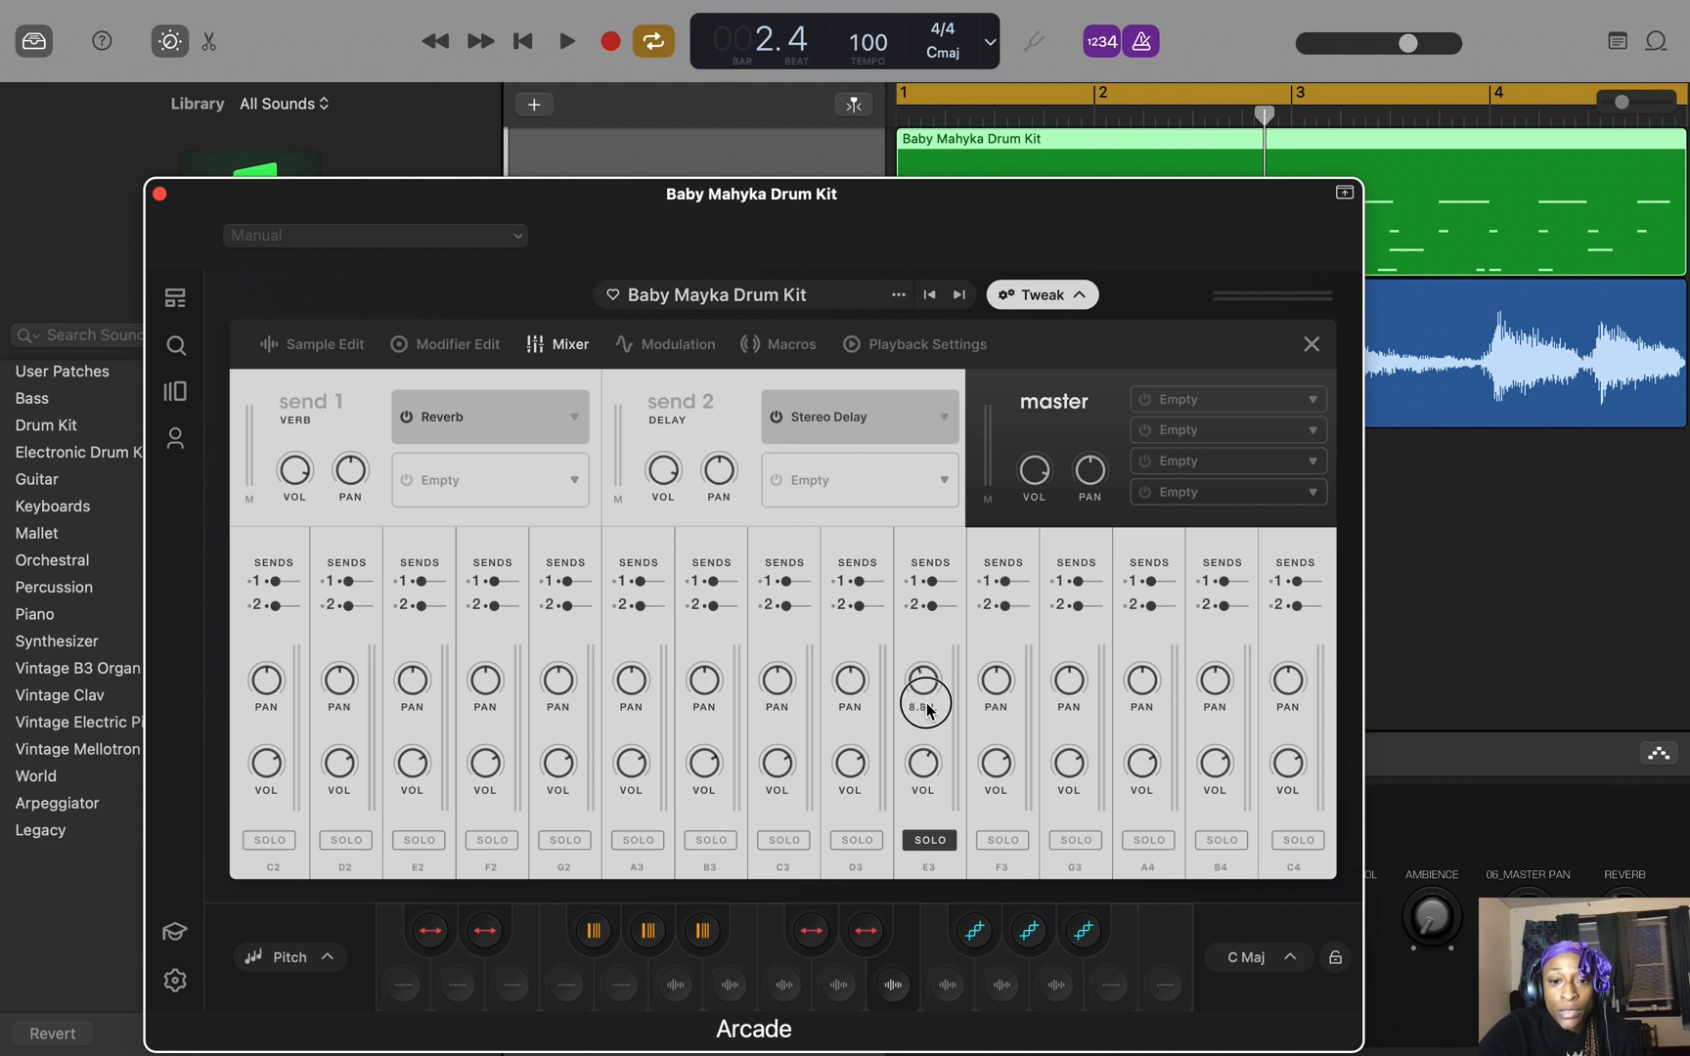
drag(925, 700, 926, 669)
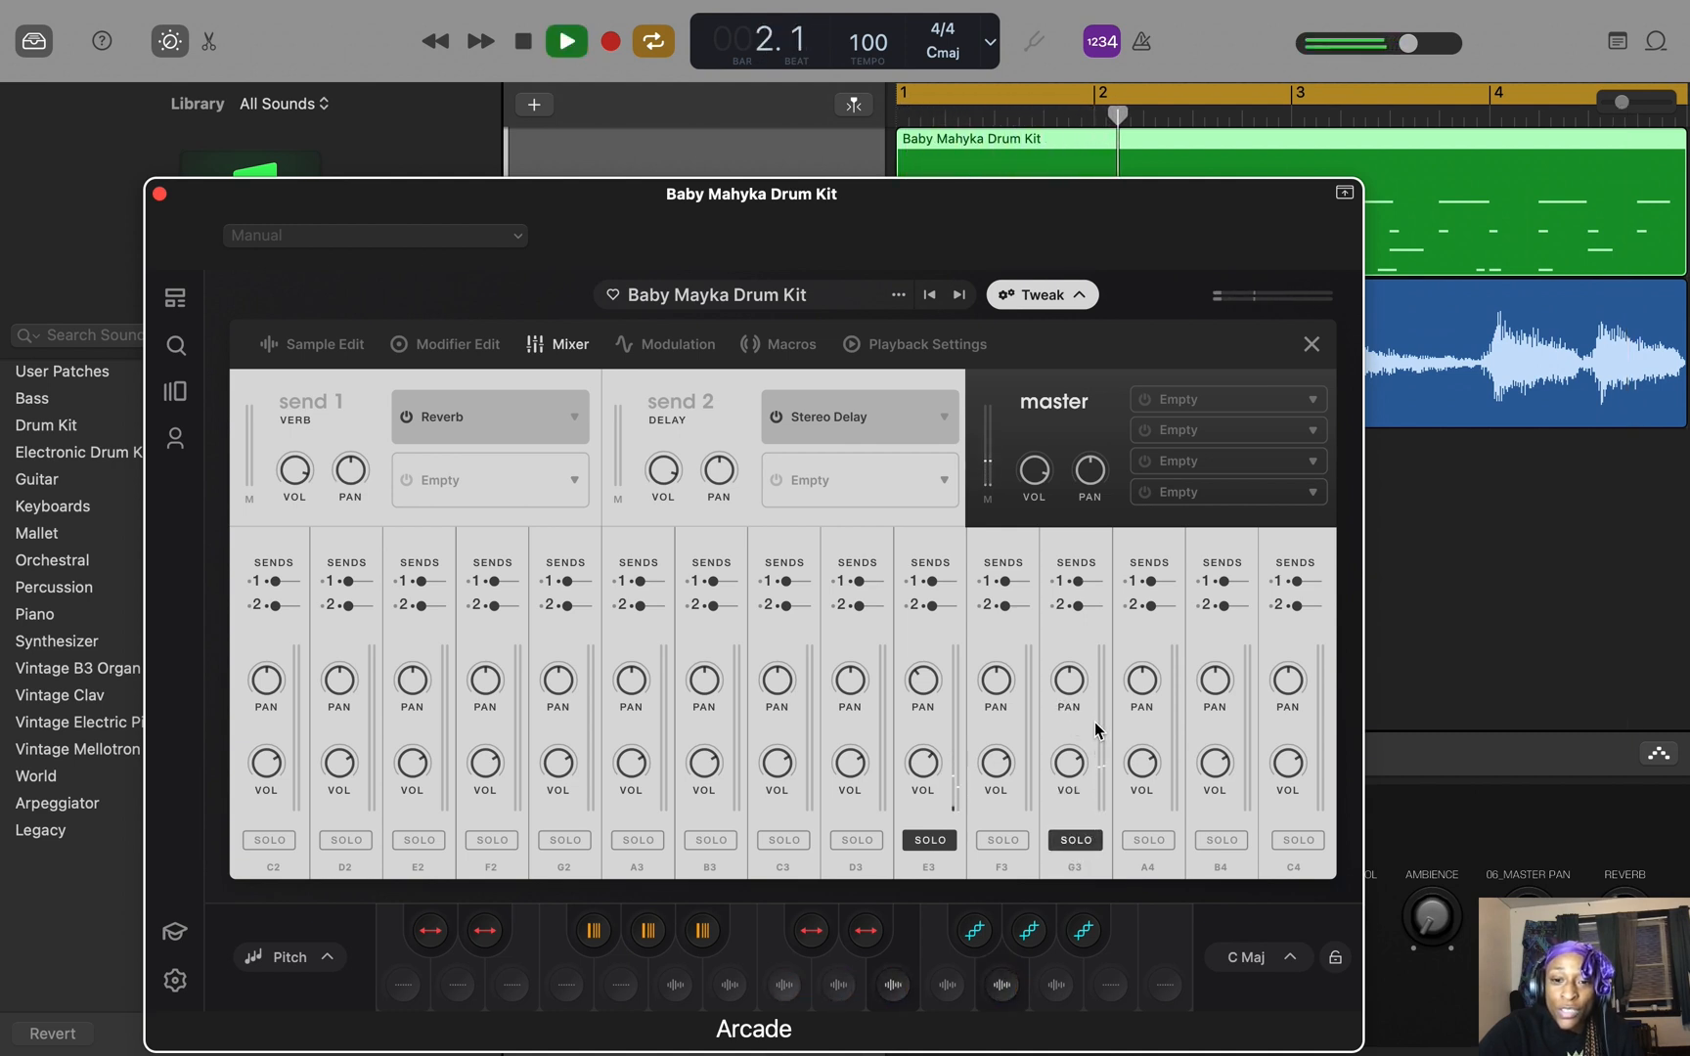
Lower the G3 sound's volume to −12 dB and pan it 14 to the right.
drag(1070, 762, 1070, 777)
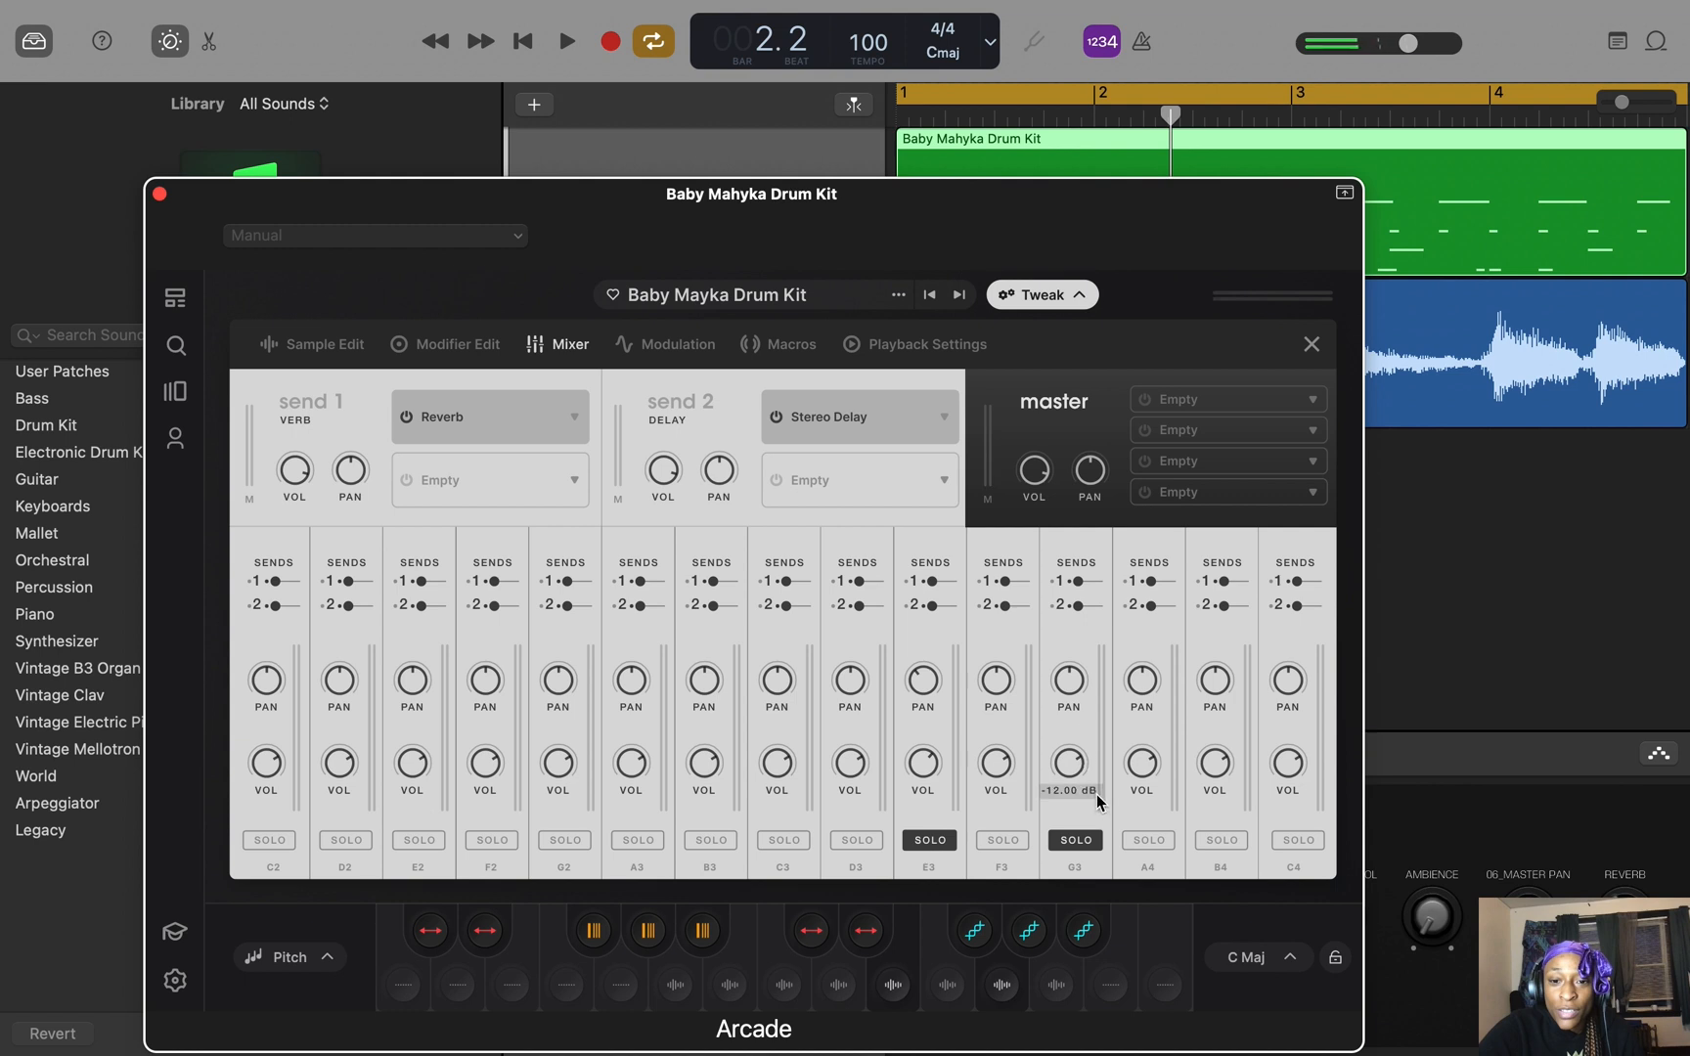
click(566, 41)
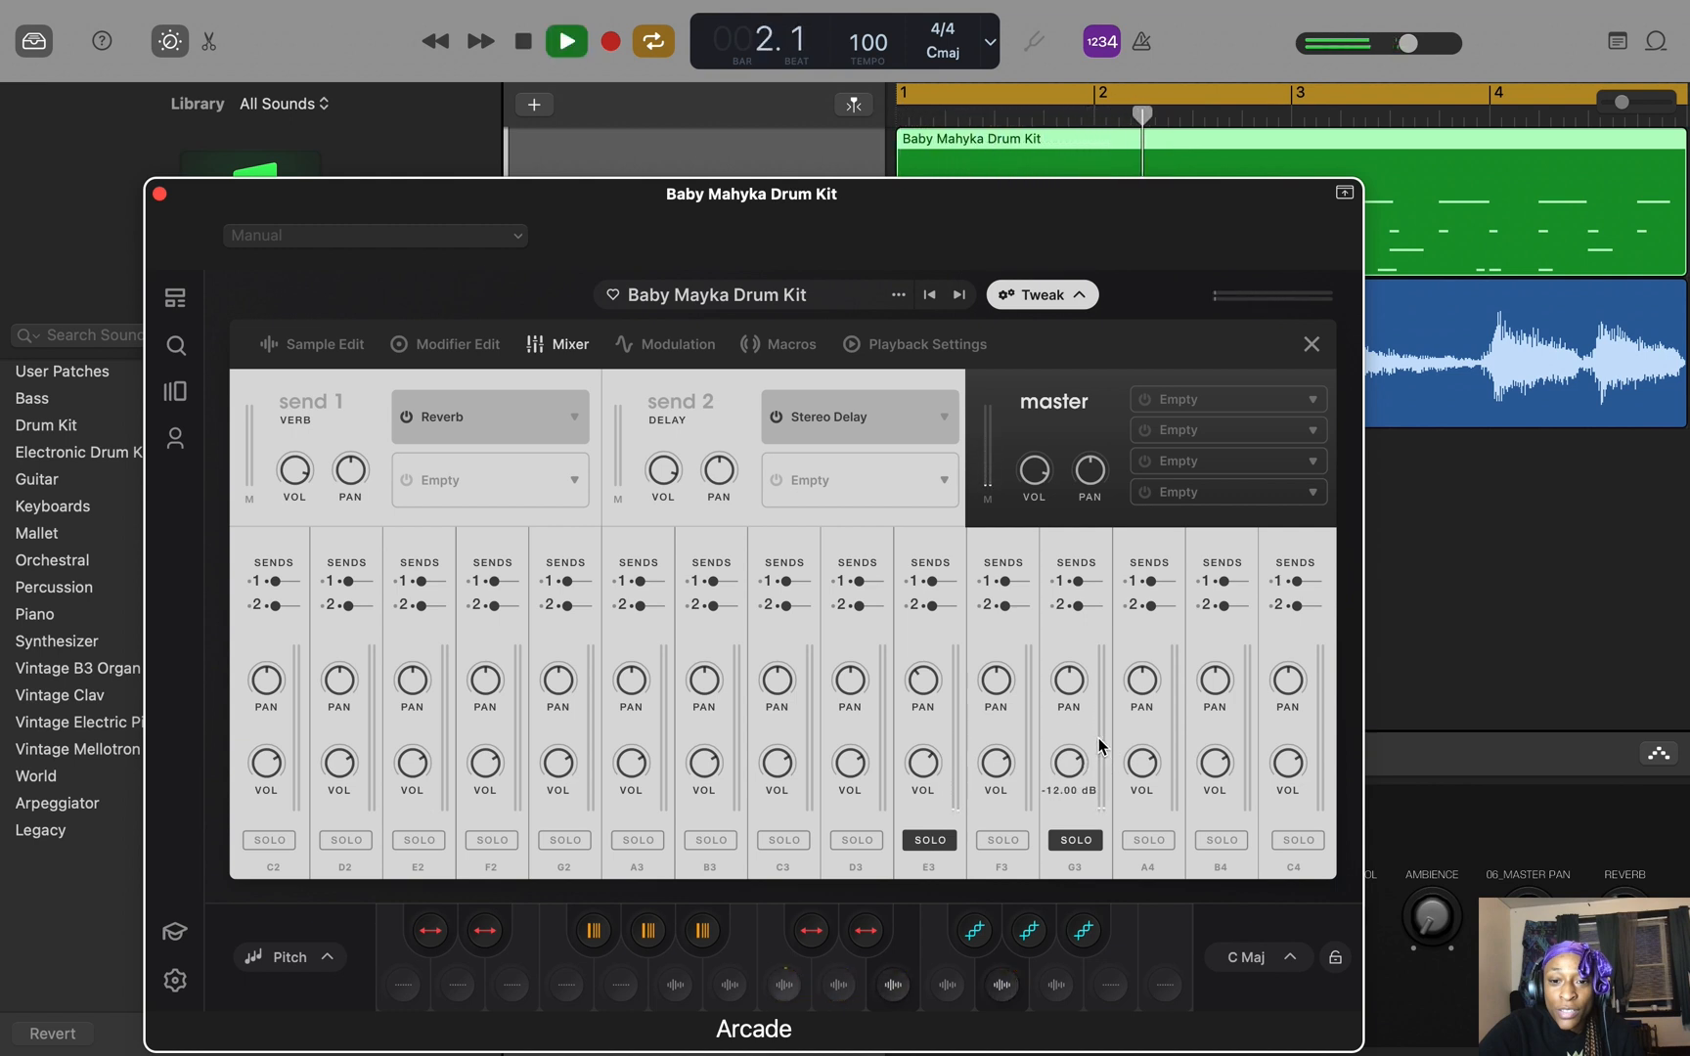
drag(1070, 764, 1105, 813)
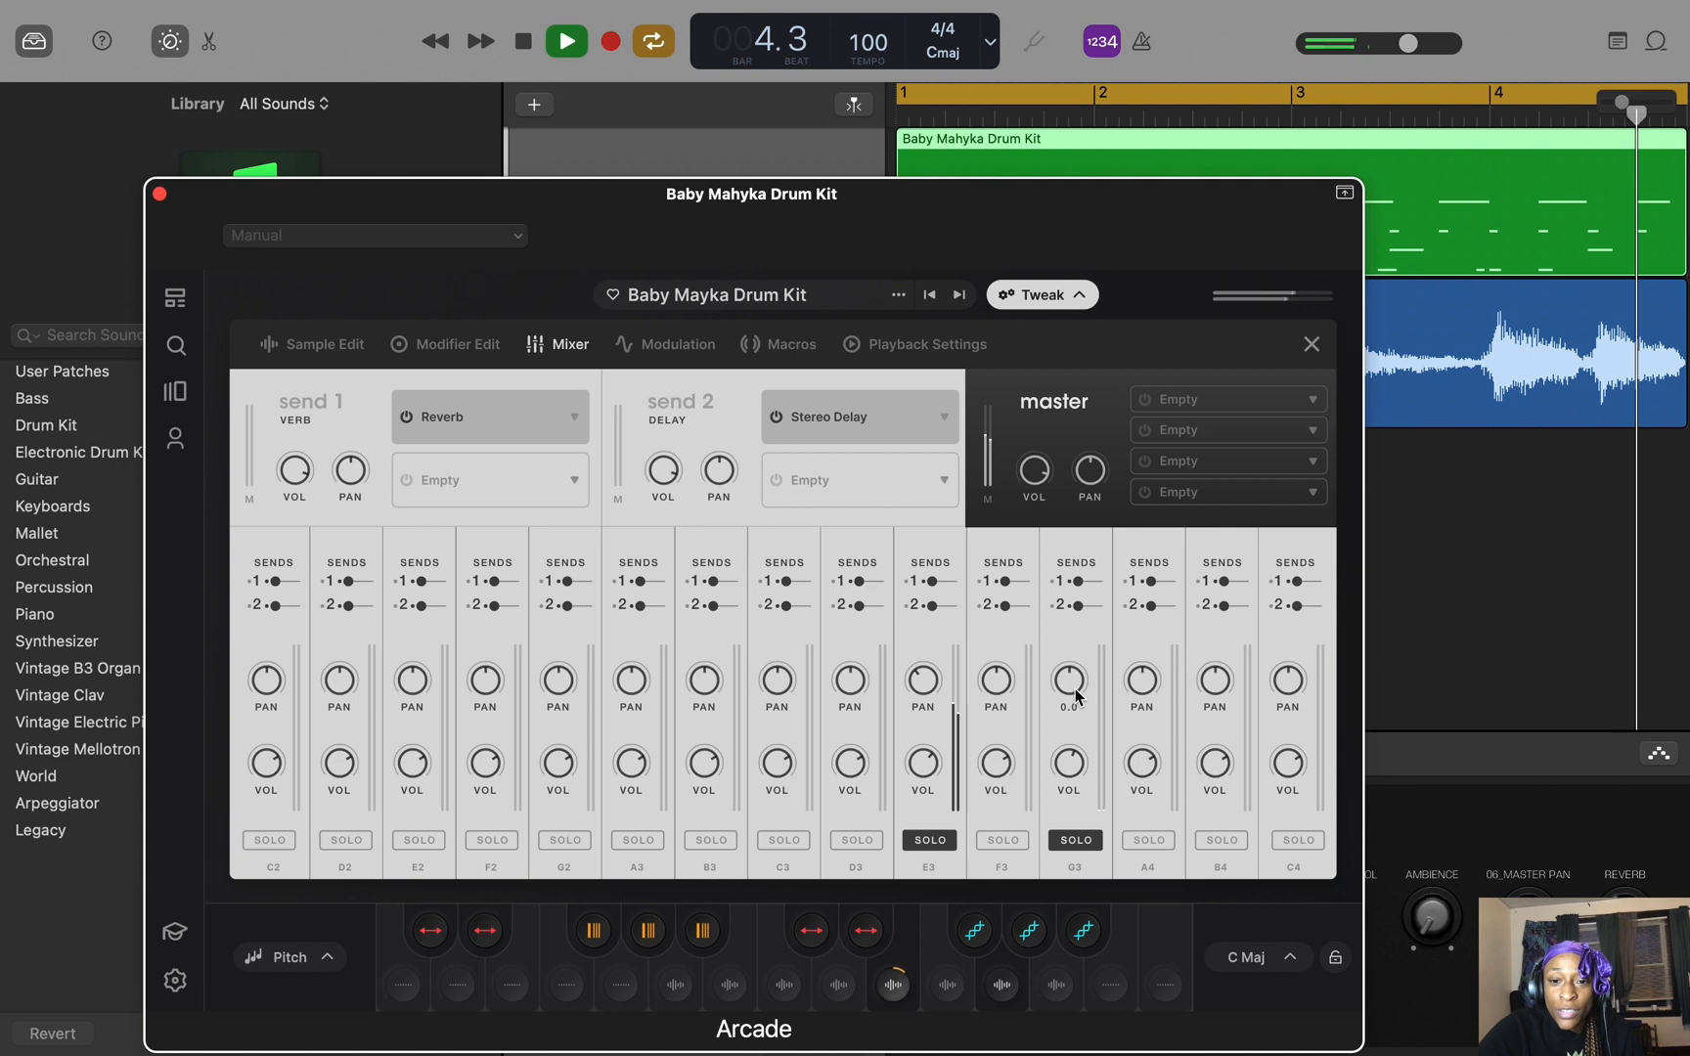
drag(1068, 685, 1062, 641)
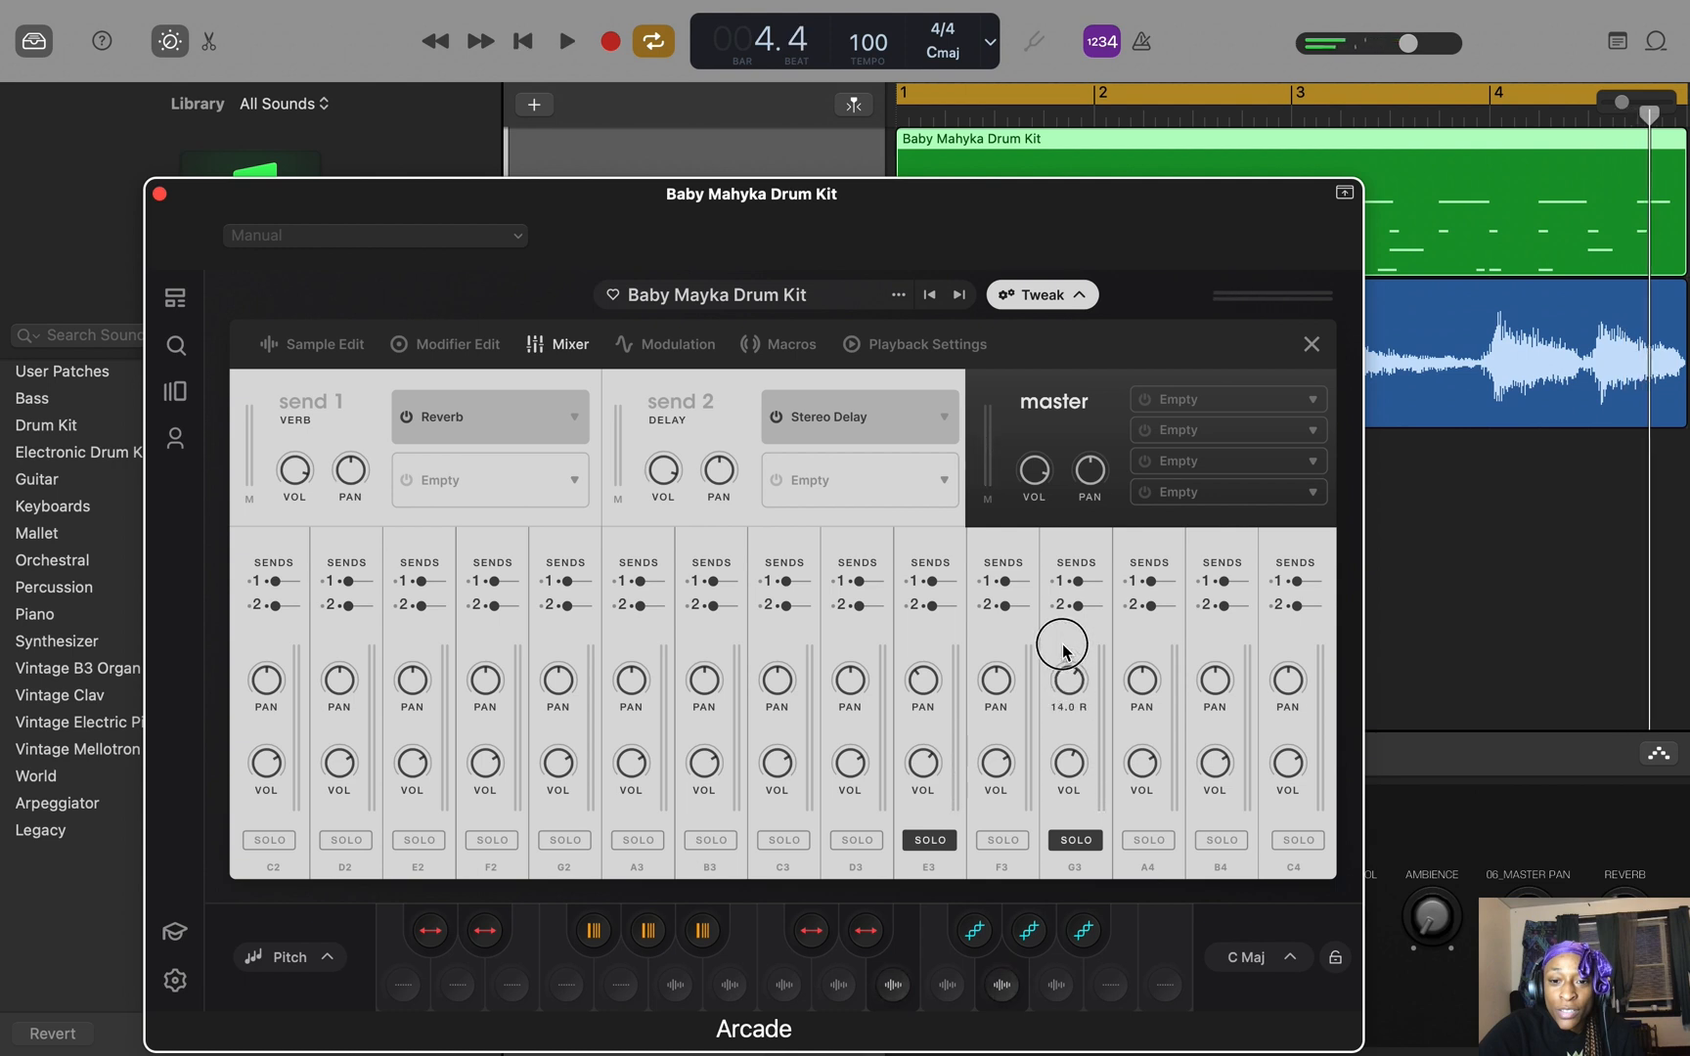
drag(1066, 681, 1066, 663)
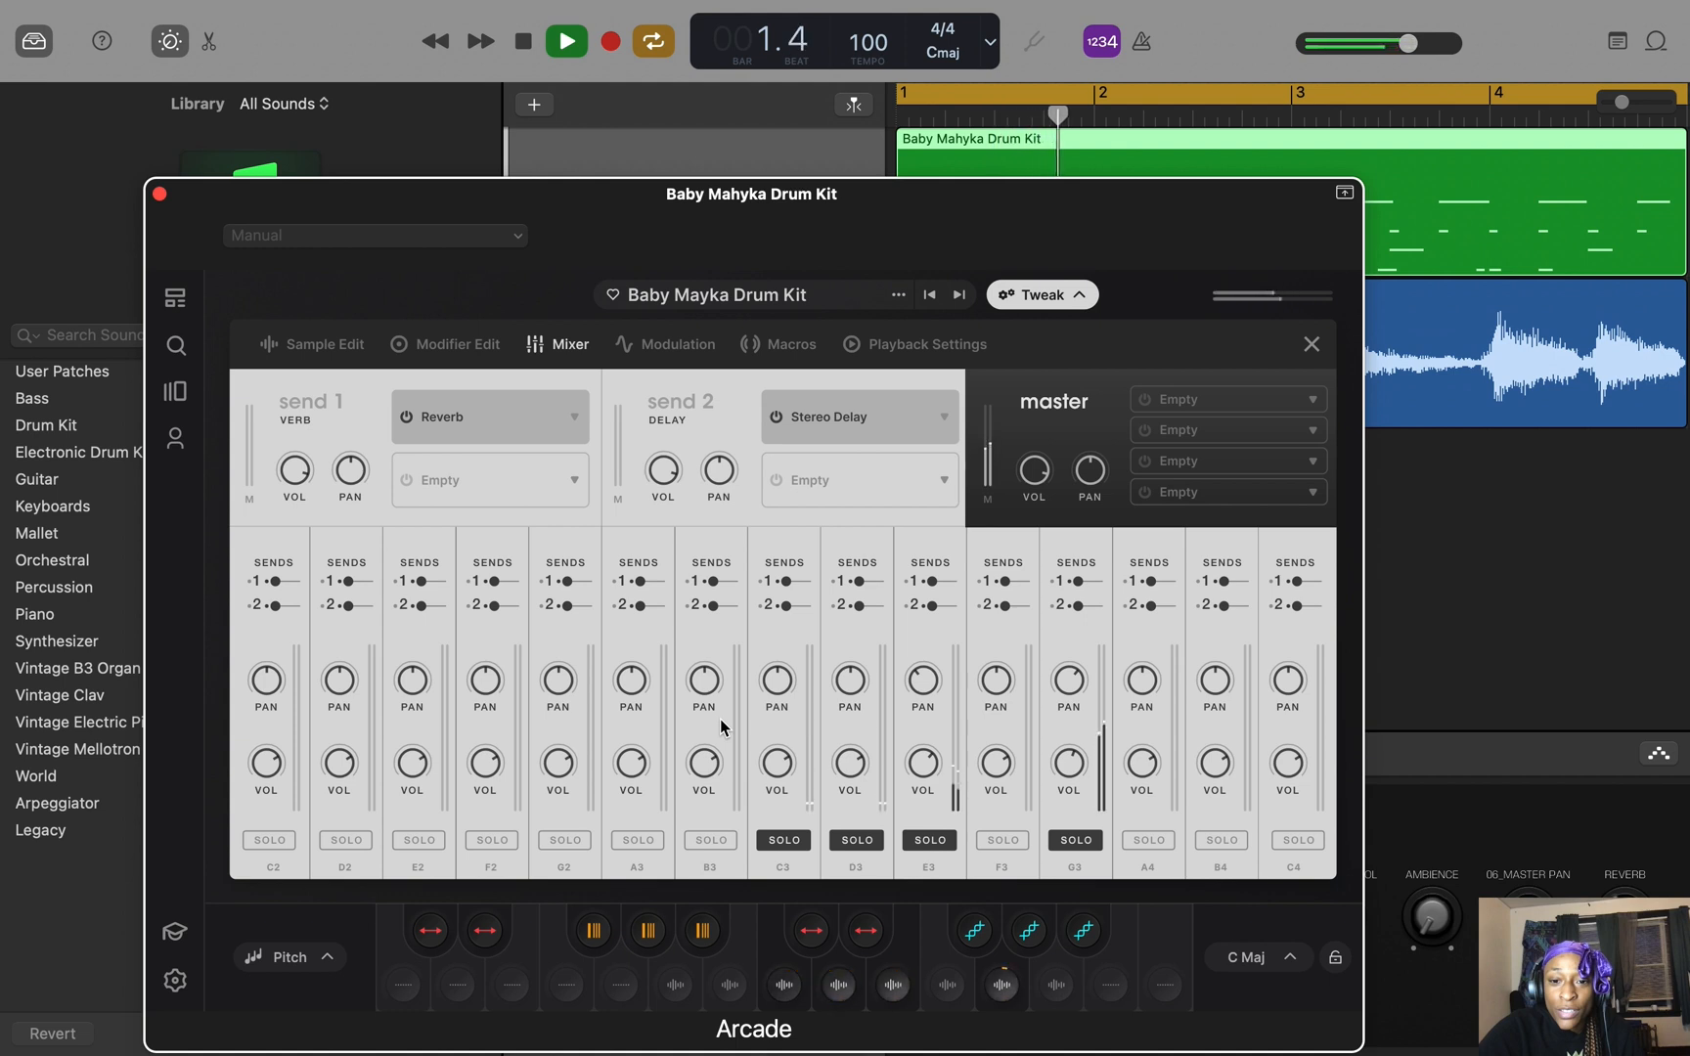
Enable a filter at 2270 Hz on the ClosedHH Chicago hi-hat sample, then select the crash sound.
click(323, 345)
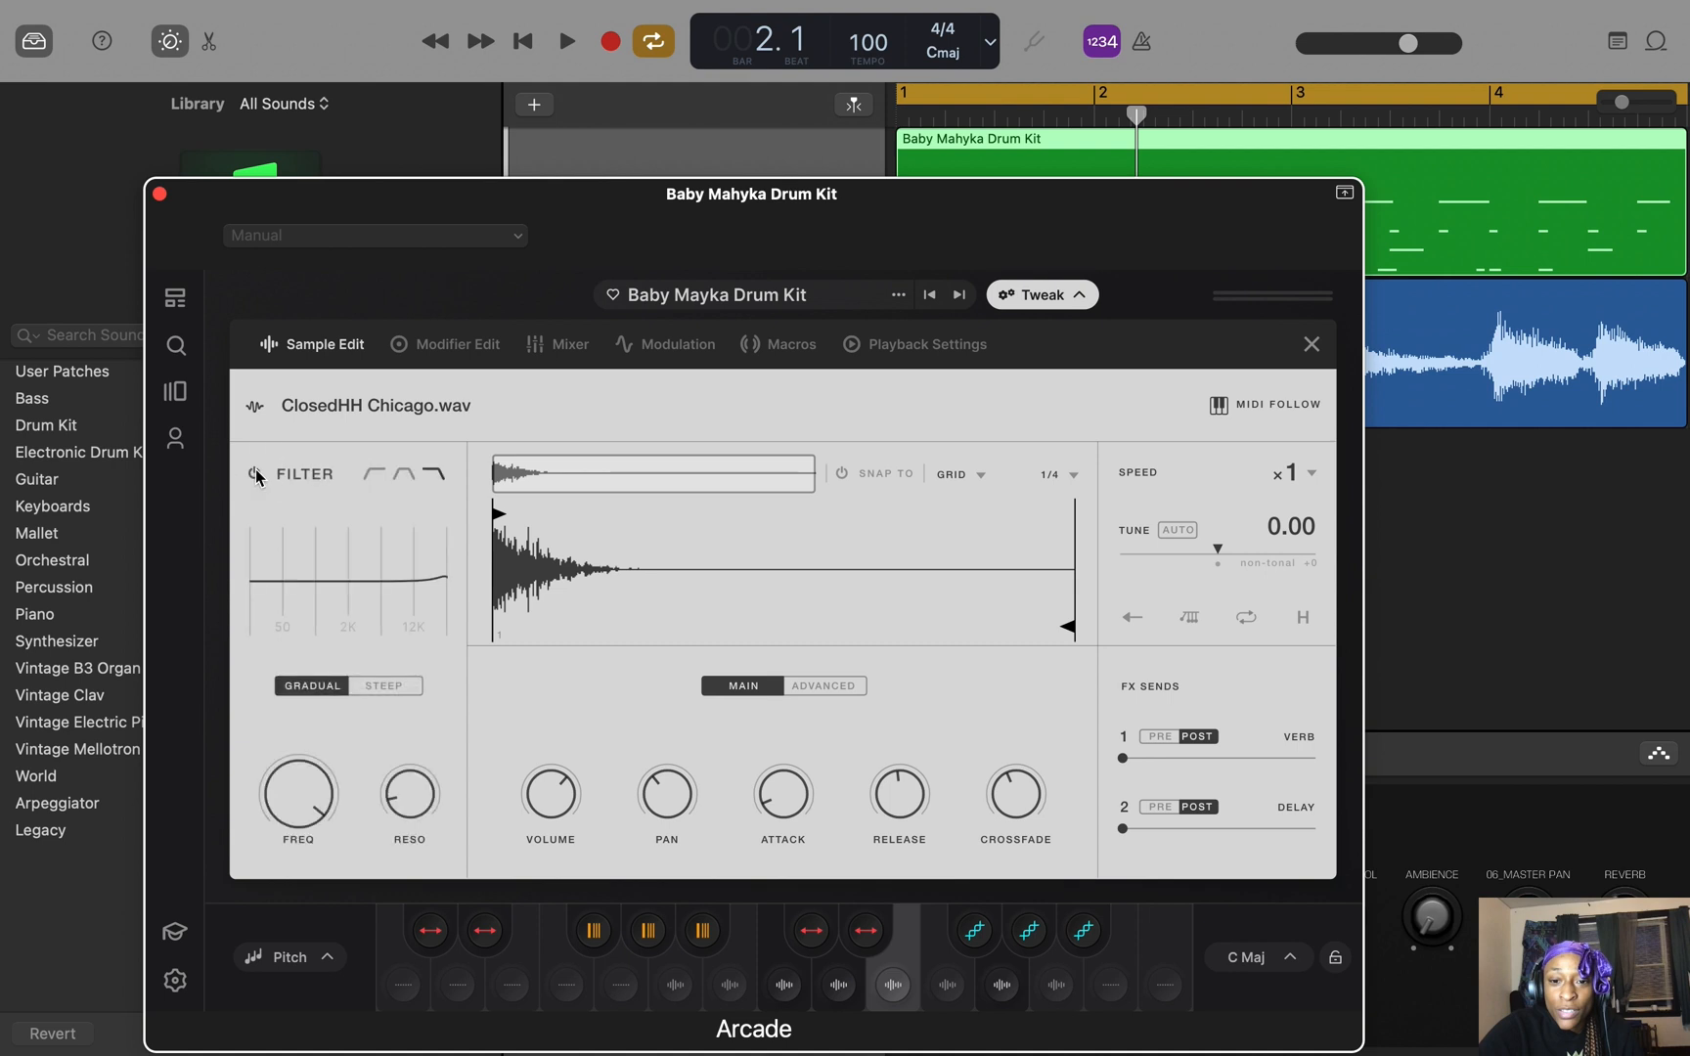
click(567, 344)
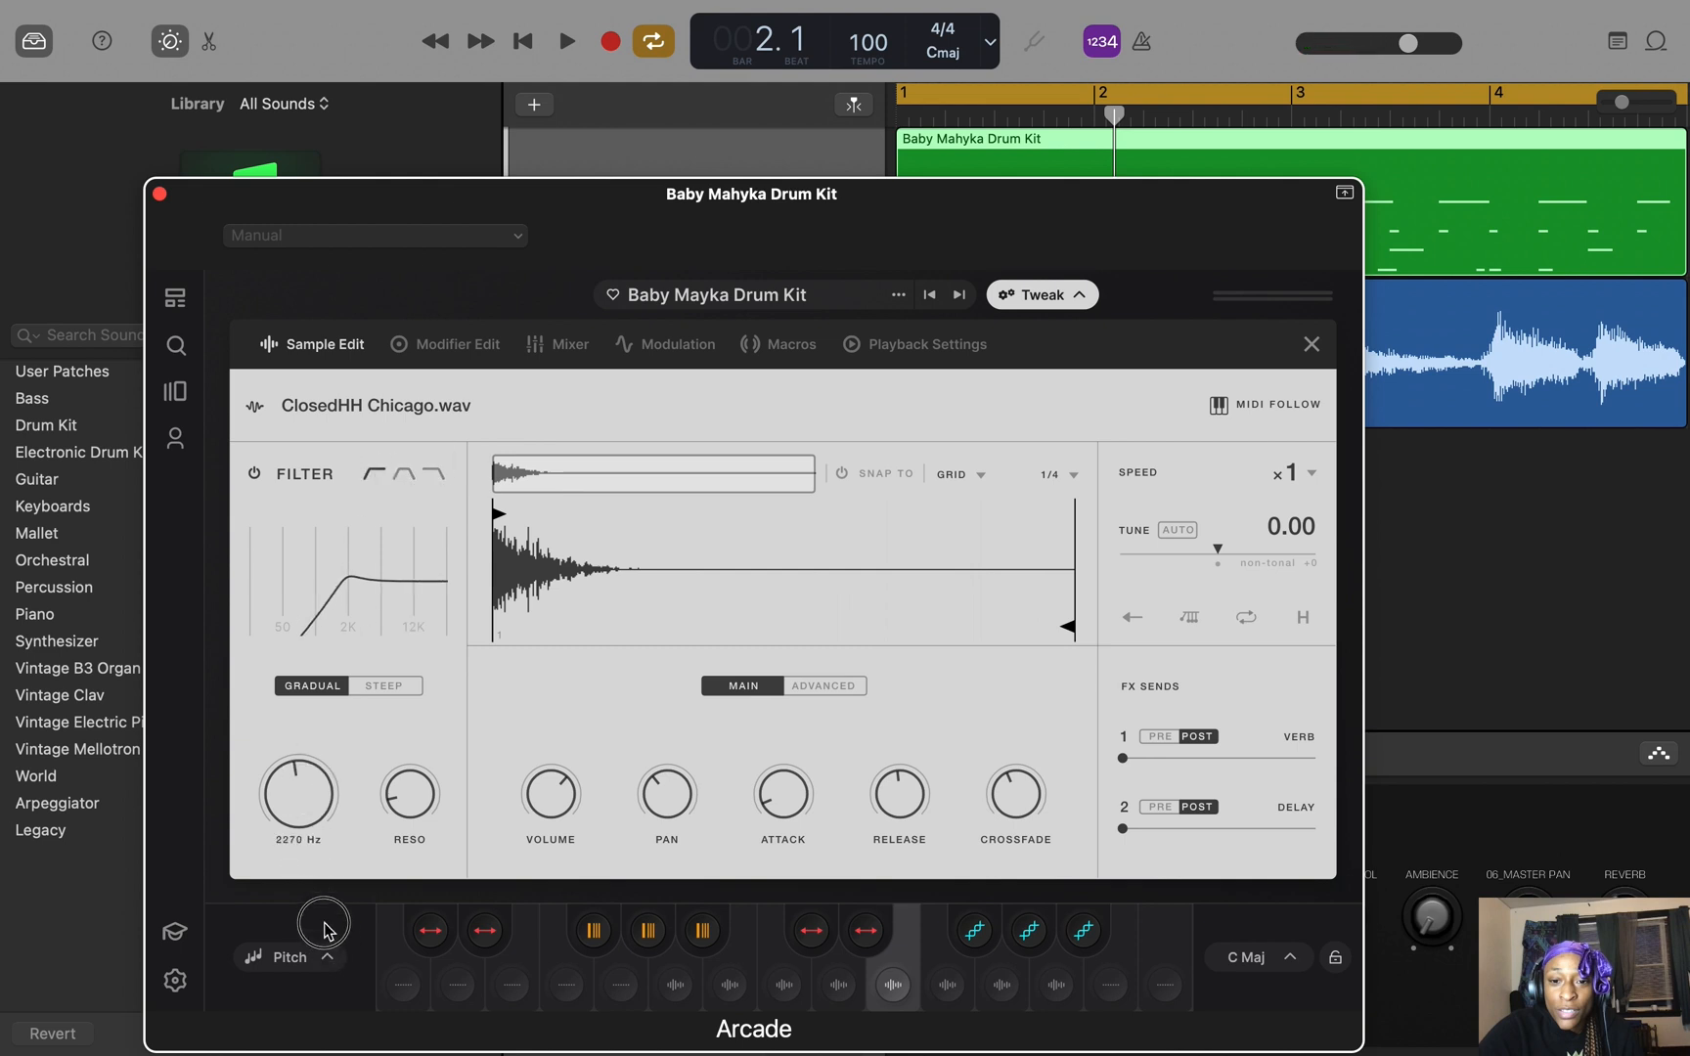
click(565, 41)
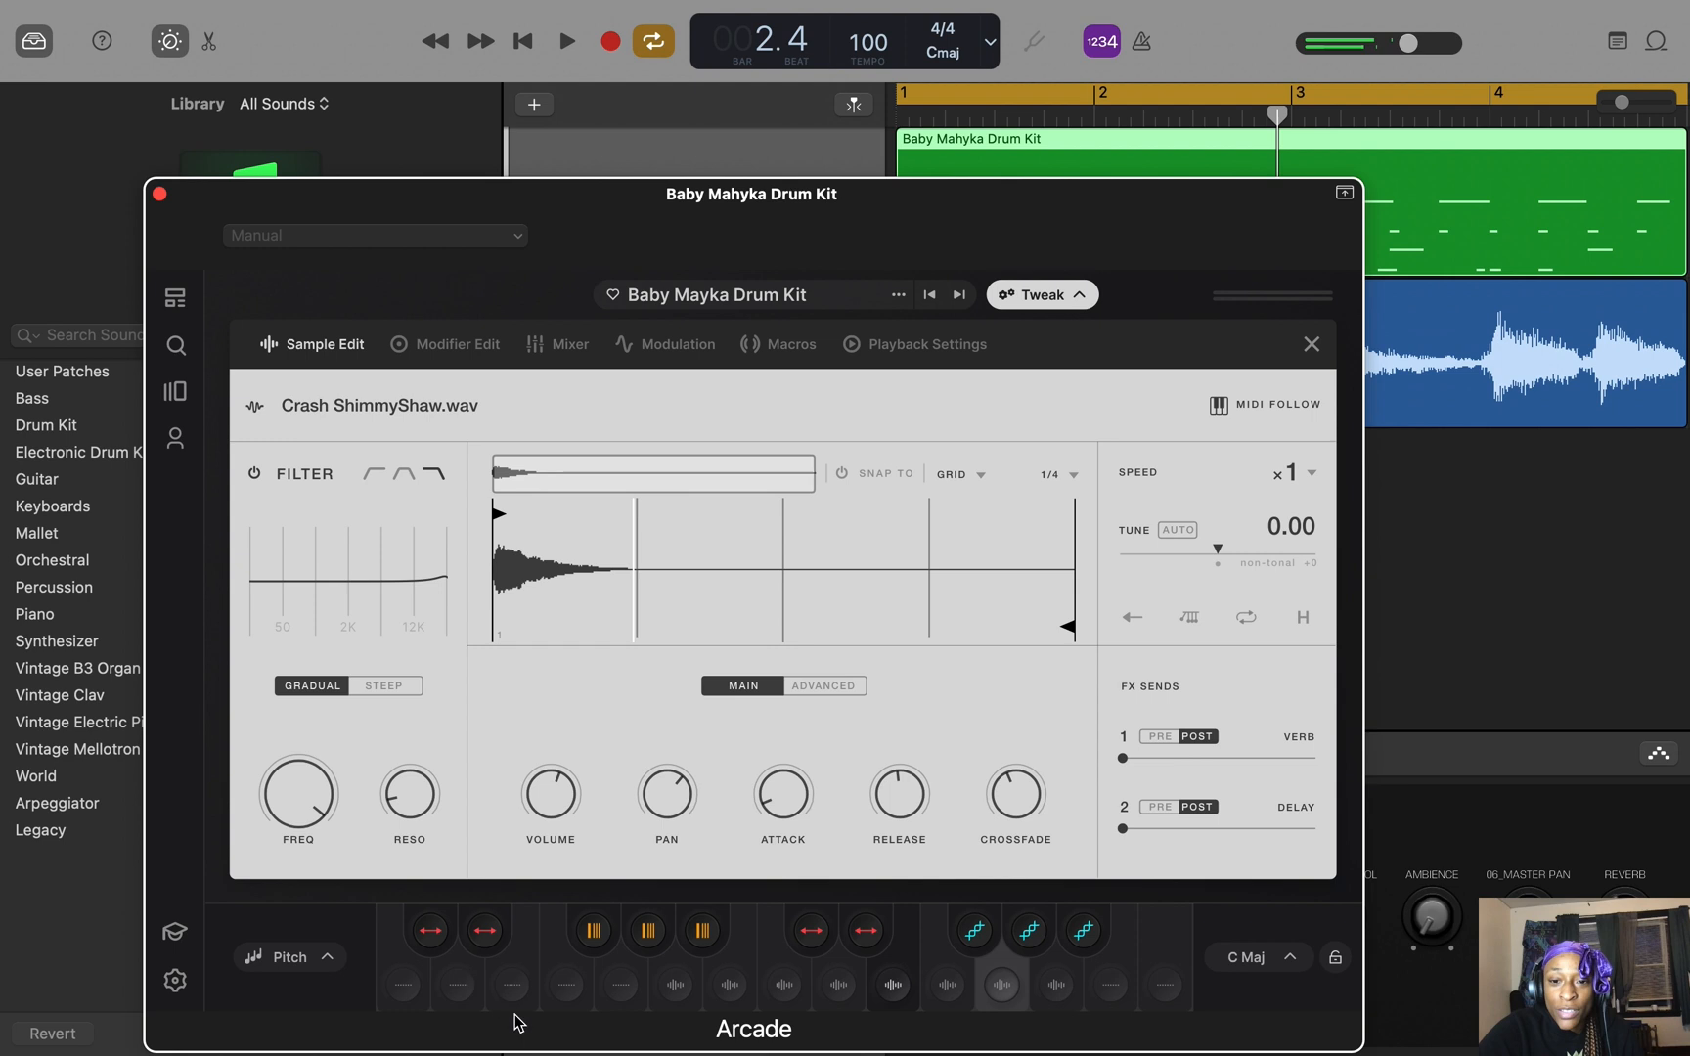
Raise the closed hi-hat's FX Send 1 reverb slightly, checking it in the mixer.
click(892, 984)
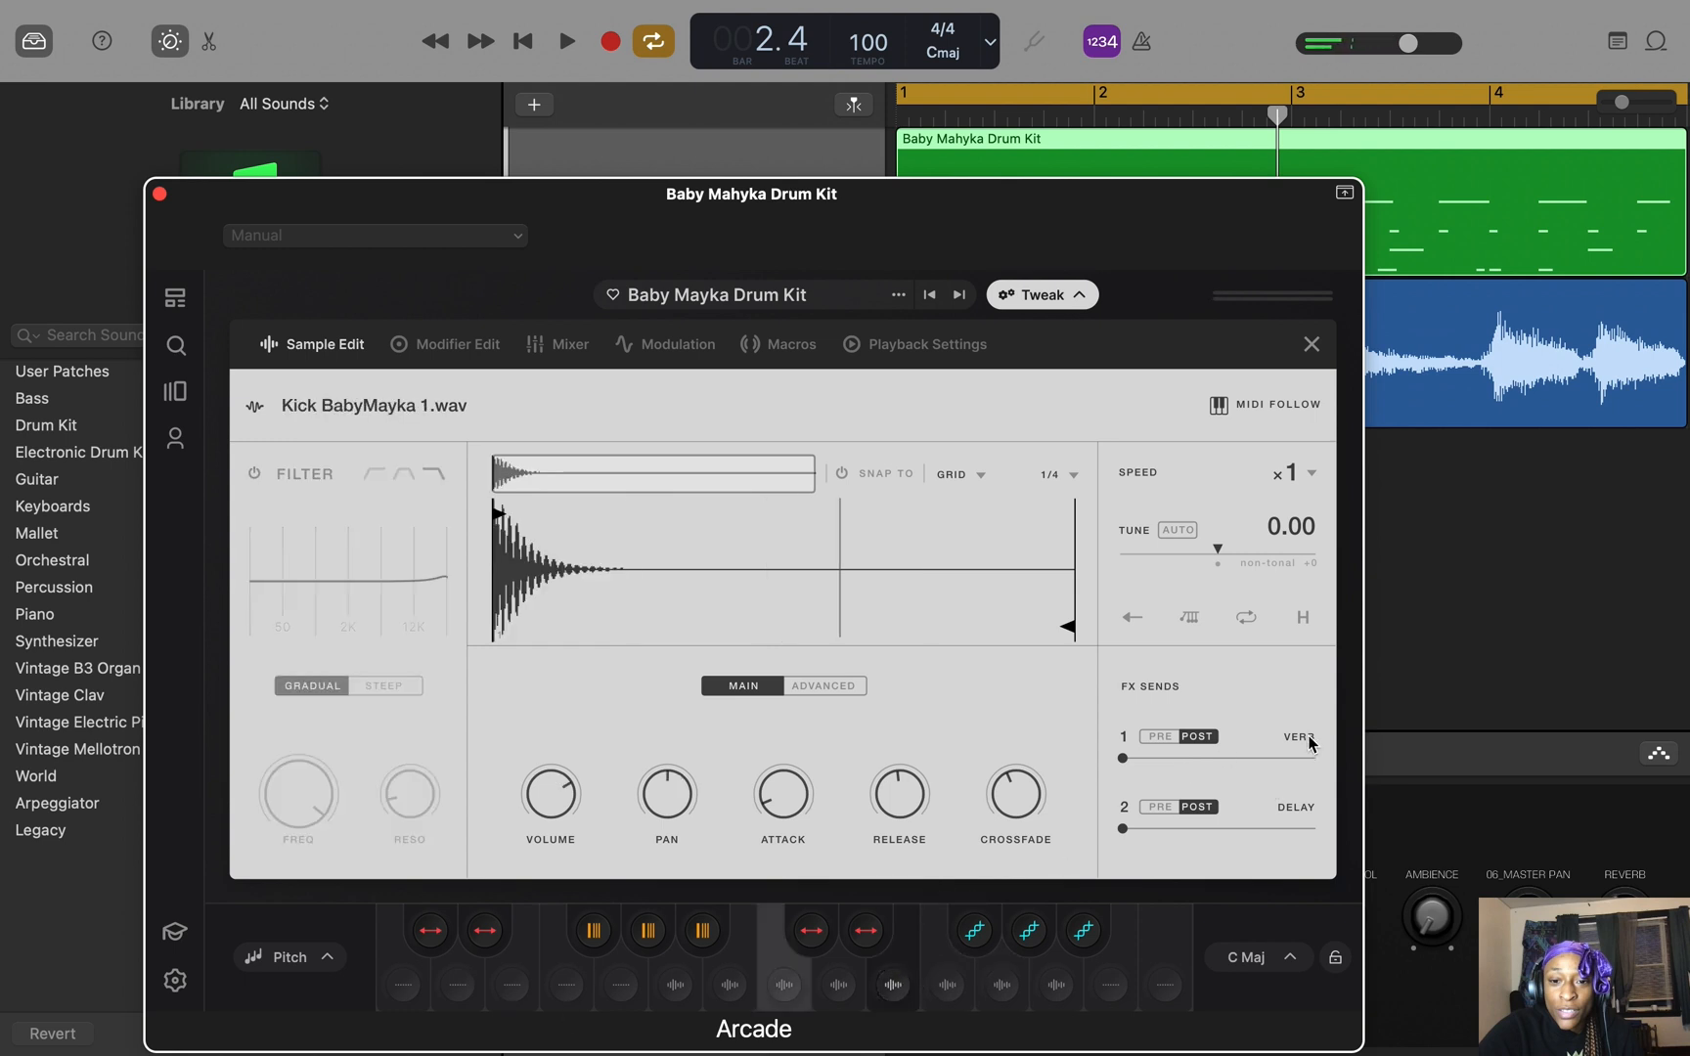
click(567, 344)
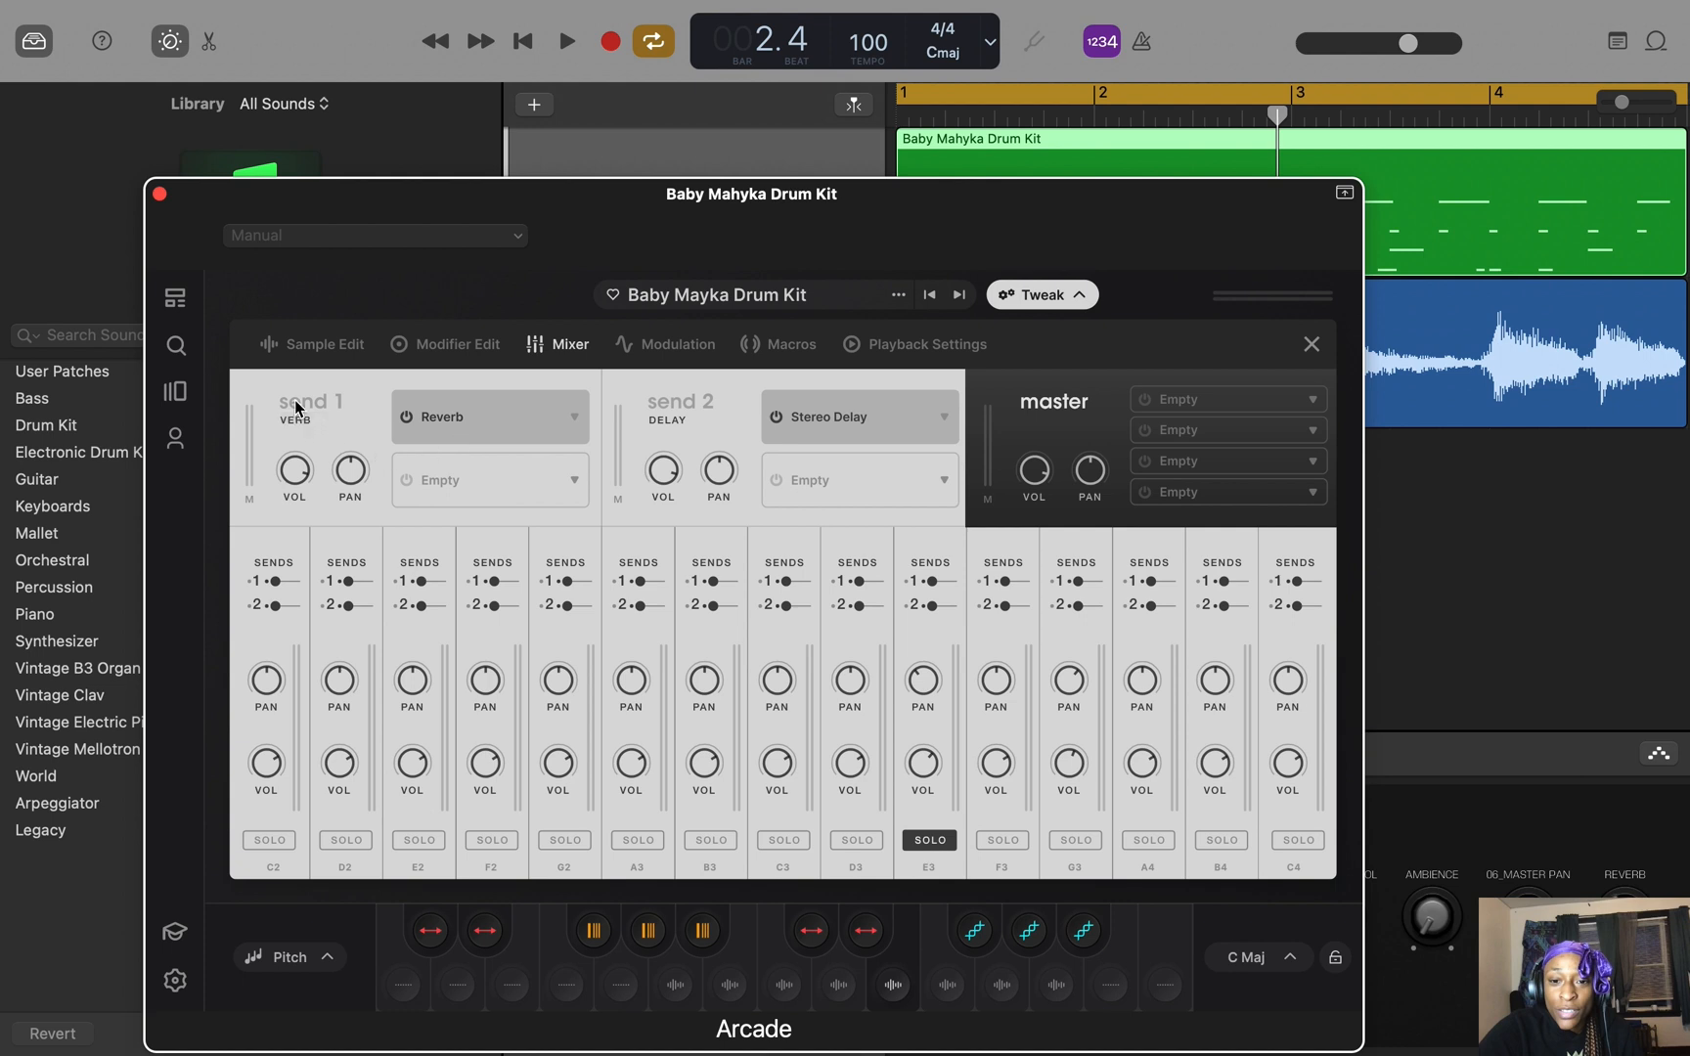
mouse_move(429, 432)
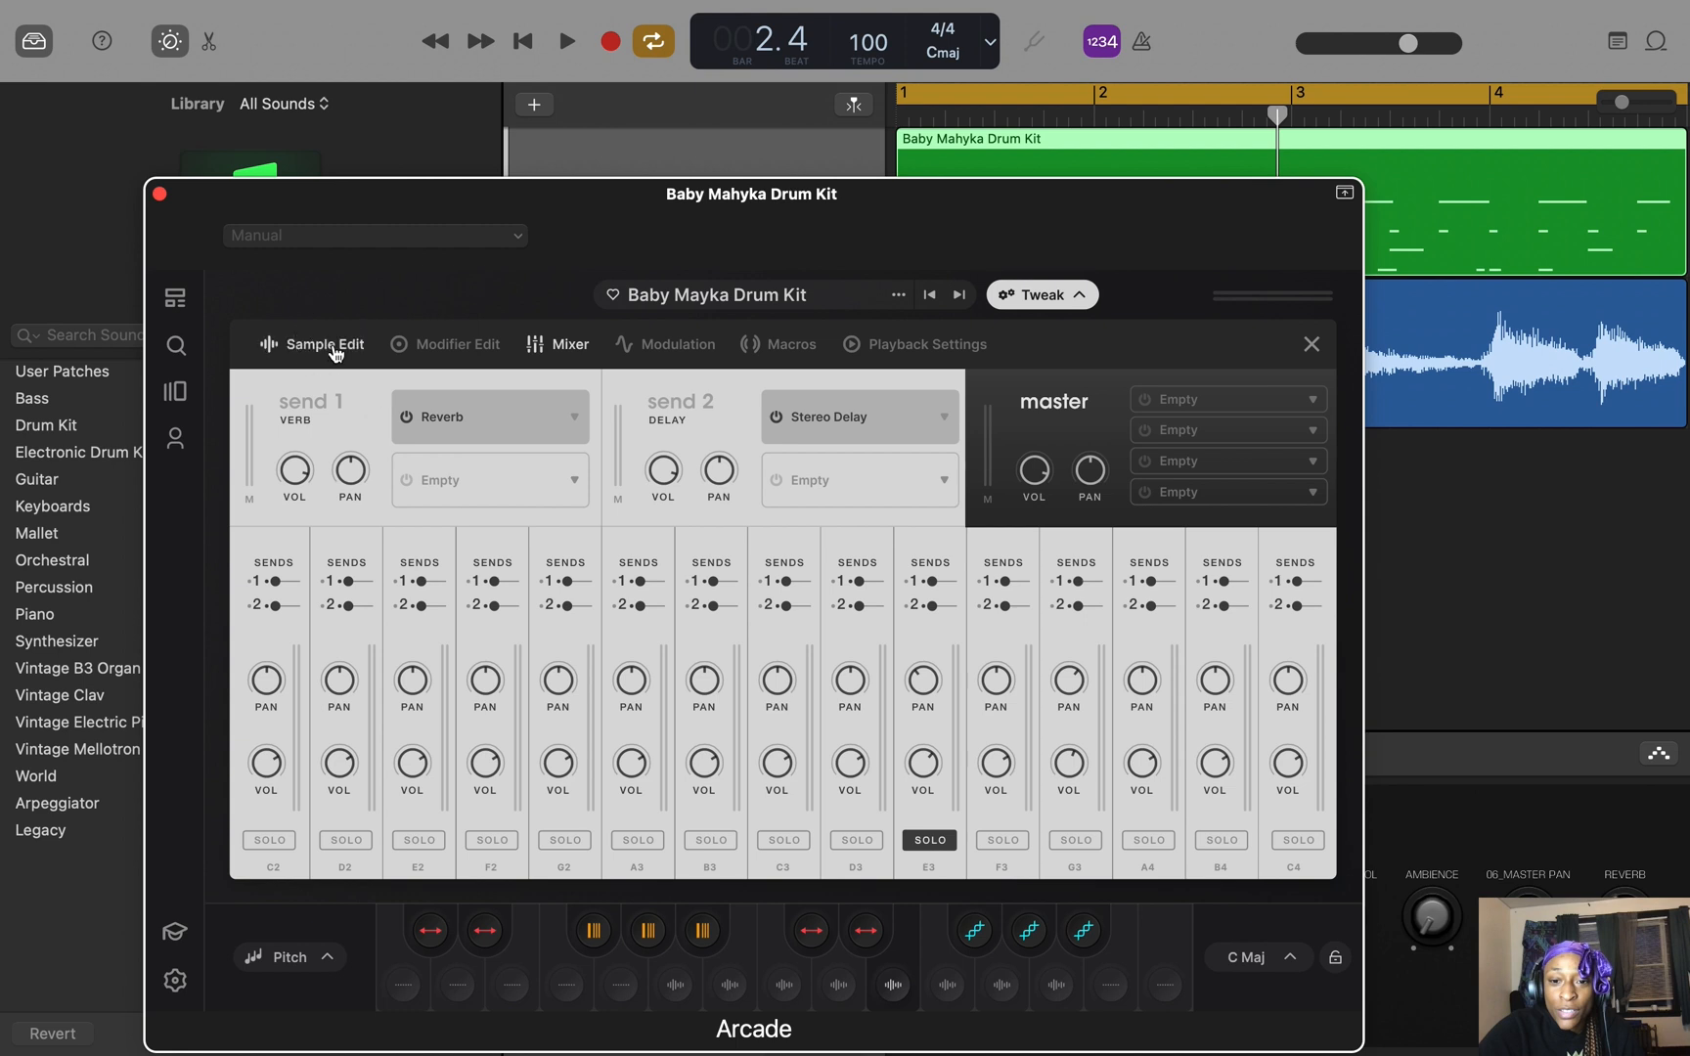
click(325, 344)
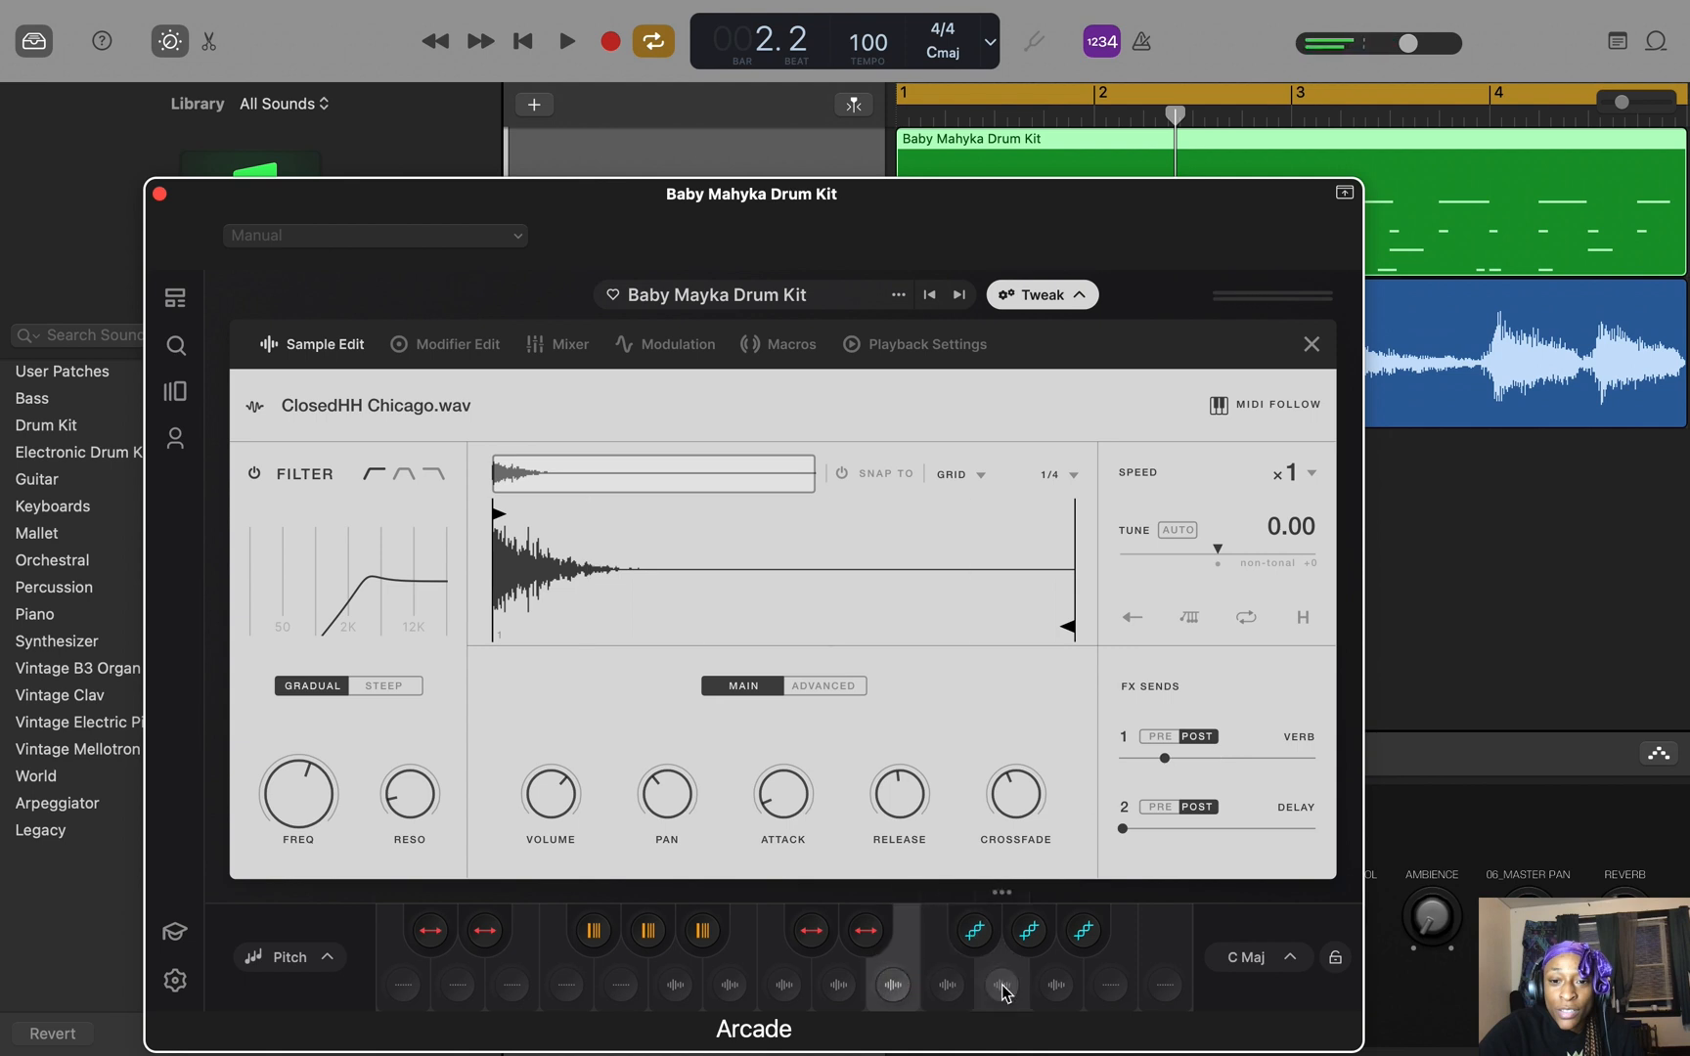
click(1001, 984)
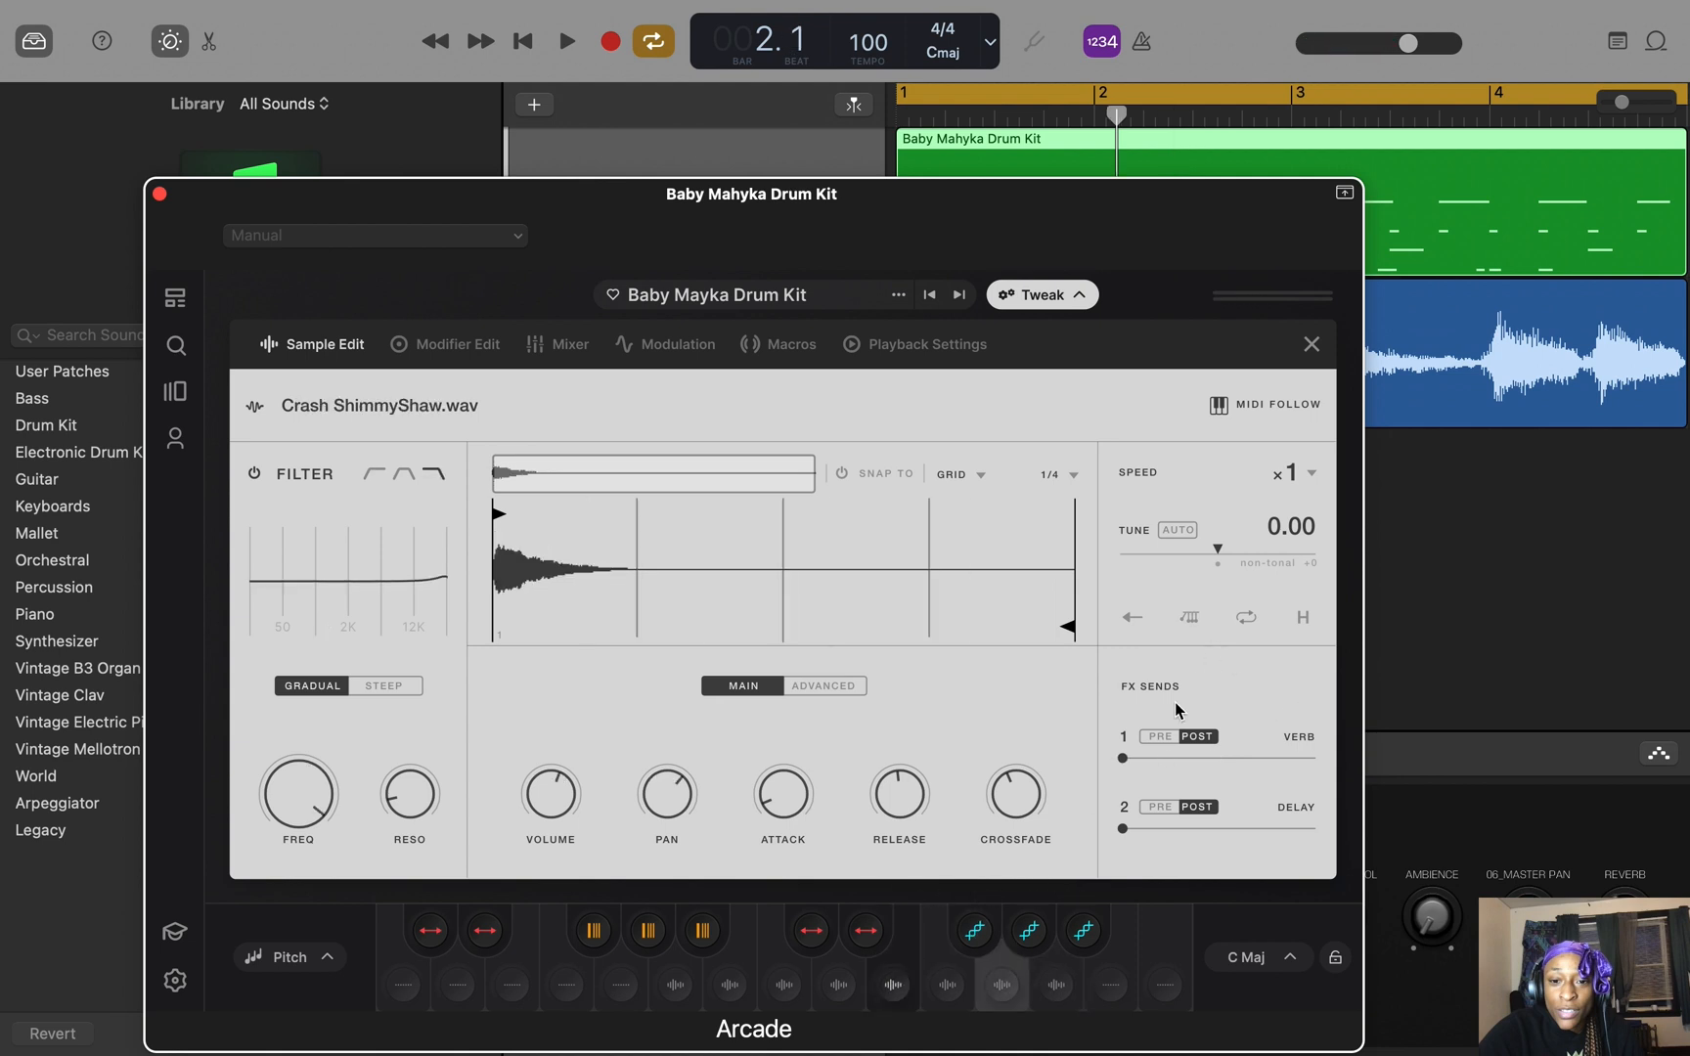
Give the crash sample a much larger FX Send 1 reverb amount.
click(567, 344)
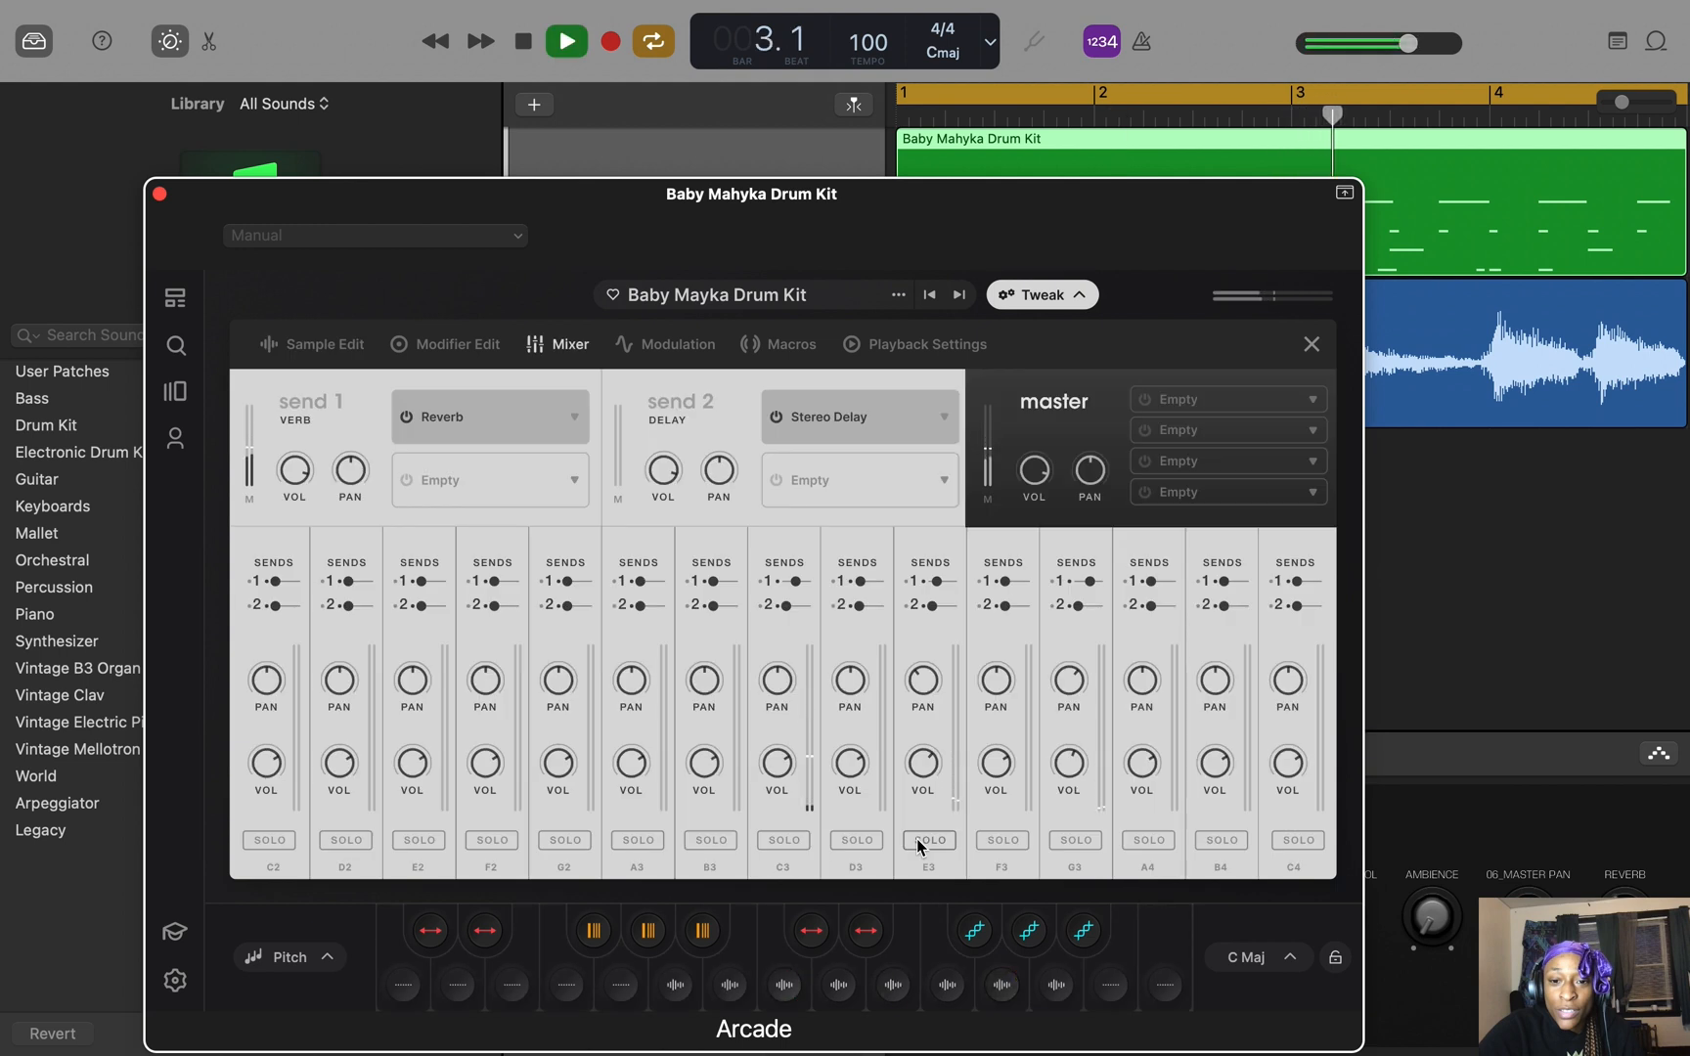
click(566, 41)
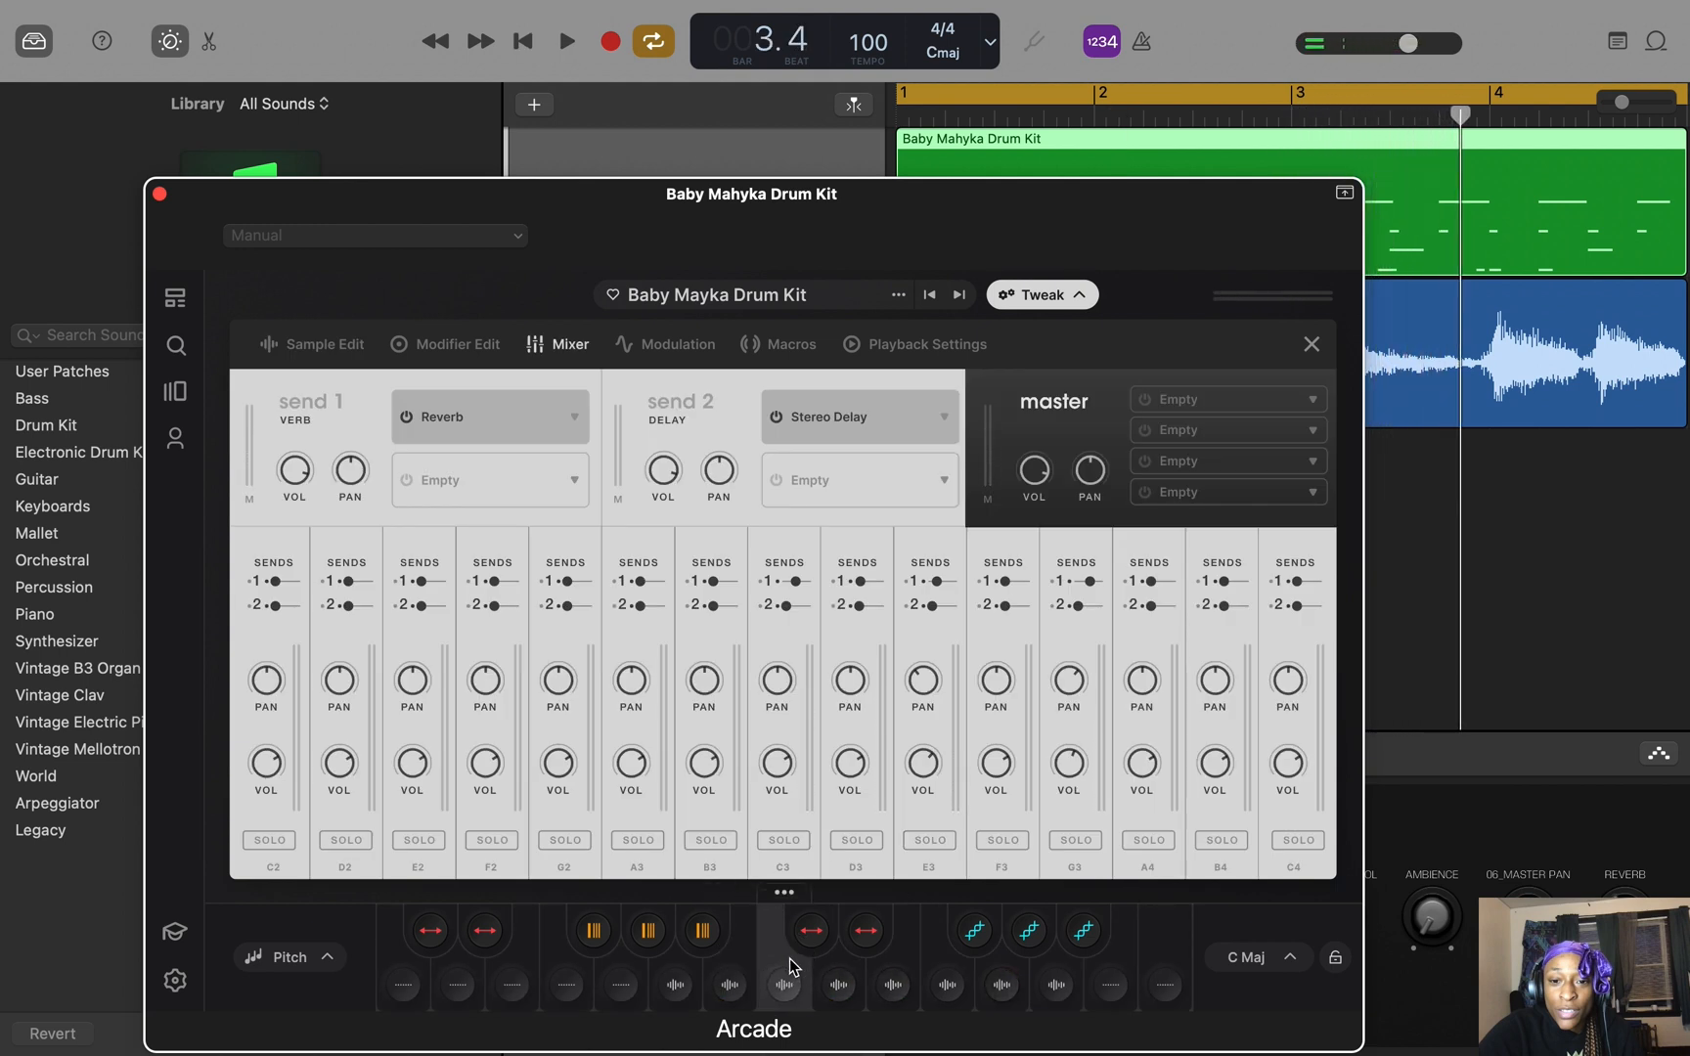
click(323, 344)
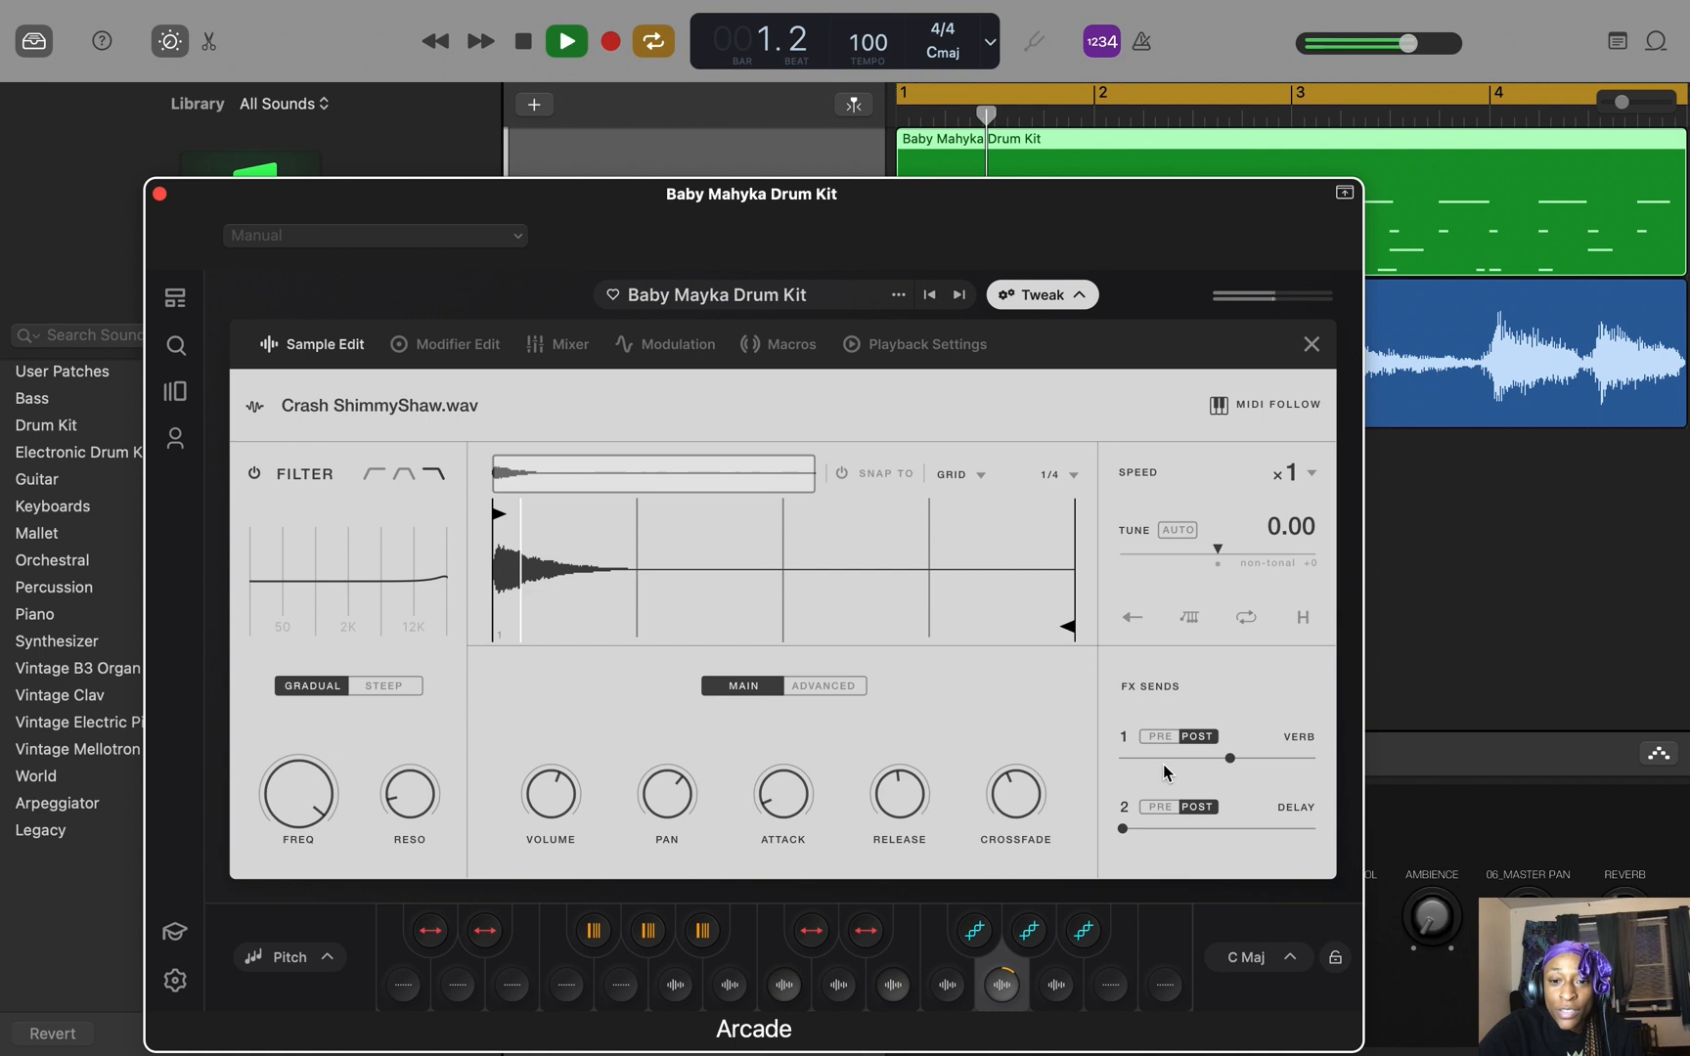
click(894, 983)
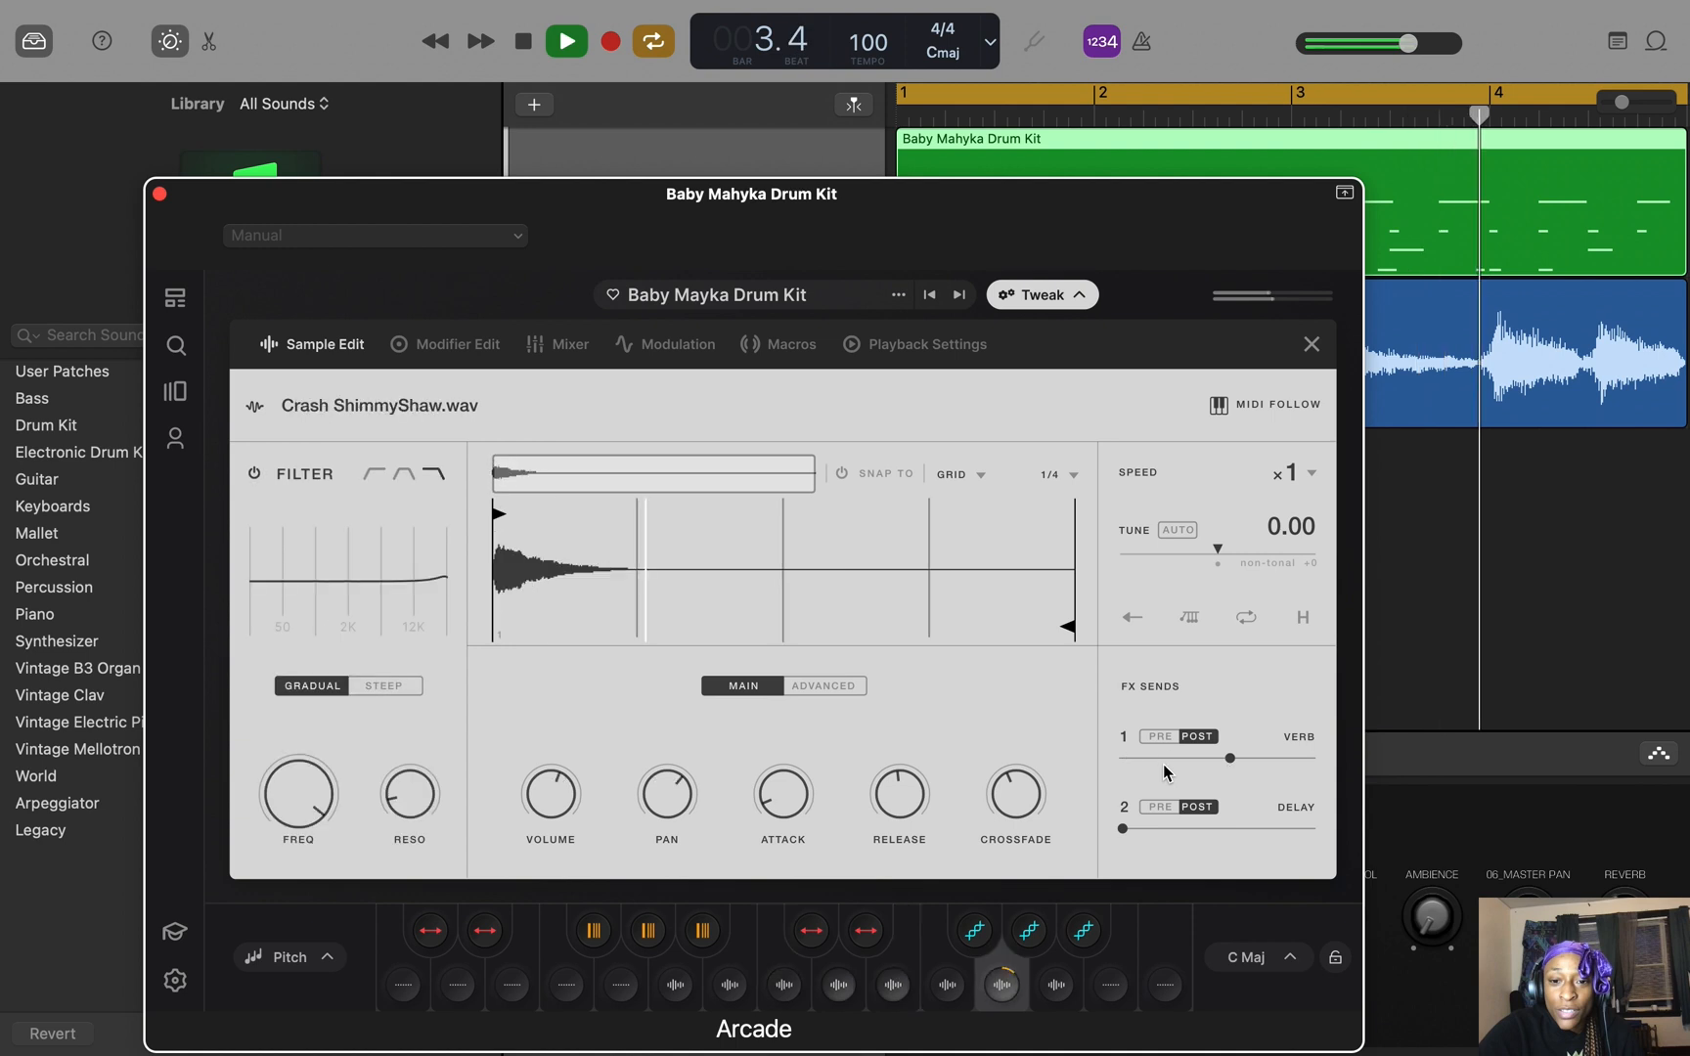
click(570, 344)
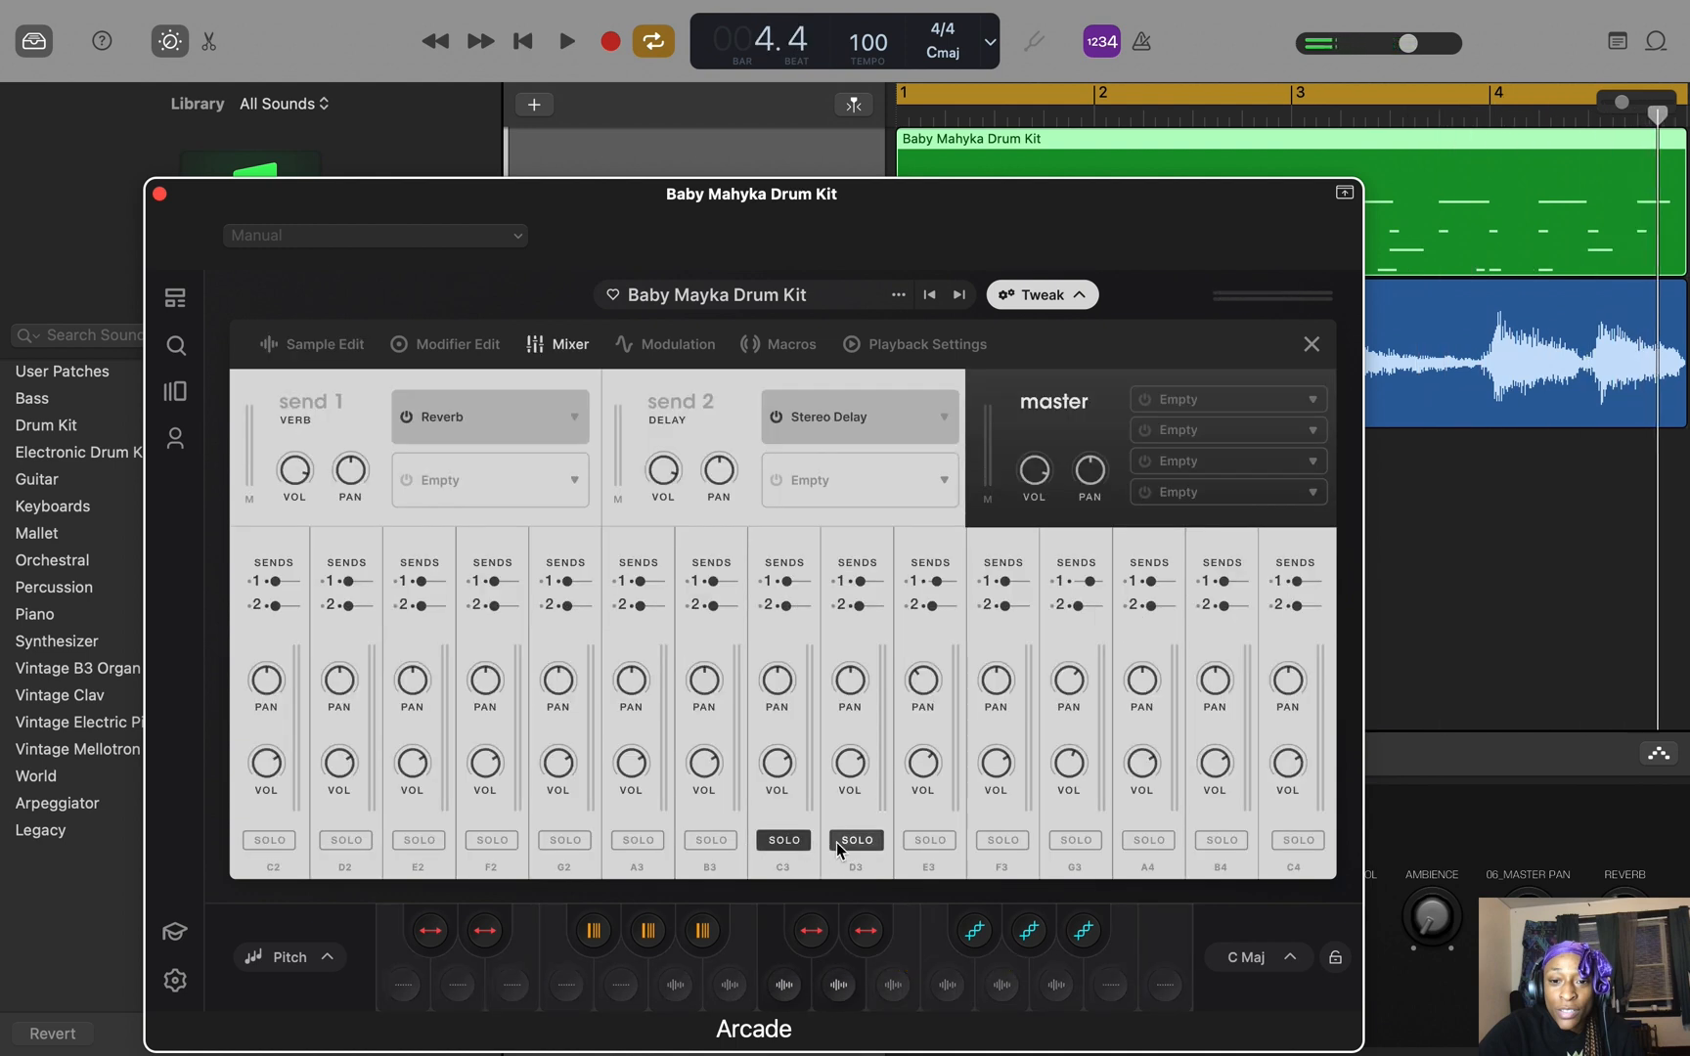
Repeat the drum and guitar regions from bar 5 and widen the cycle range to bars 1–9.
click(783, 839)
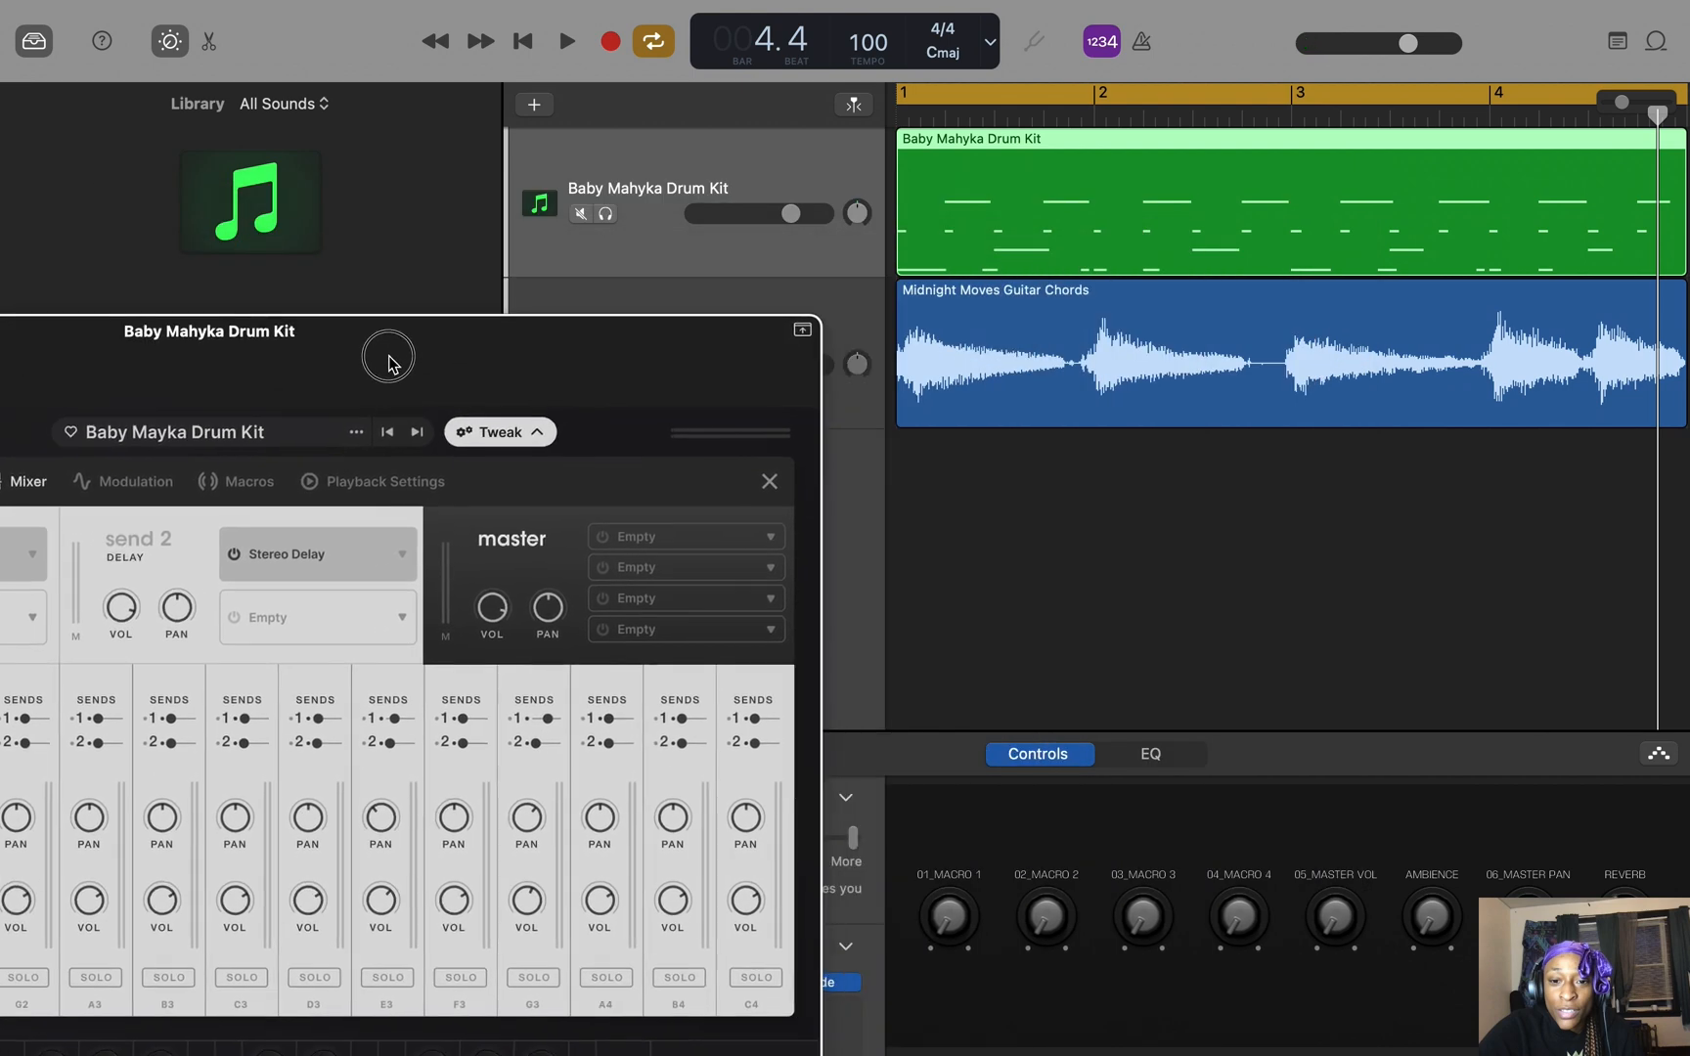
drag(970, 205, 1163, 194)
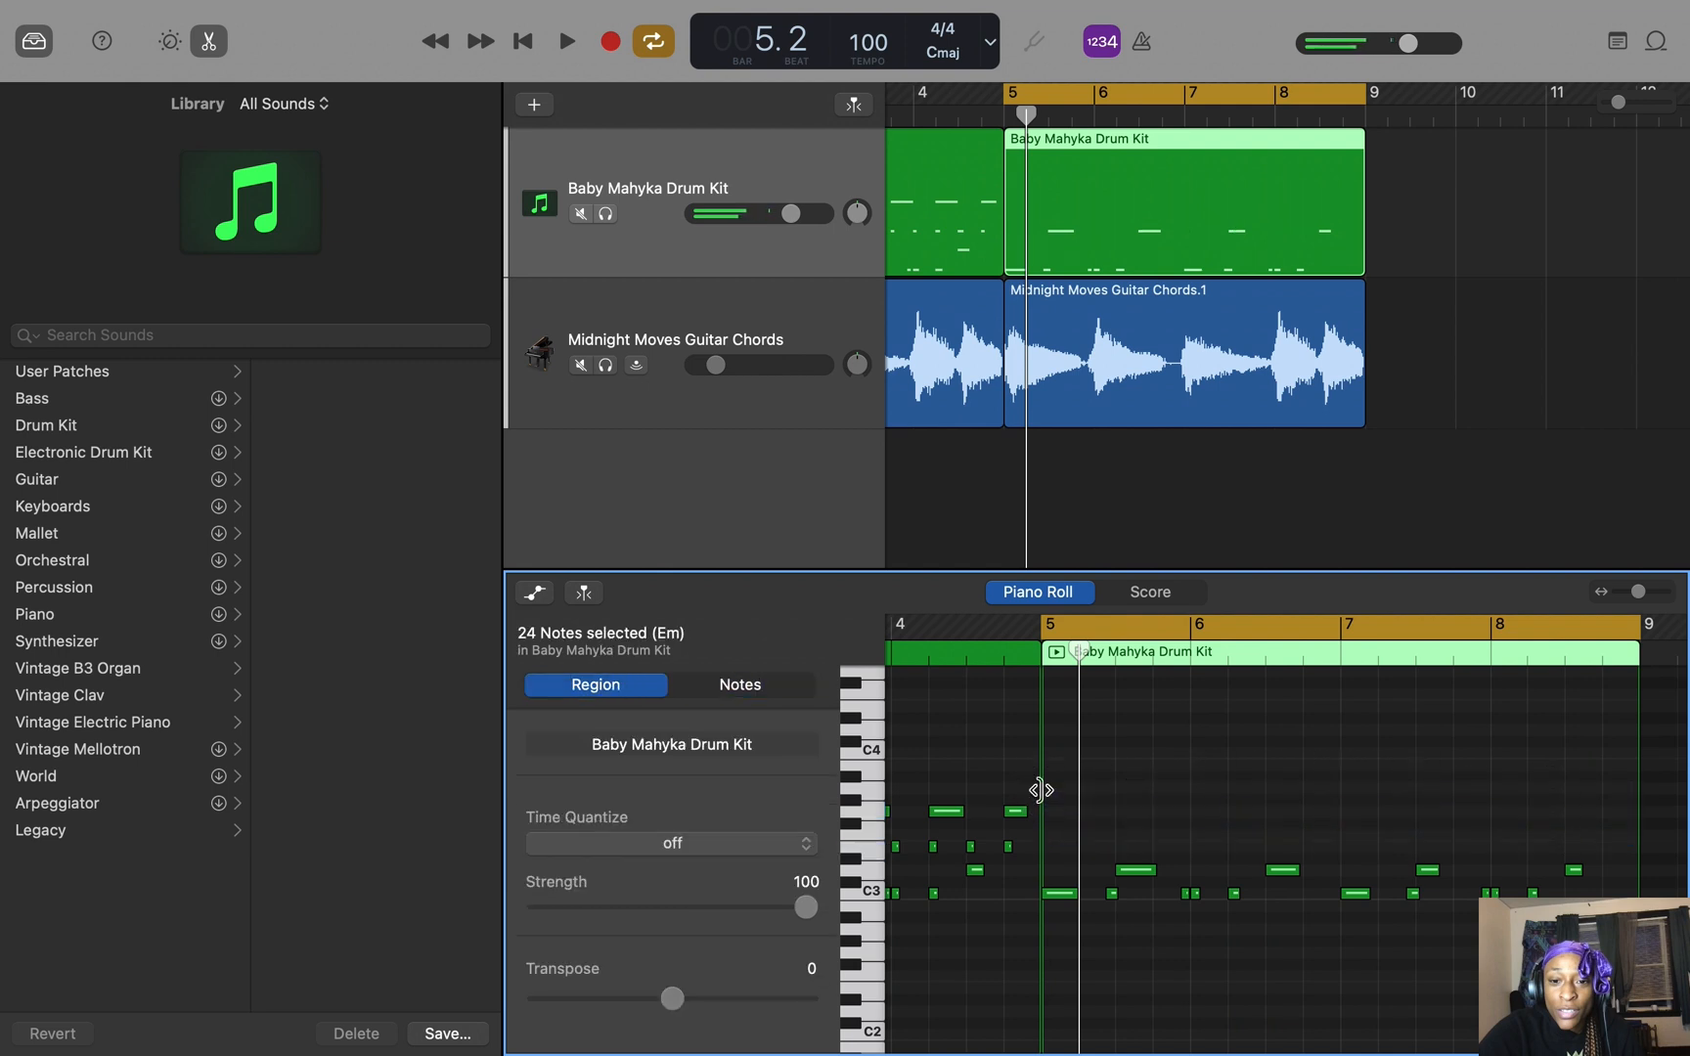
click(566, 41)
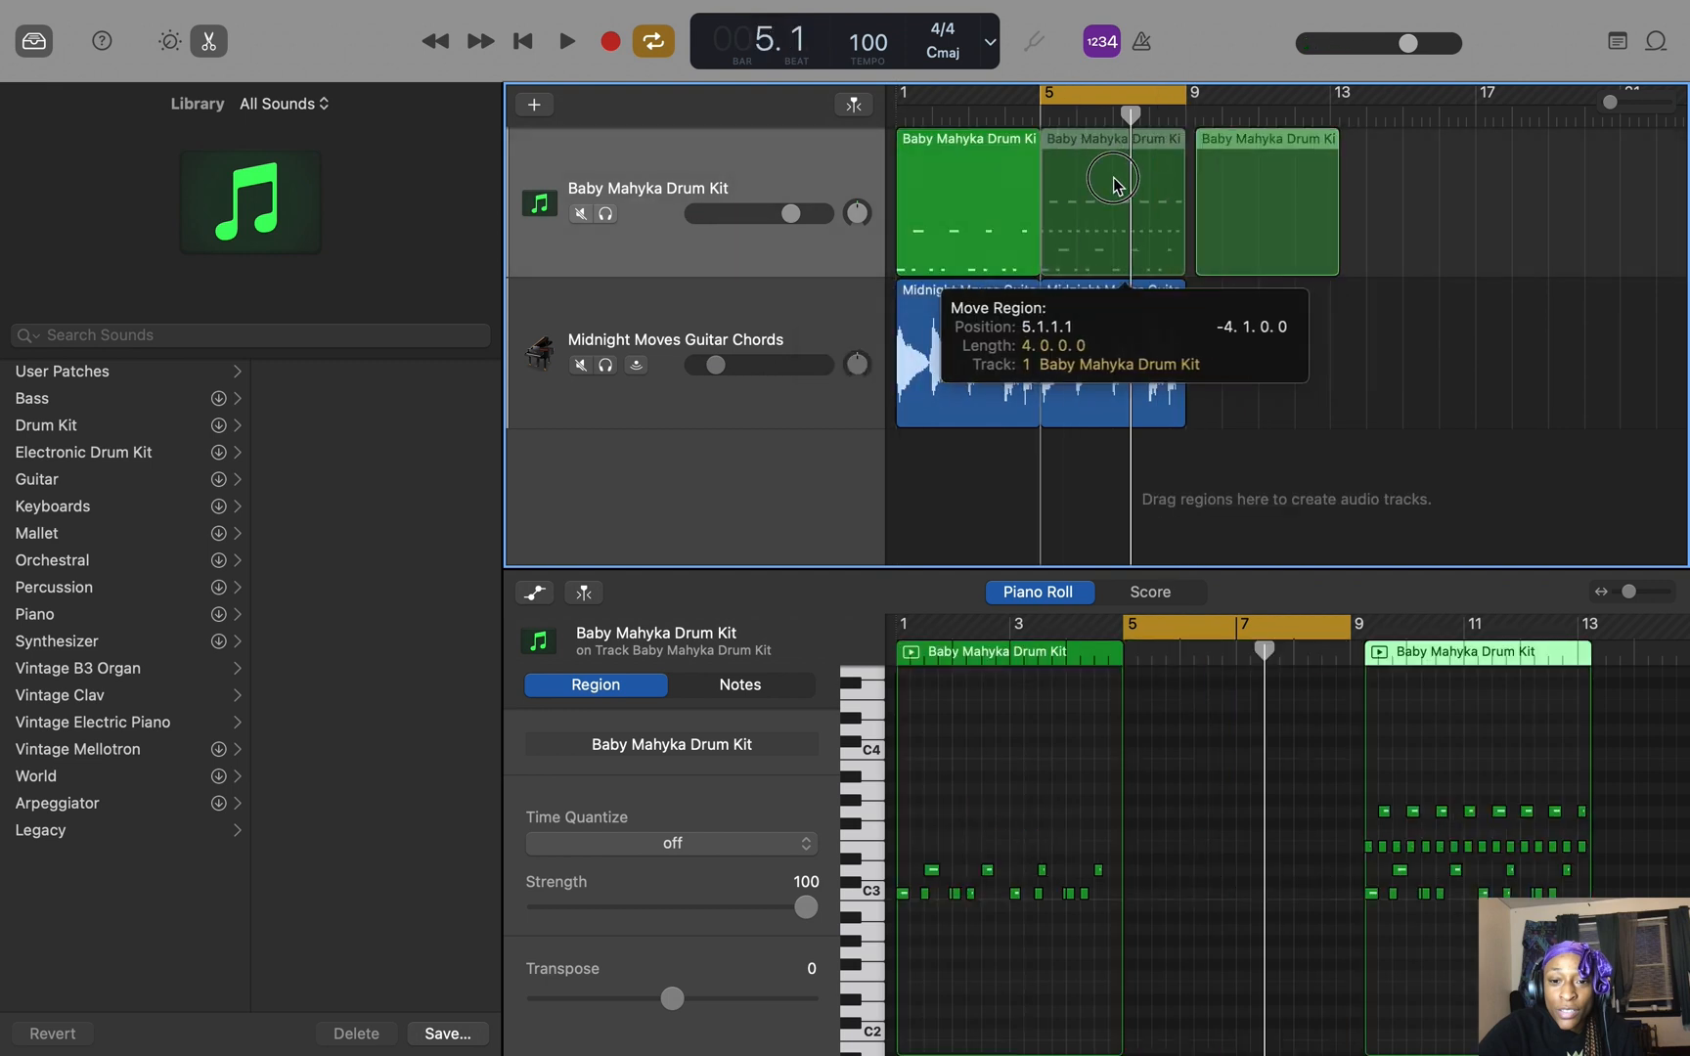
click(566, 41)
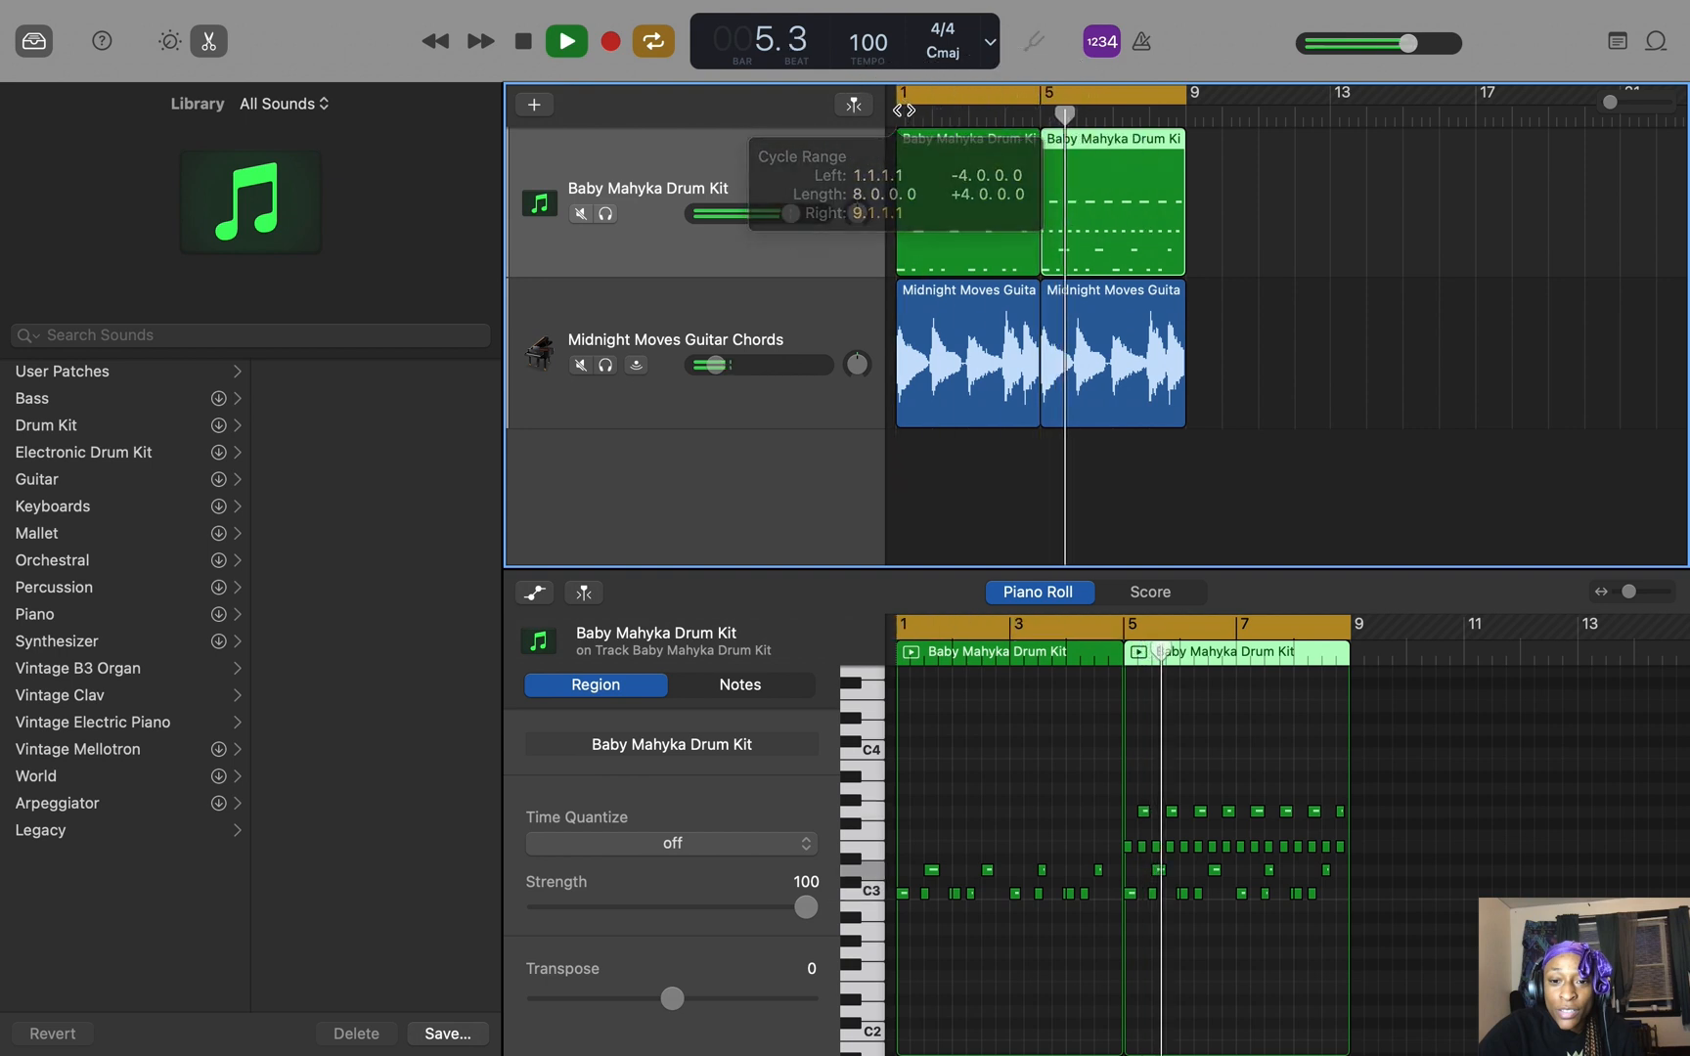